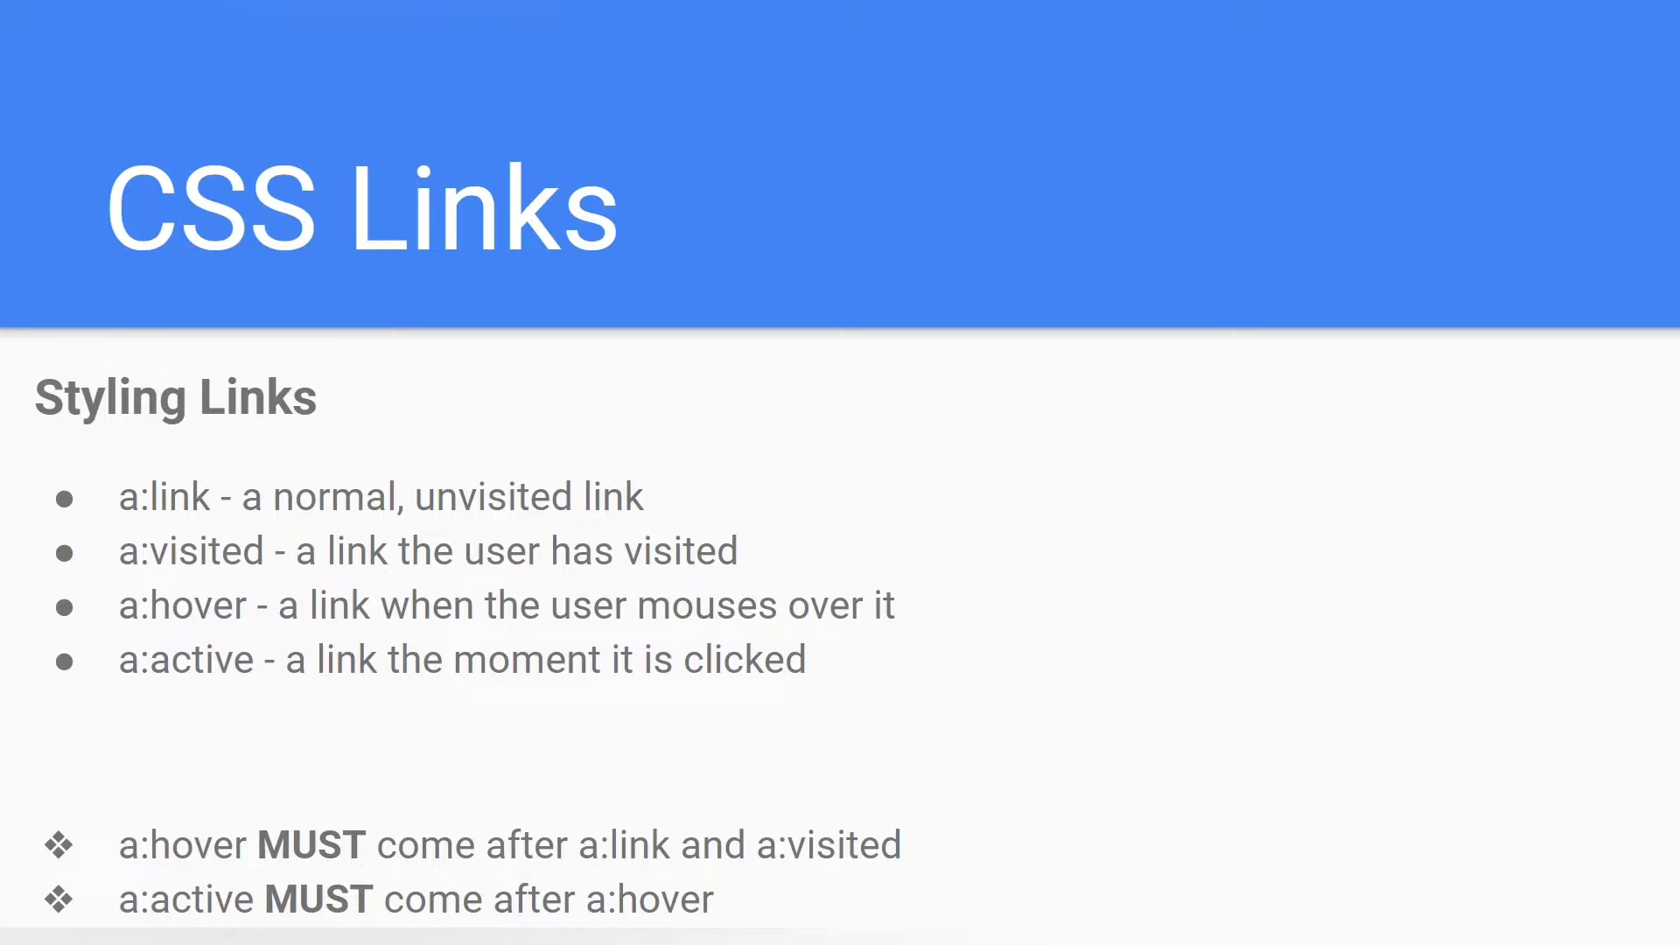
pyautogui.moveTo(1111, 509)
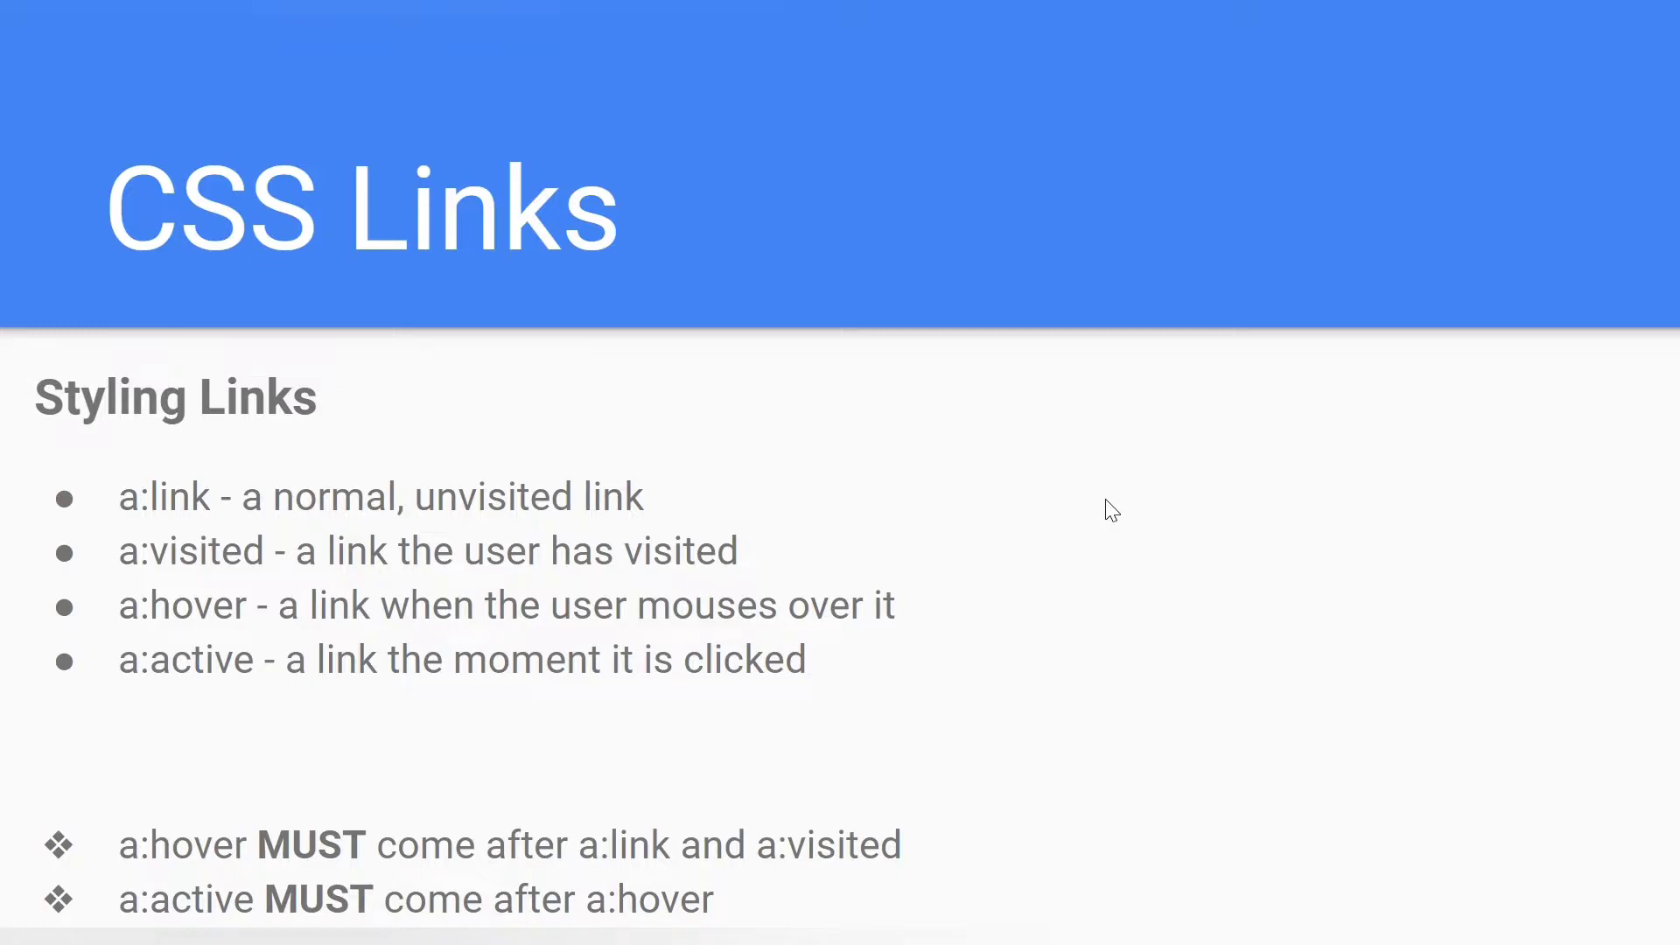
pyautogui.moveTo(1054, 508)
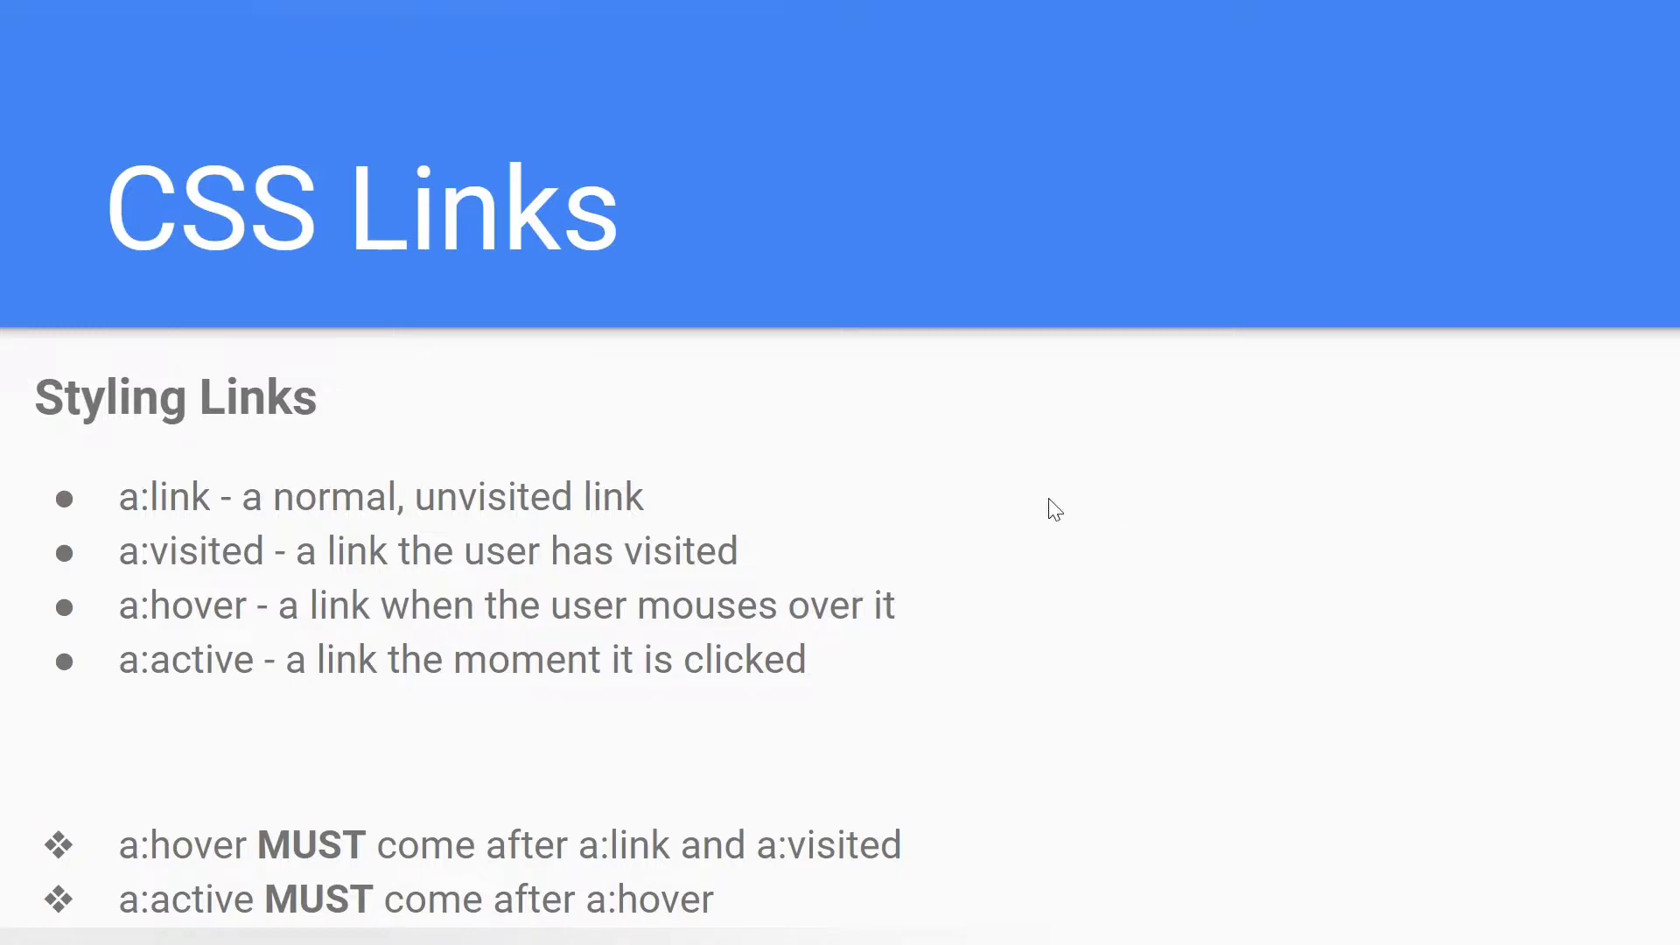
# - Bring up the overview of open windows to leave the CSS Links slide
pyautogui.press('alt+tab')
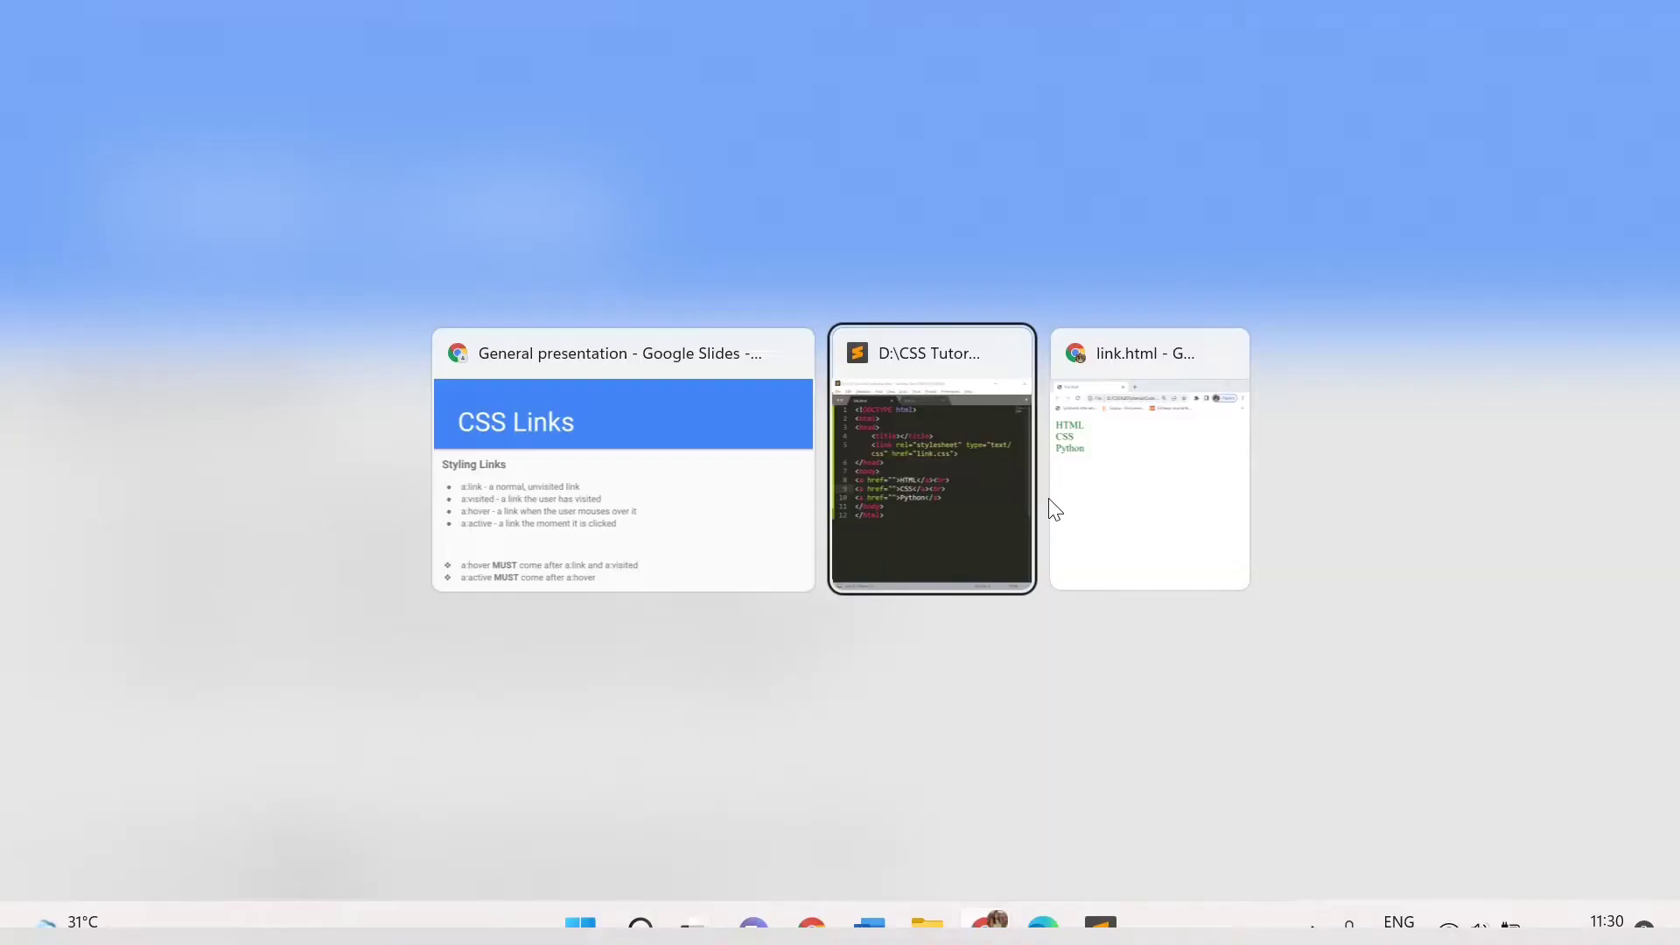
# - Switch to Sublime Text full-screen and move from link.html to the link.css stylesheet
pyautogui.click(929, 457)
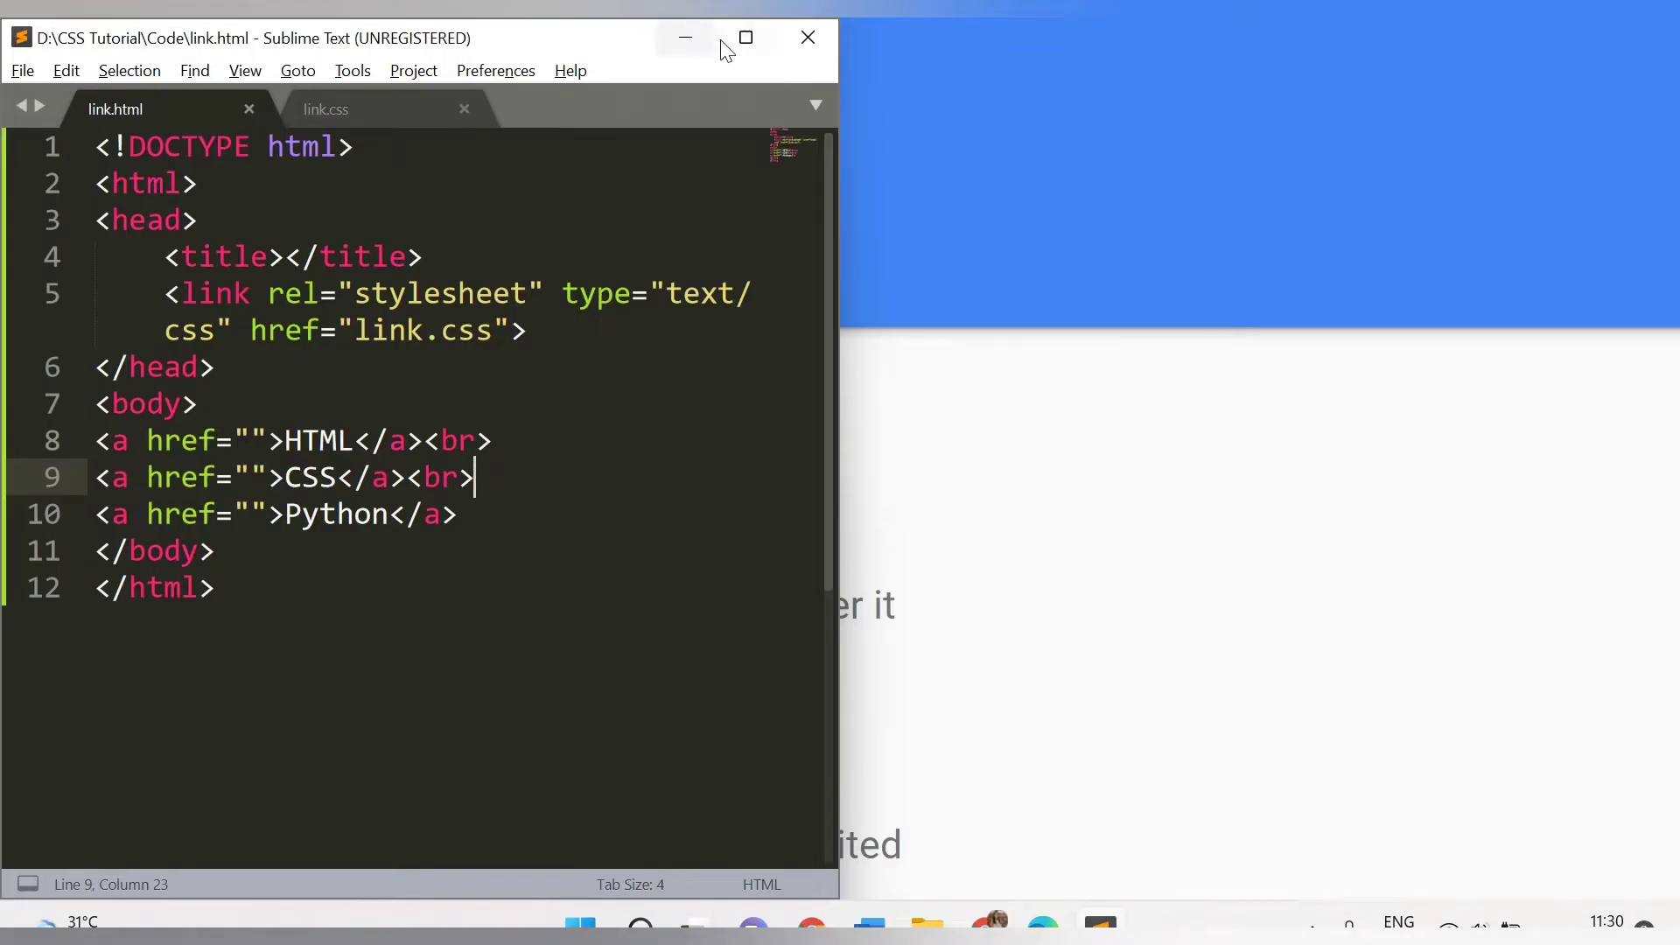
pyautogui.click(745, 37)
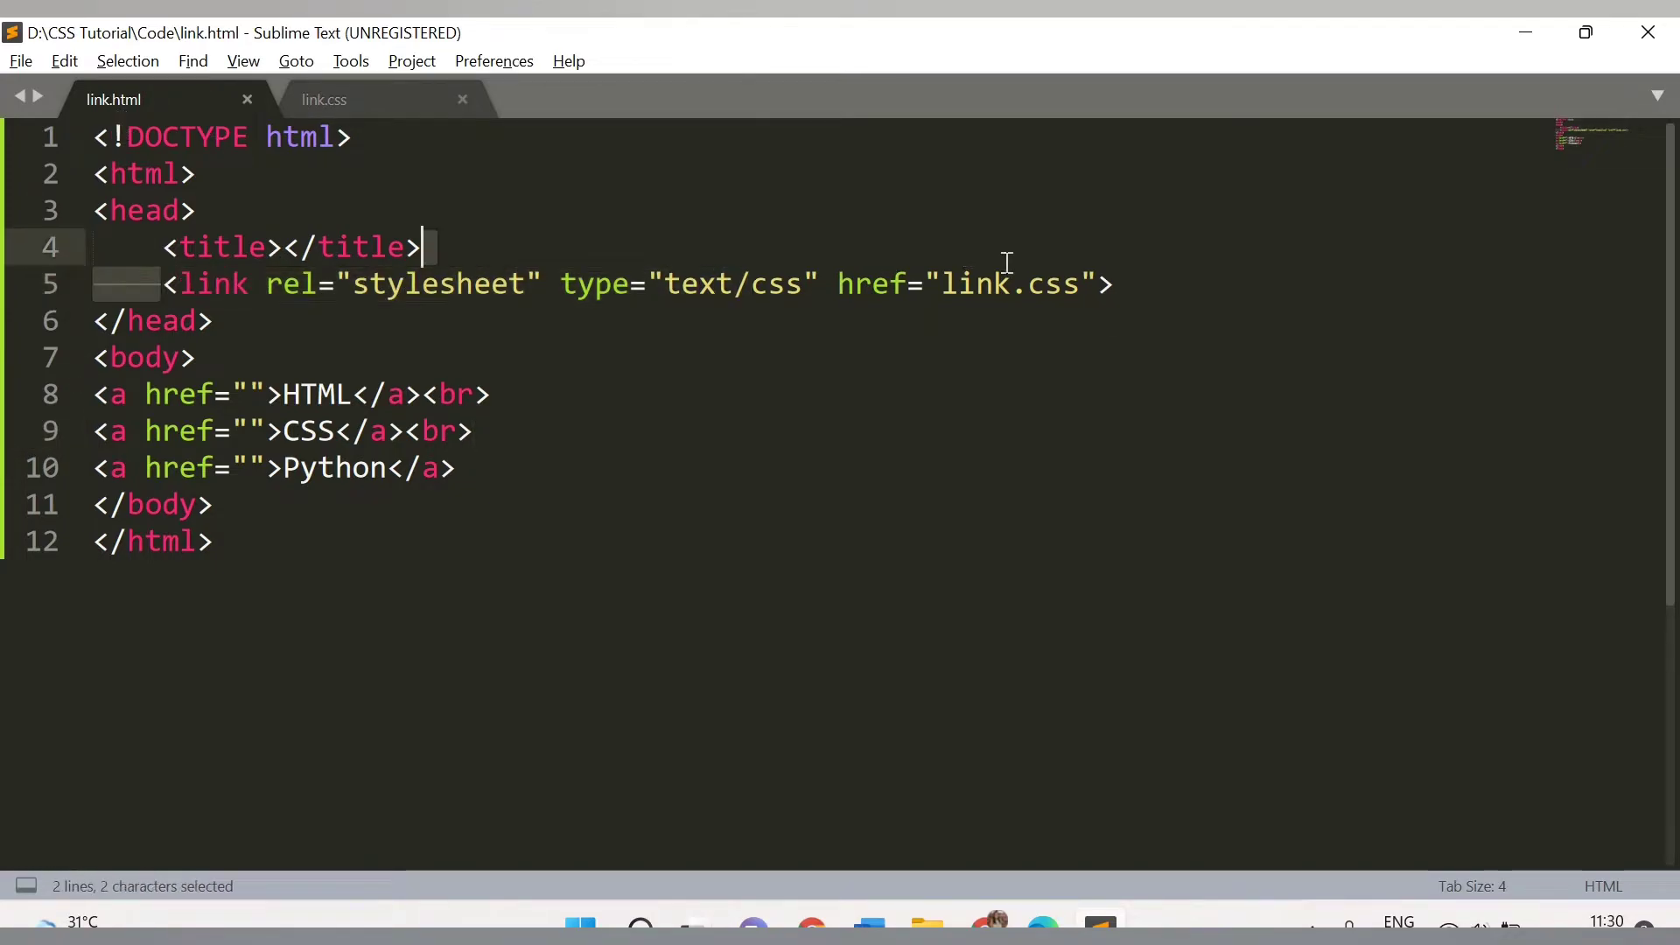
pyautogui.doubleClick(212, 284)
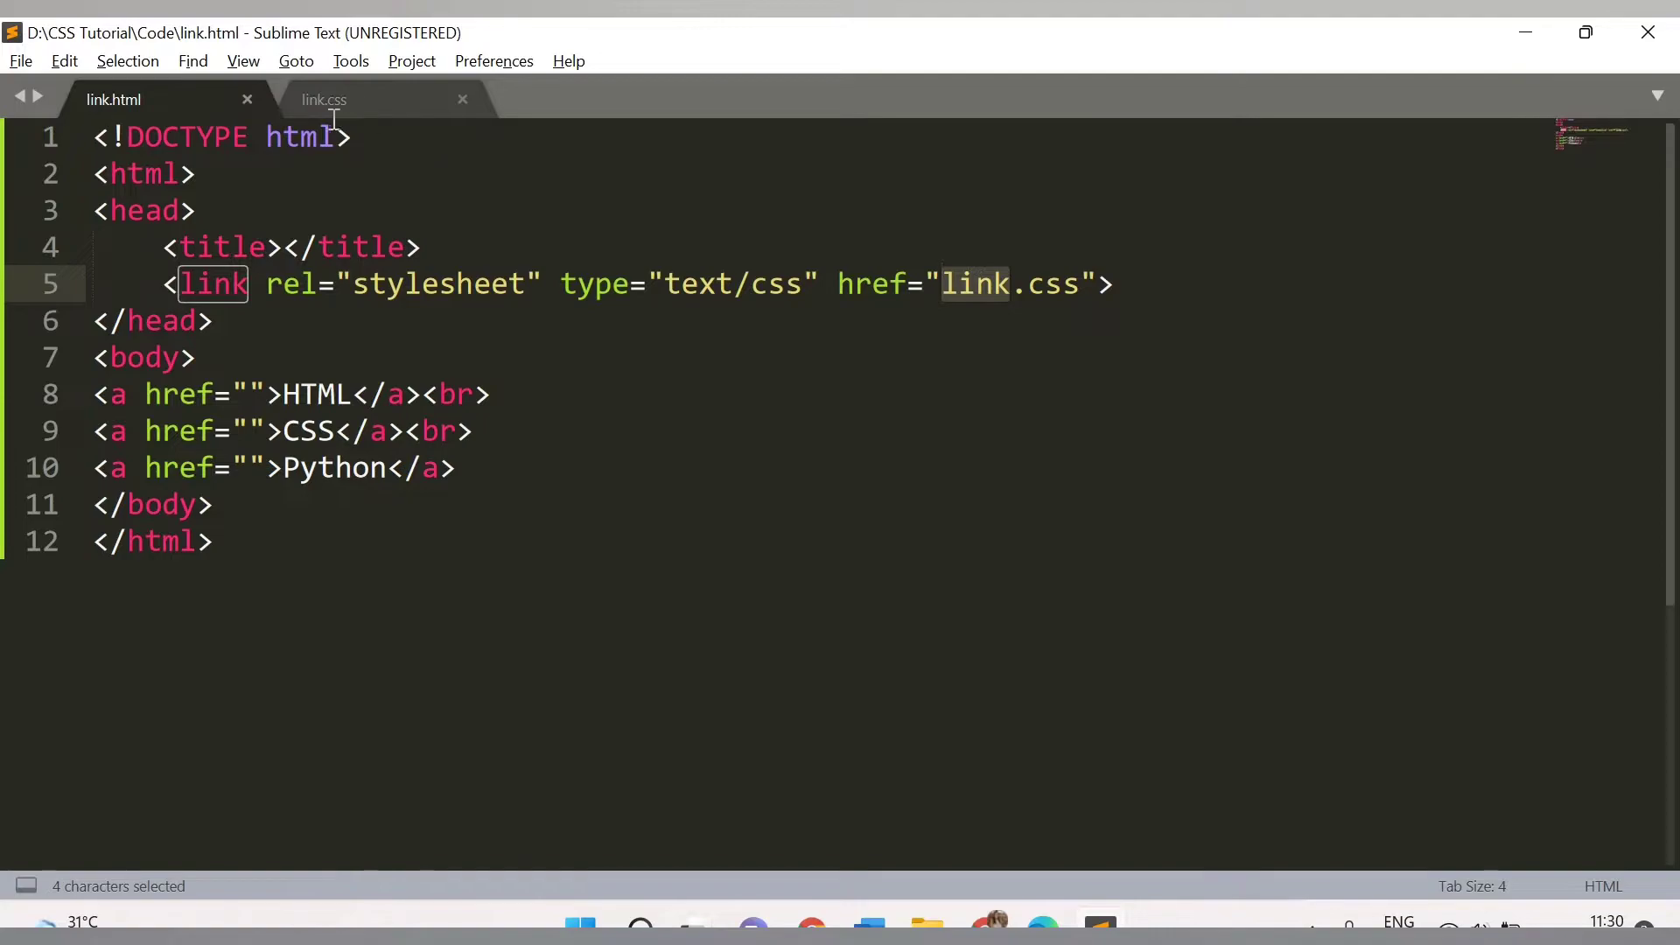
pyautogui.click(322, 98)
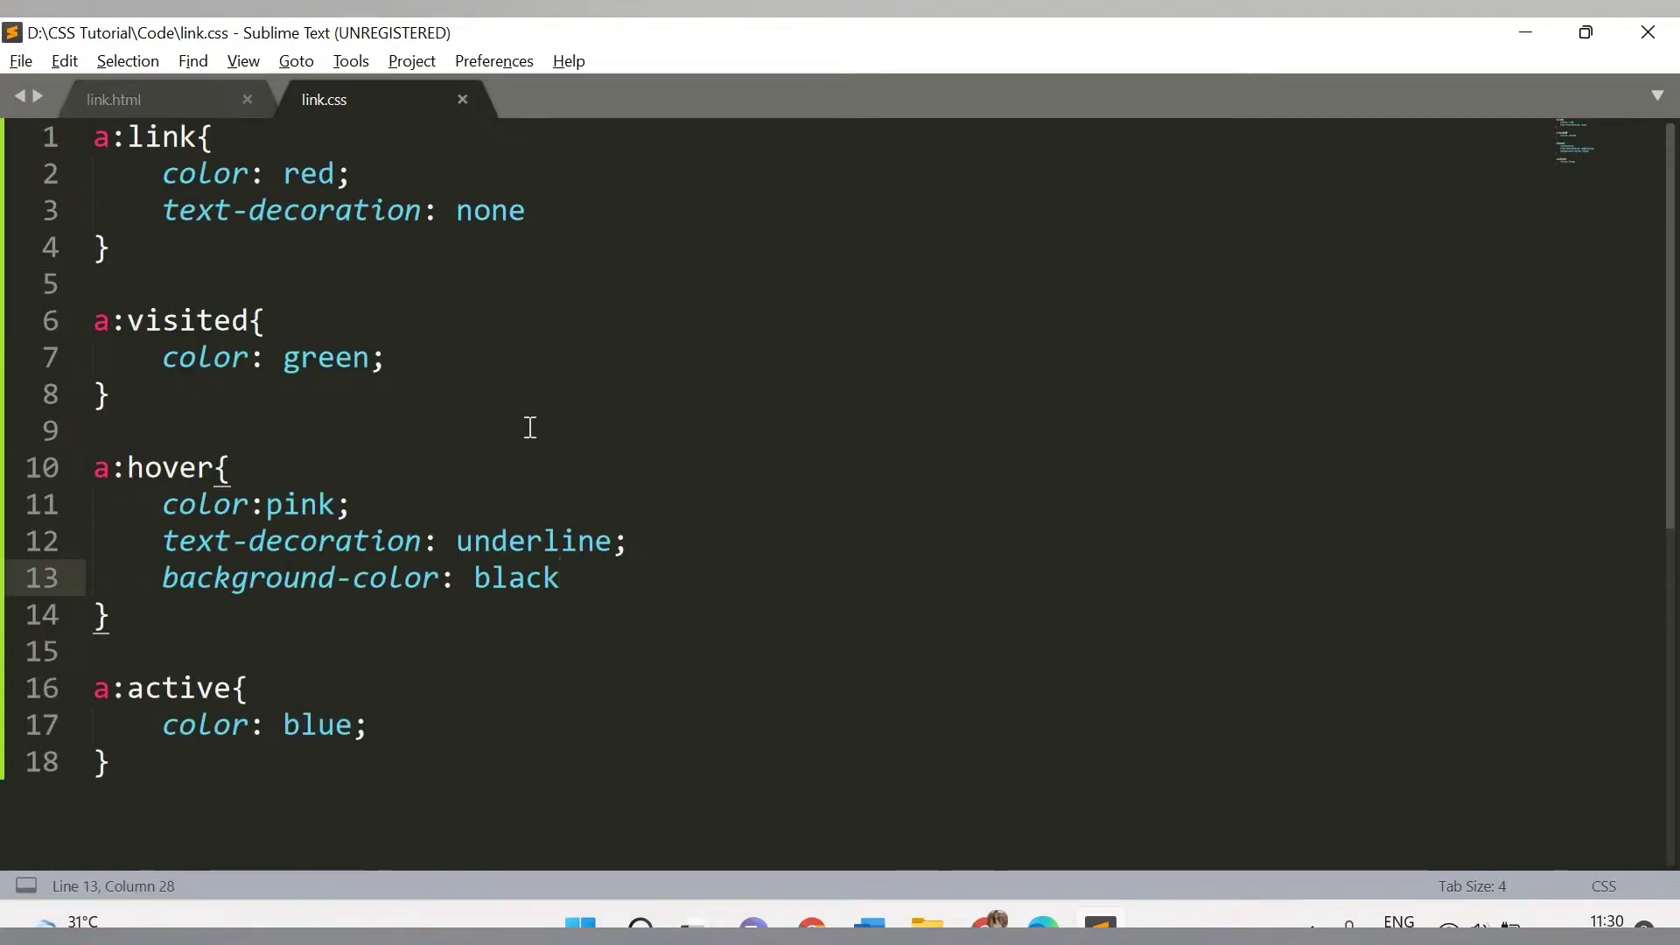
# - Look over the existing a:link and later pseudo-class rules, flipping between link.html and link.css
pyautogui.click(98, 173)
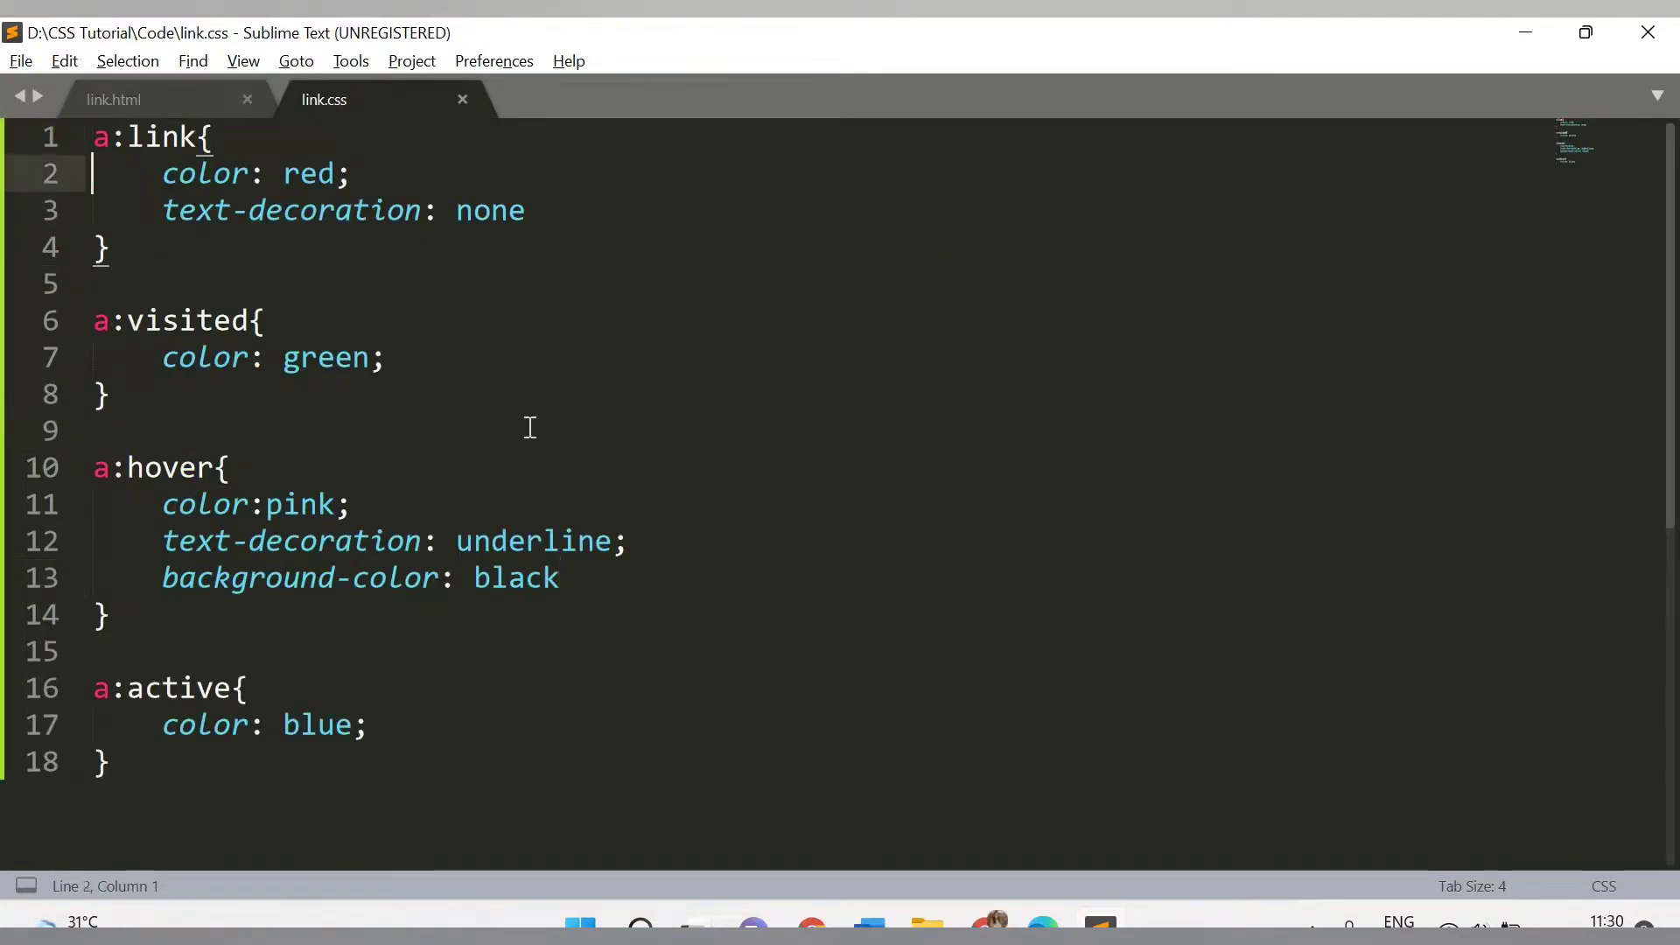
pyautogui.click(96, 467)
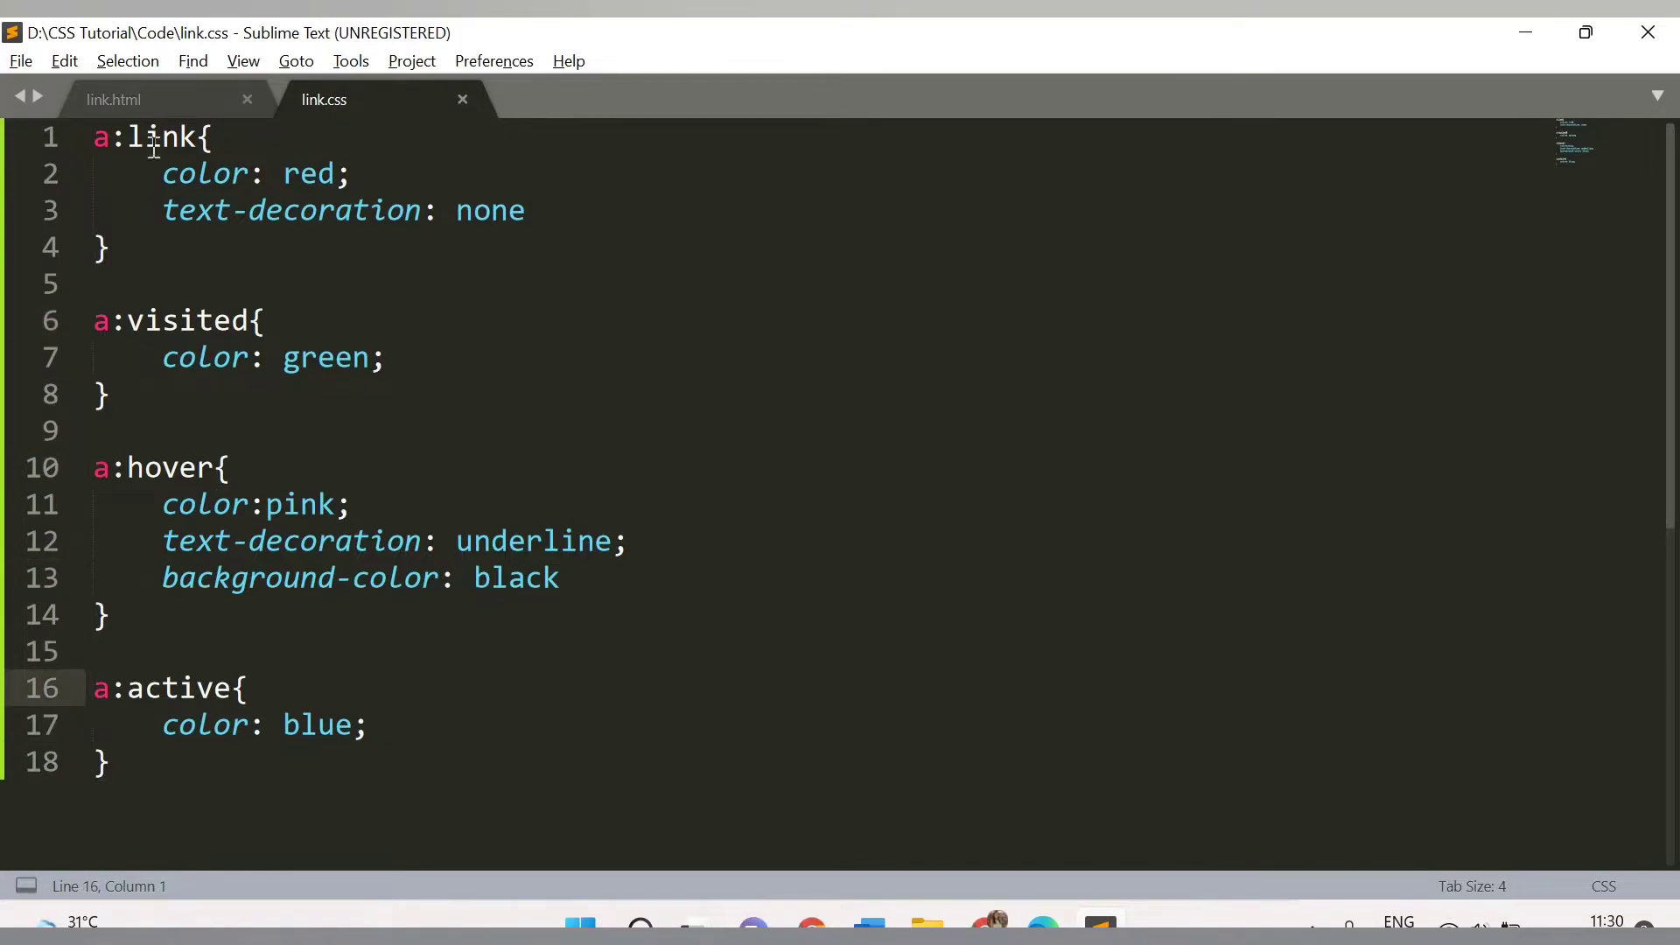
pyautogui.click(112, 98)
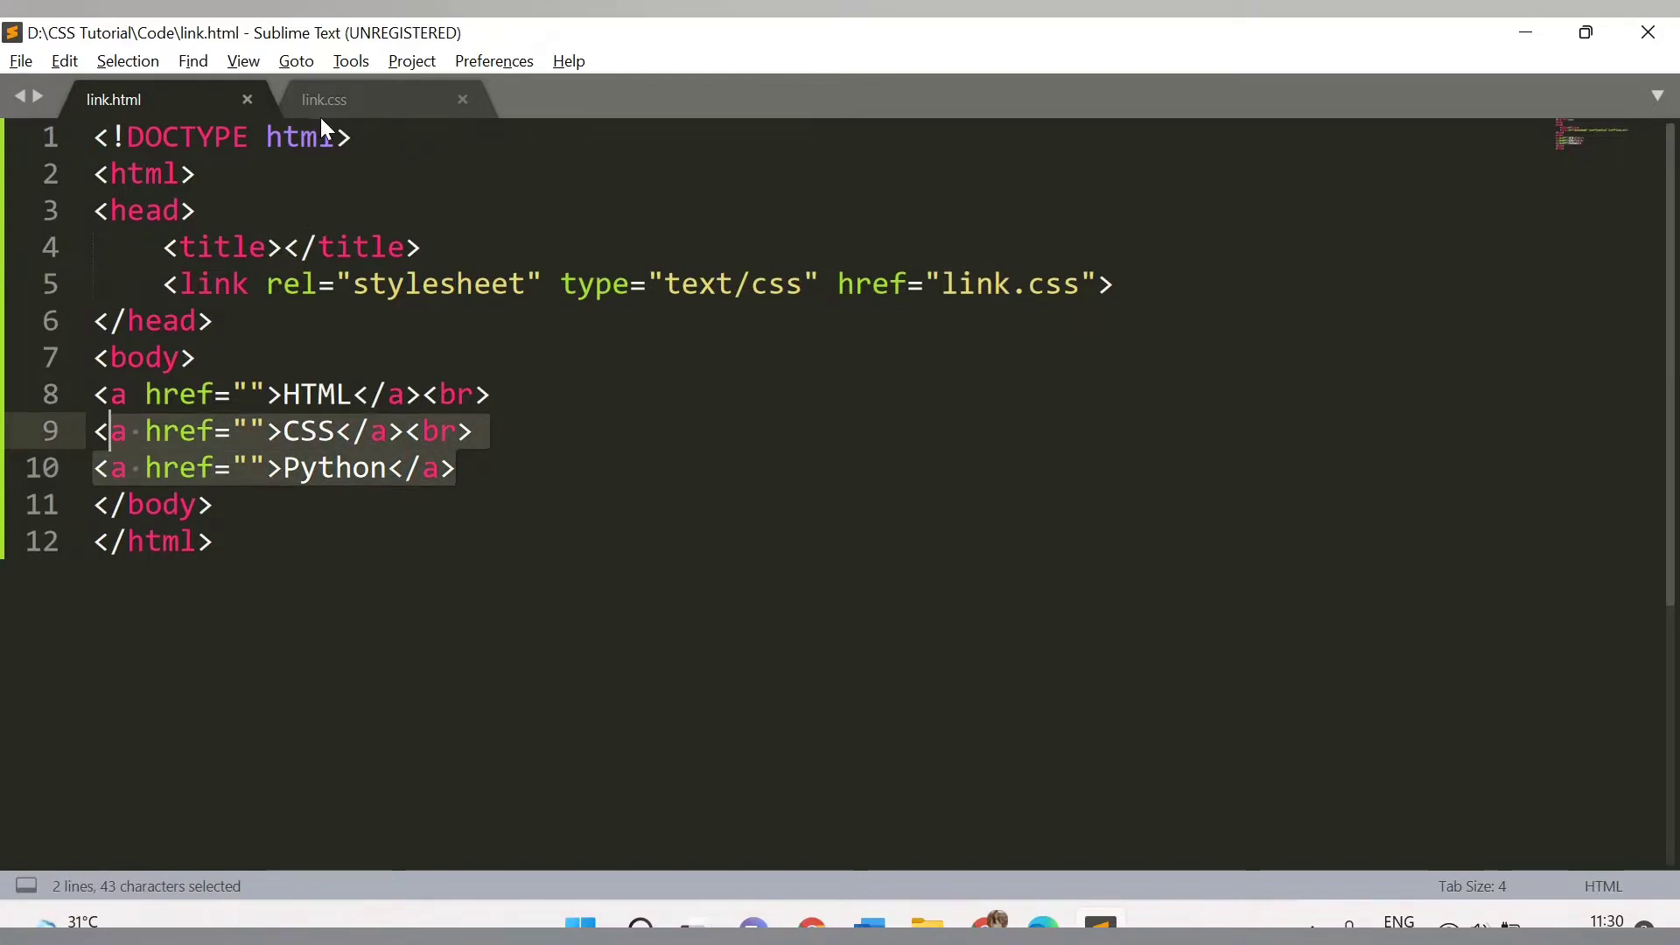
pyautogui.click(324, 98)
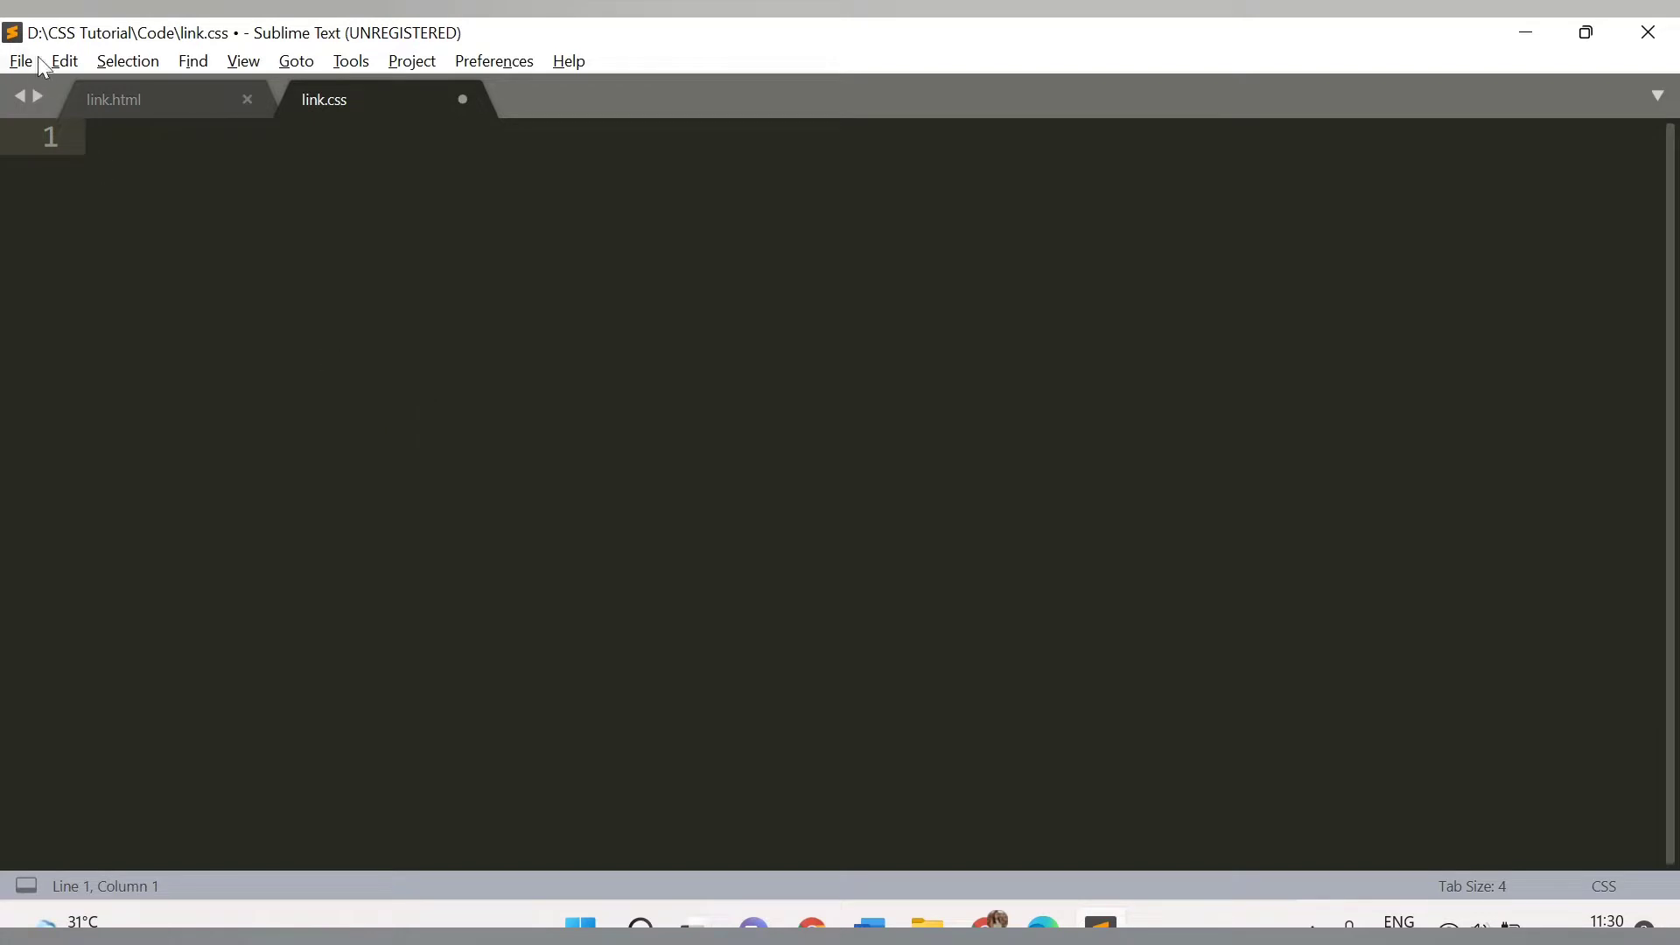
# - Replace link.html's old anchors with an <h1>Link Styling</h1> heading
pyautogui.click(112, 98)
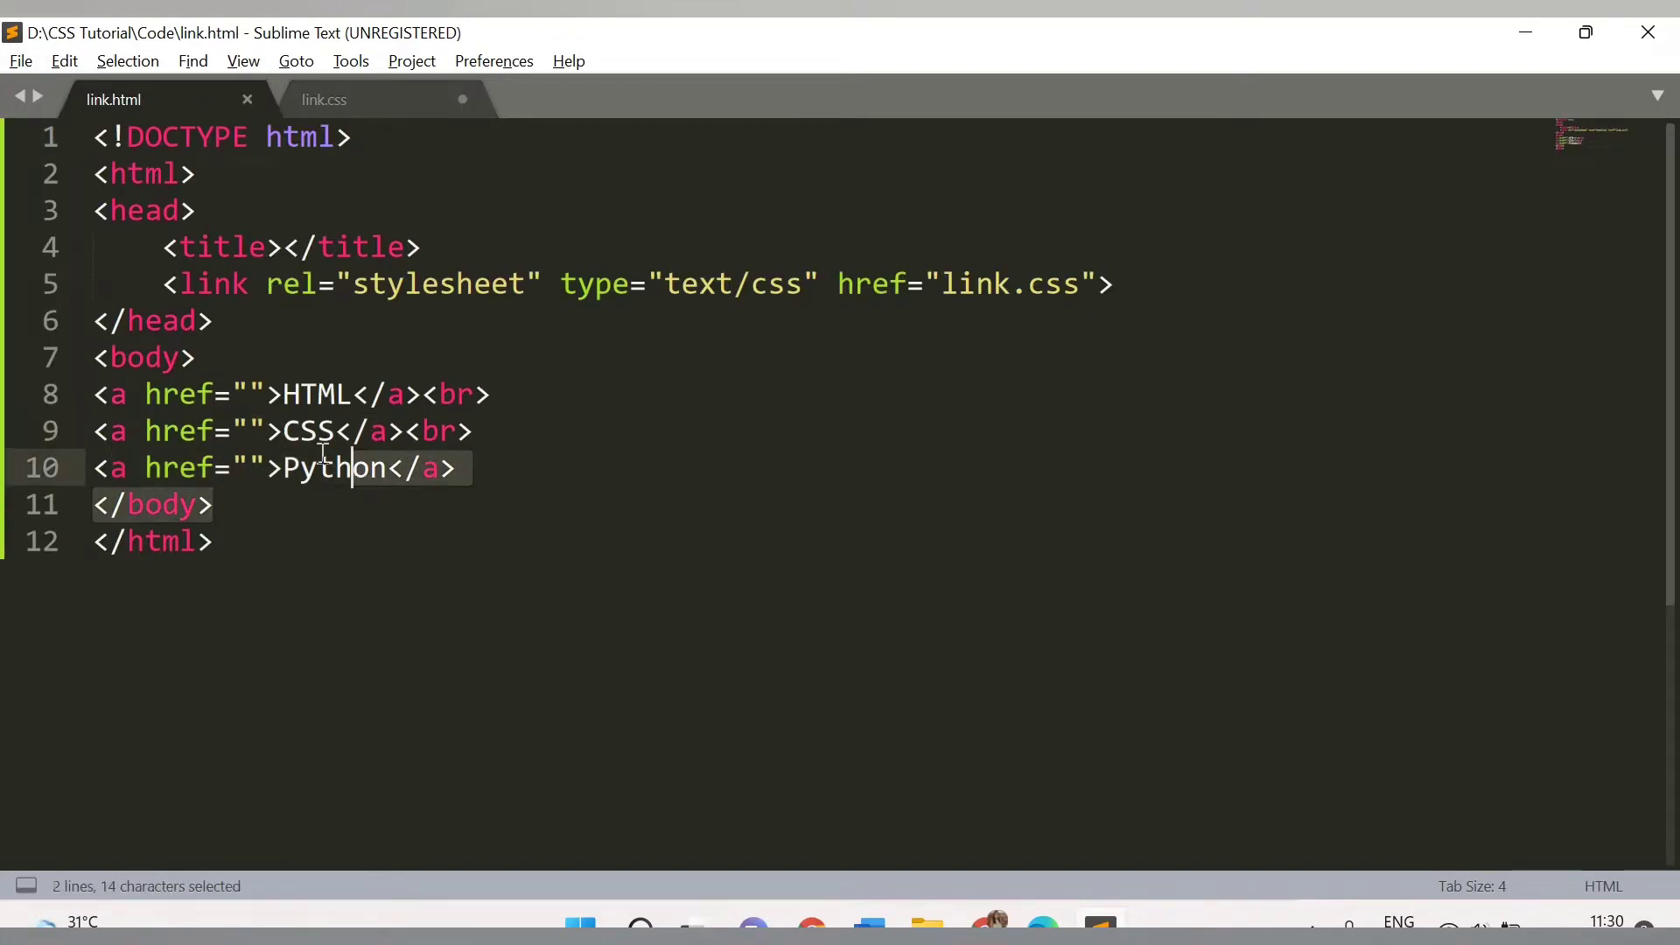
pyautogui.press('Delete')
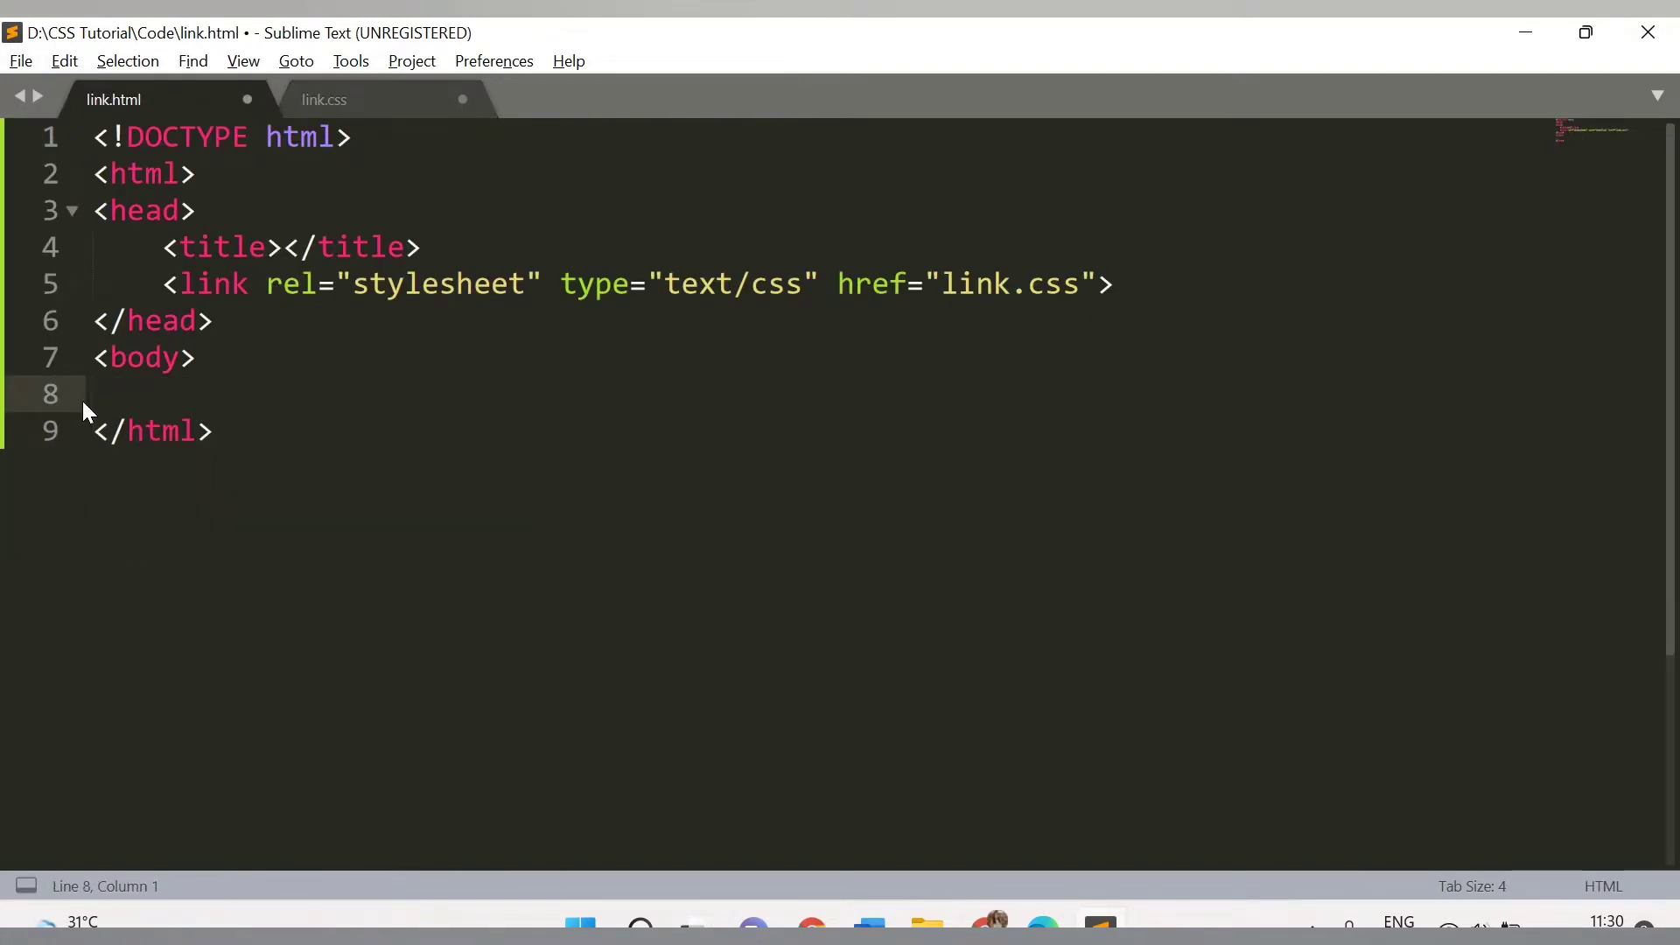
pyautogui.write('<a')
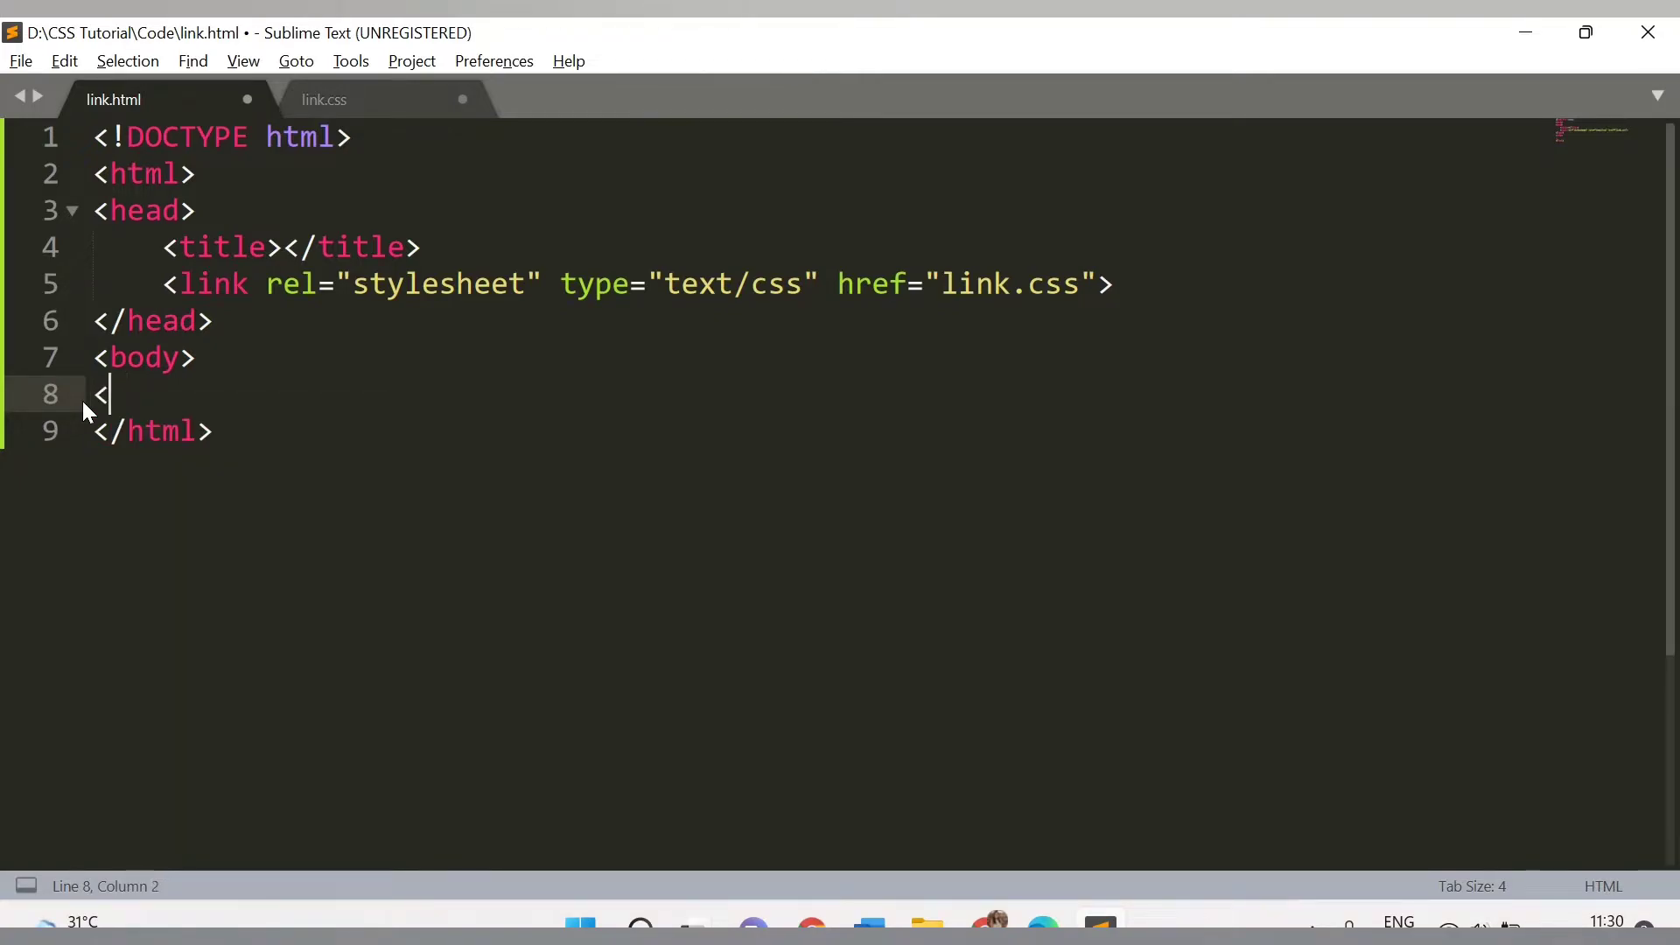
pyautogui.write('h1></h1>')
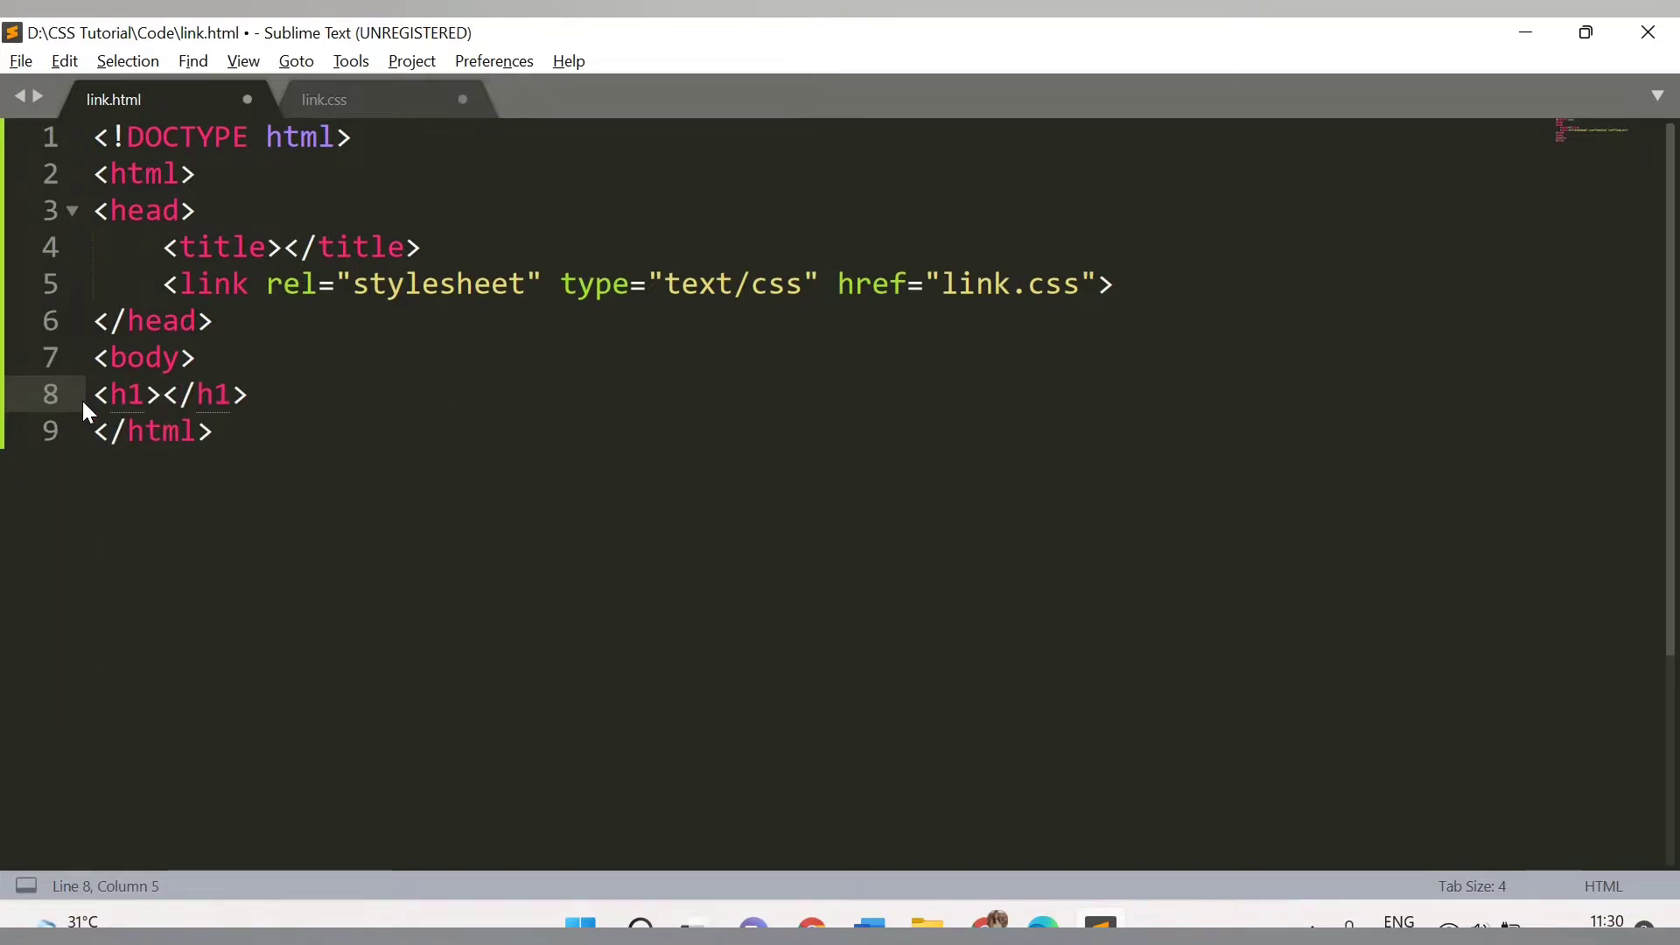
pyautogui.write('Link St')
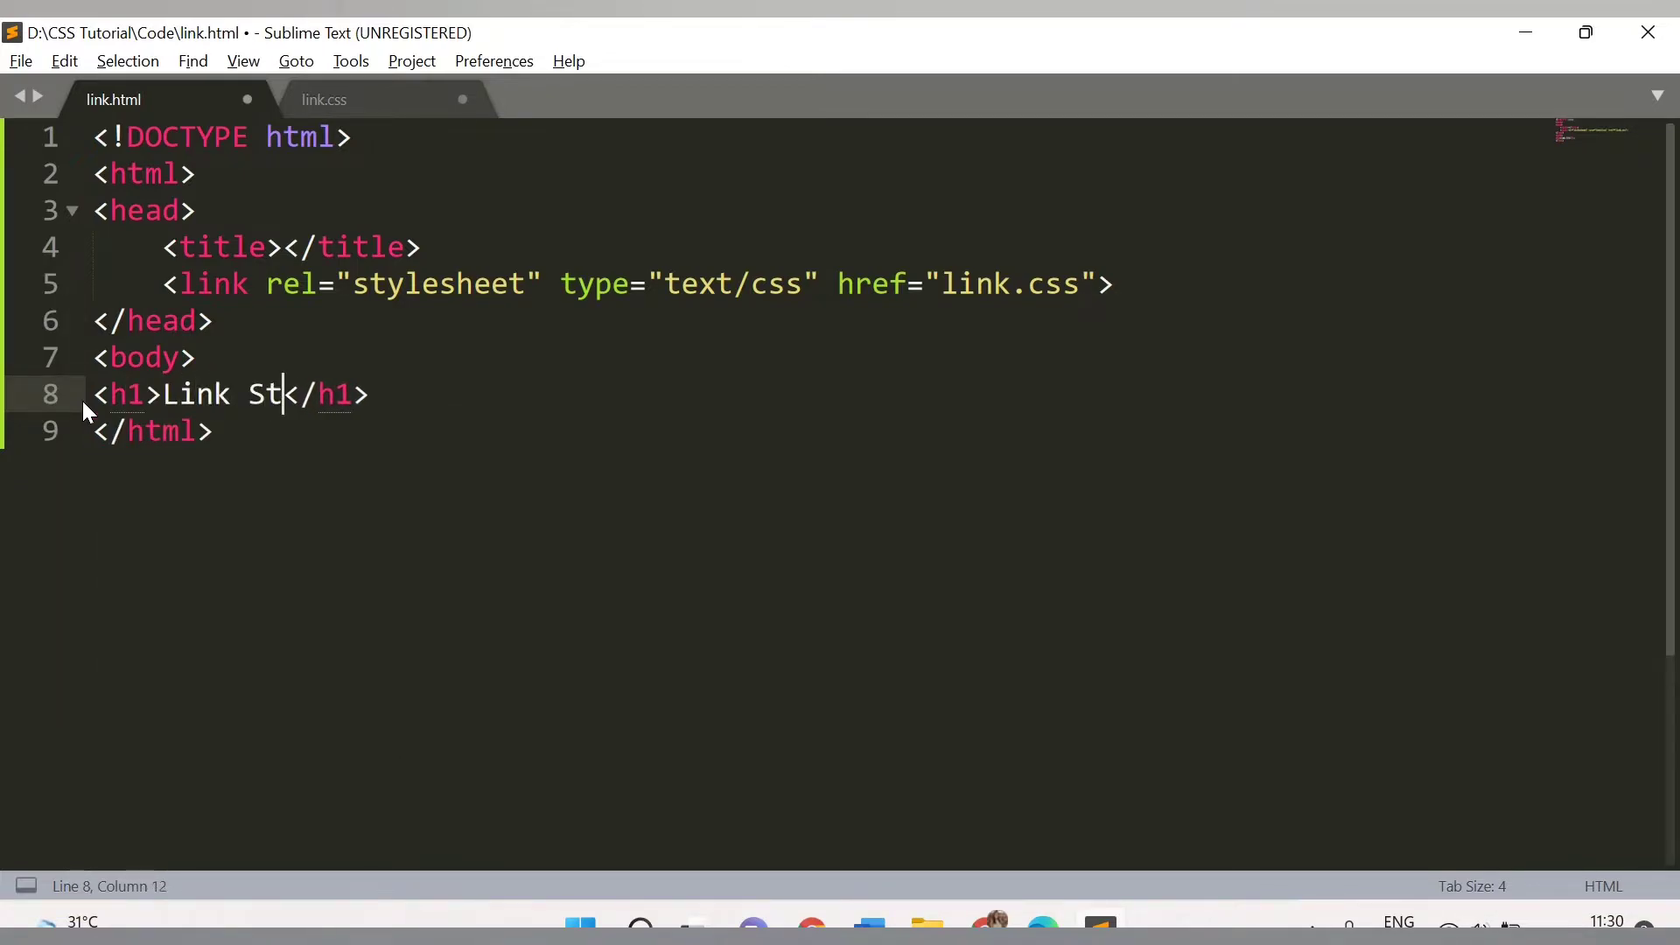
pyautogui.write('yling')
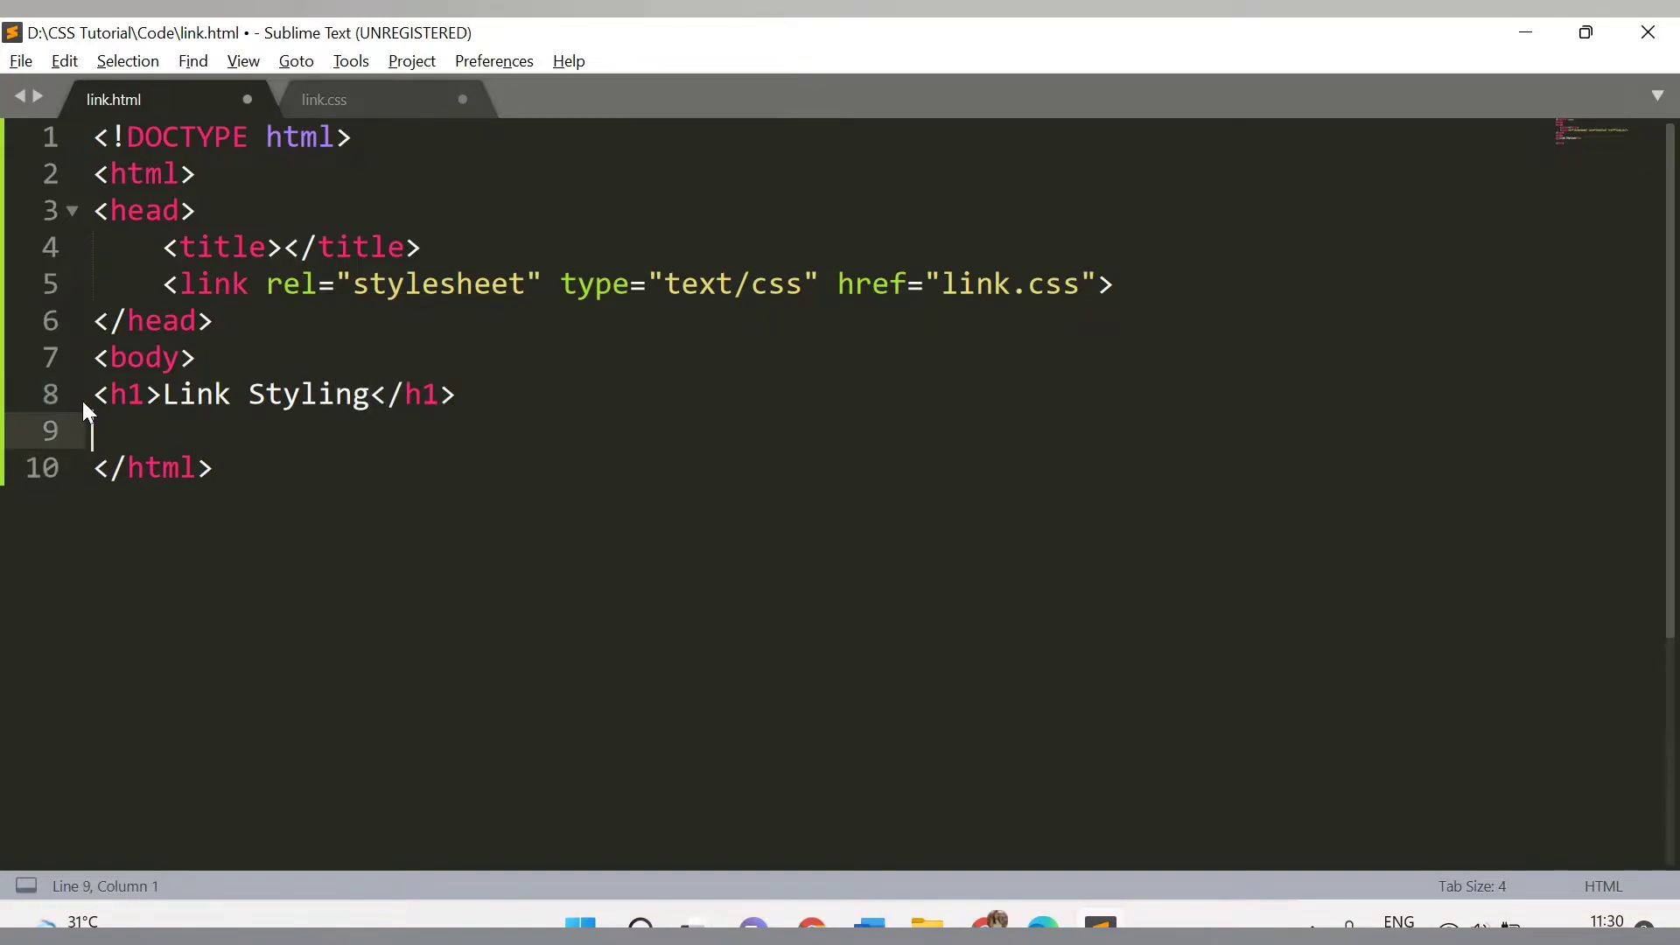
# - Add a single <a href="">Code Crush</a> link under the heading and save link.html
pyautogui.write('<a href=""></a>')
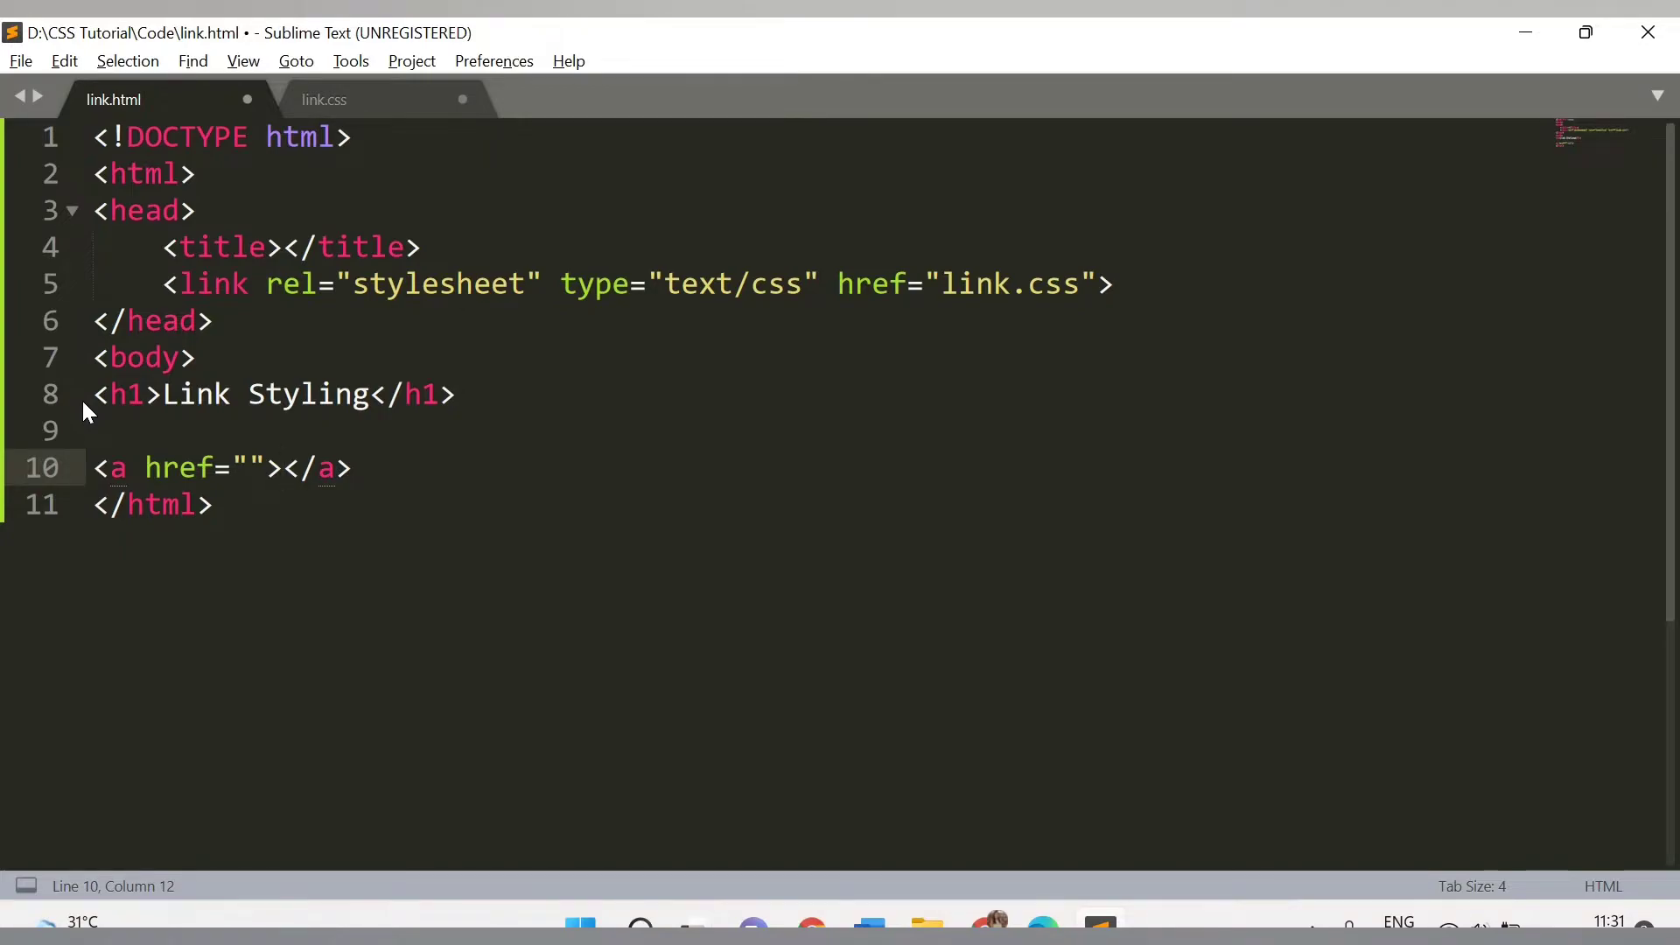
pyautogui.write('Code C')
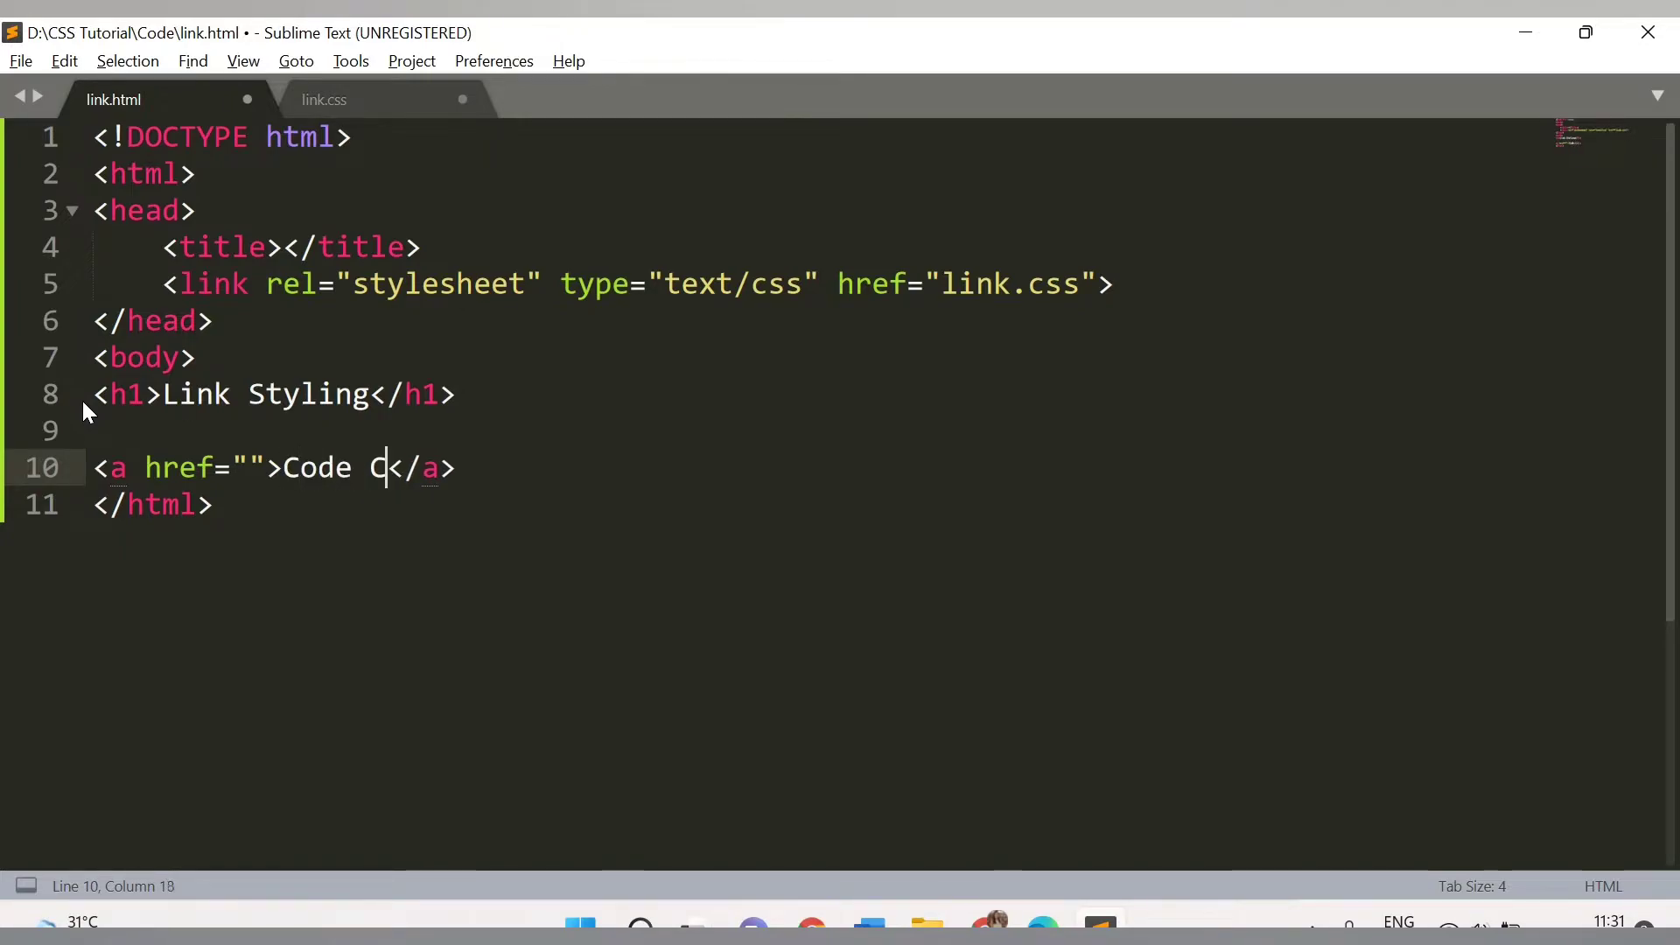
pyautogui.write('rush')
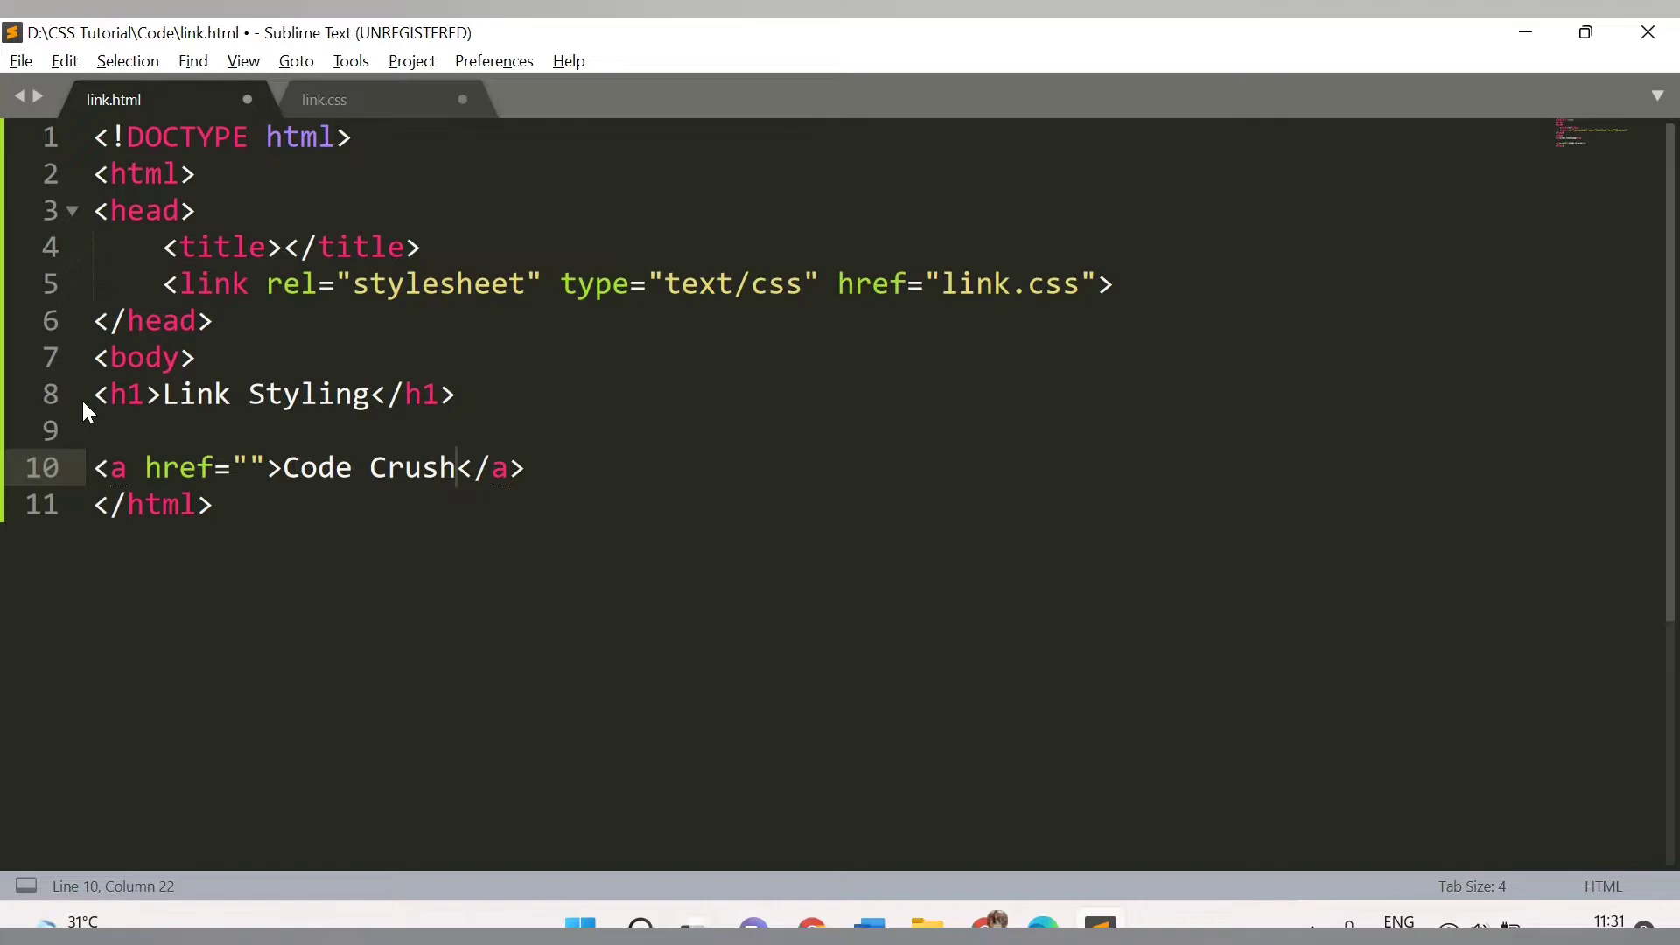
pyautogui.press('ctrl+s')
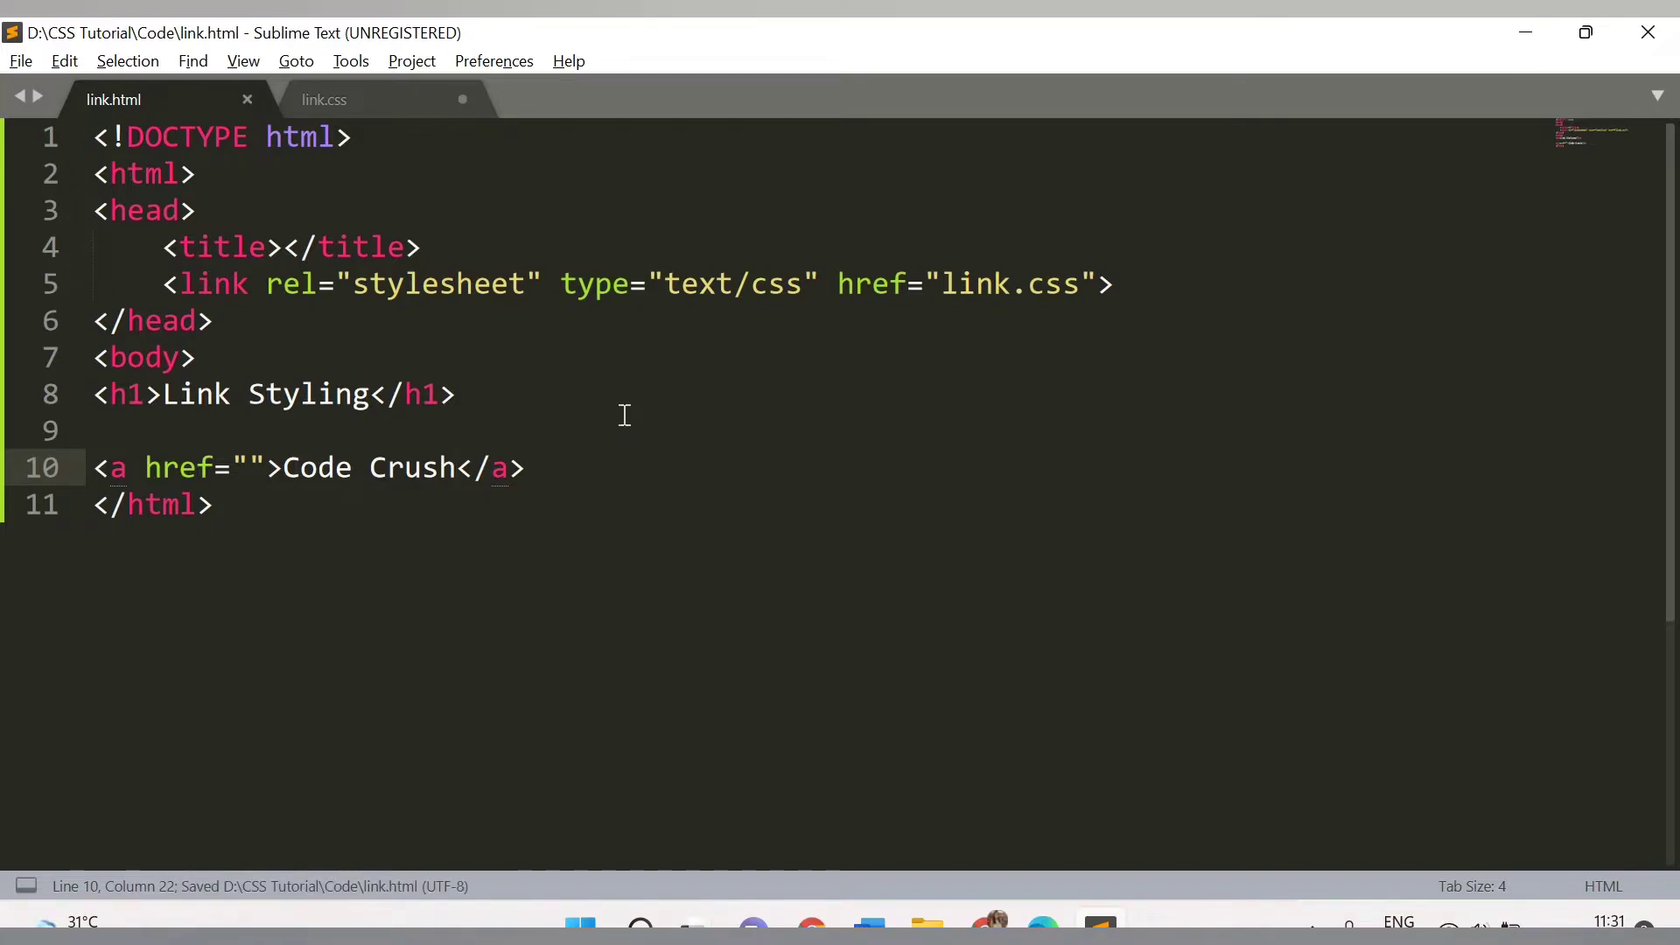
# - Reload the Chrome preview to show the Link Styling heading and Code Crush link, then return to link.css
pyautogui.press('alt+tab')
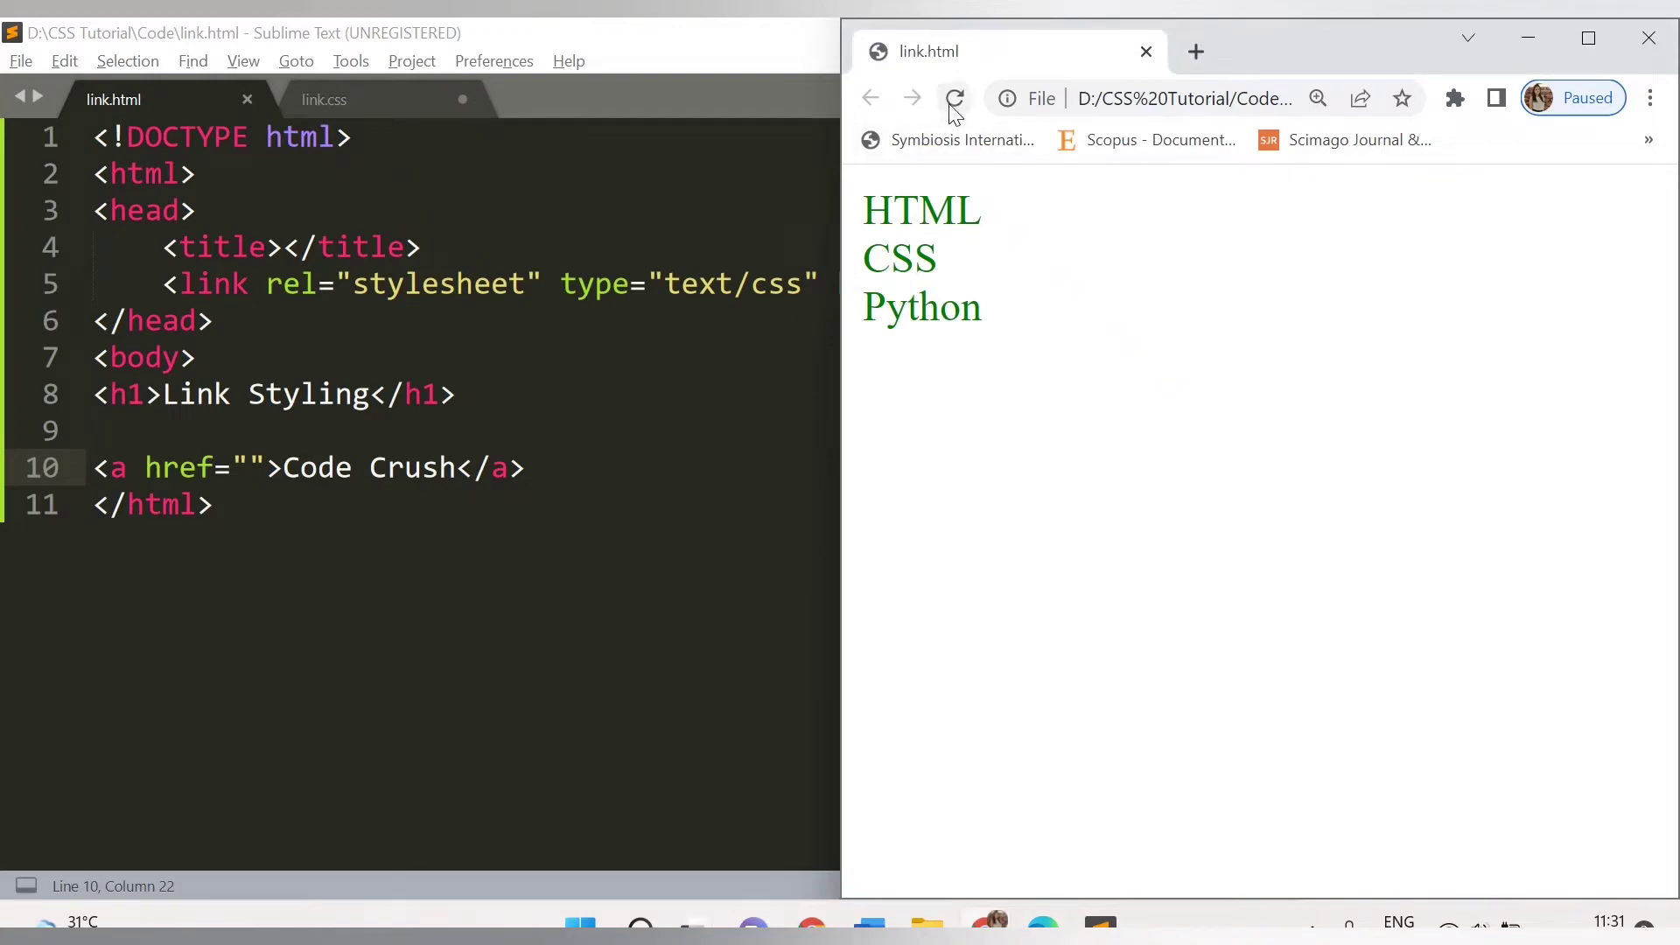
pyautogui.click(954, 98)
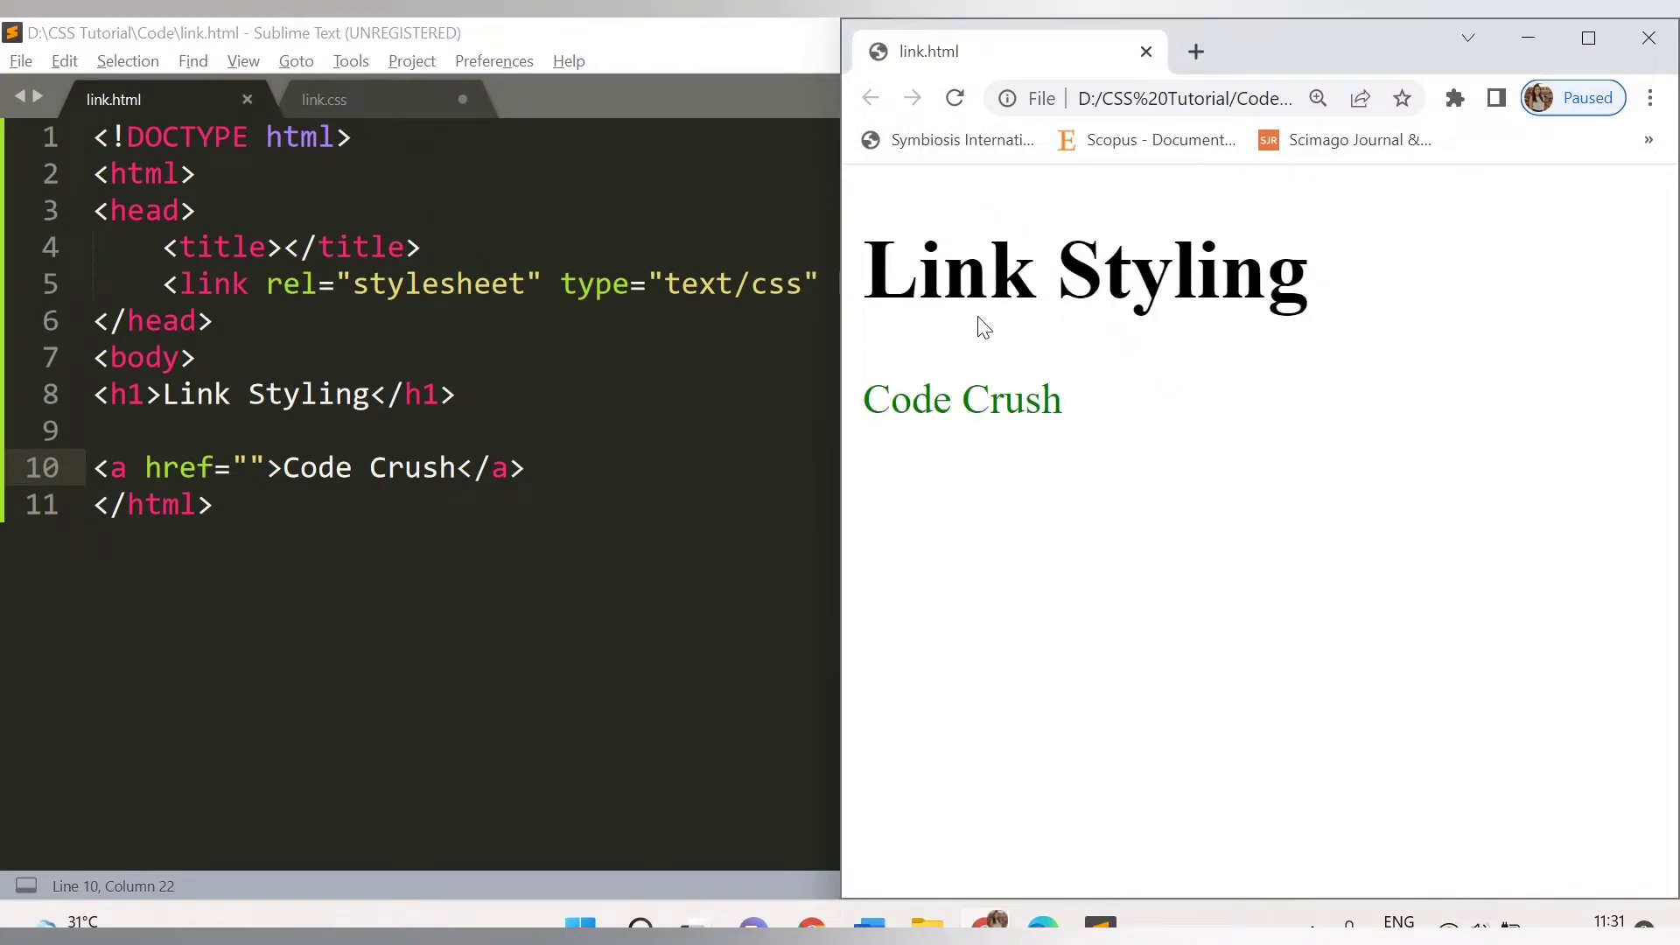
pyautogui.moveTo(1084, 298)
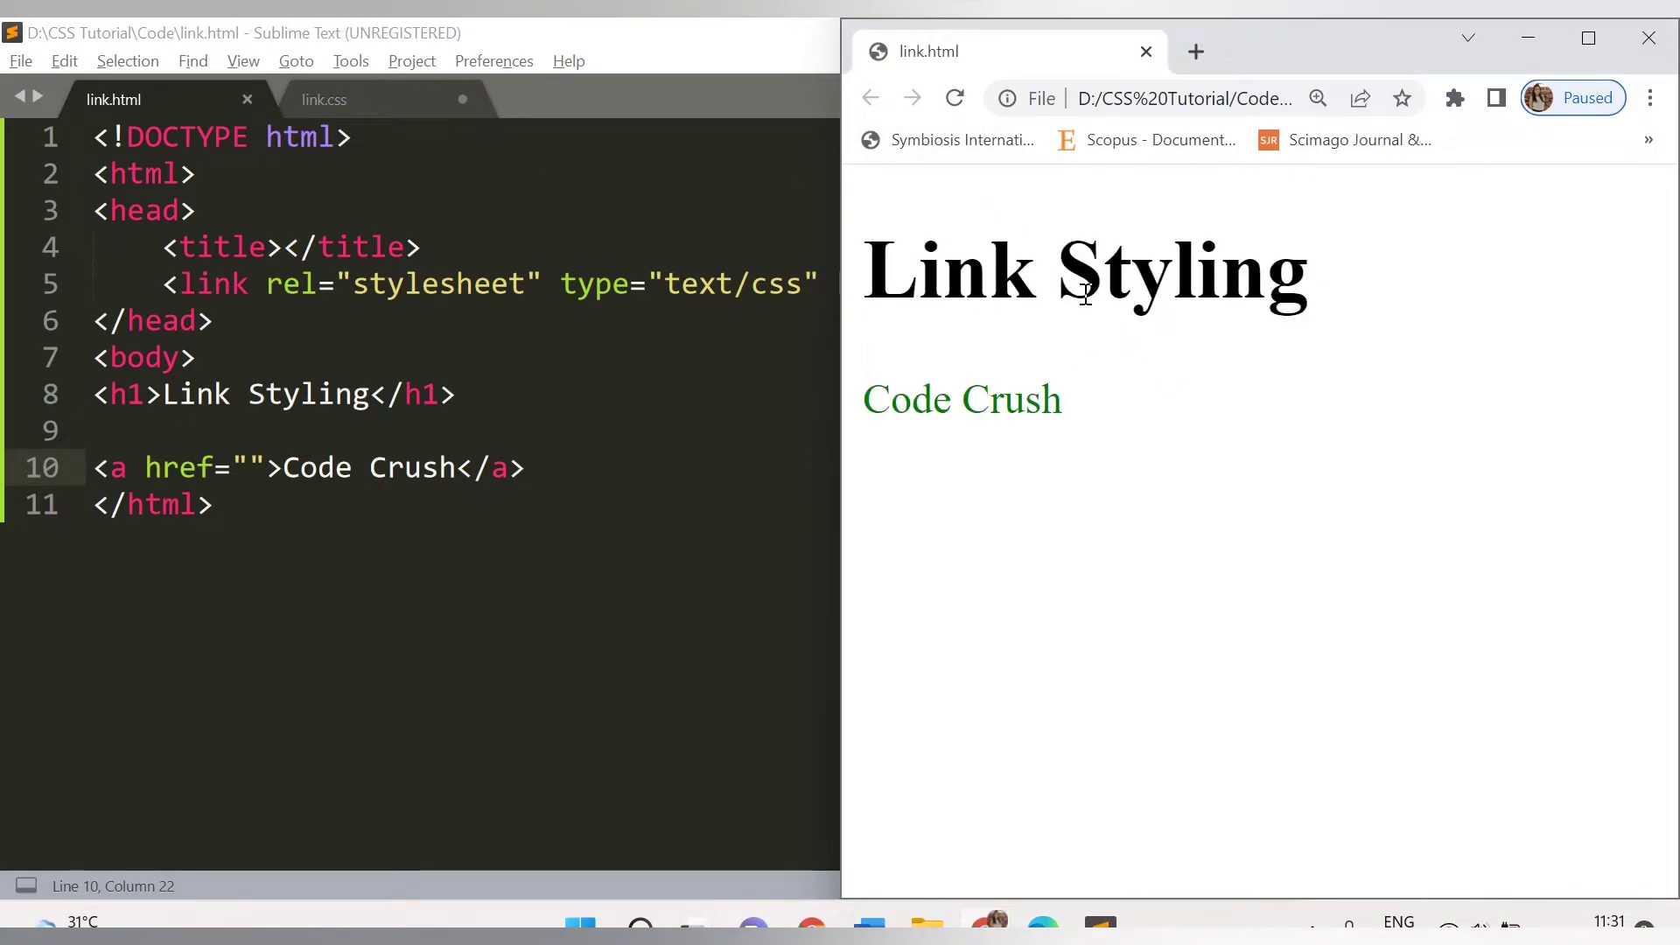
pyautogui.moveTo(961, 399)
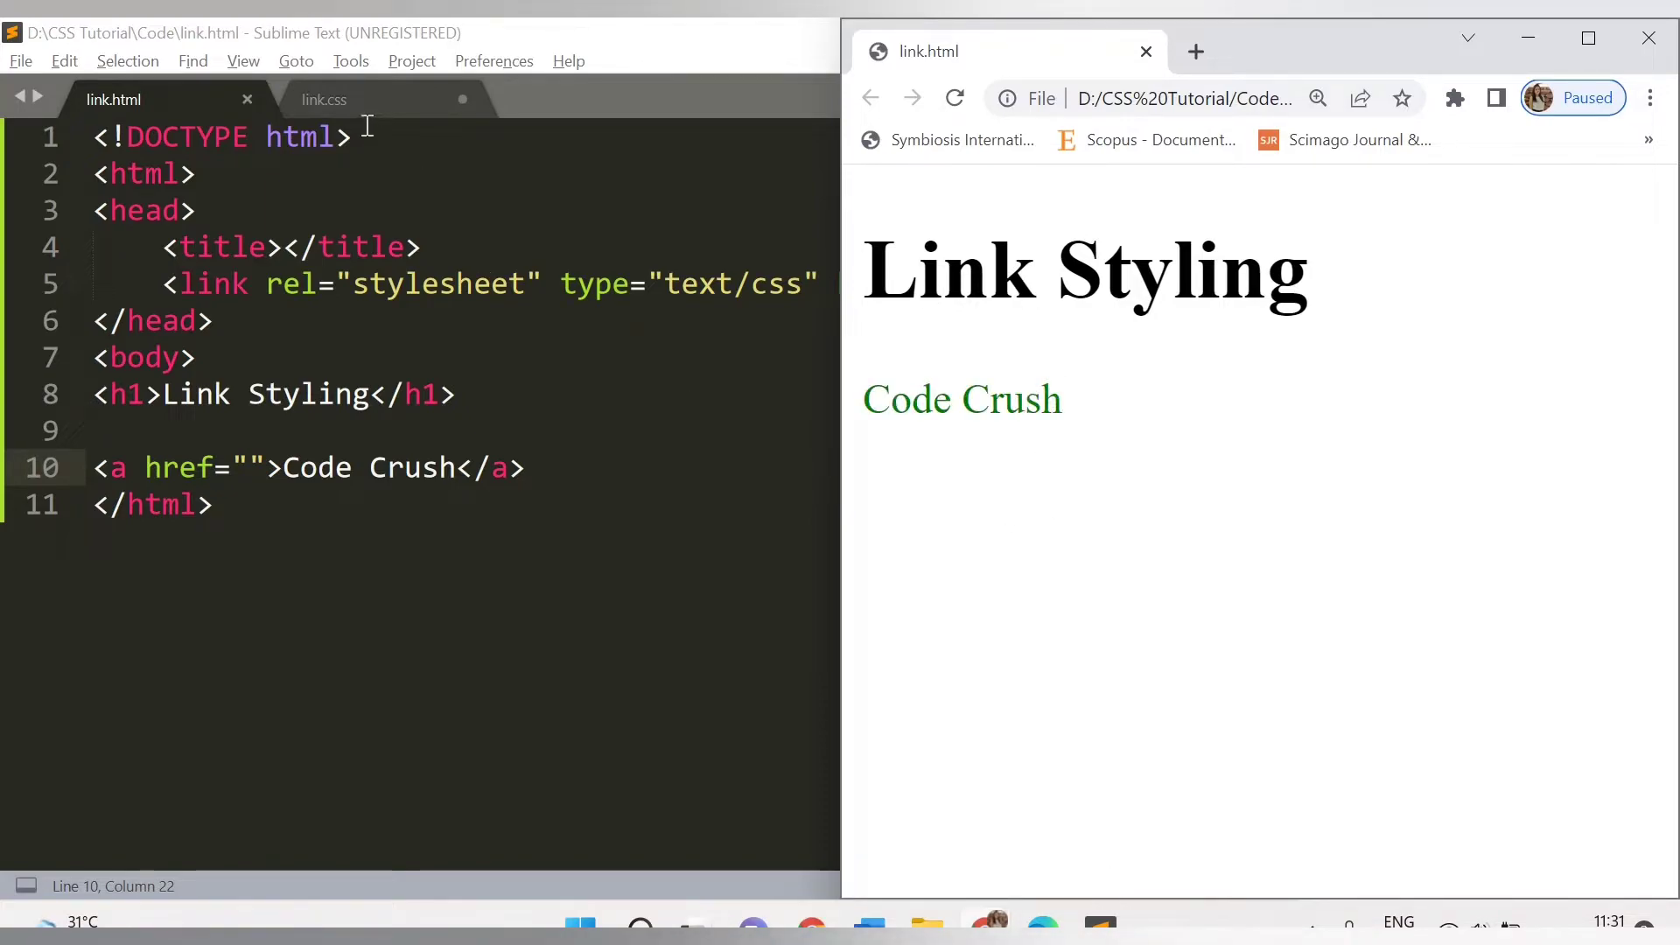
pyautogui.click(322, 98)
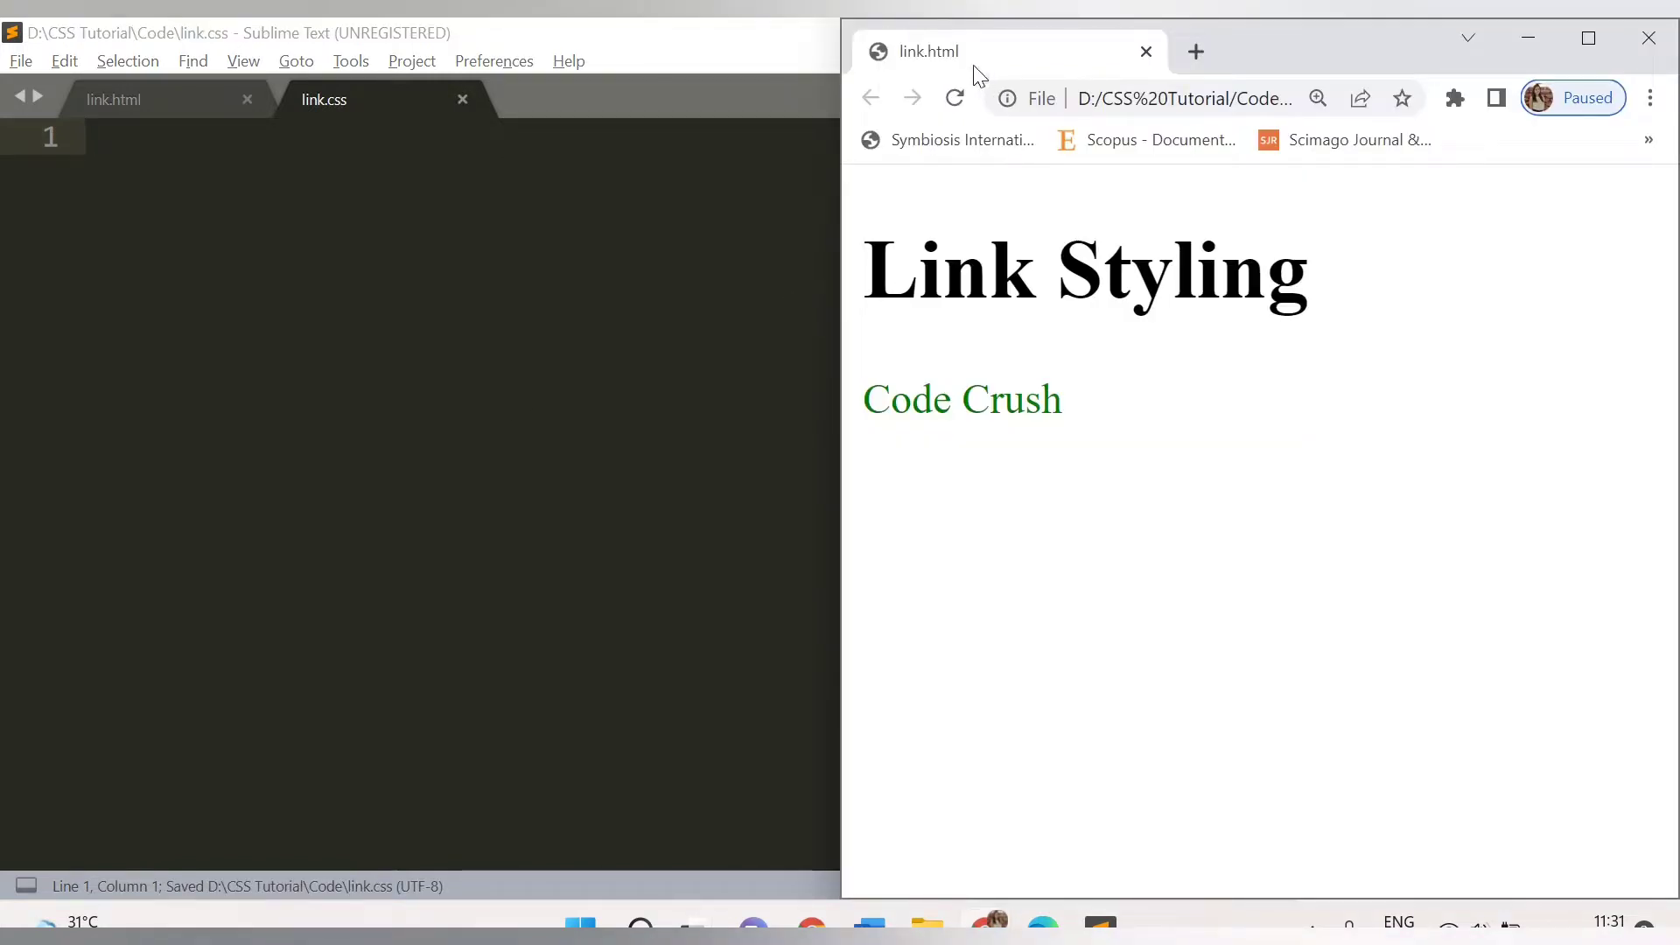
pyautogui.moveTo(975, 429)
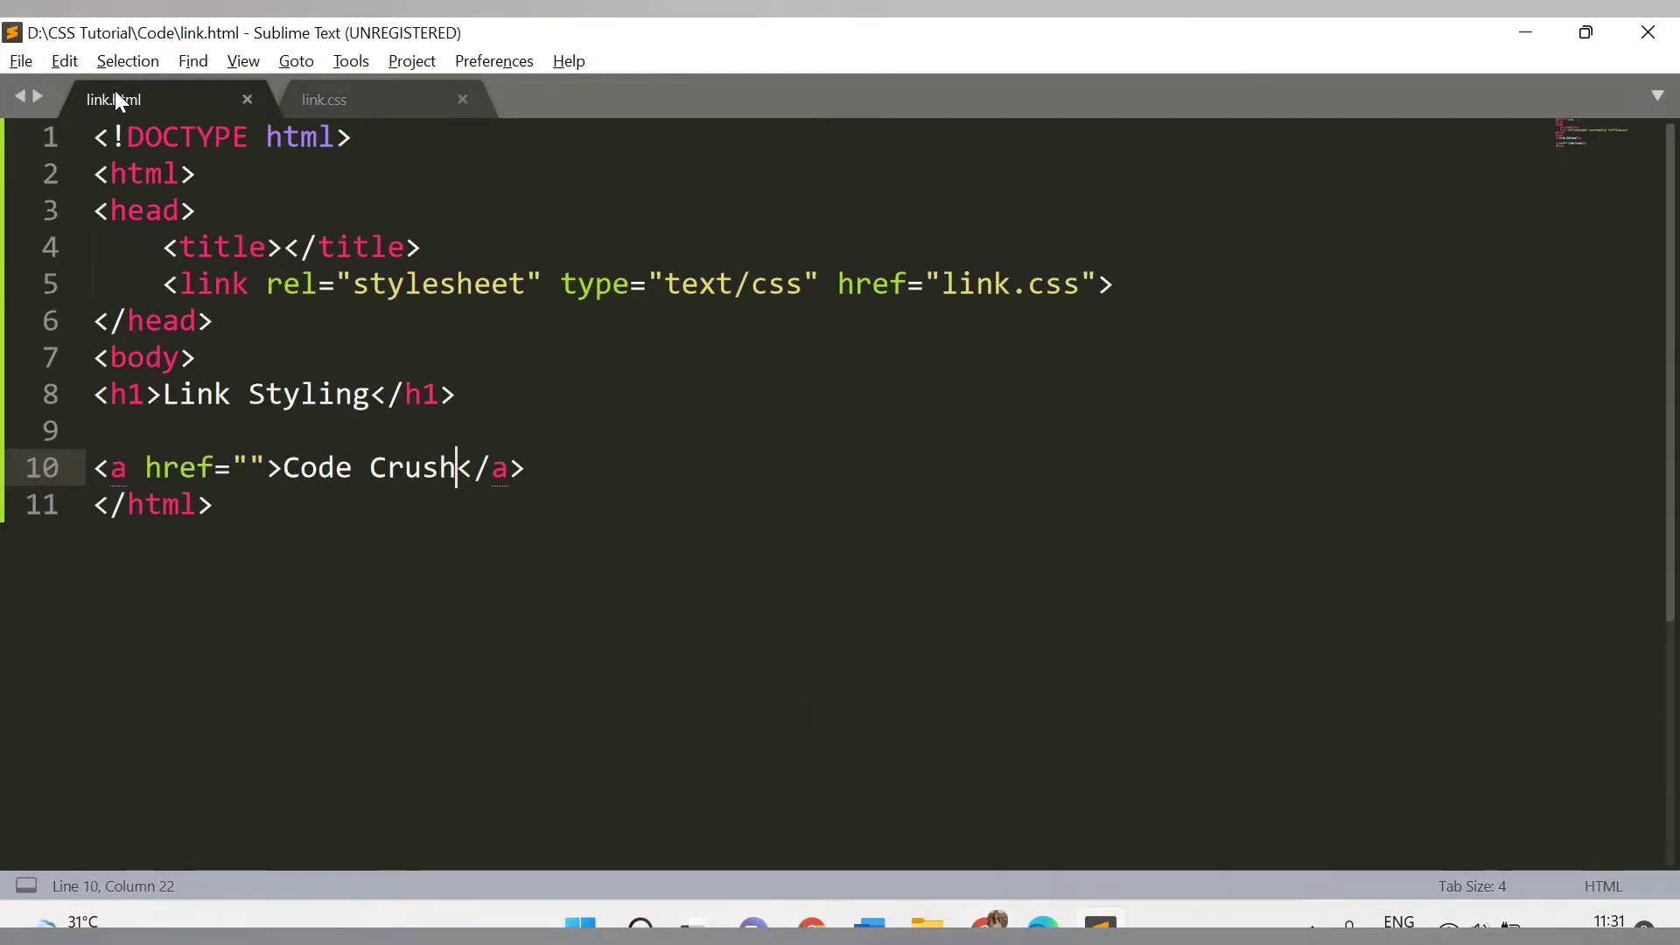
# - Begin link.css with an a:link,a:visited selector
pyautogui.click(324, 98)
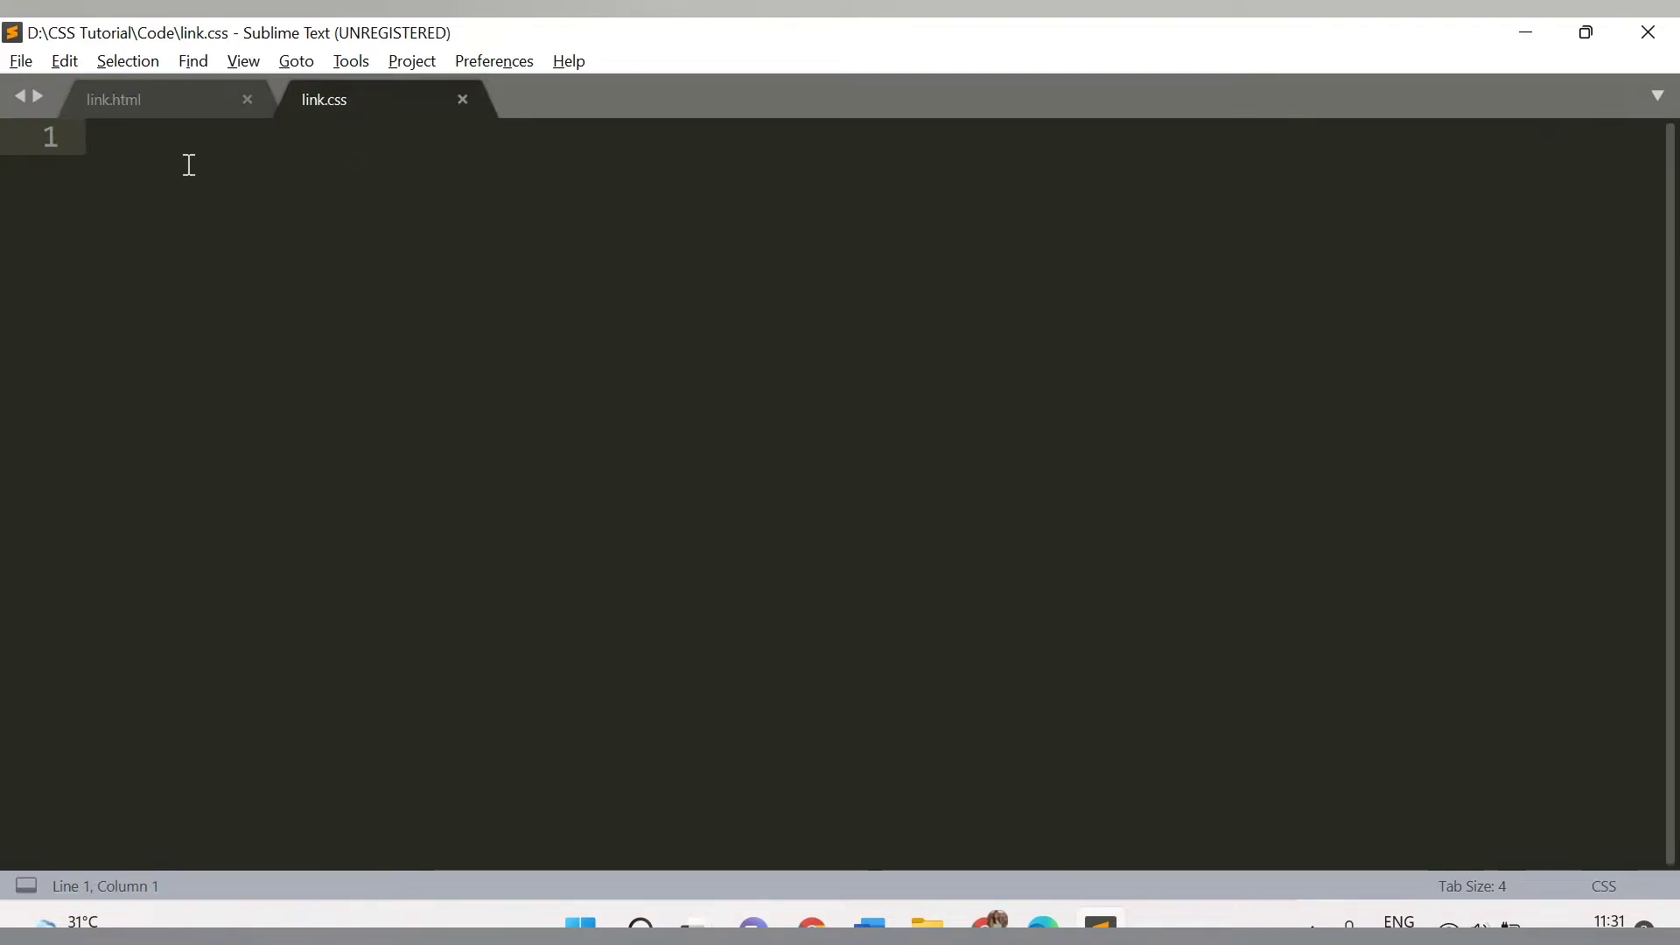
pyautogui.write('a:')
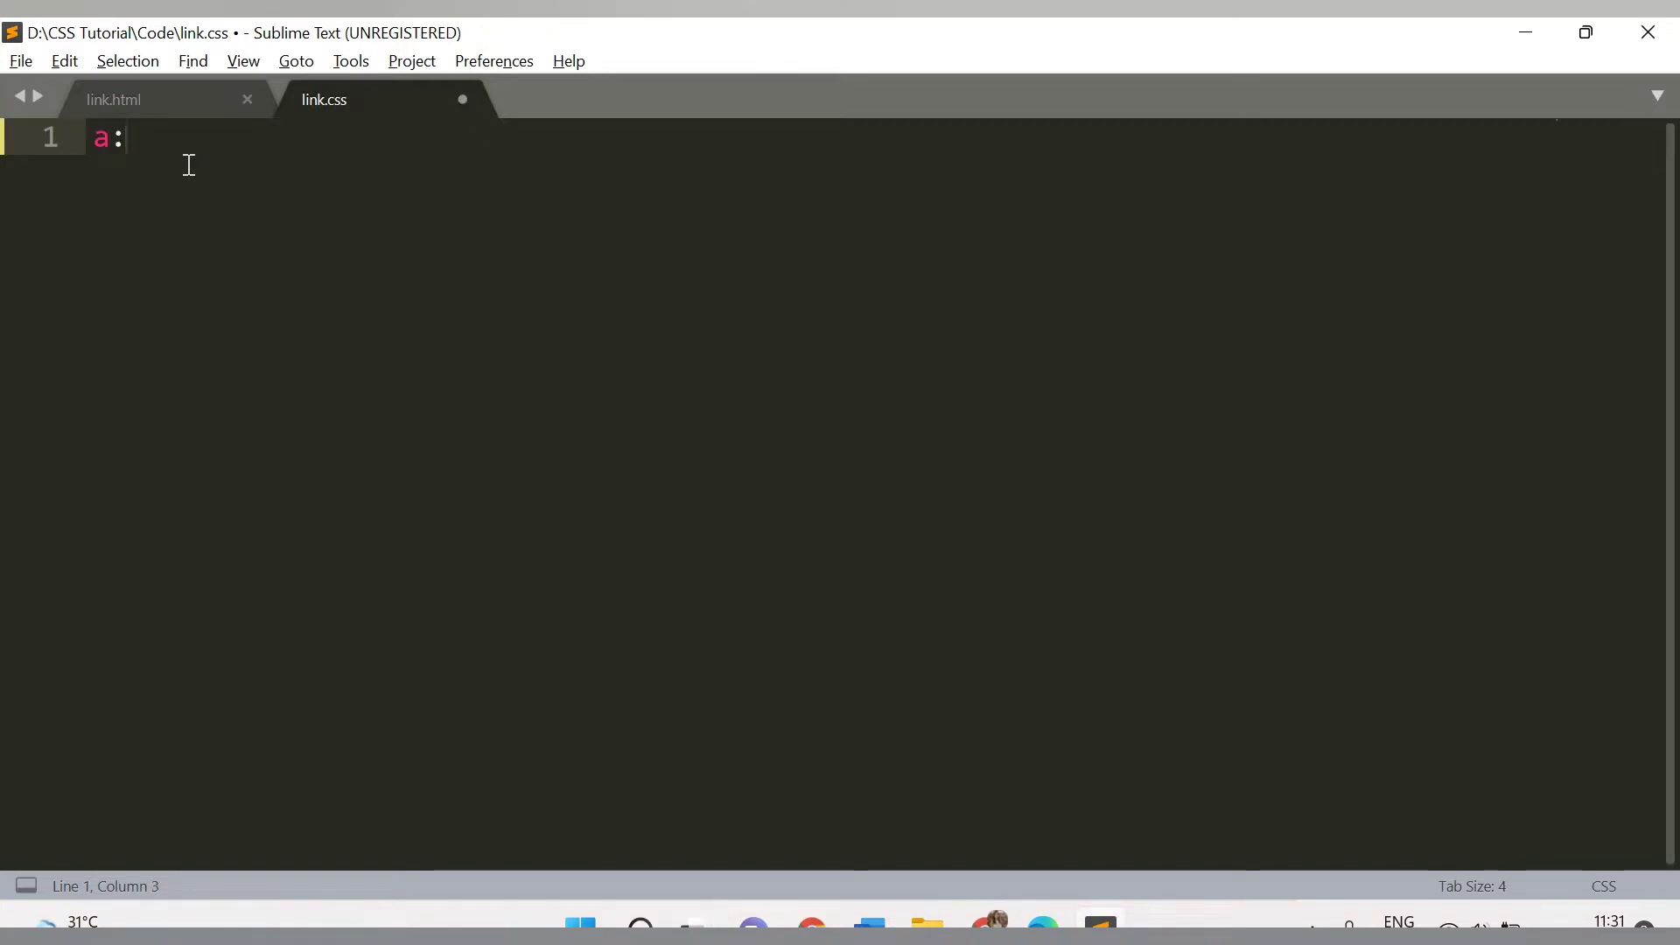
pyautogui.write('link')
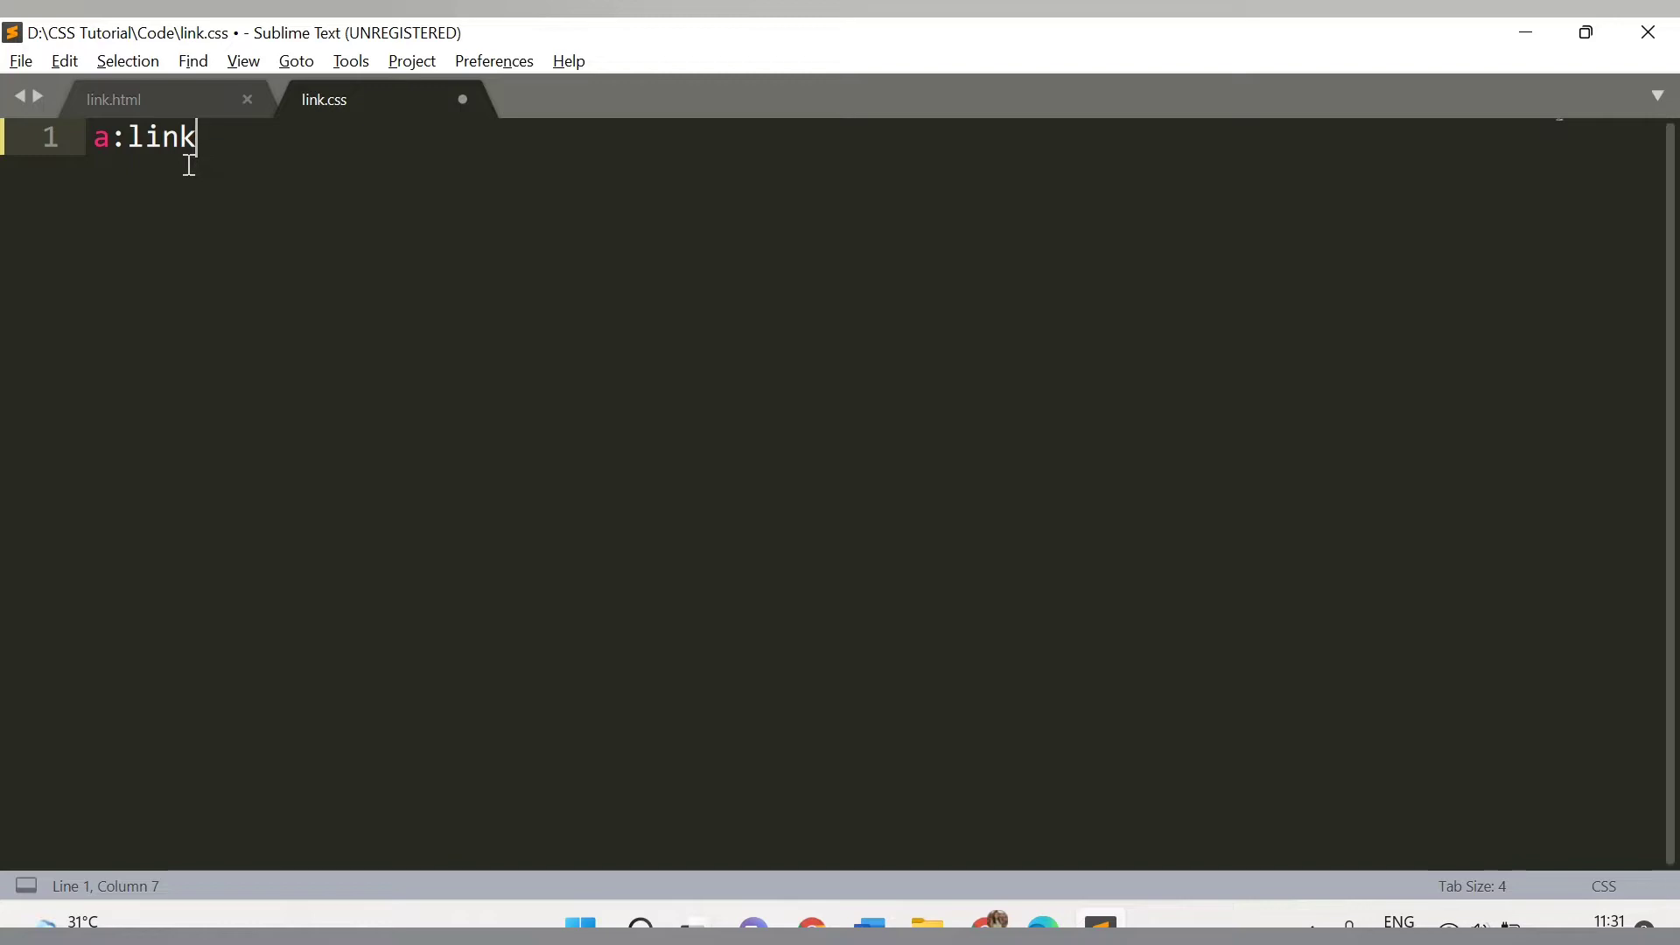
pyautogui.write(',a')
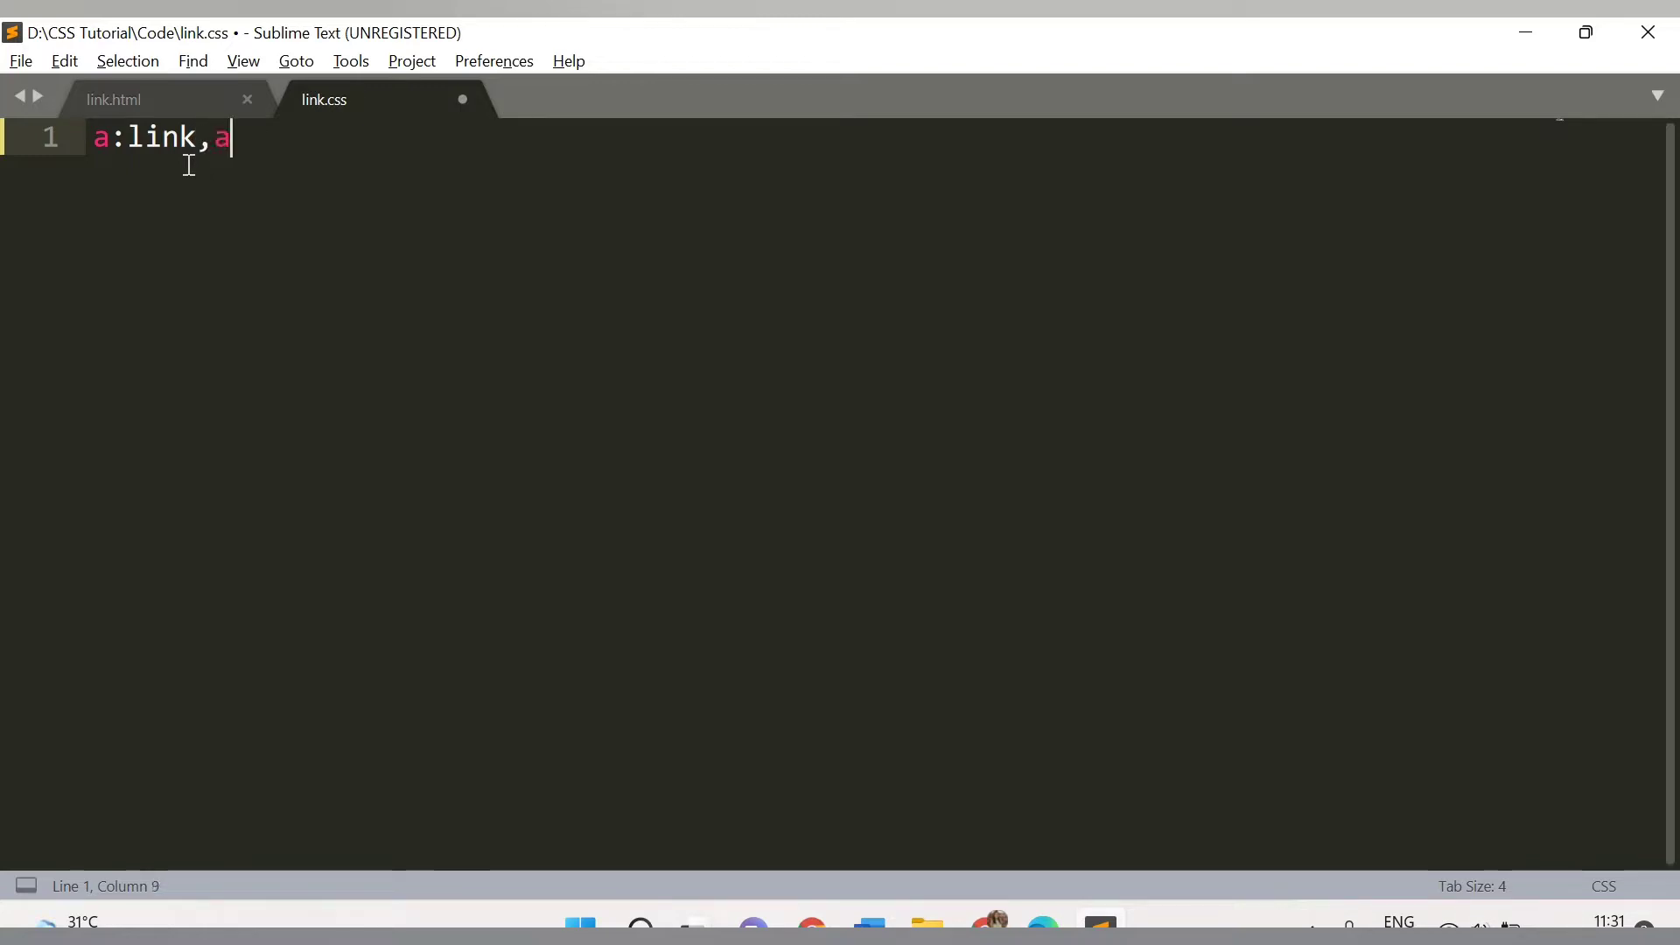
pyautogui.write(':')
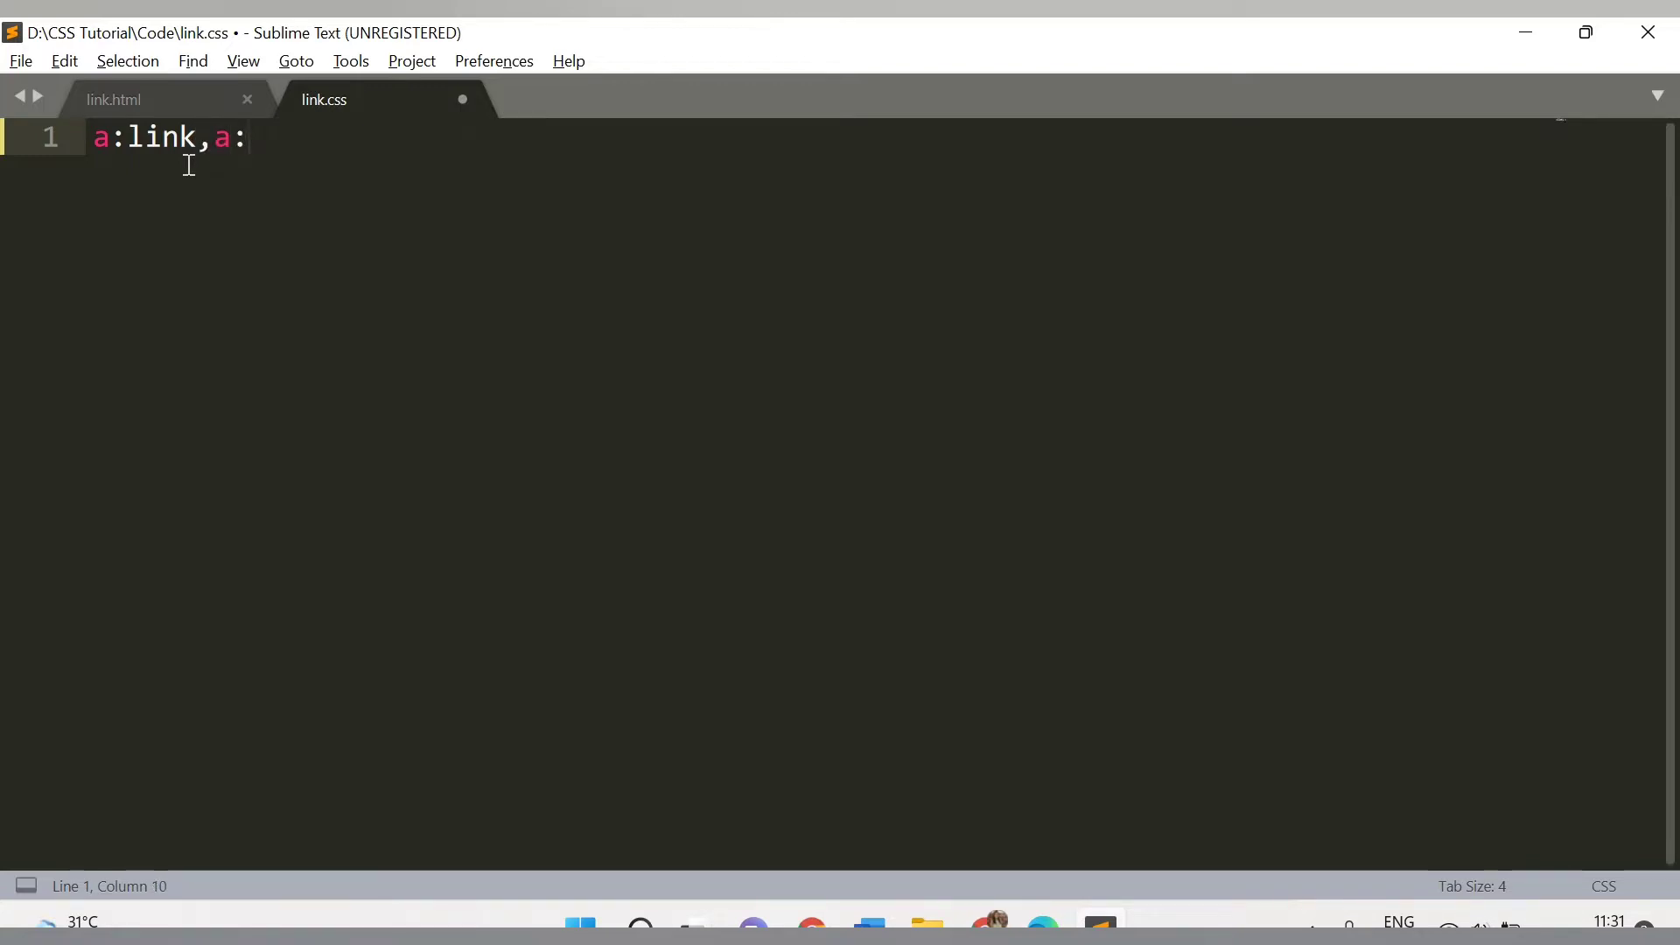
pyautogui.write('vis')
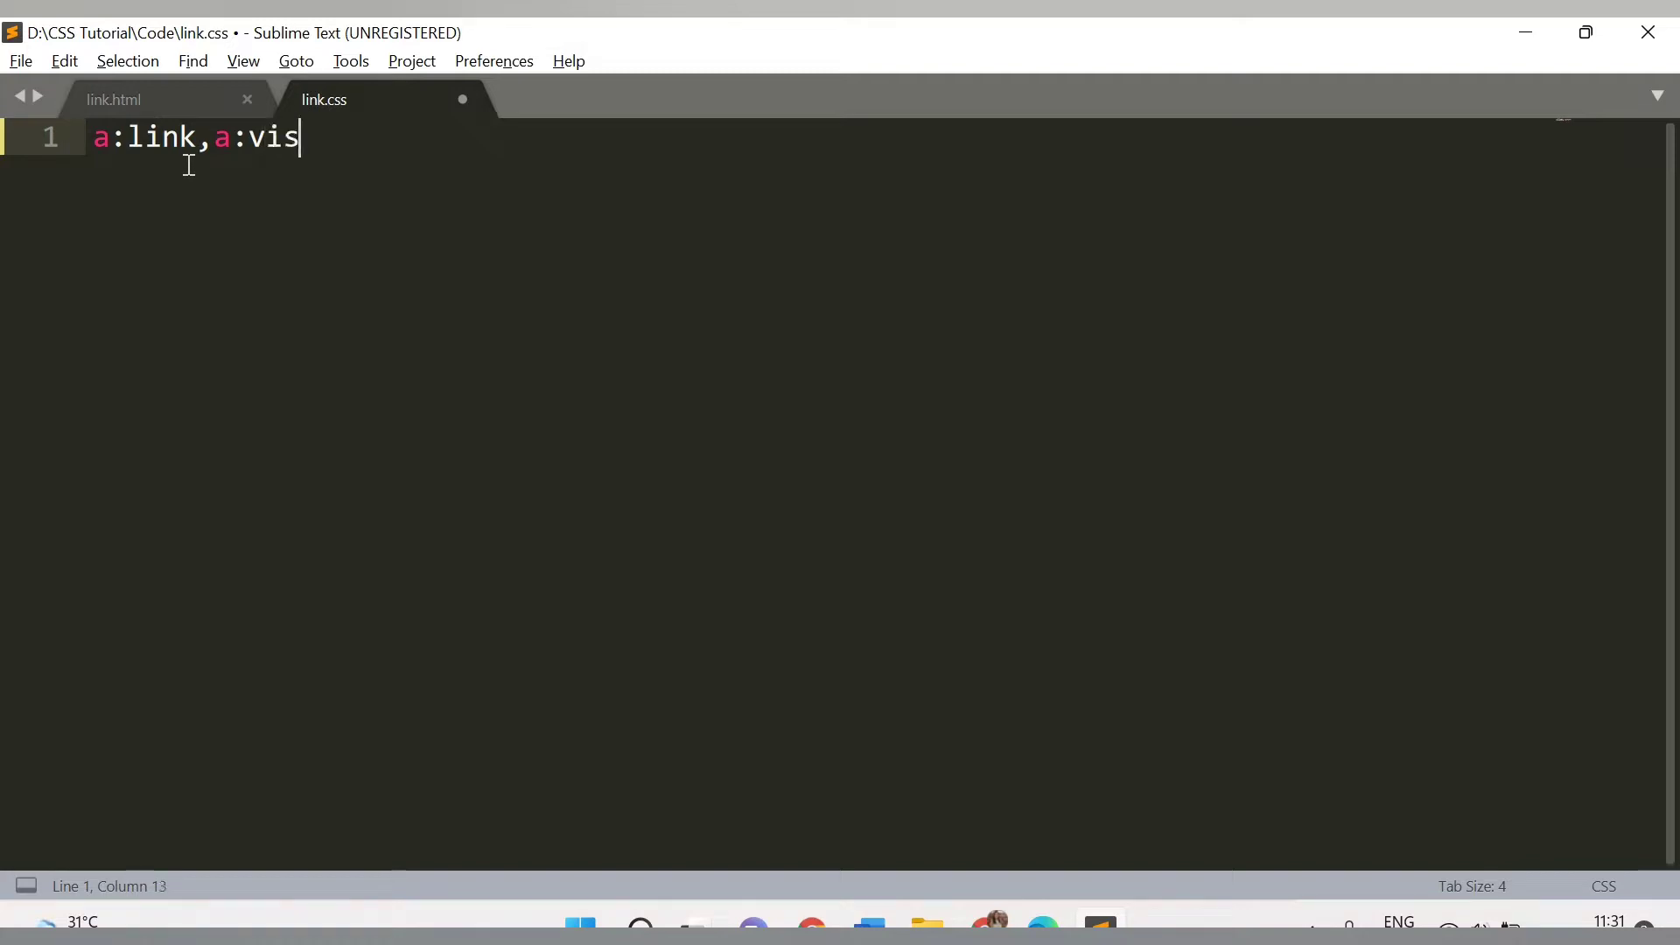
pyautogui.write('ited')
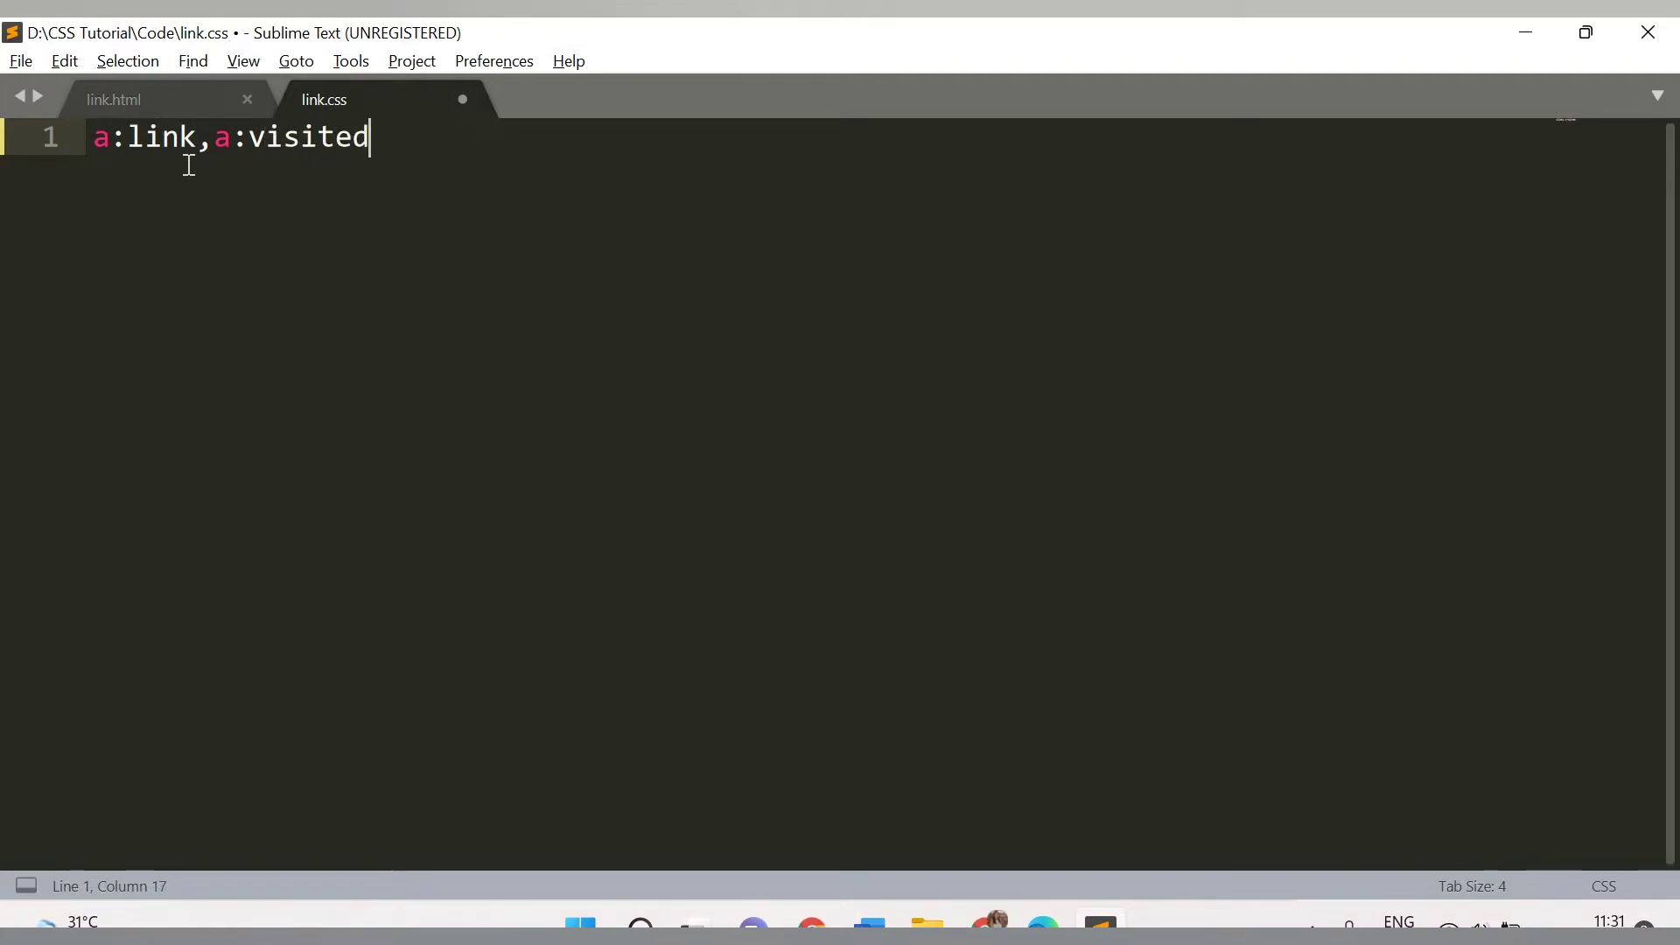
# - Give the a:link,a:visited rule color: black and save the stylesheet
pyautogui.write('{')
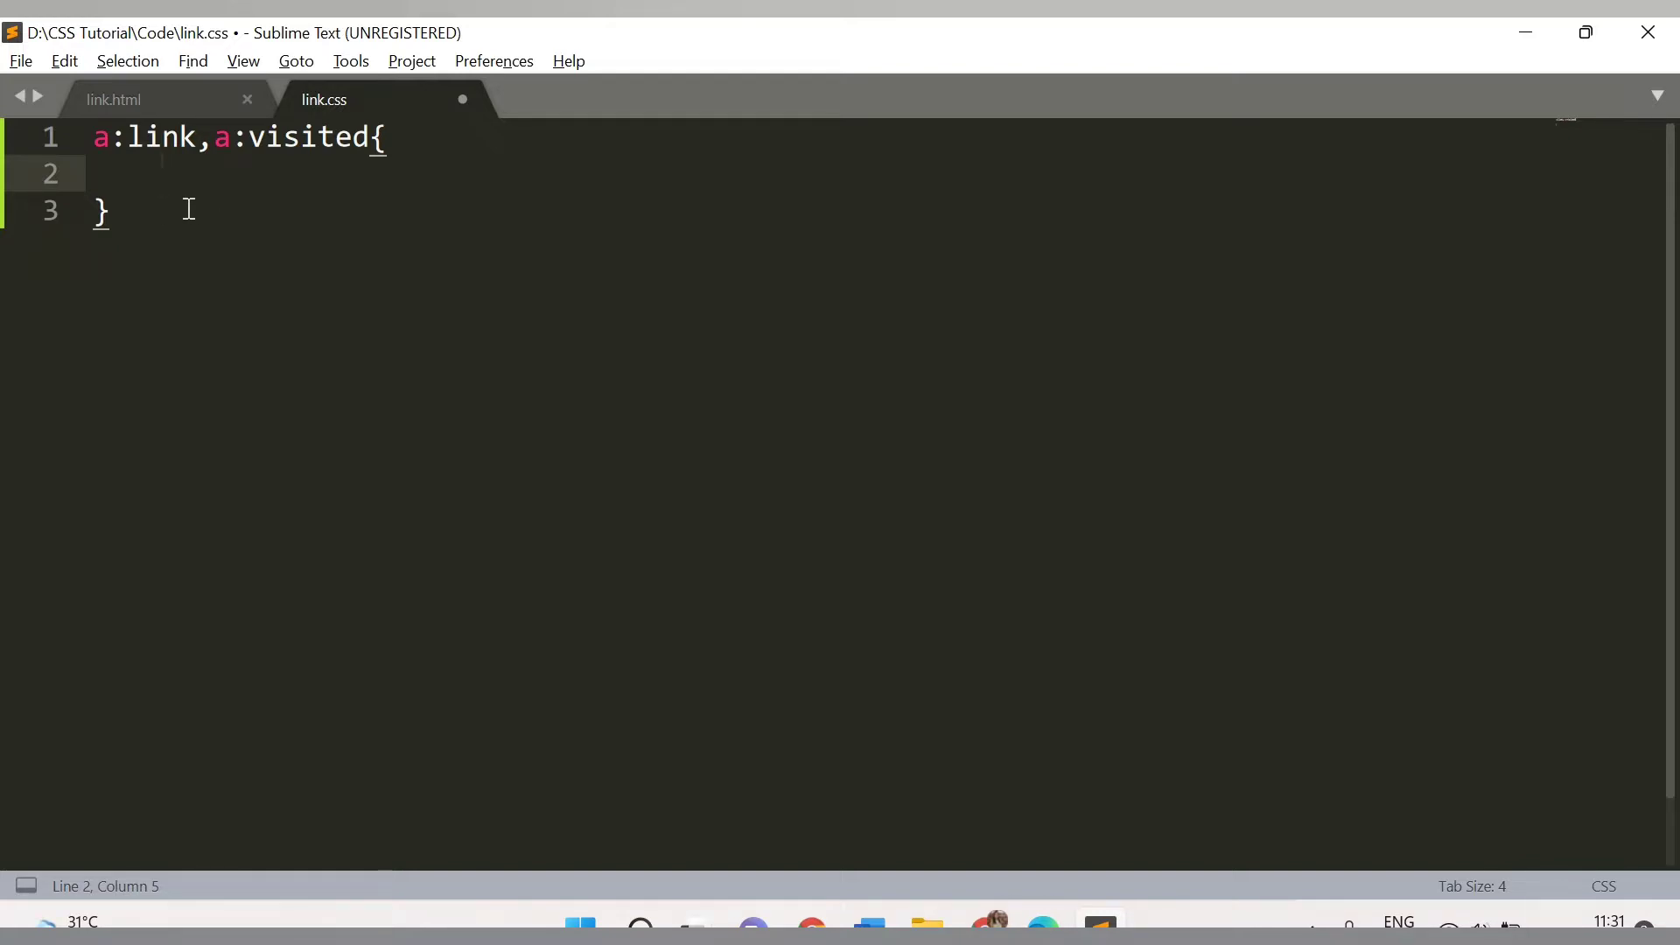
pyautogui.write('color: black')
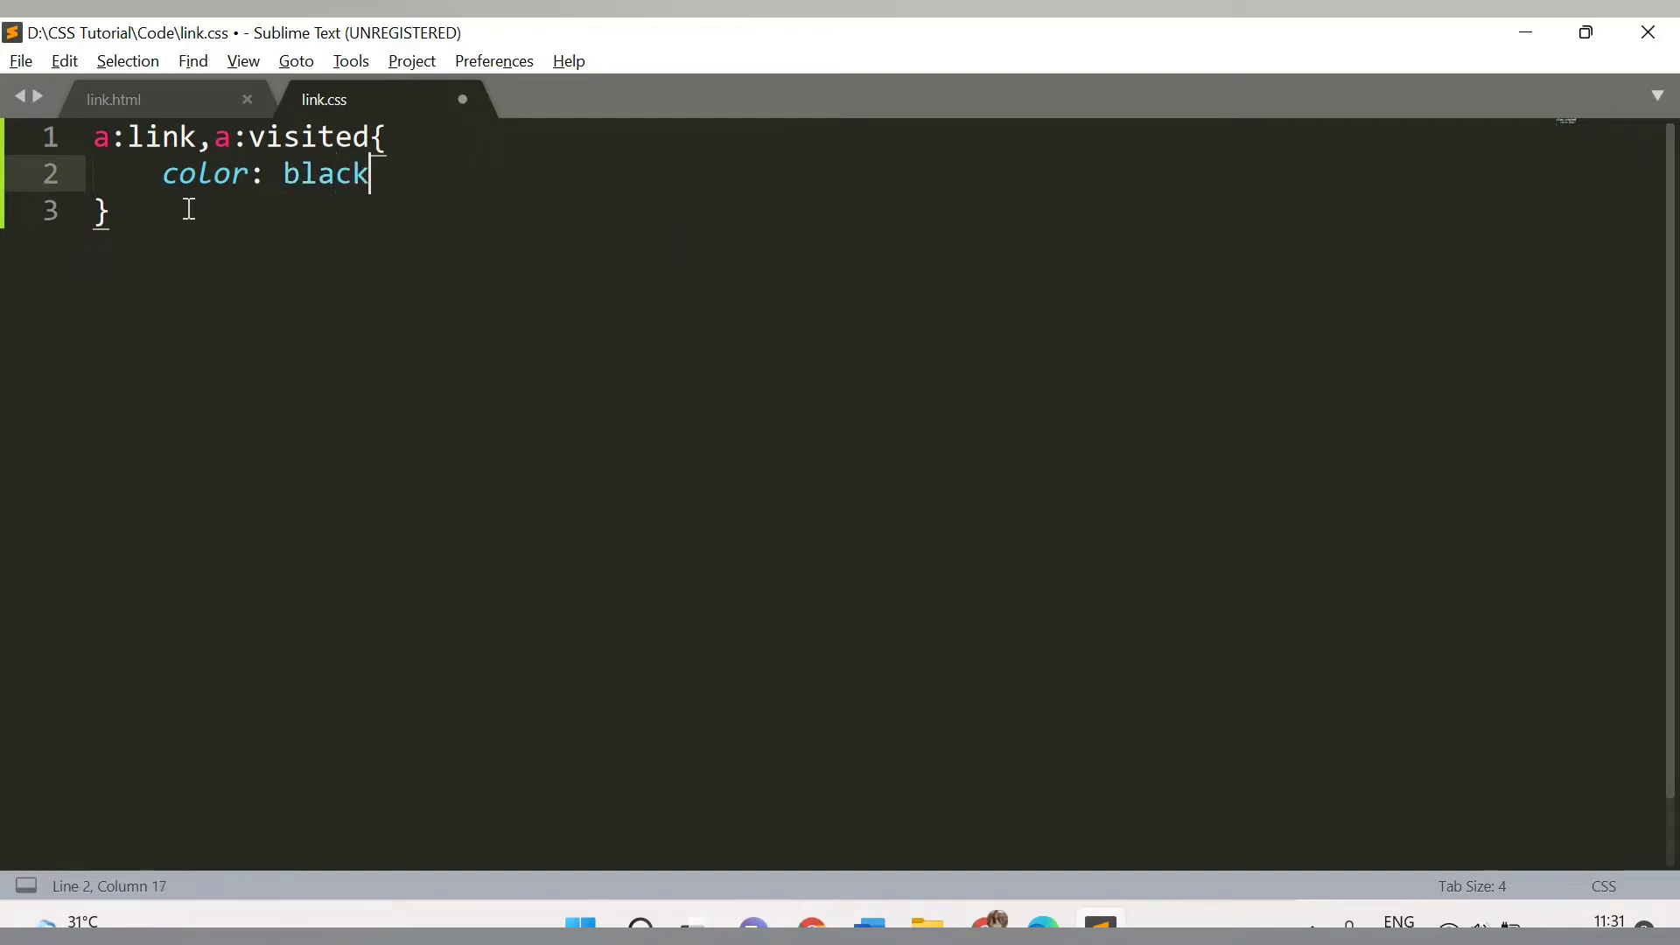
pyautogui.press('ctrl+s')
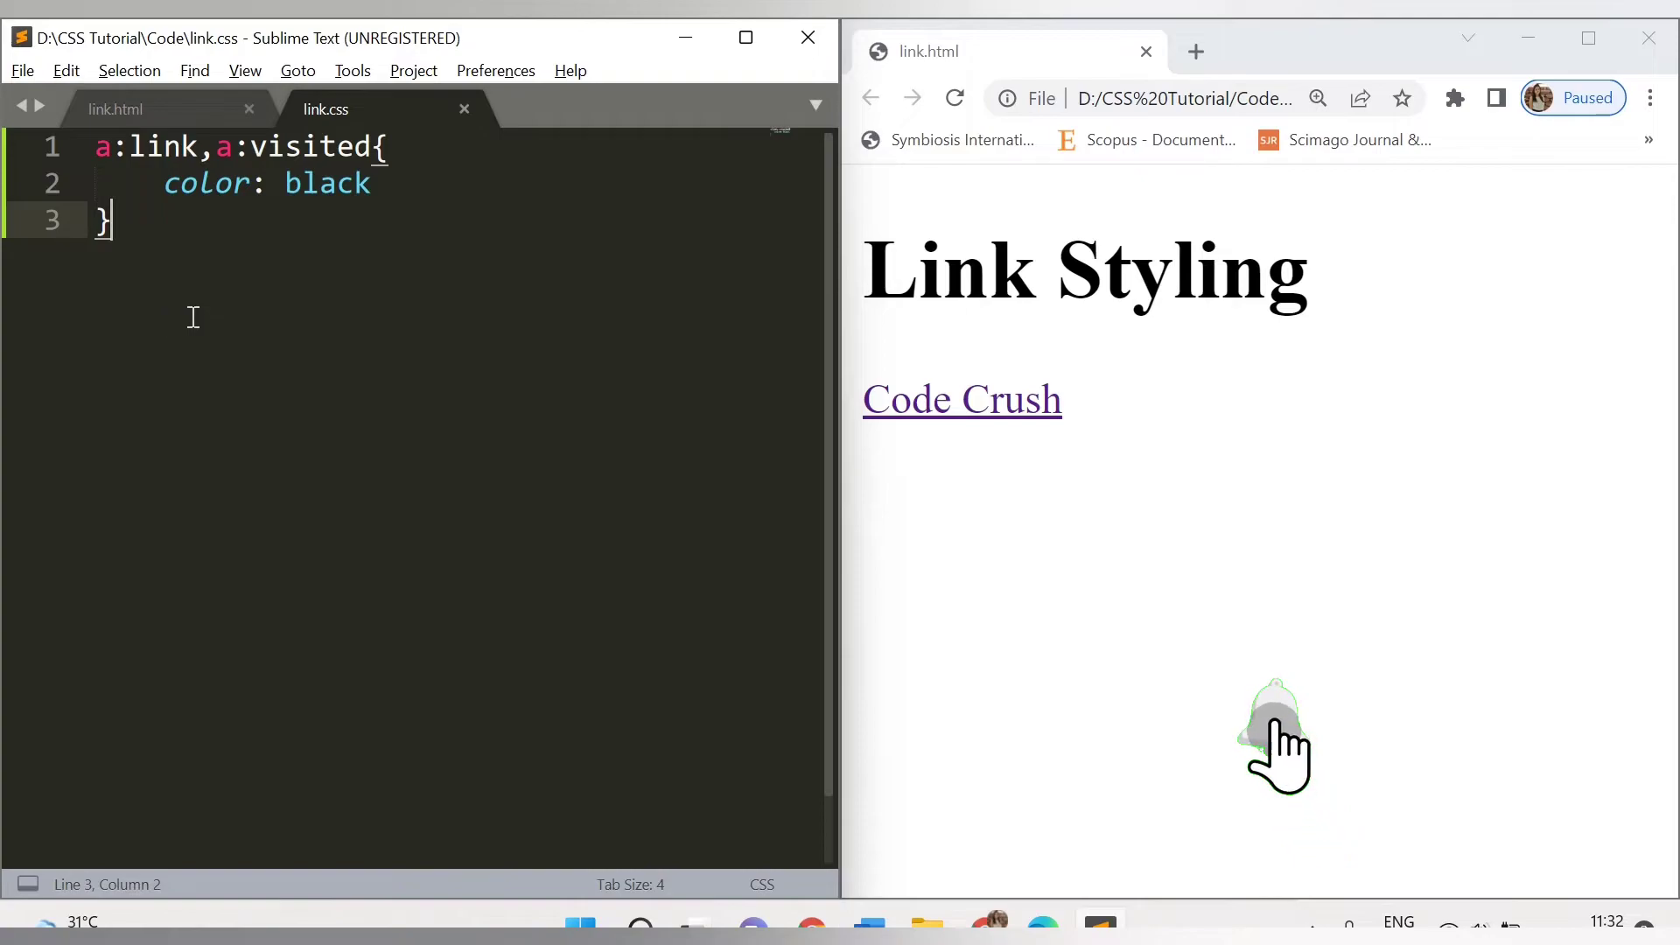
pyautogui.moveTo(961, 413)
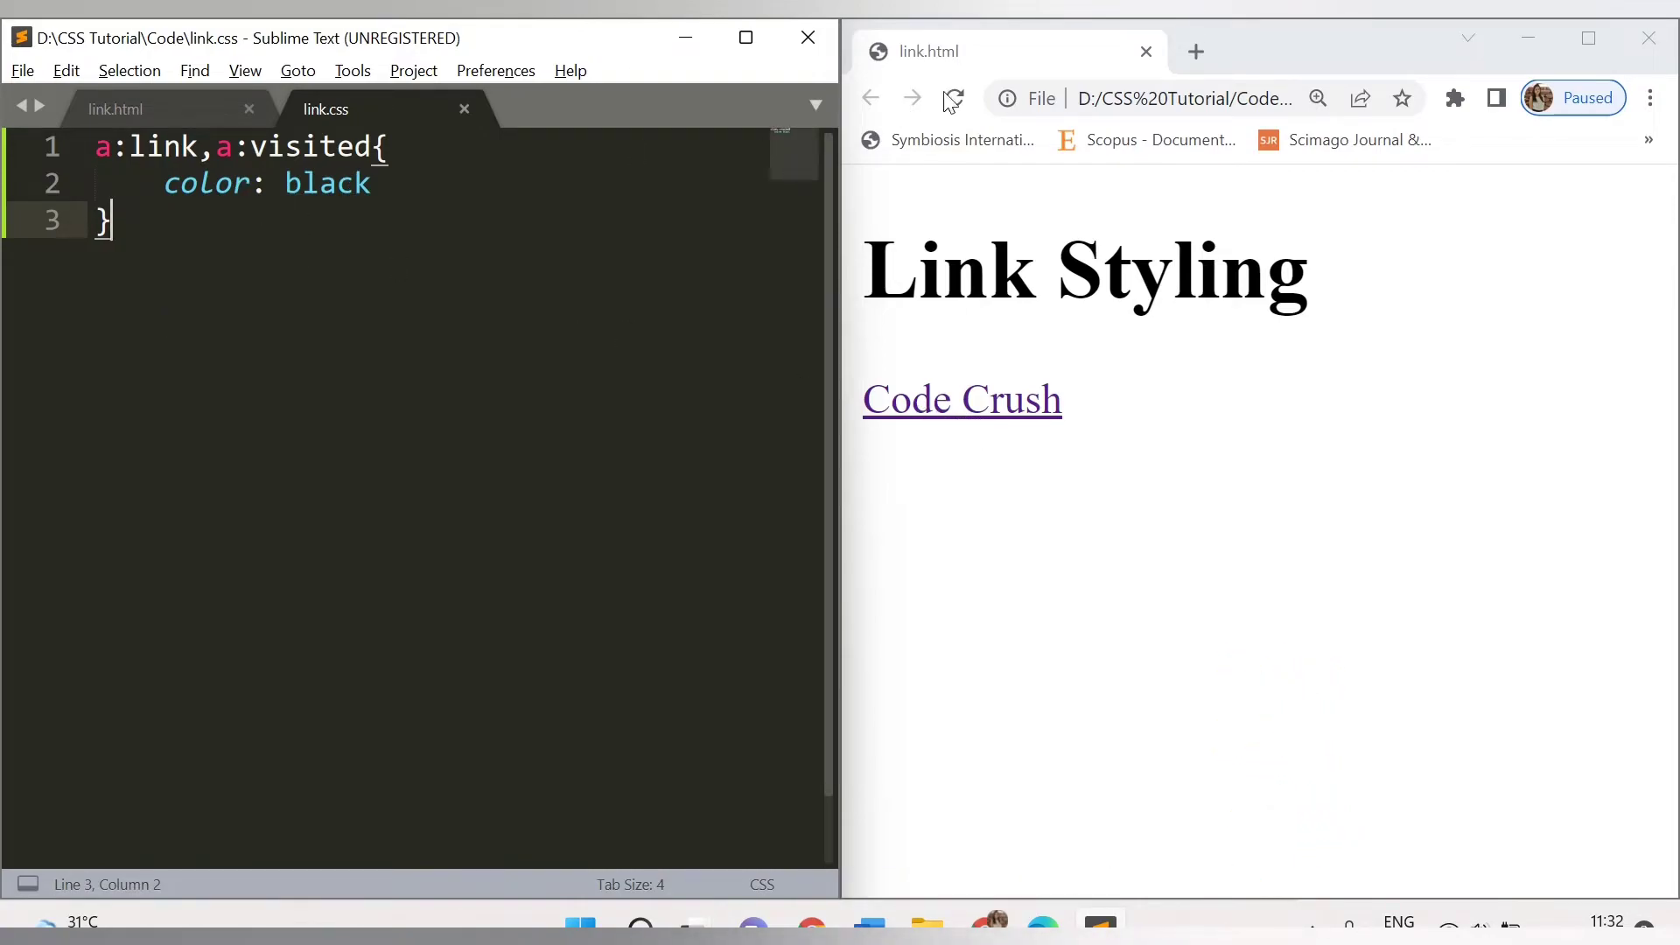
# - Confirm the black Code Crush link in Chrome, then add background: pink to the rule
pyautogui.click(952, 98)
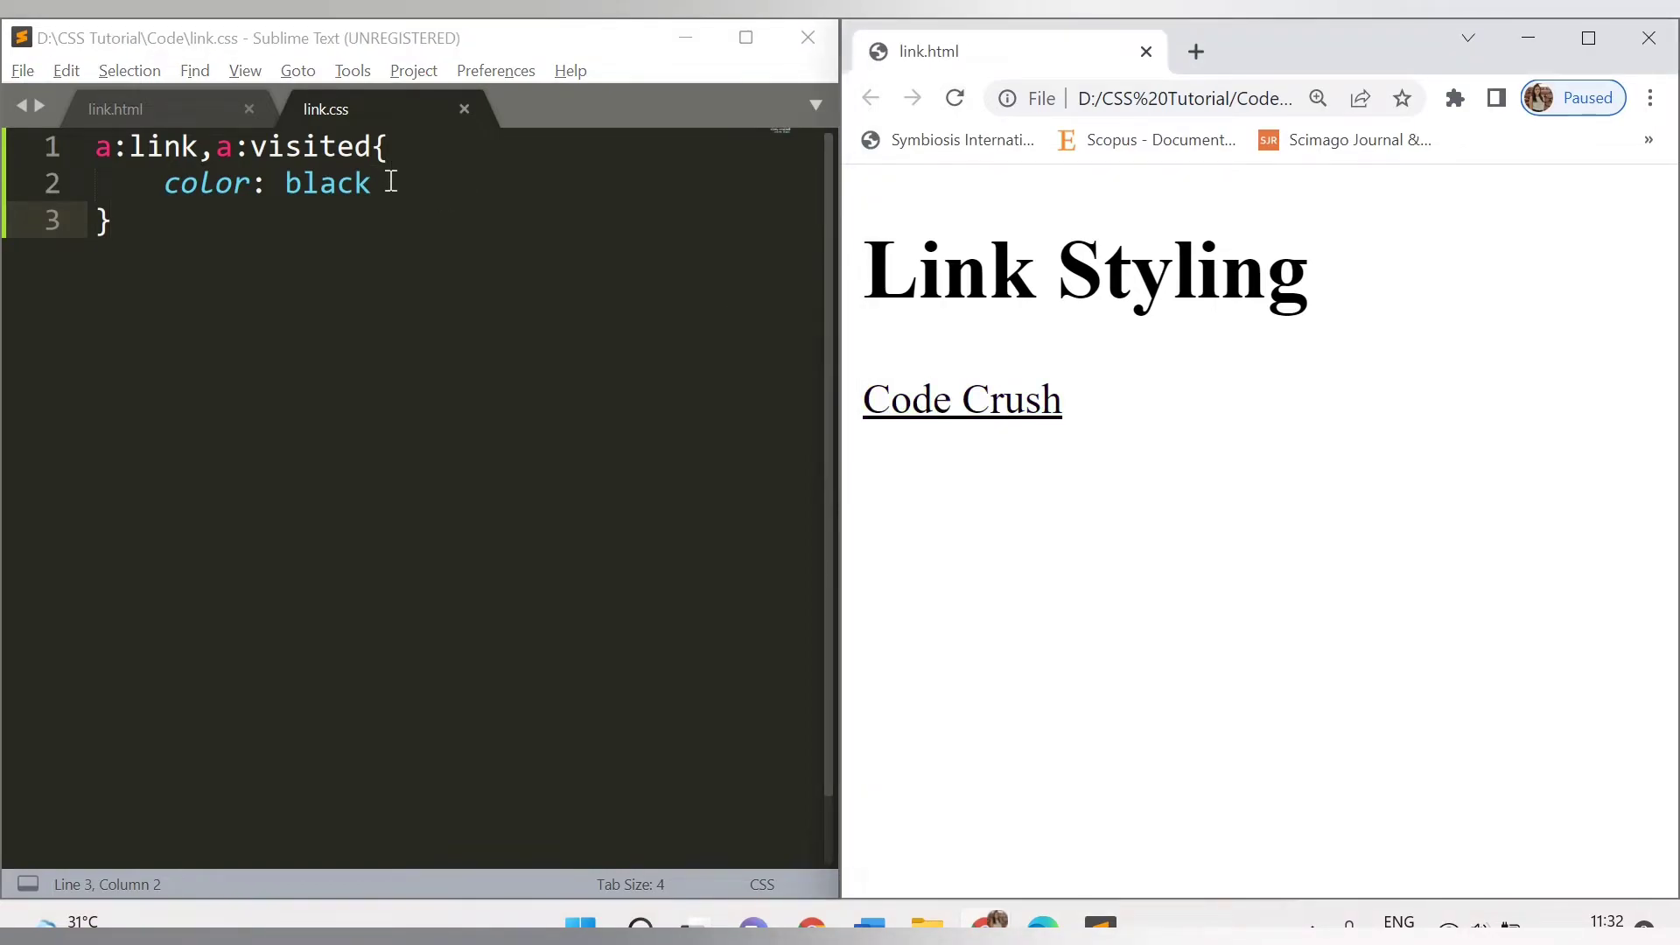
pyautogui.write(';')
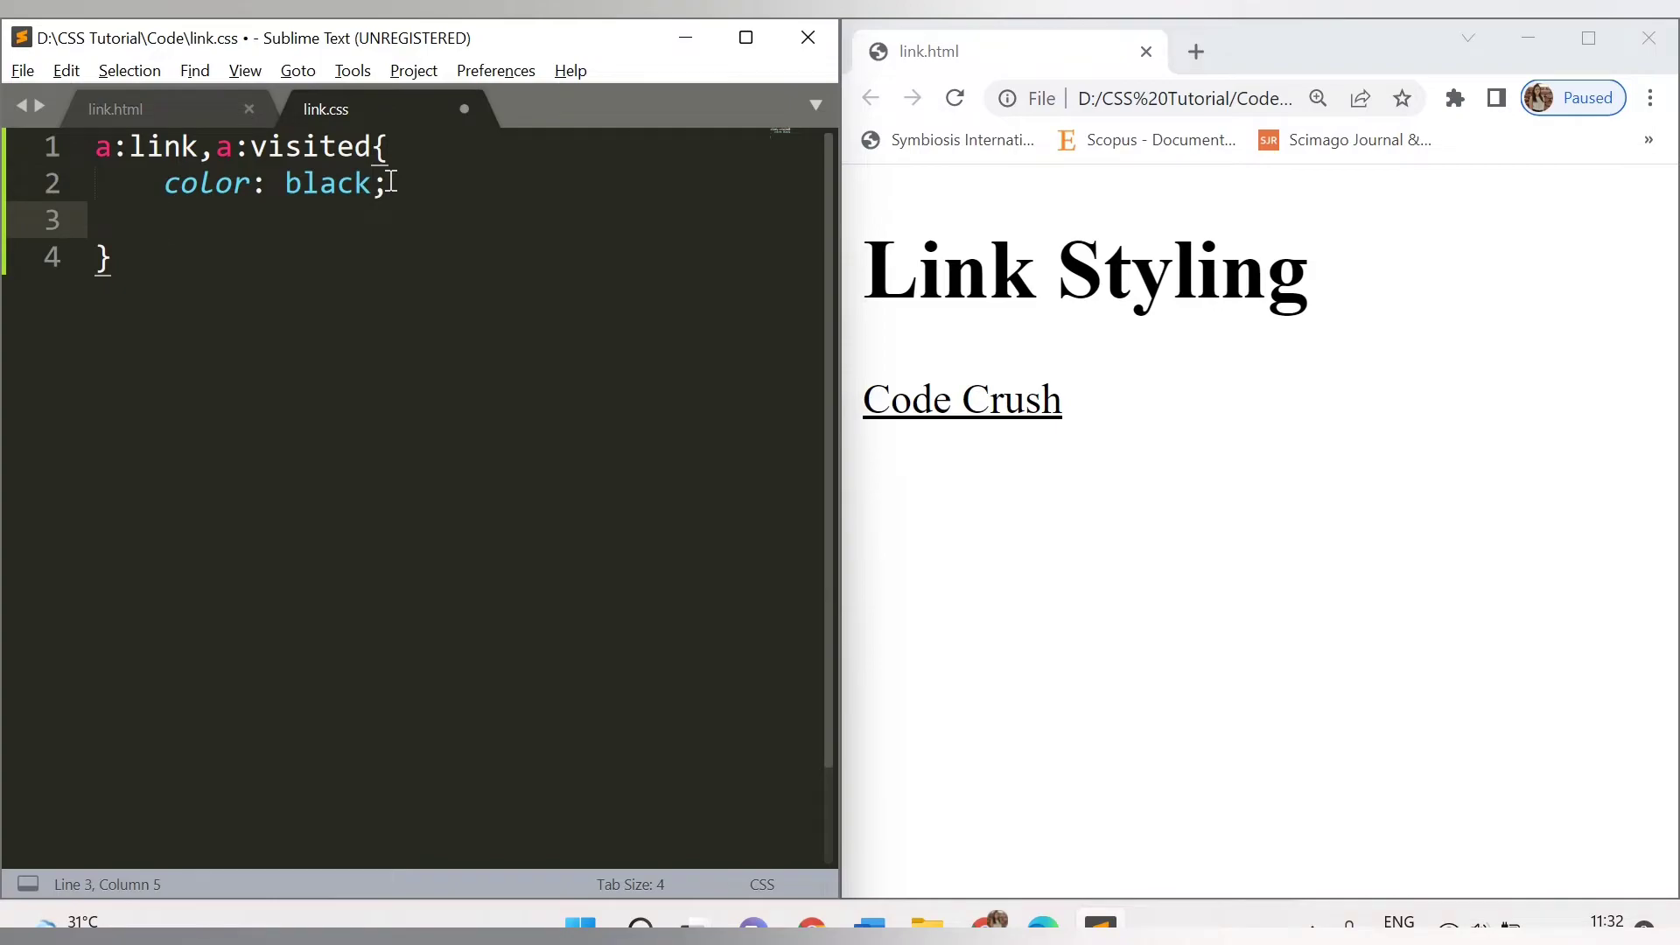
pyautogui.write('ba')
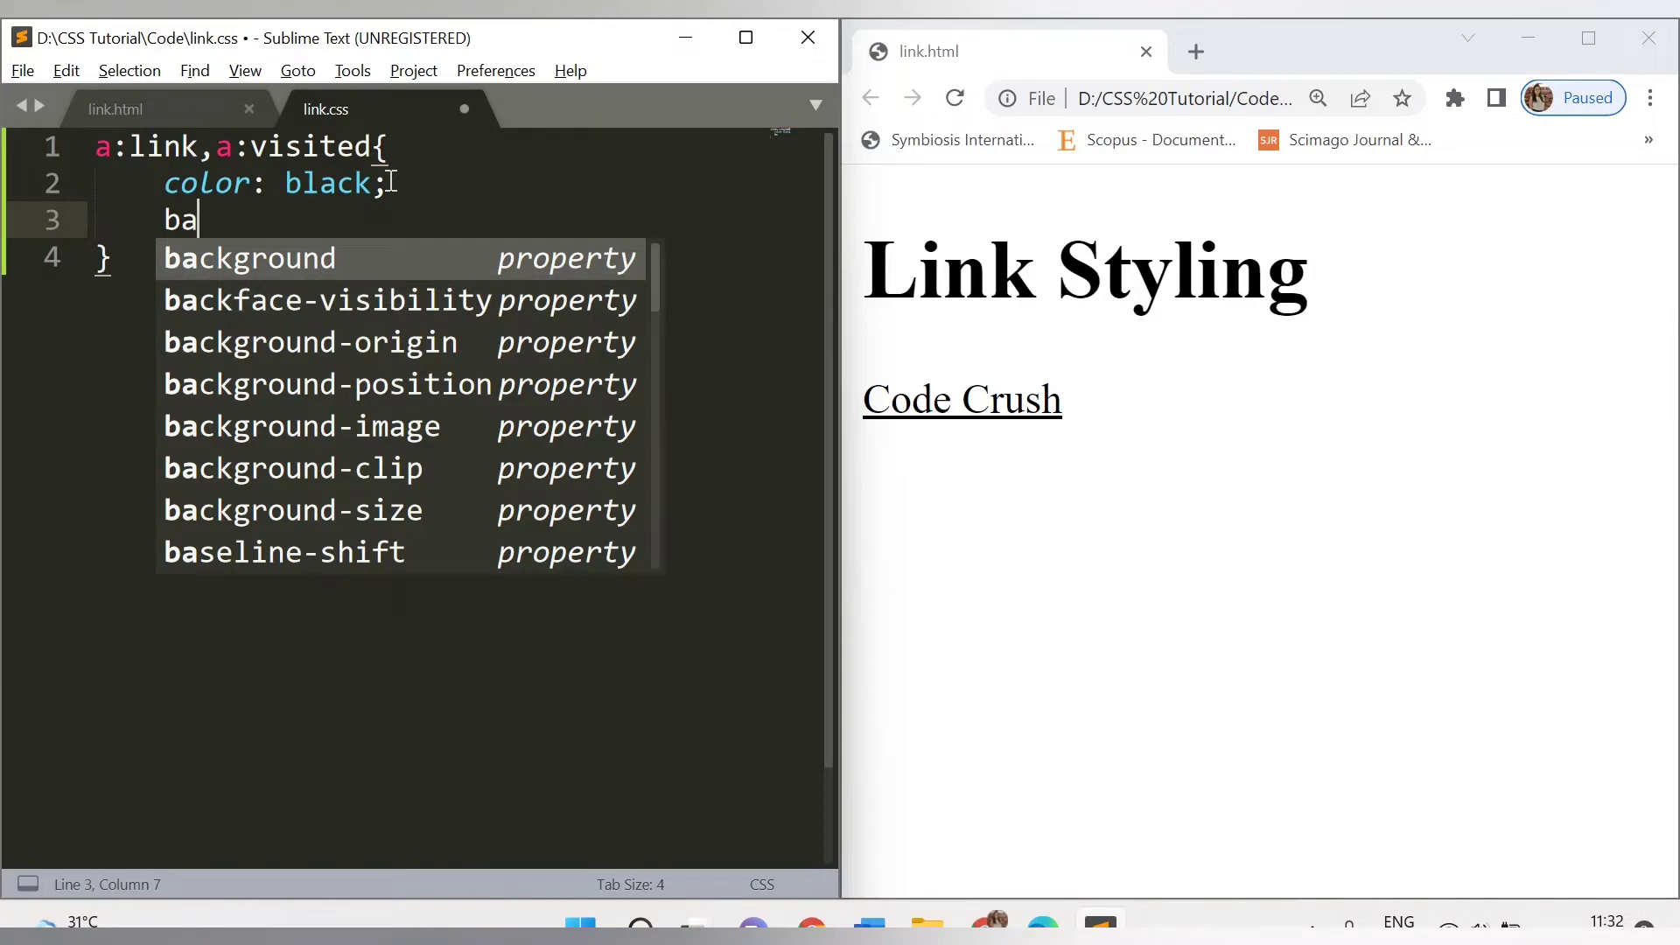
pyautogui.write('ckground: pi')
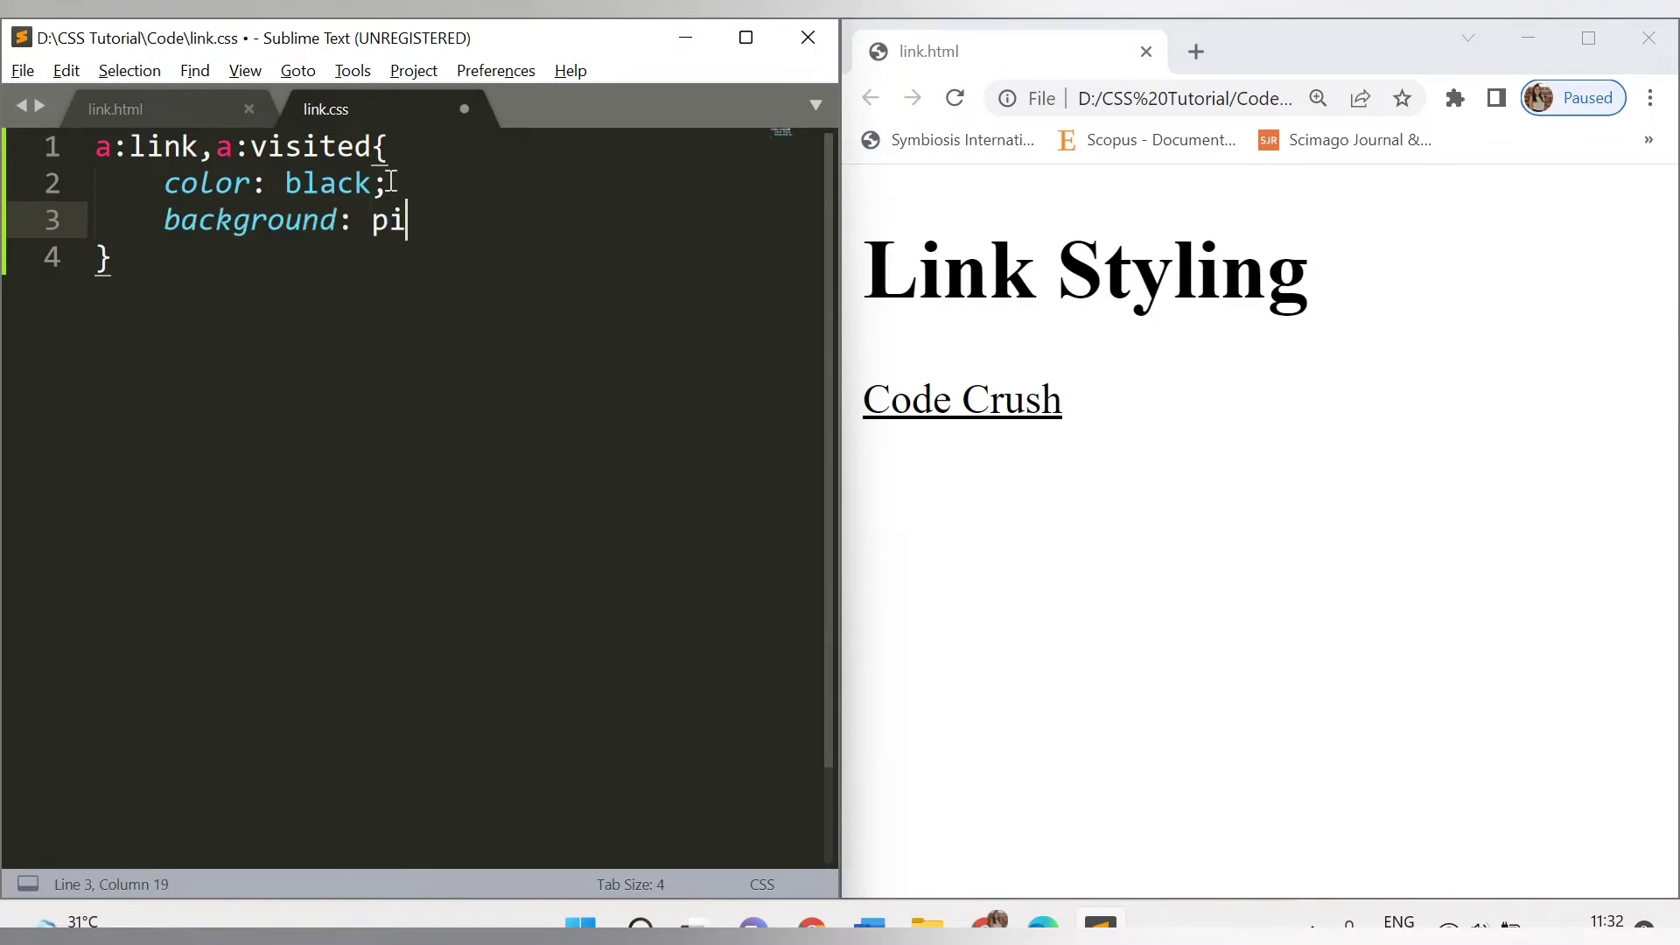
pyautogui.write('nk')
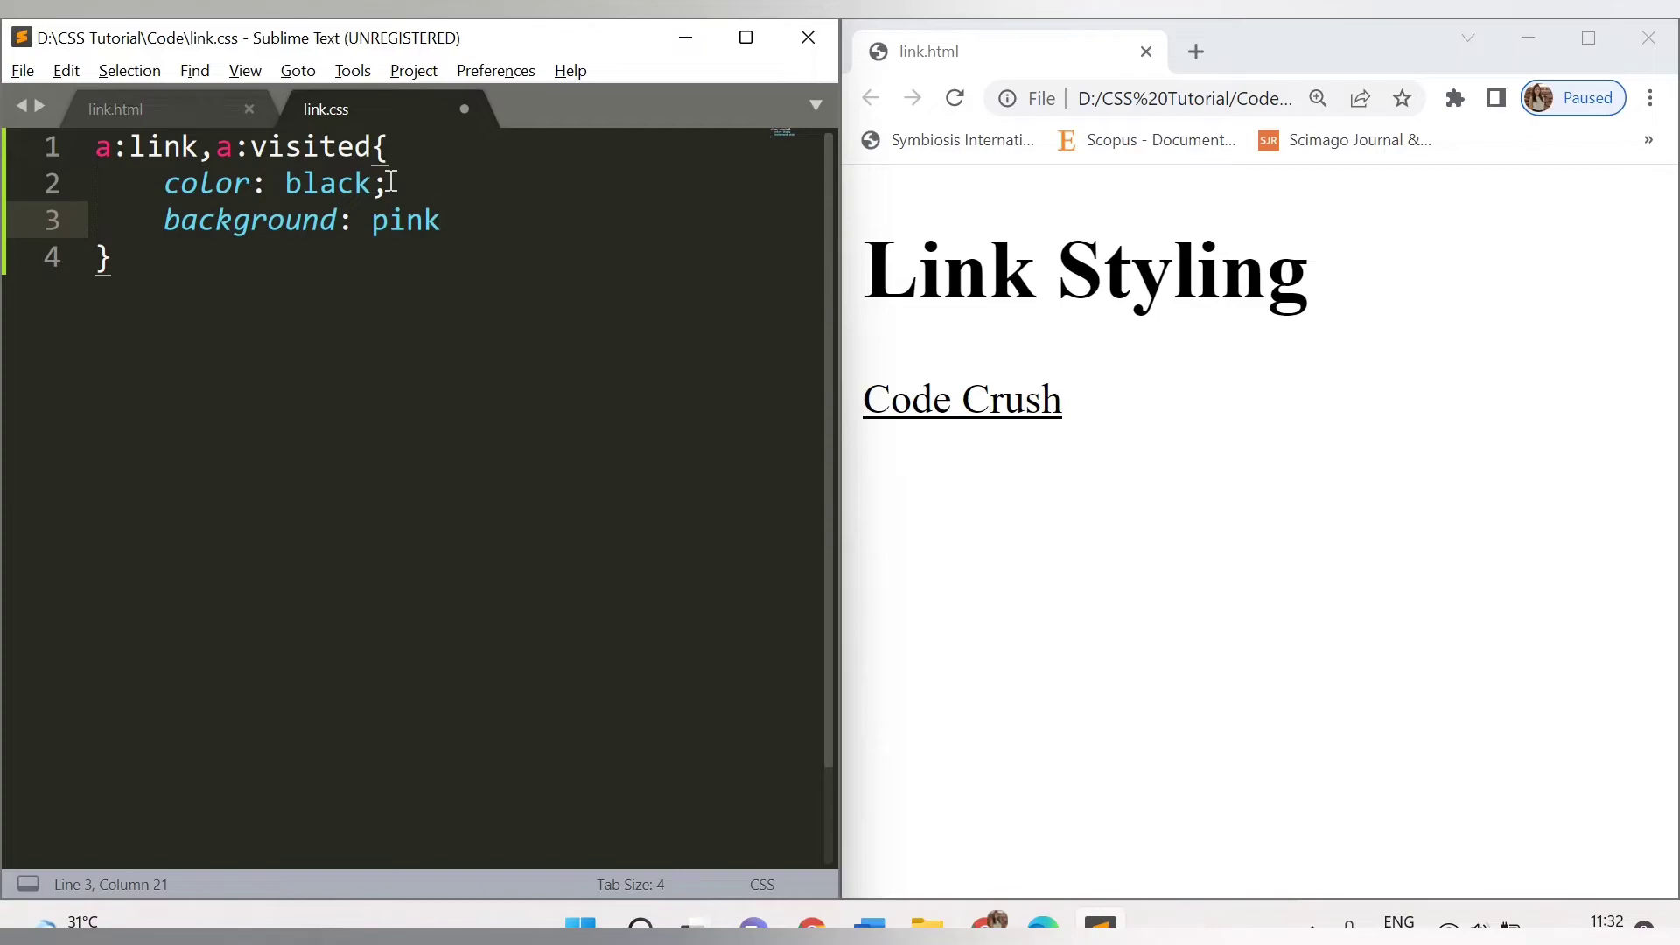
# - Refresh Chrome to show Code Crush on a pink background, then start a new declaration line
pyautogui.click(953, 98)
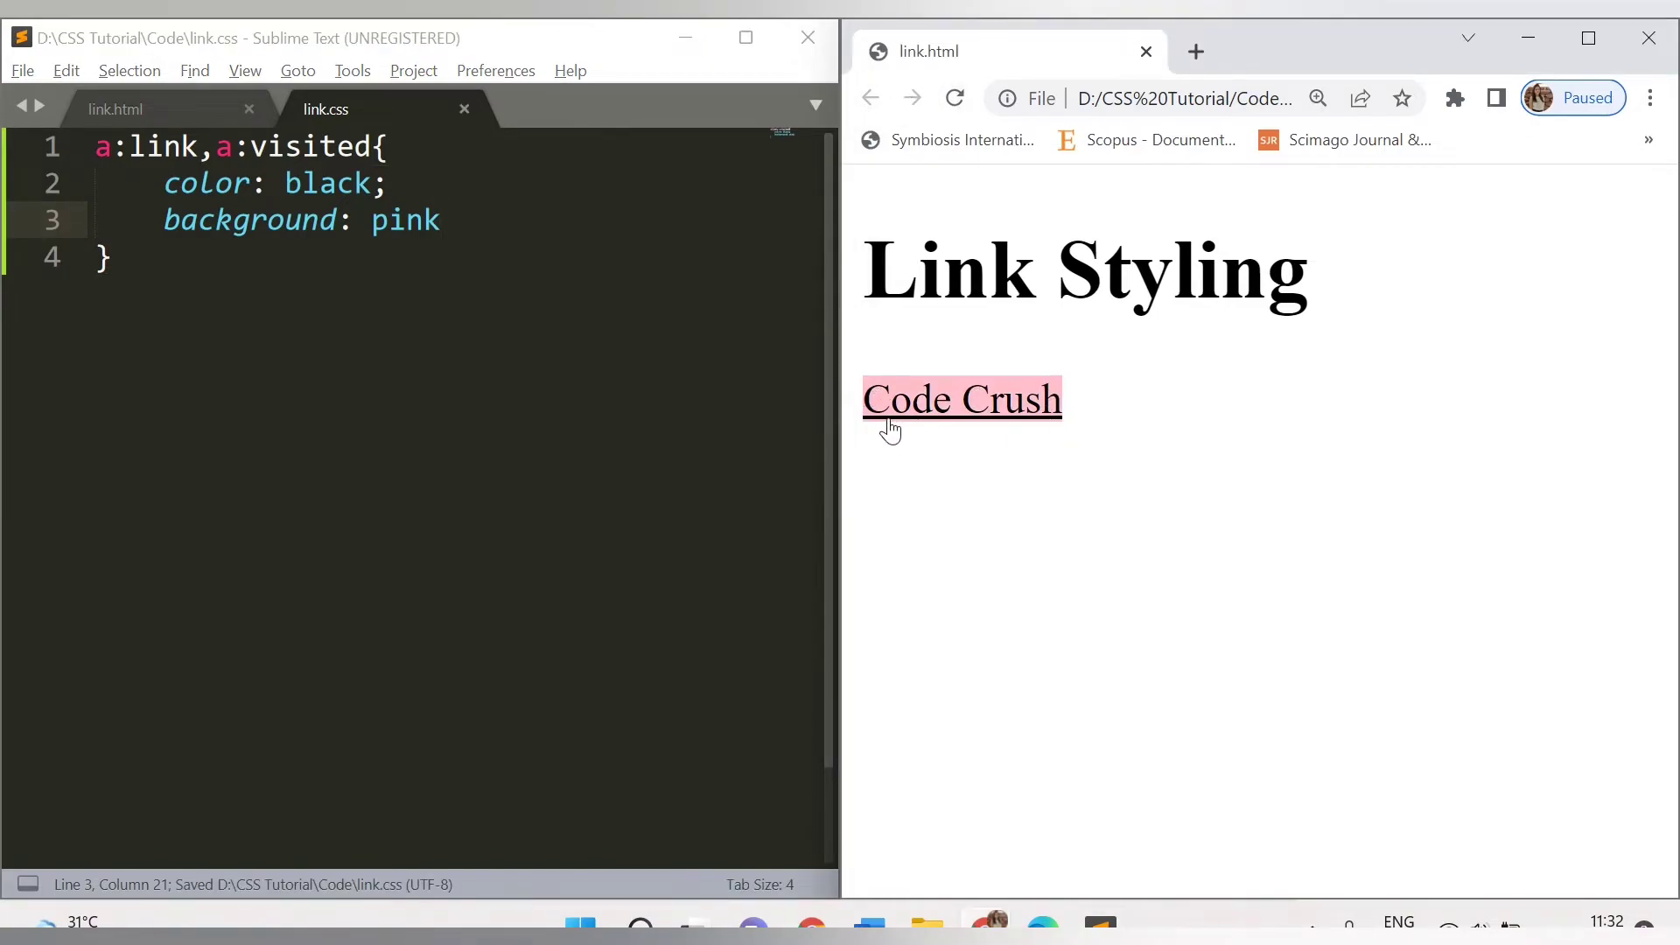
pyautogui.click(437, 221)
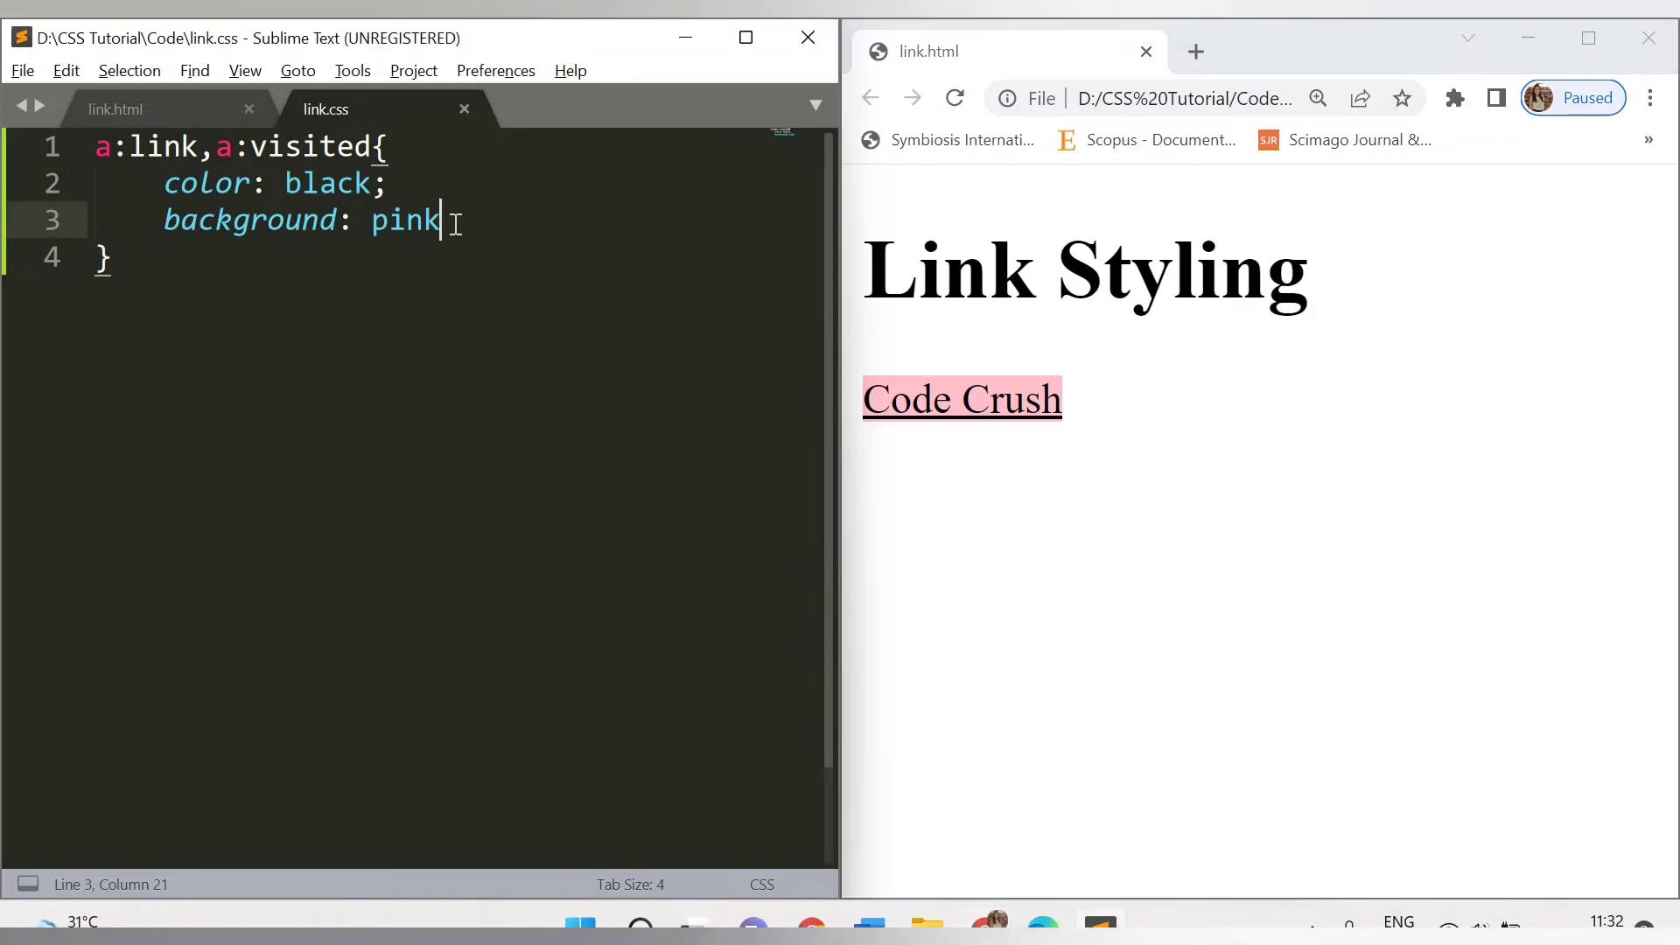
pyautogui.write(';')
pyautogui.press('Enter')
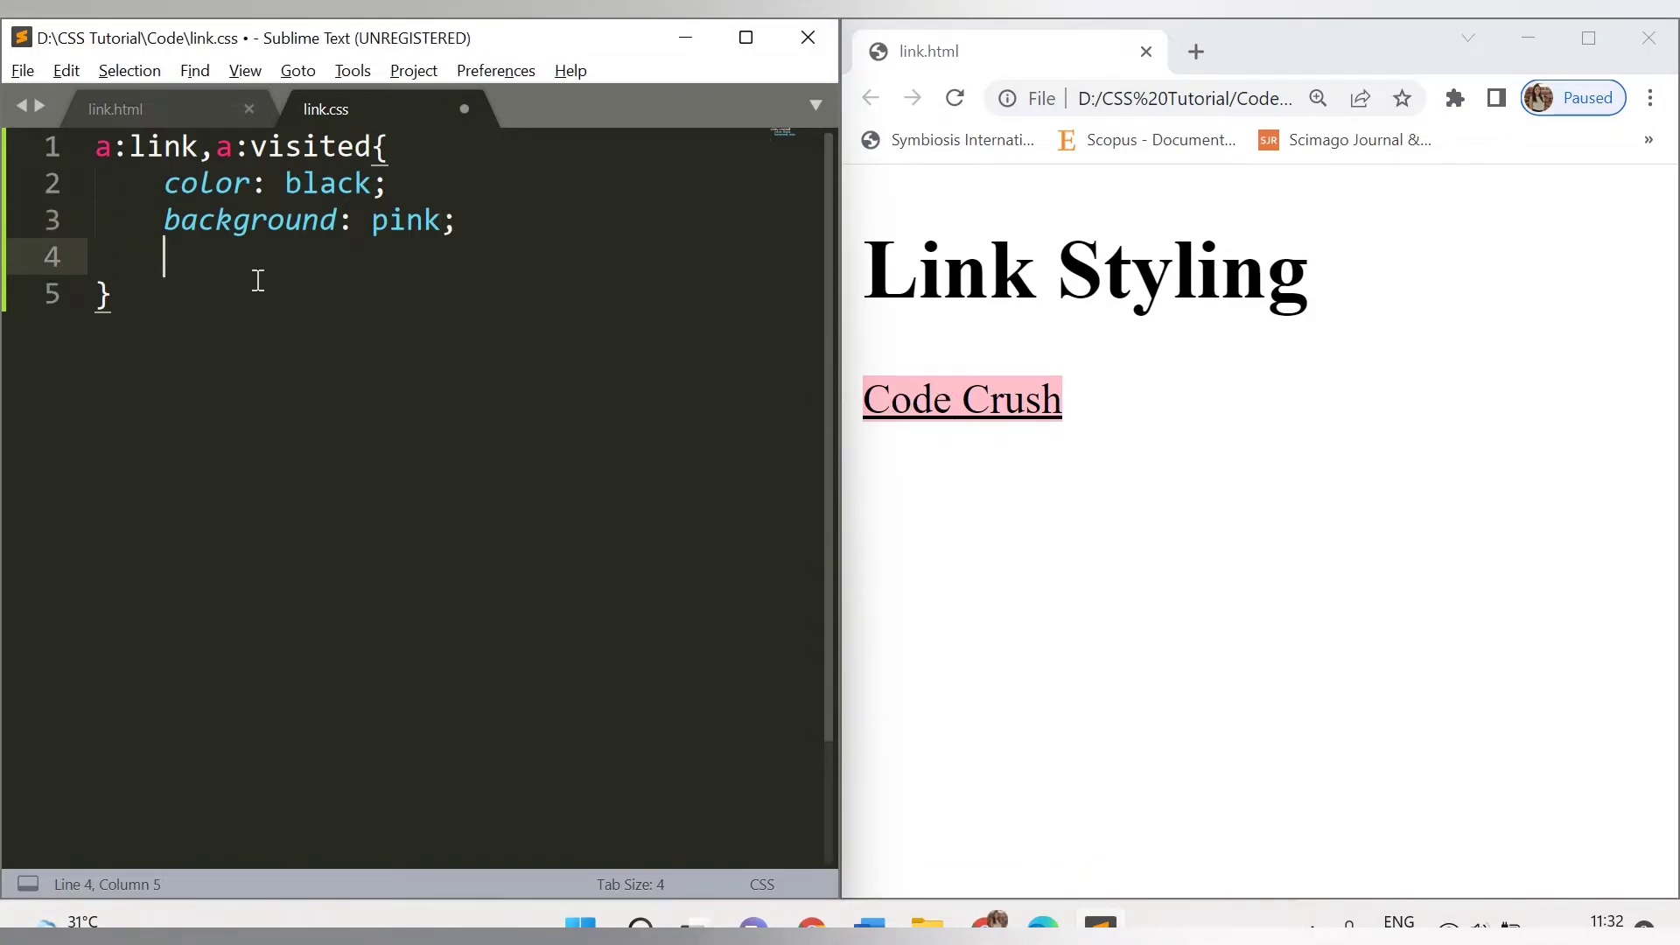
# - Add border: solid green 2px to the a:link,a:visited rule and check it in Chrome
pyautogui.write('border:')
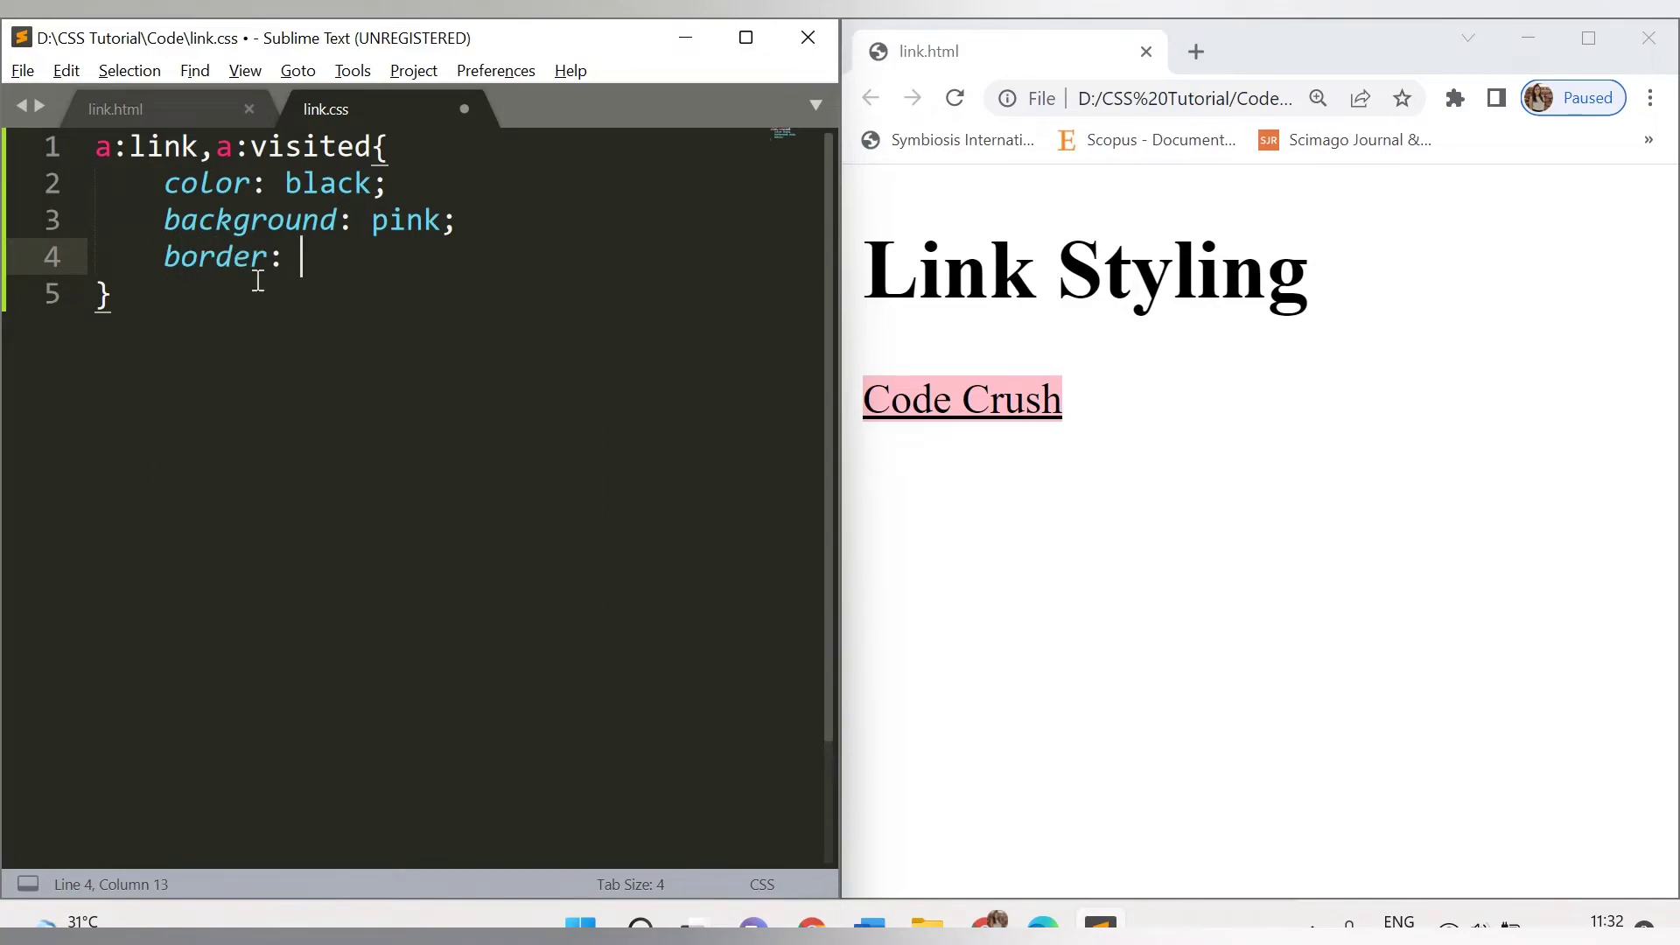
pyautogui.write('solid;')
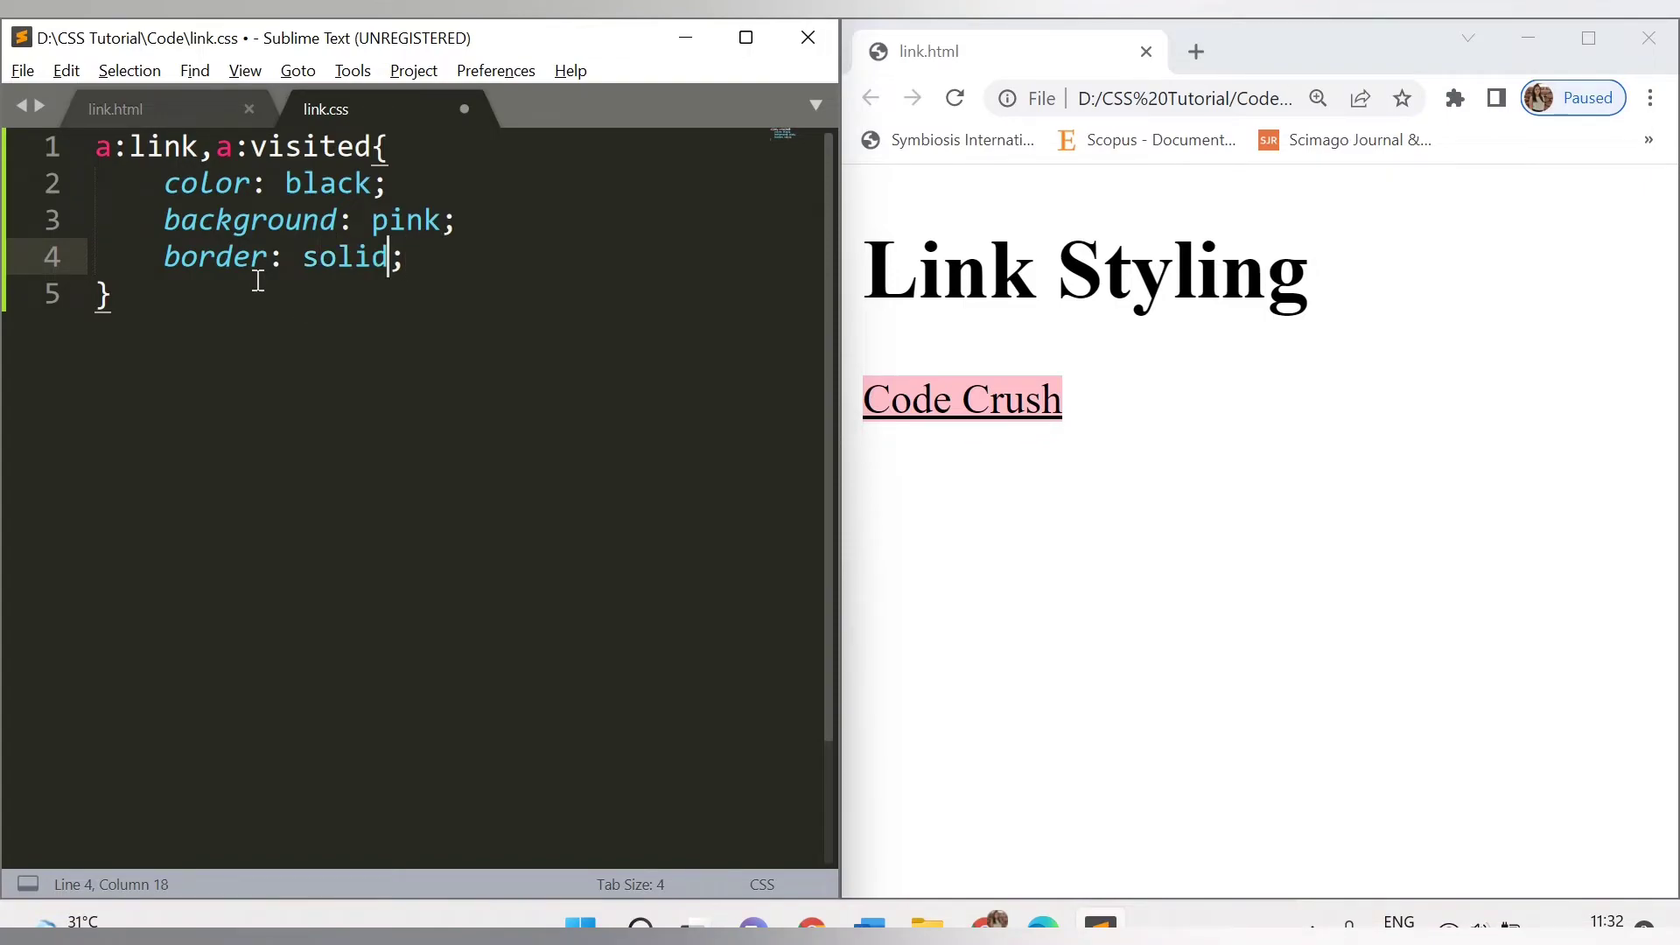
pyautogui.write('gr')
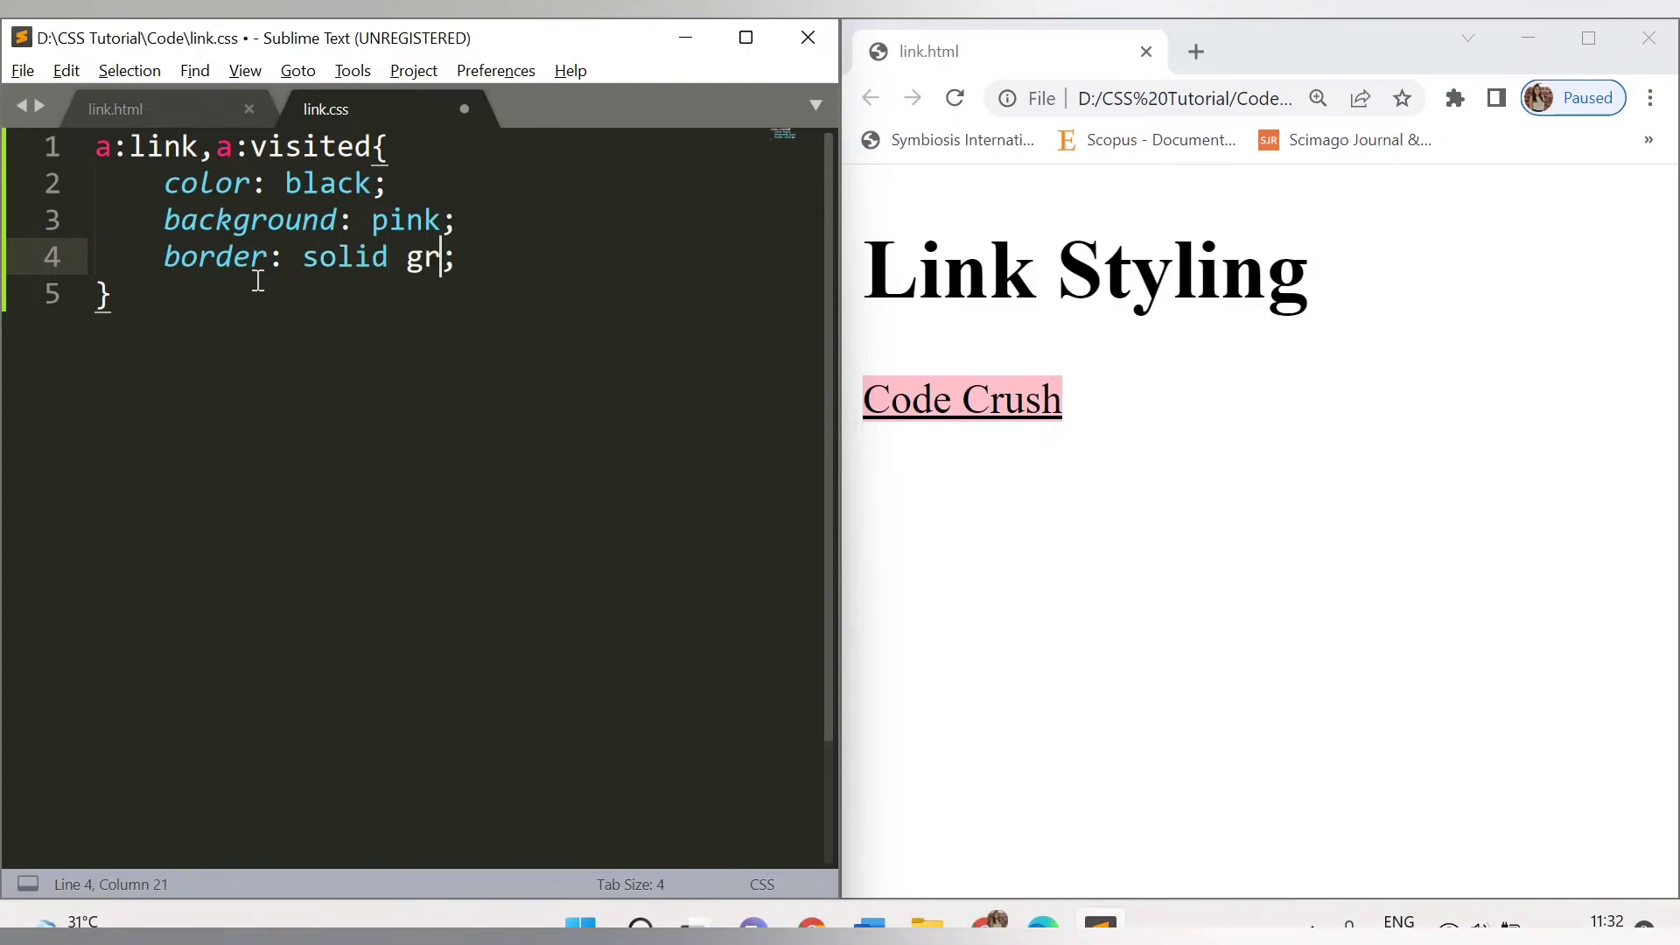
pyautogui.write('een 2')
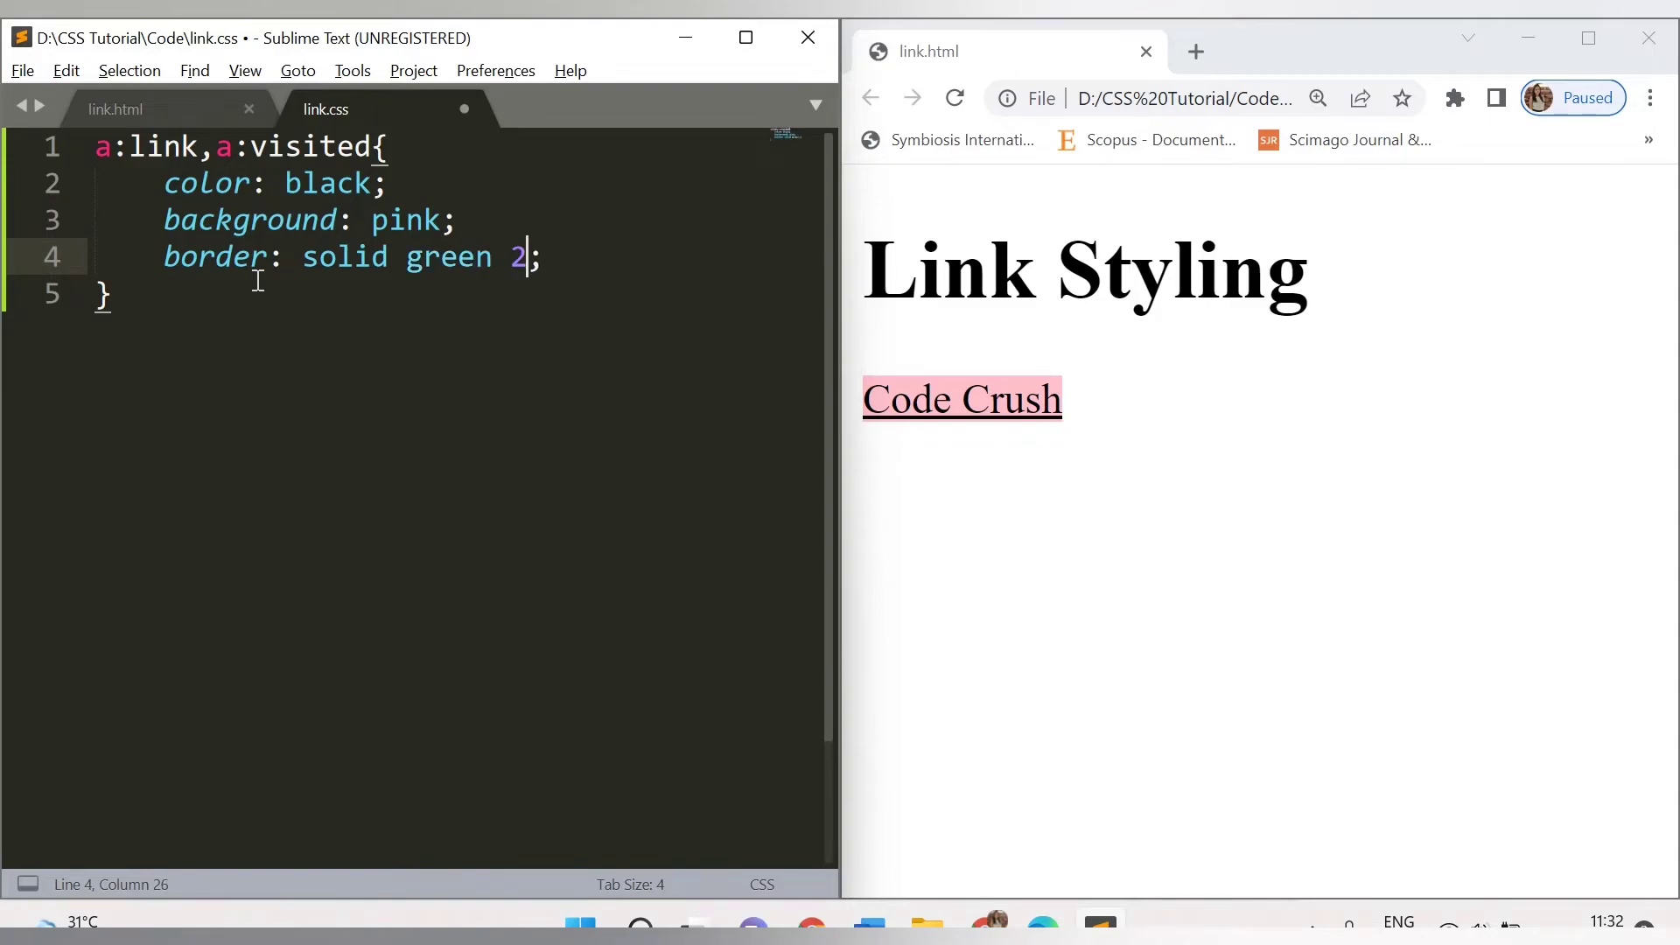
pyautogui.write('px')
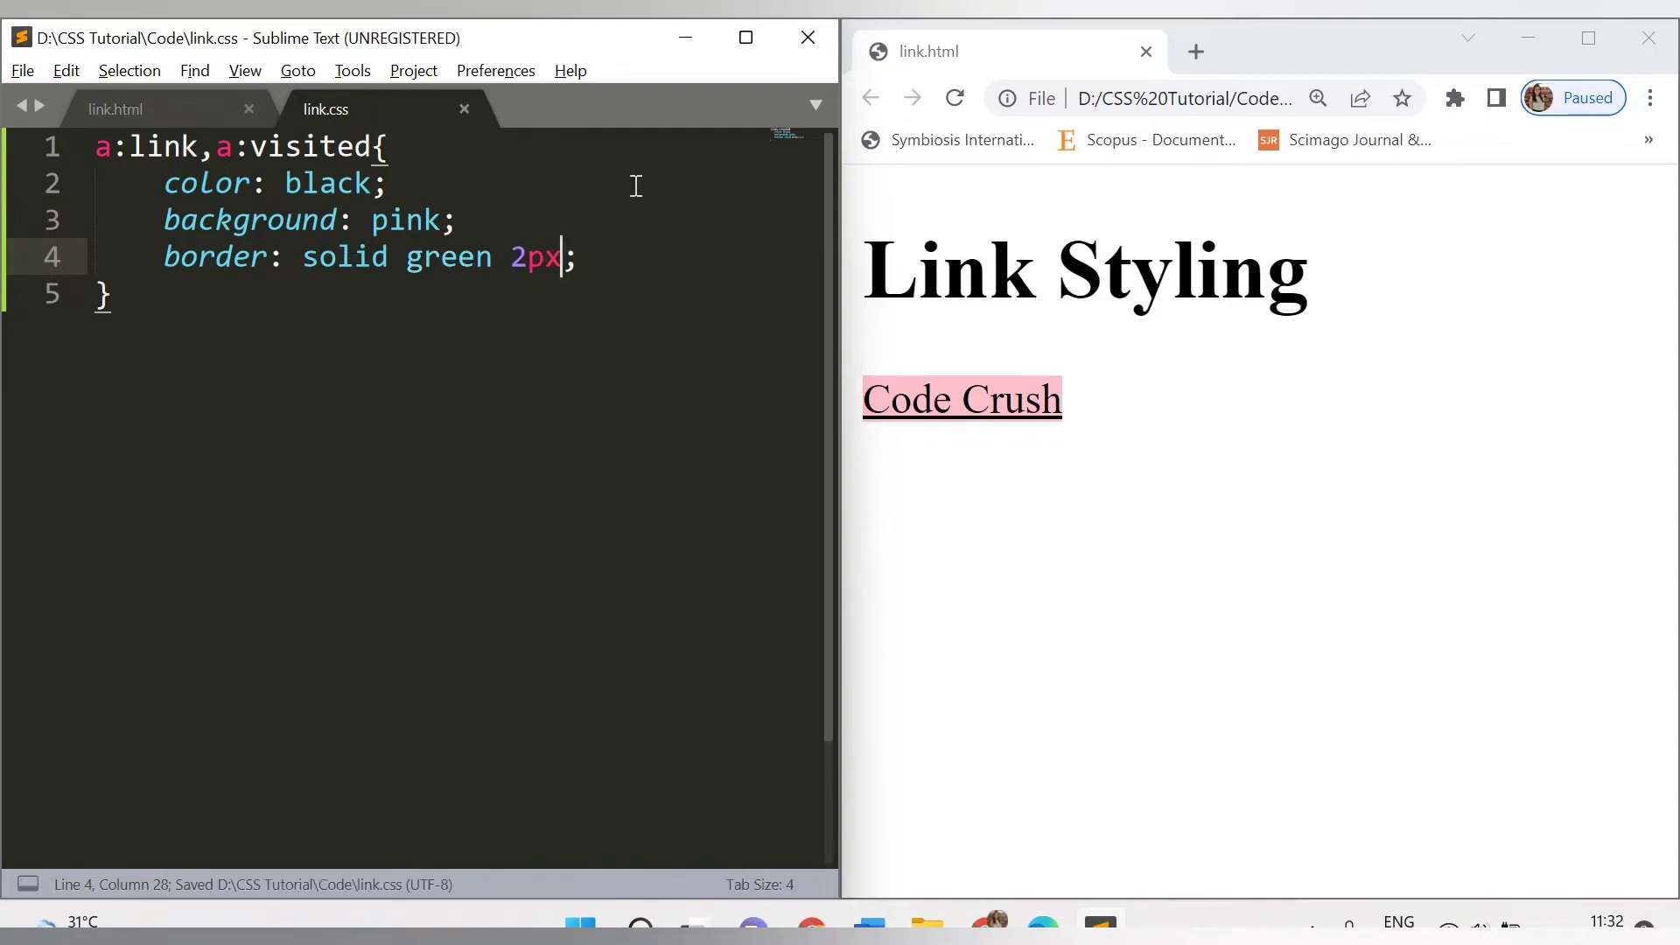
pyautogui.click(956, 98)
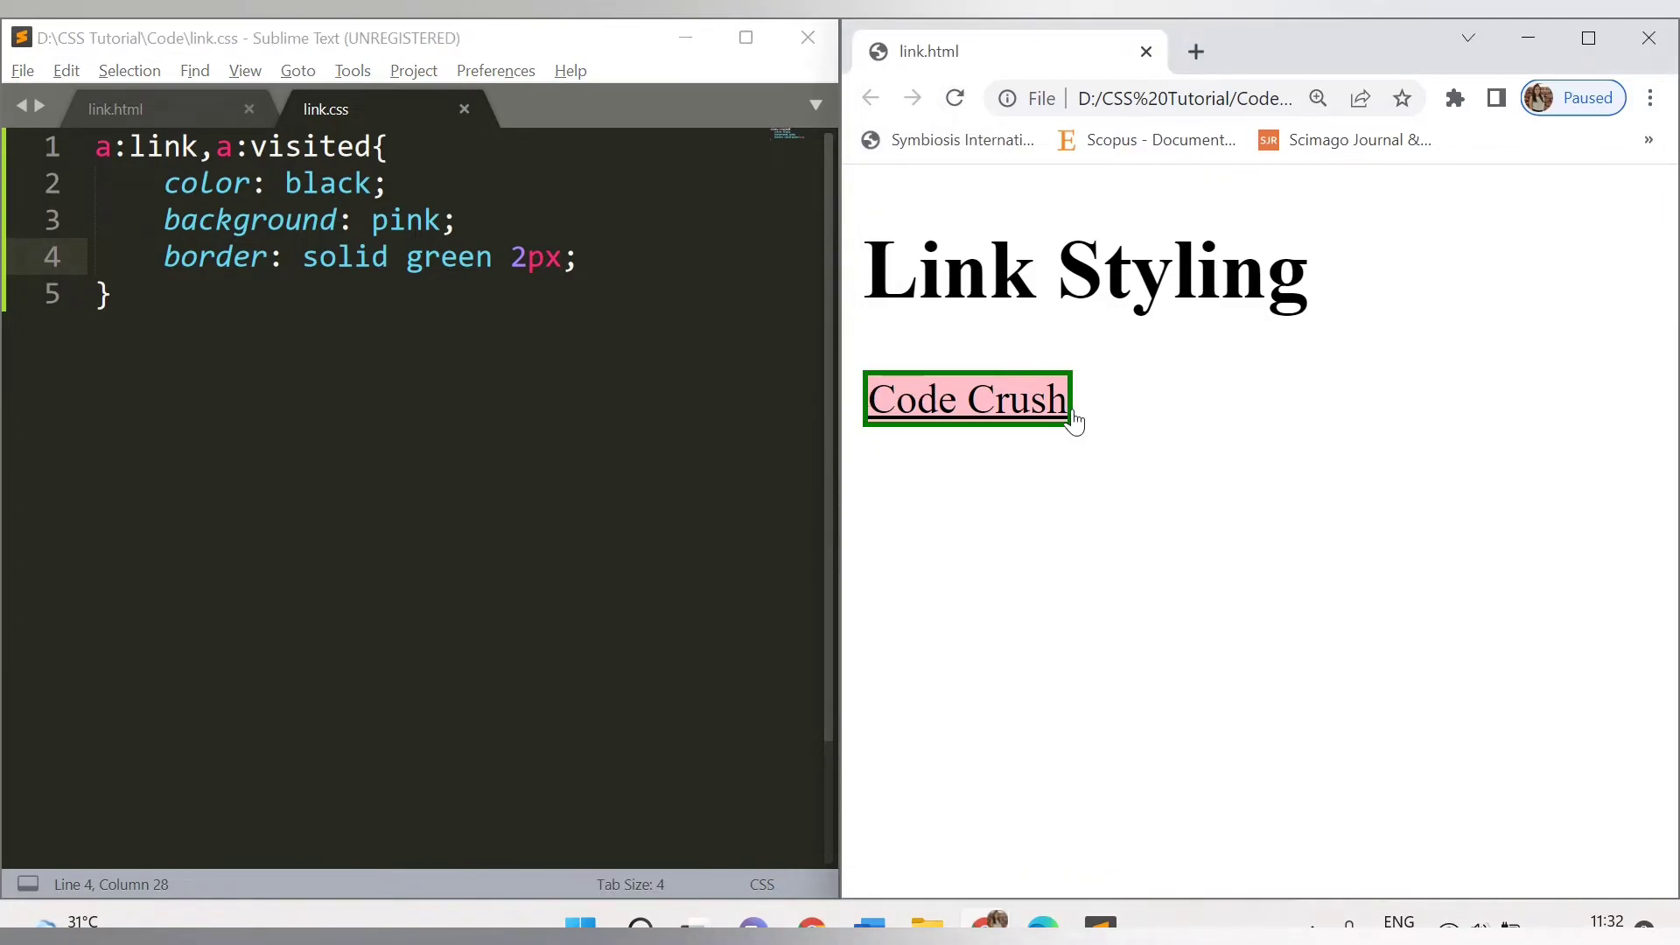
pyautogui.moveTo(903, 418)
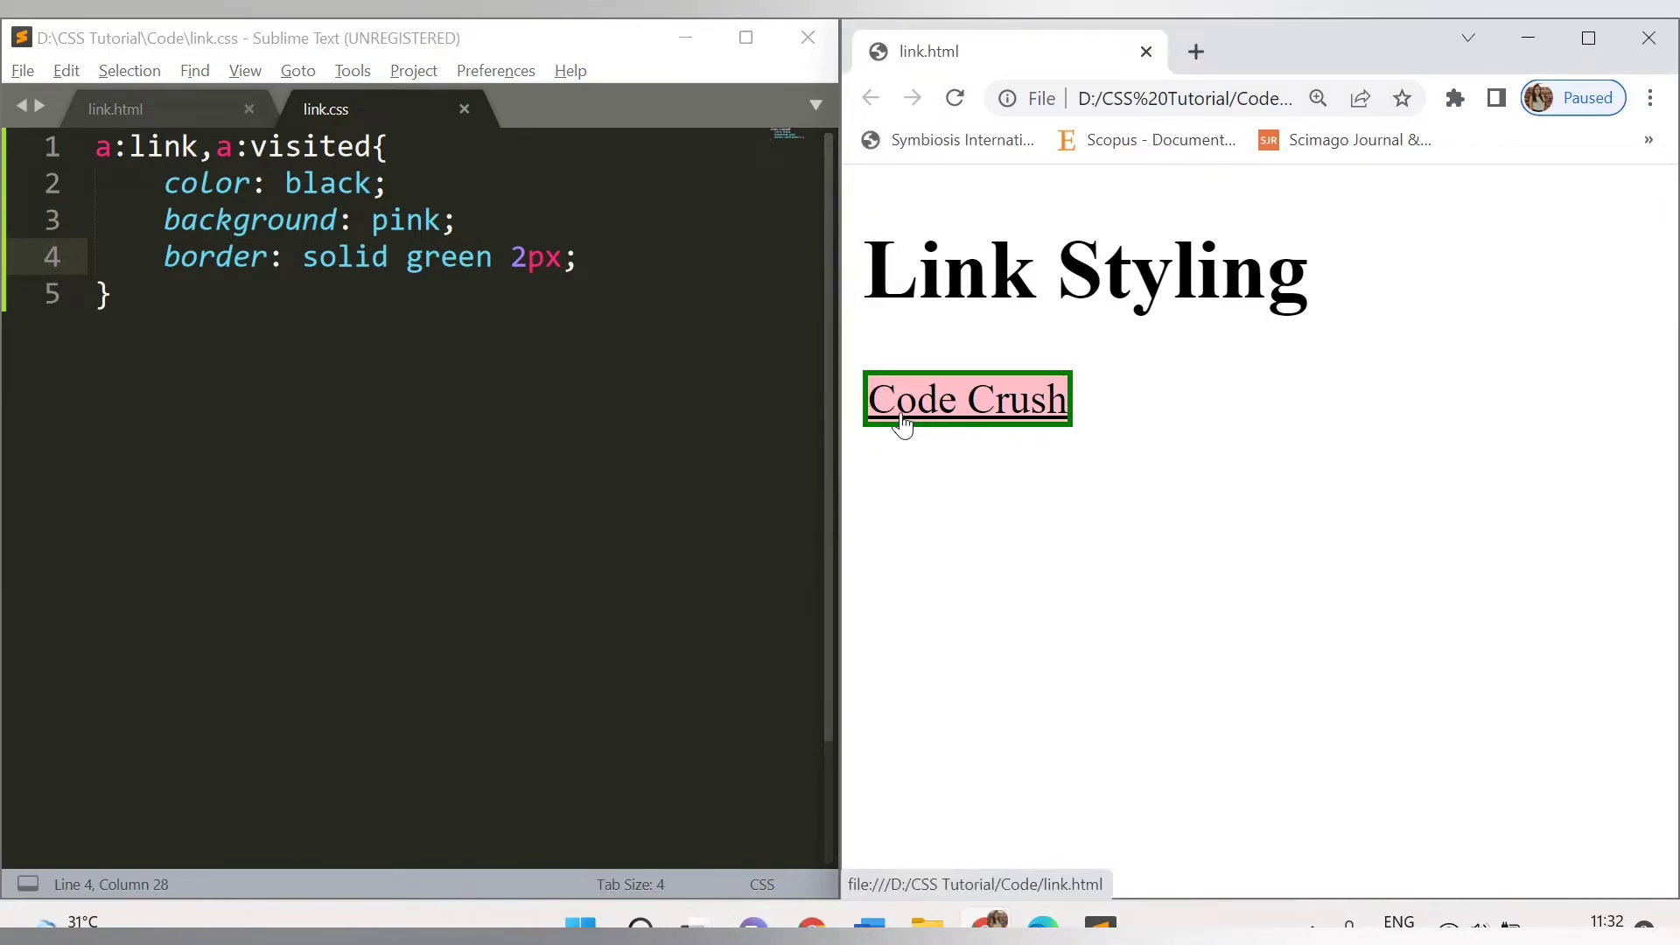
pyautogui.moveTo(1029, 418)
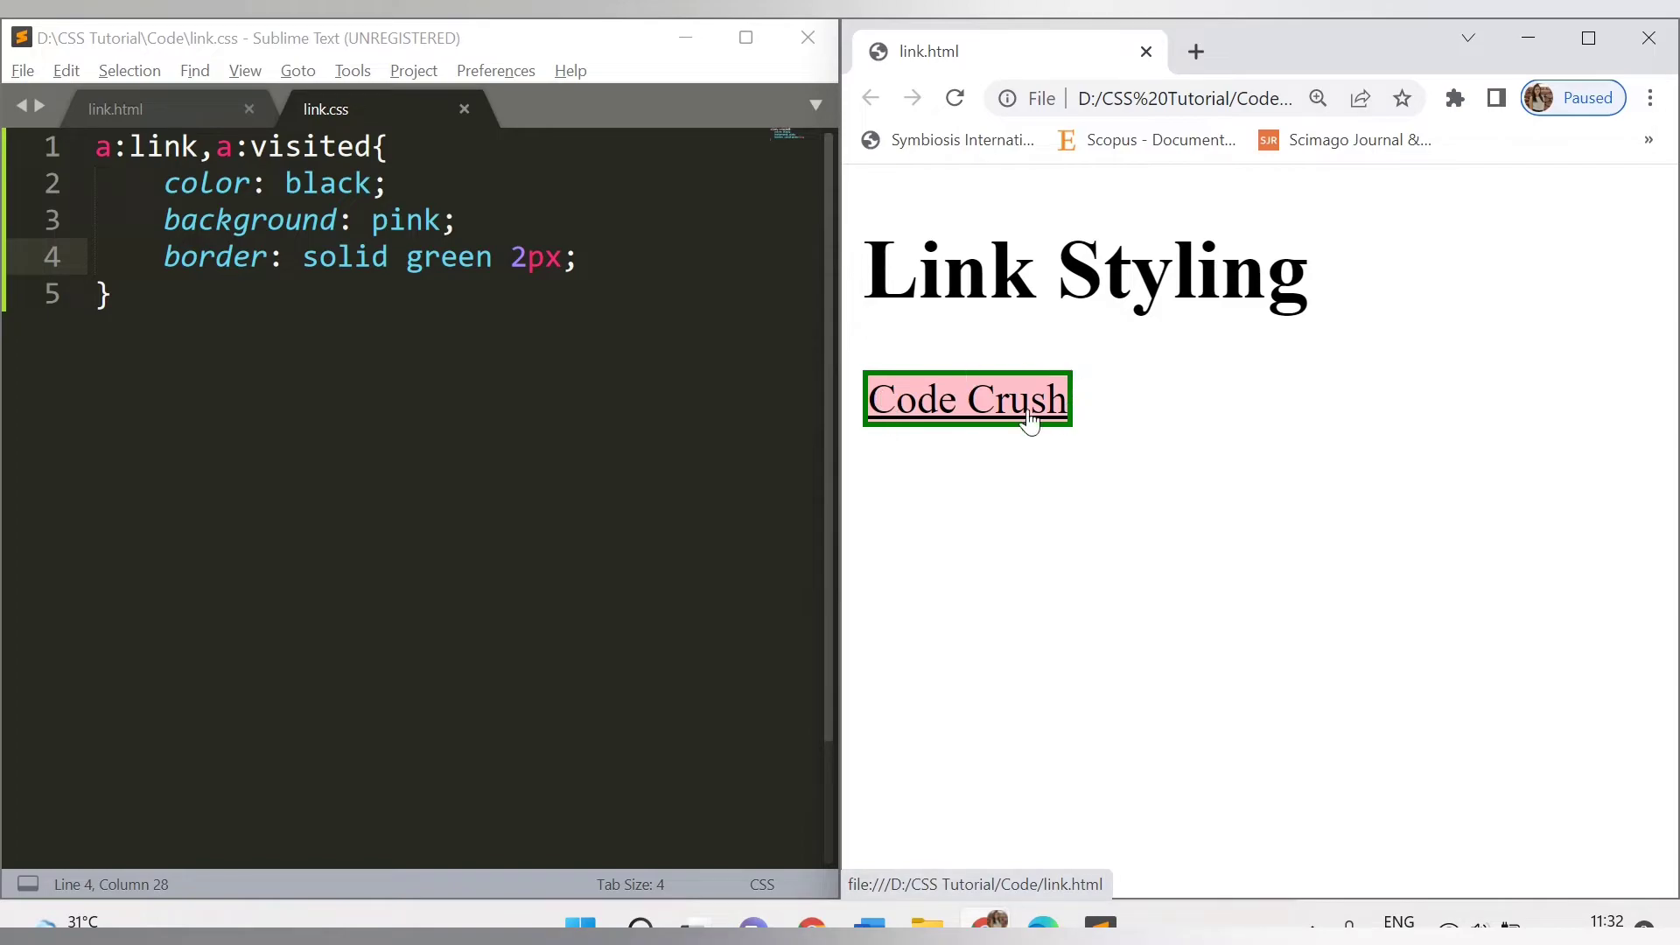
pyautogui.moveTo(608, 325)
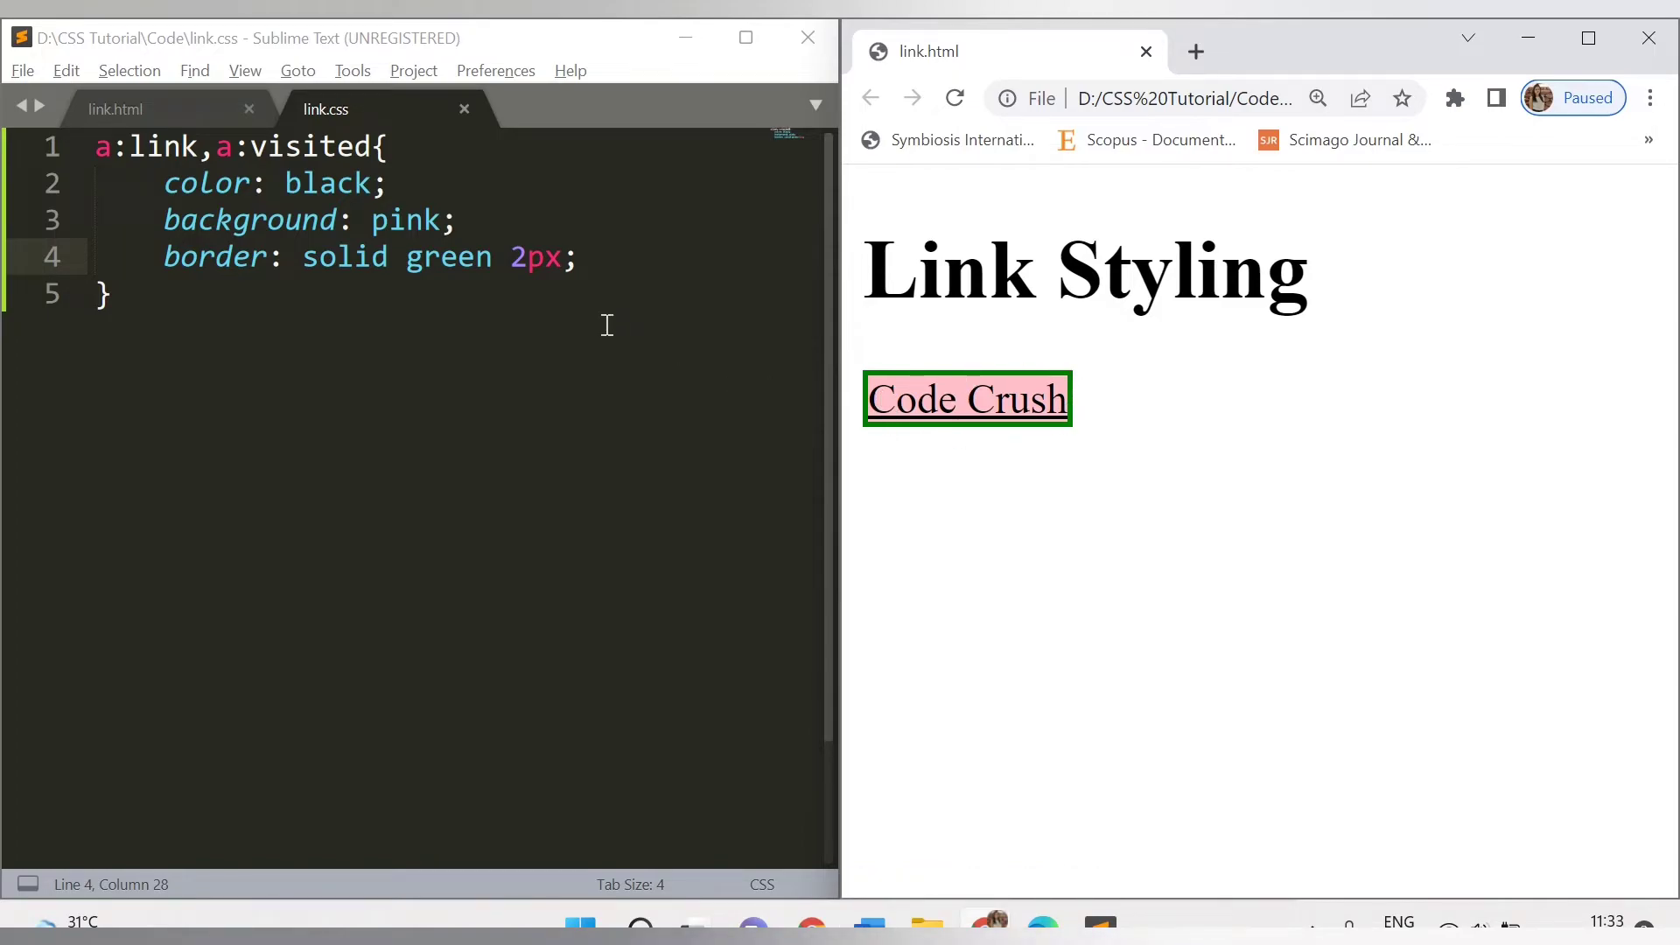
pyautogui.moveTo(675, 298)
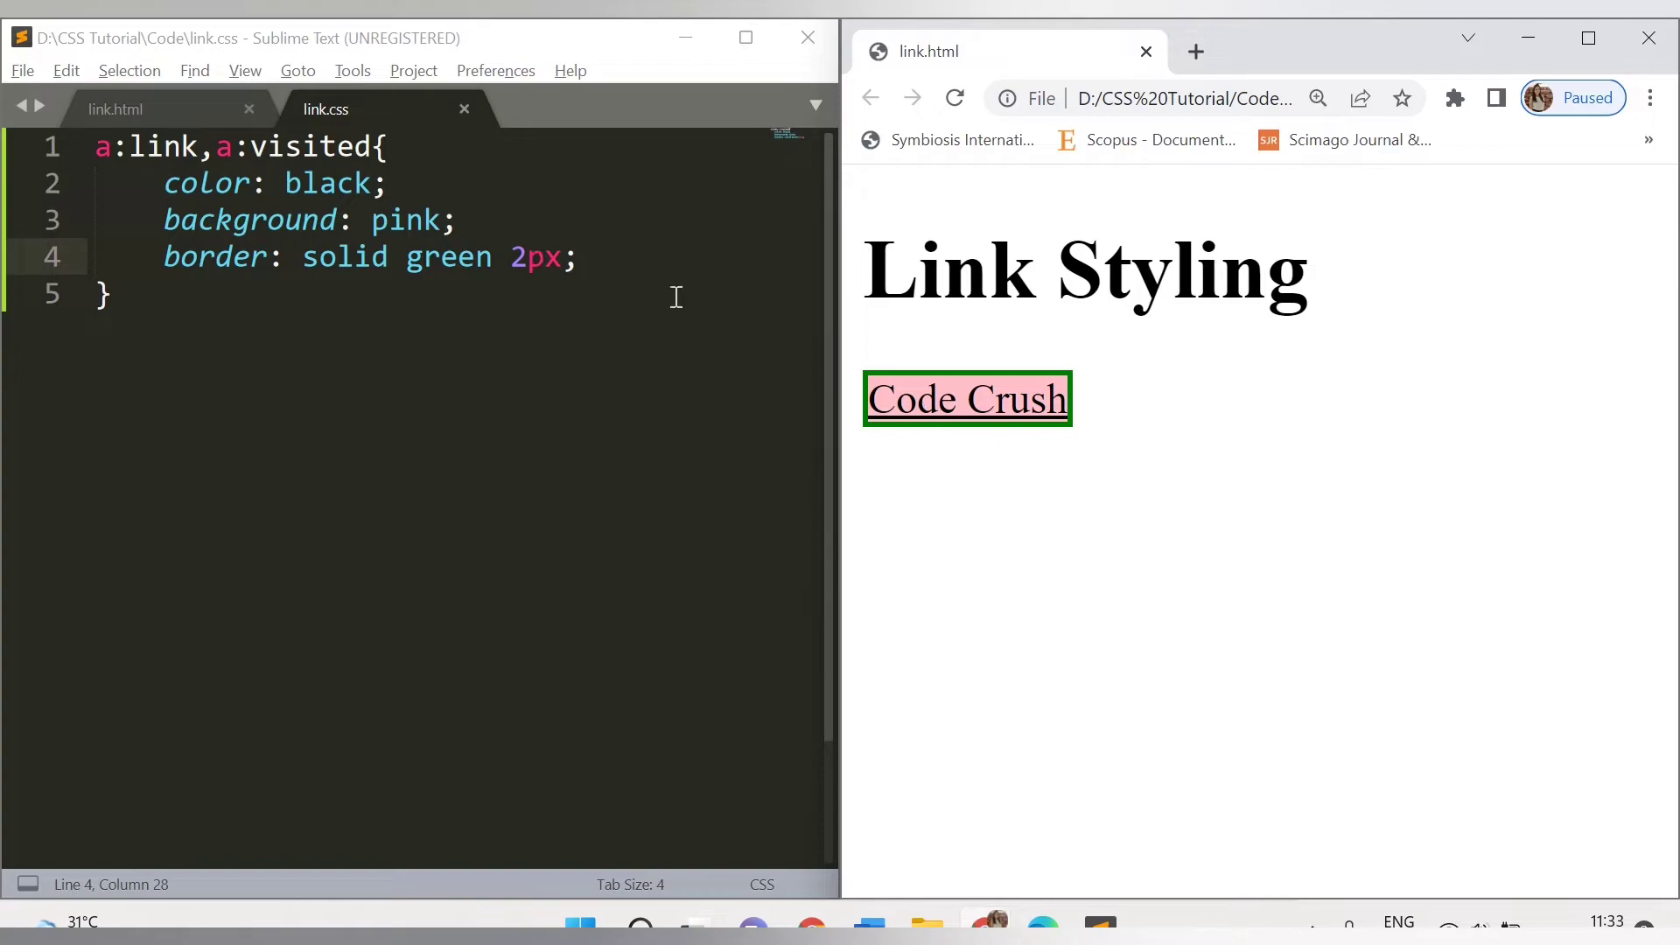
# - Add padding: 10px after the border line and reload the Chrome preview
pyautogui.click(579, 257)
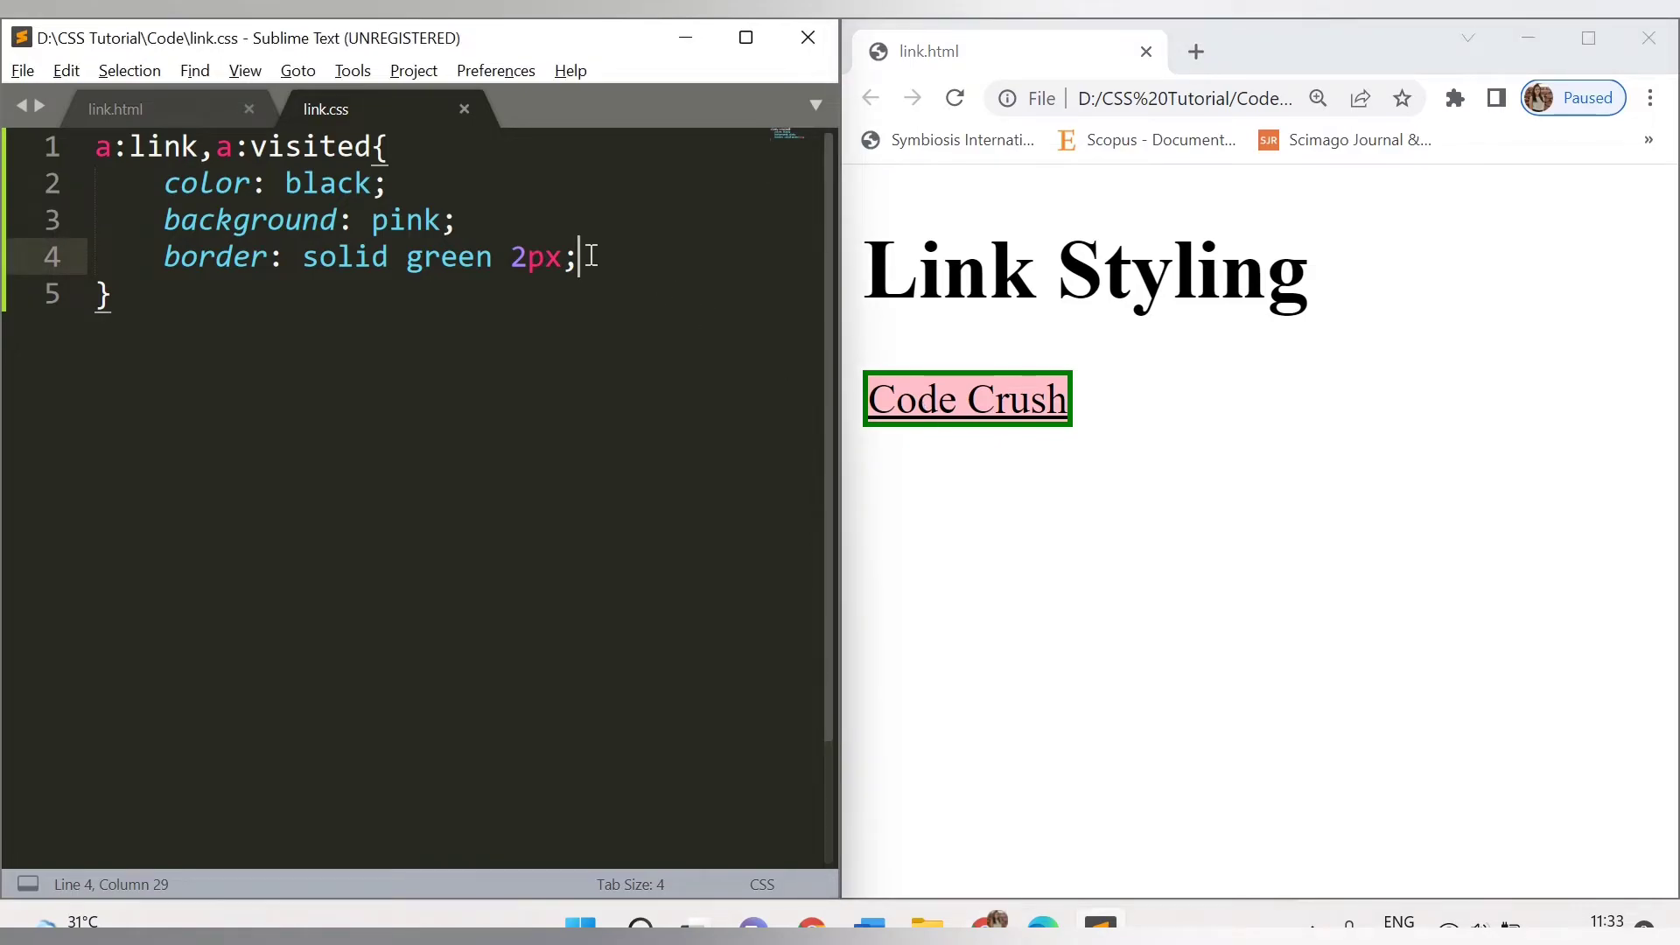
pyautogui.write('padding:')
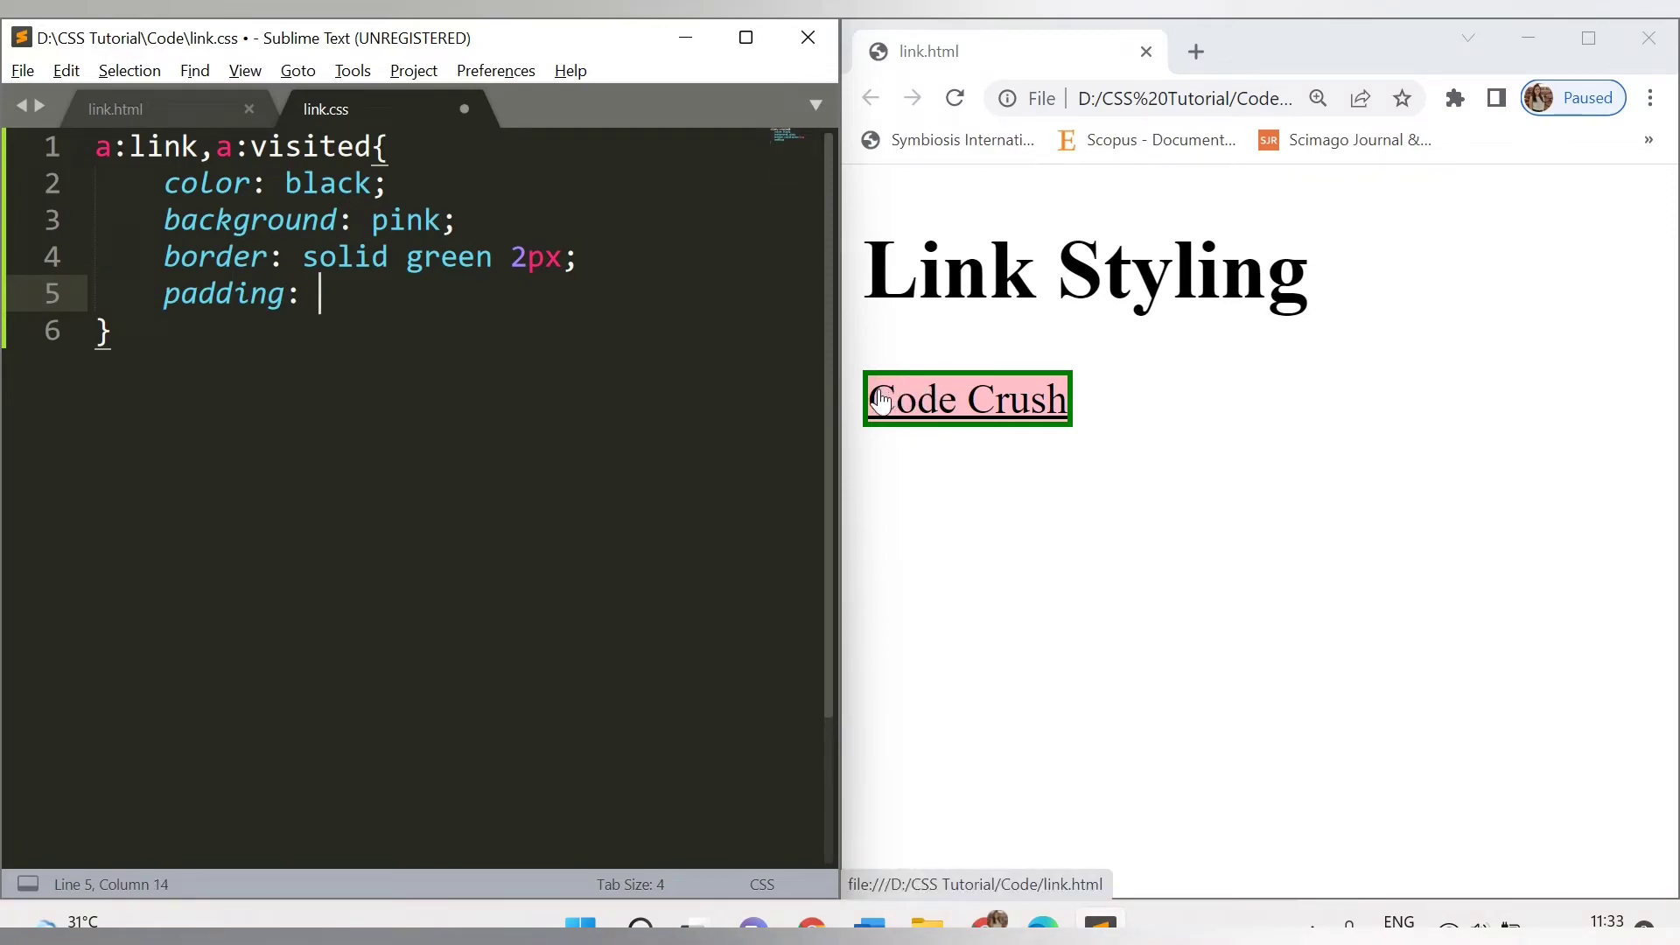
pyautogui.moveTo(1055, 380)
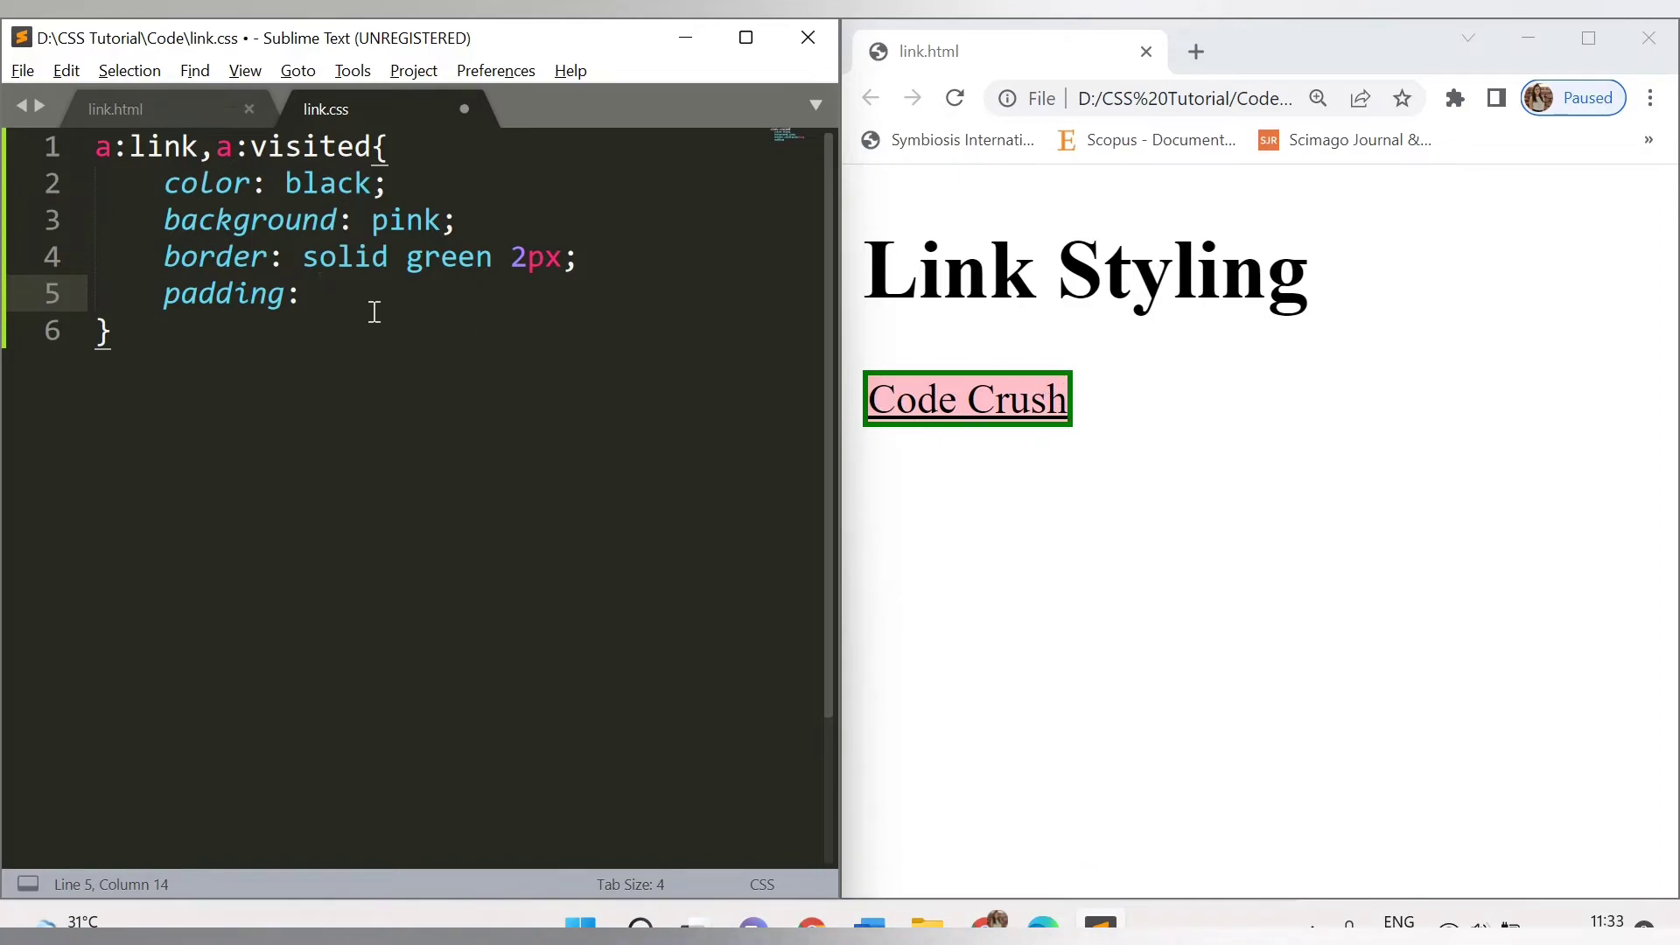
pyautogui.write('10')
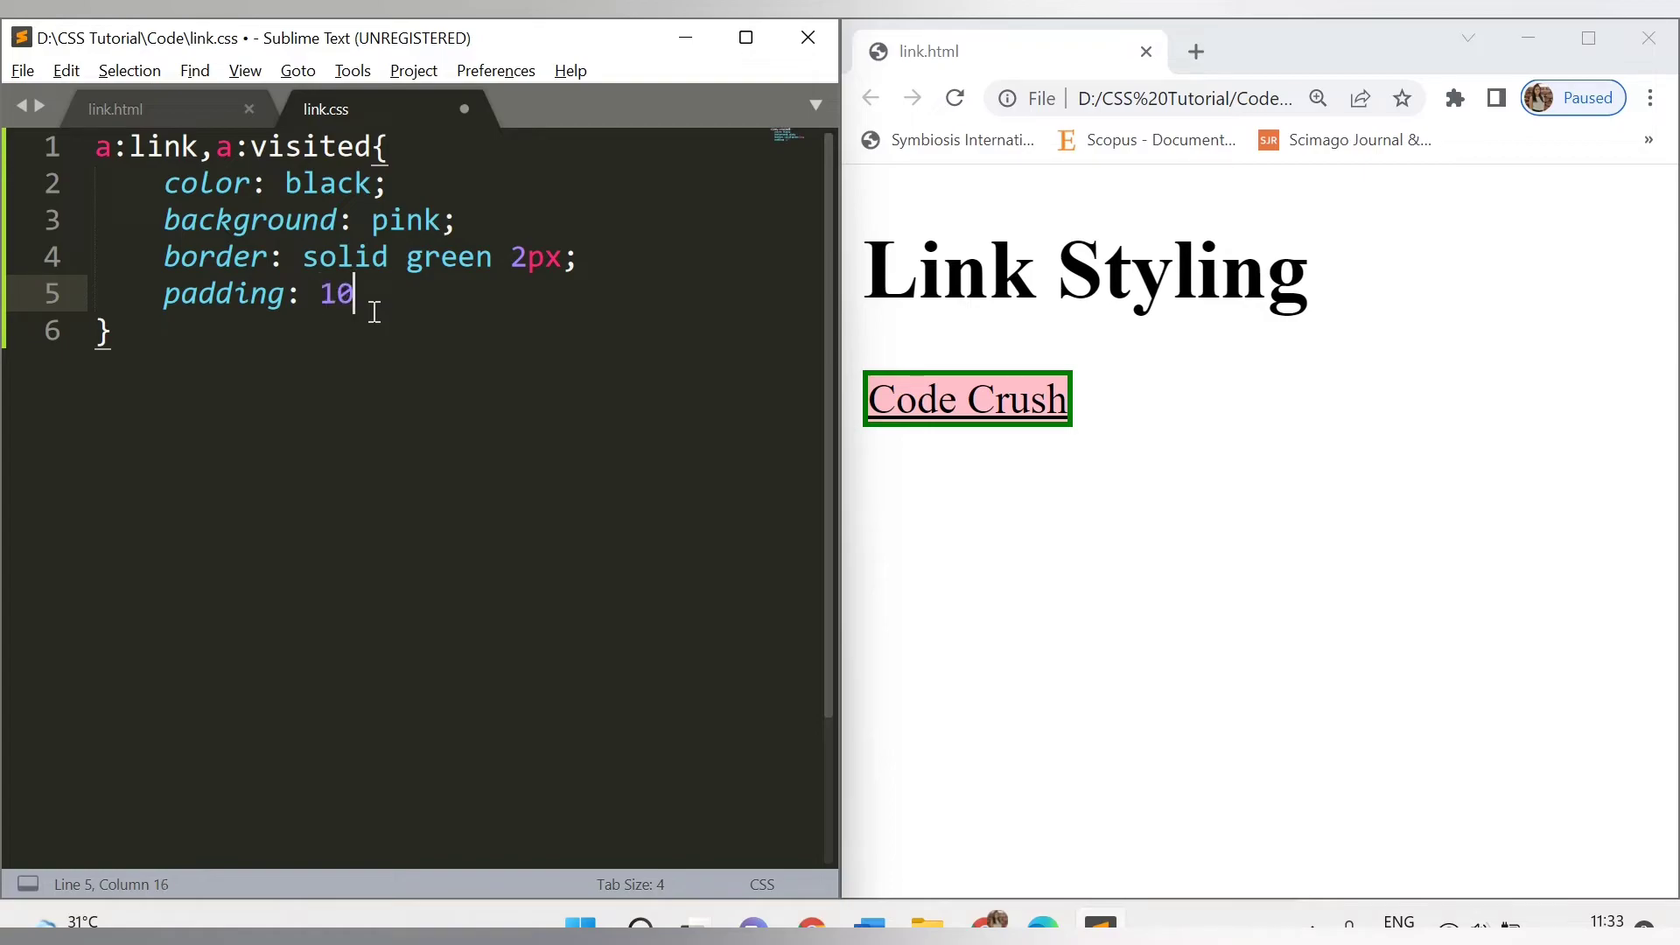
pyautogui.write('px')
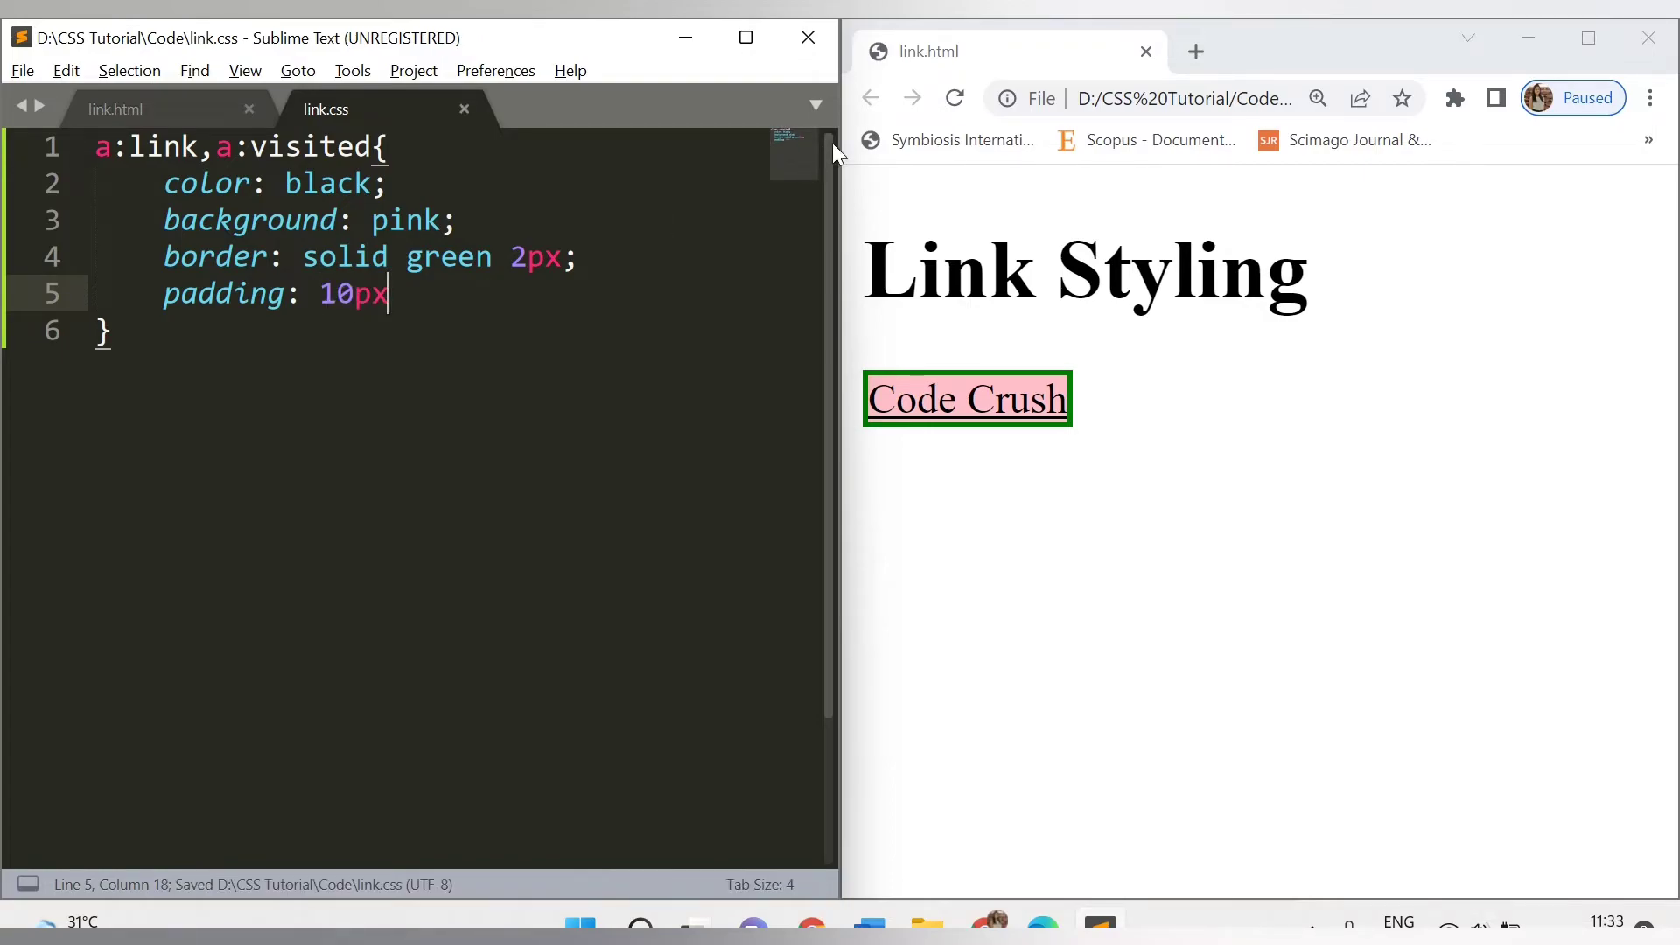
pyautogui.click(952, 98)
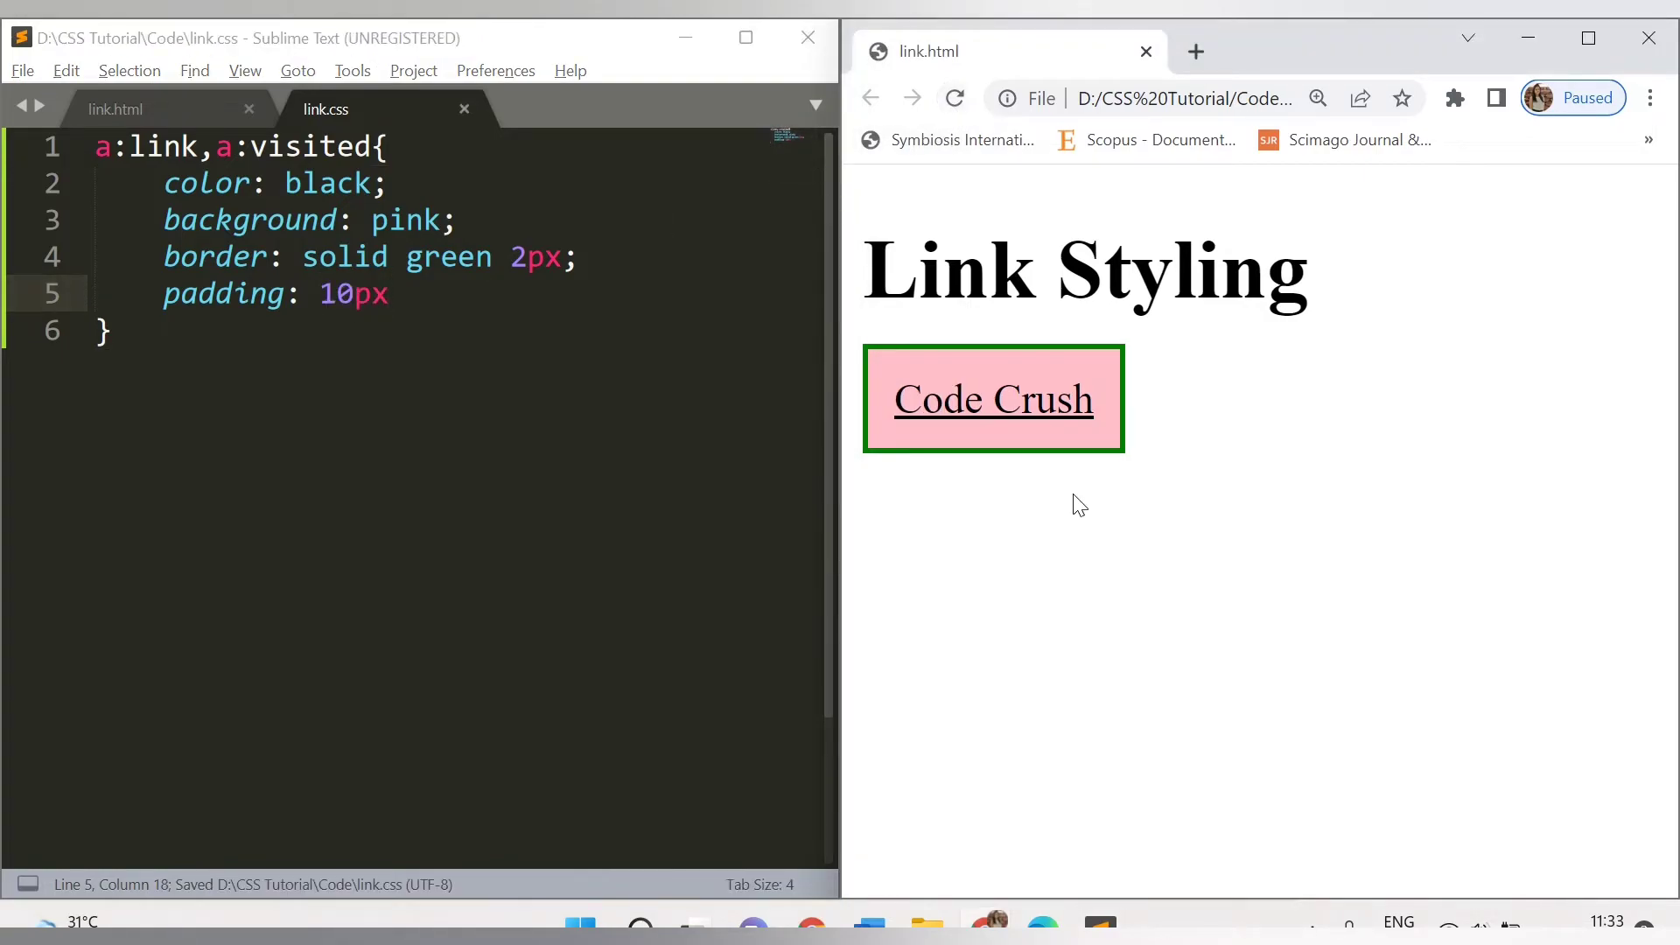
pyautogui.moveTo(1060, 399)
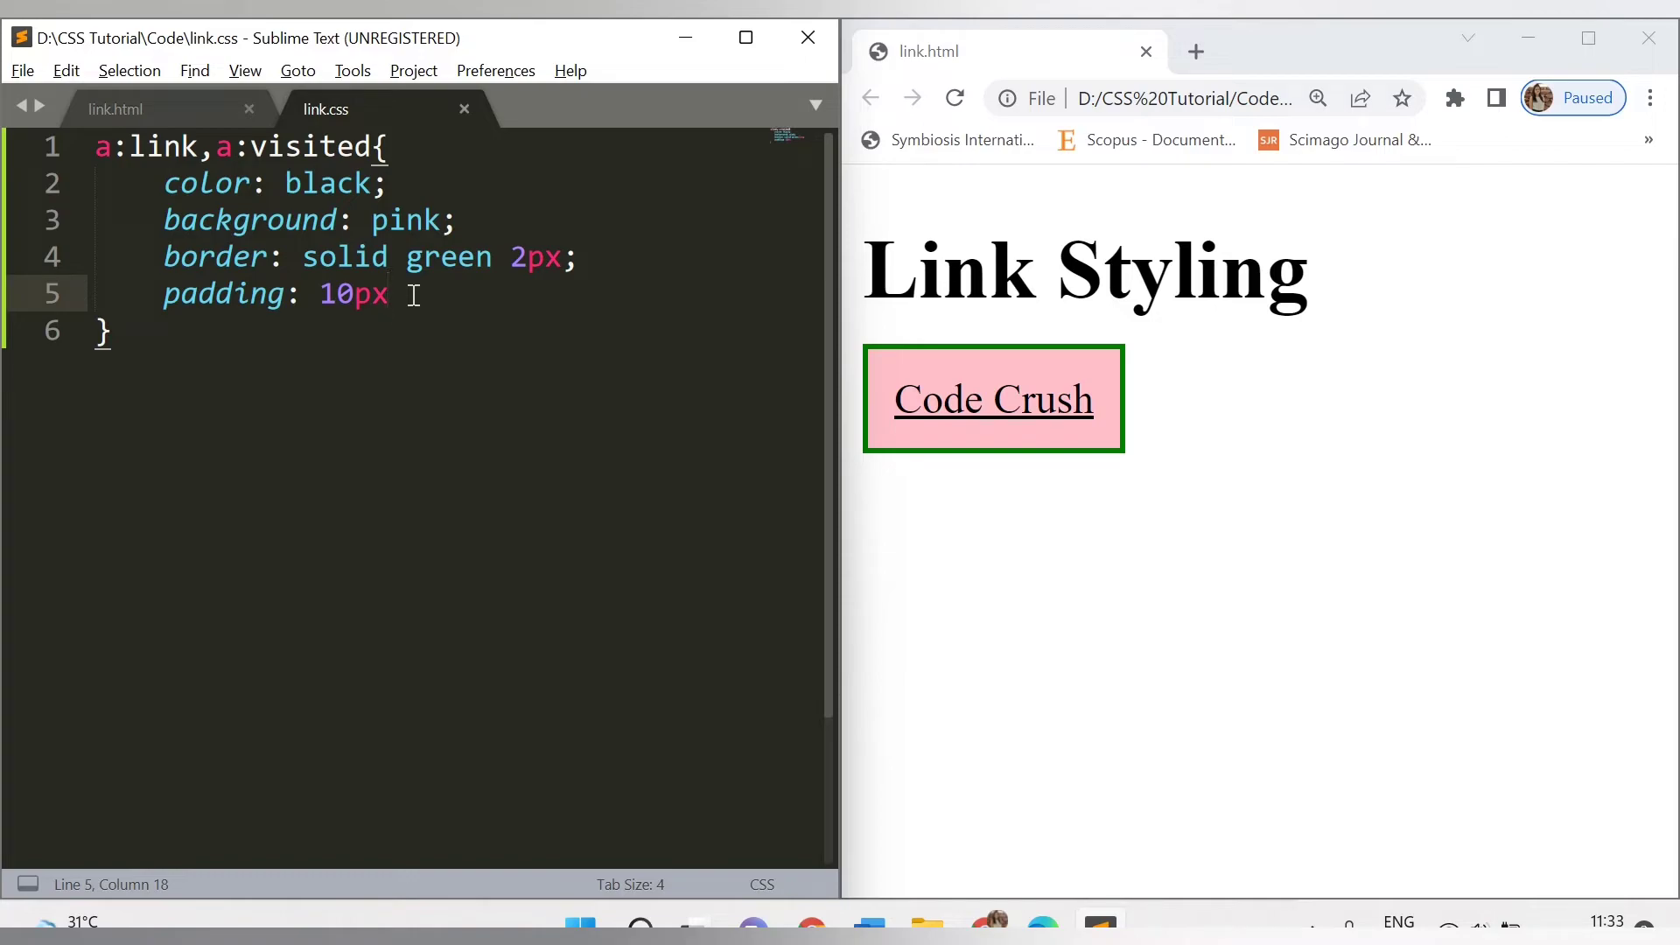
# - Add text-align: center to the rule and begin a text-decoration declaration below it
pyautogui.write('te')
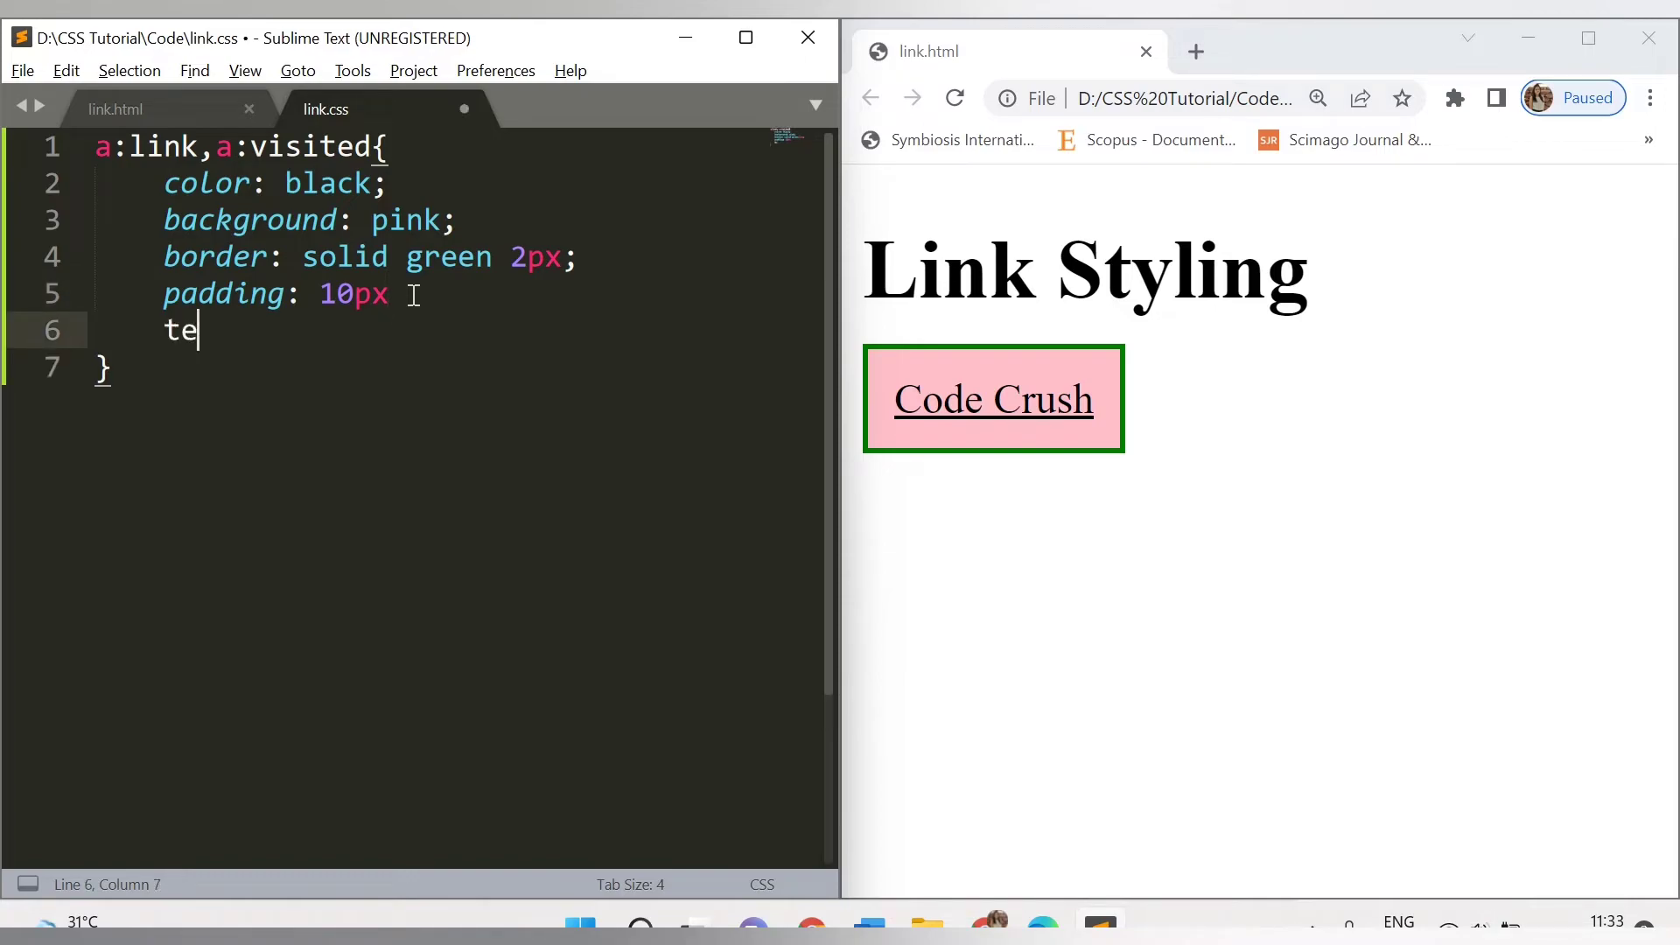
pyautogui.write('x')
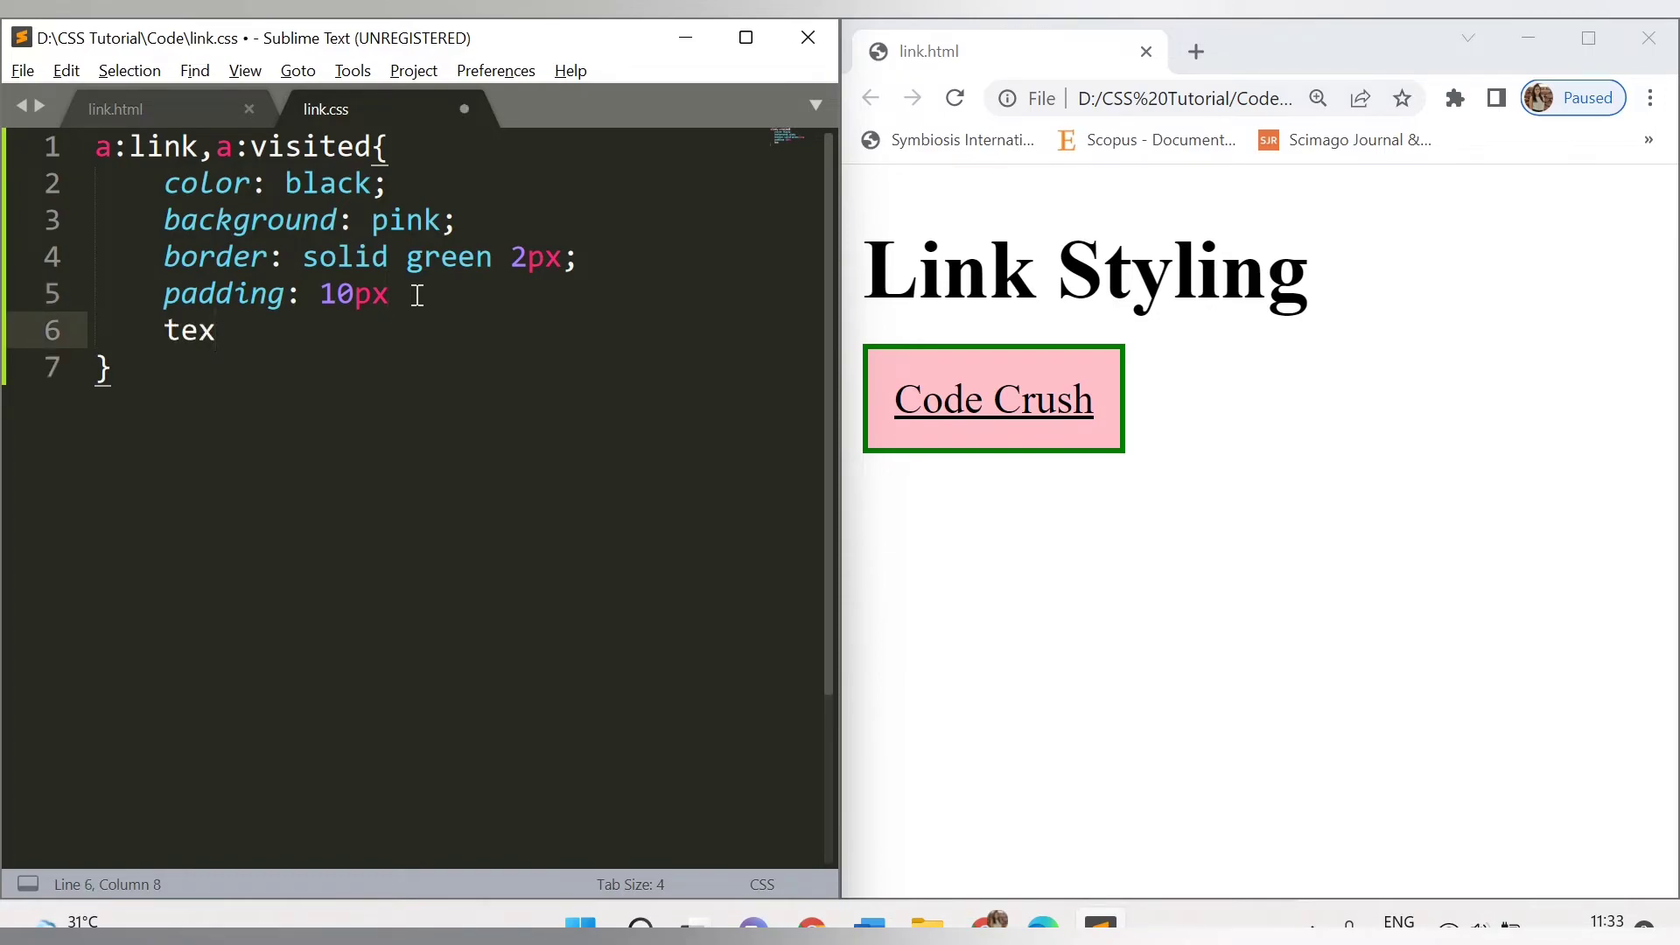
pyautogui.write(';')
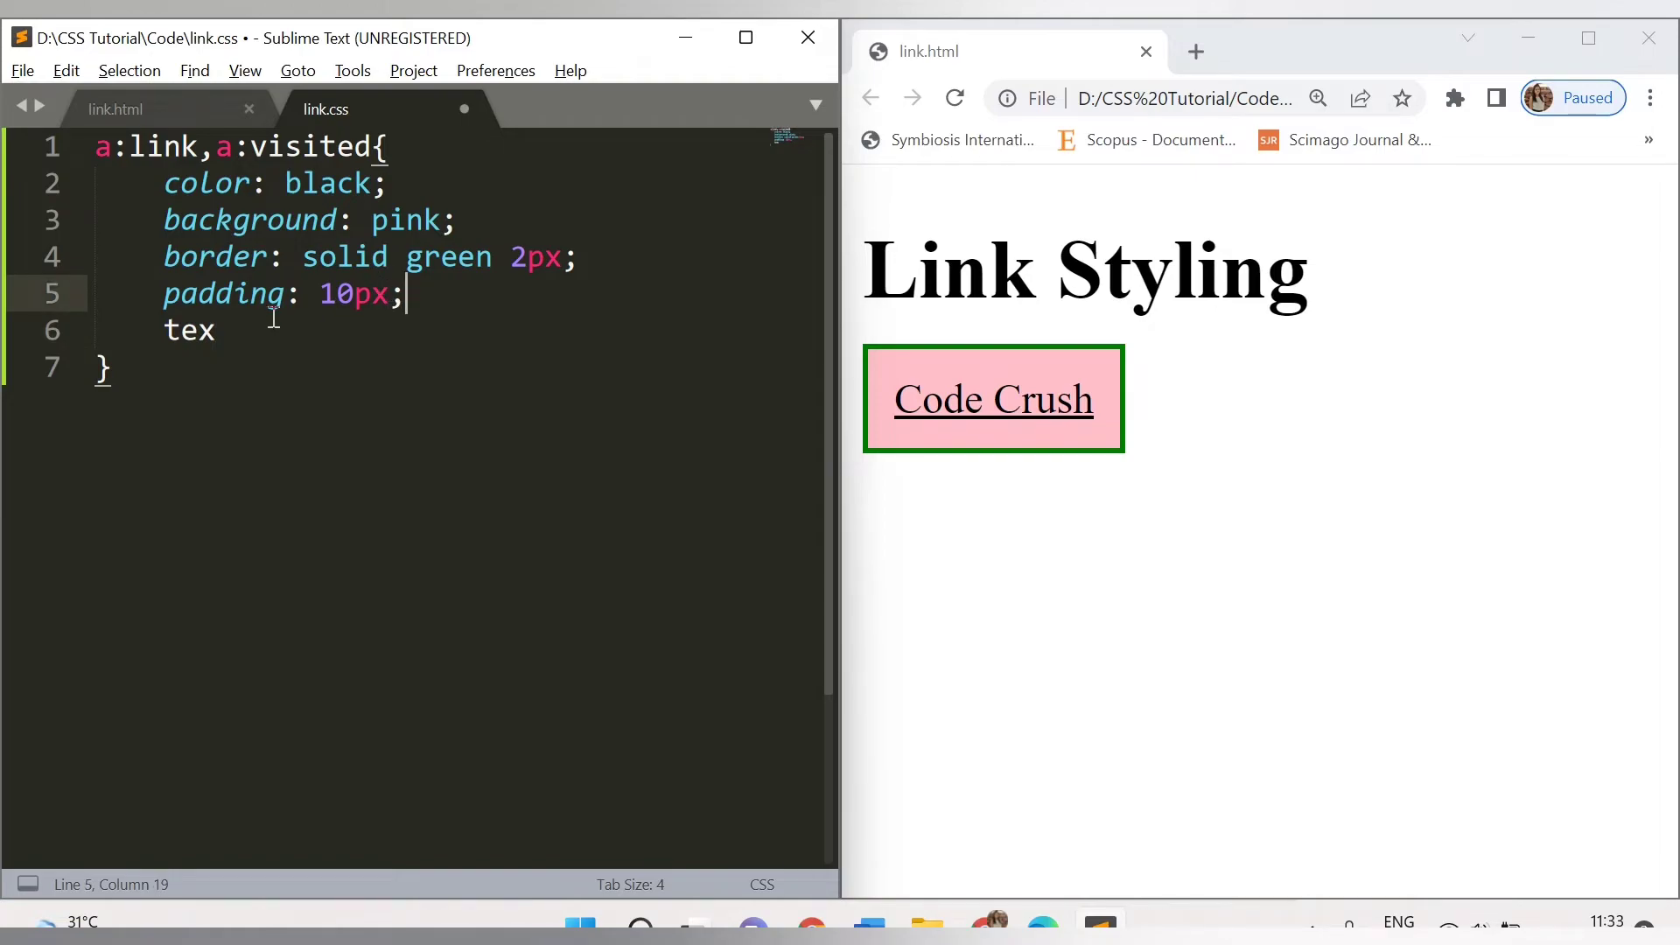
pyautogui.write('t-align: center;')
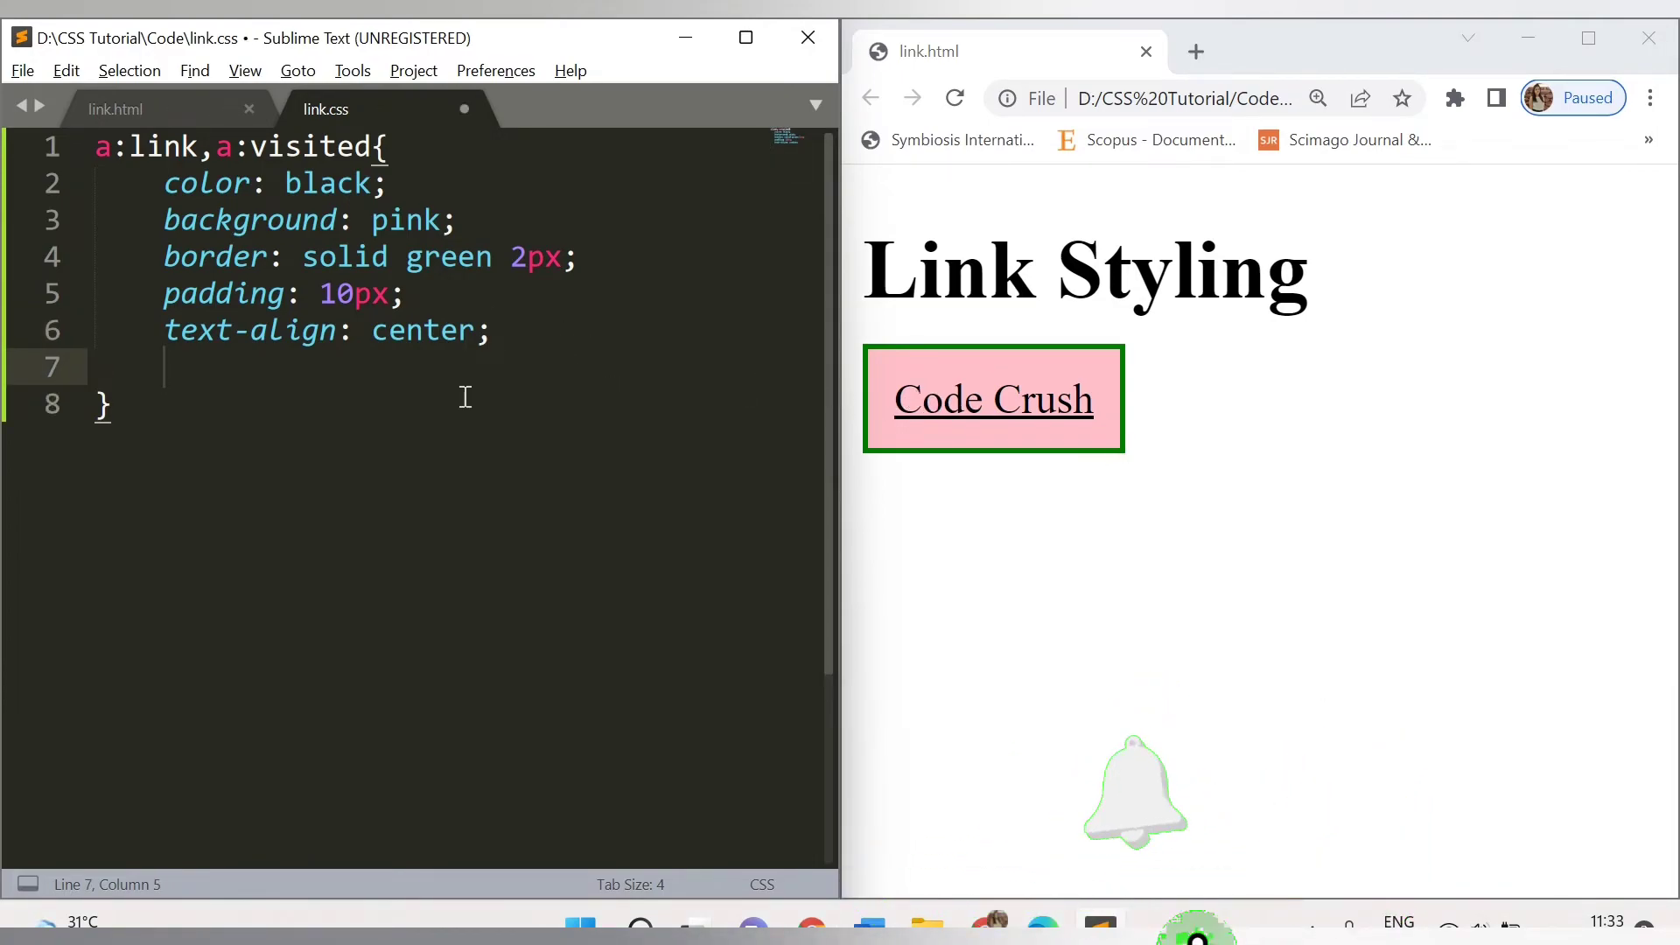
pyautogui.write('text-decoration:')
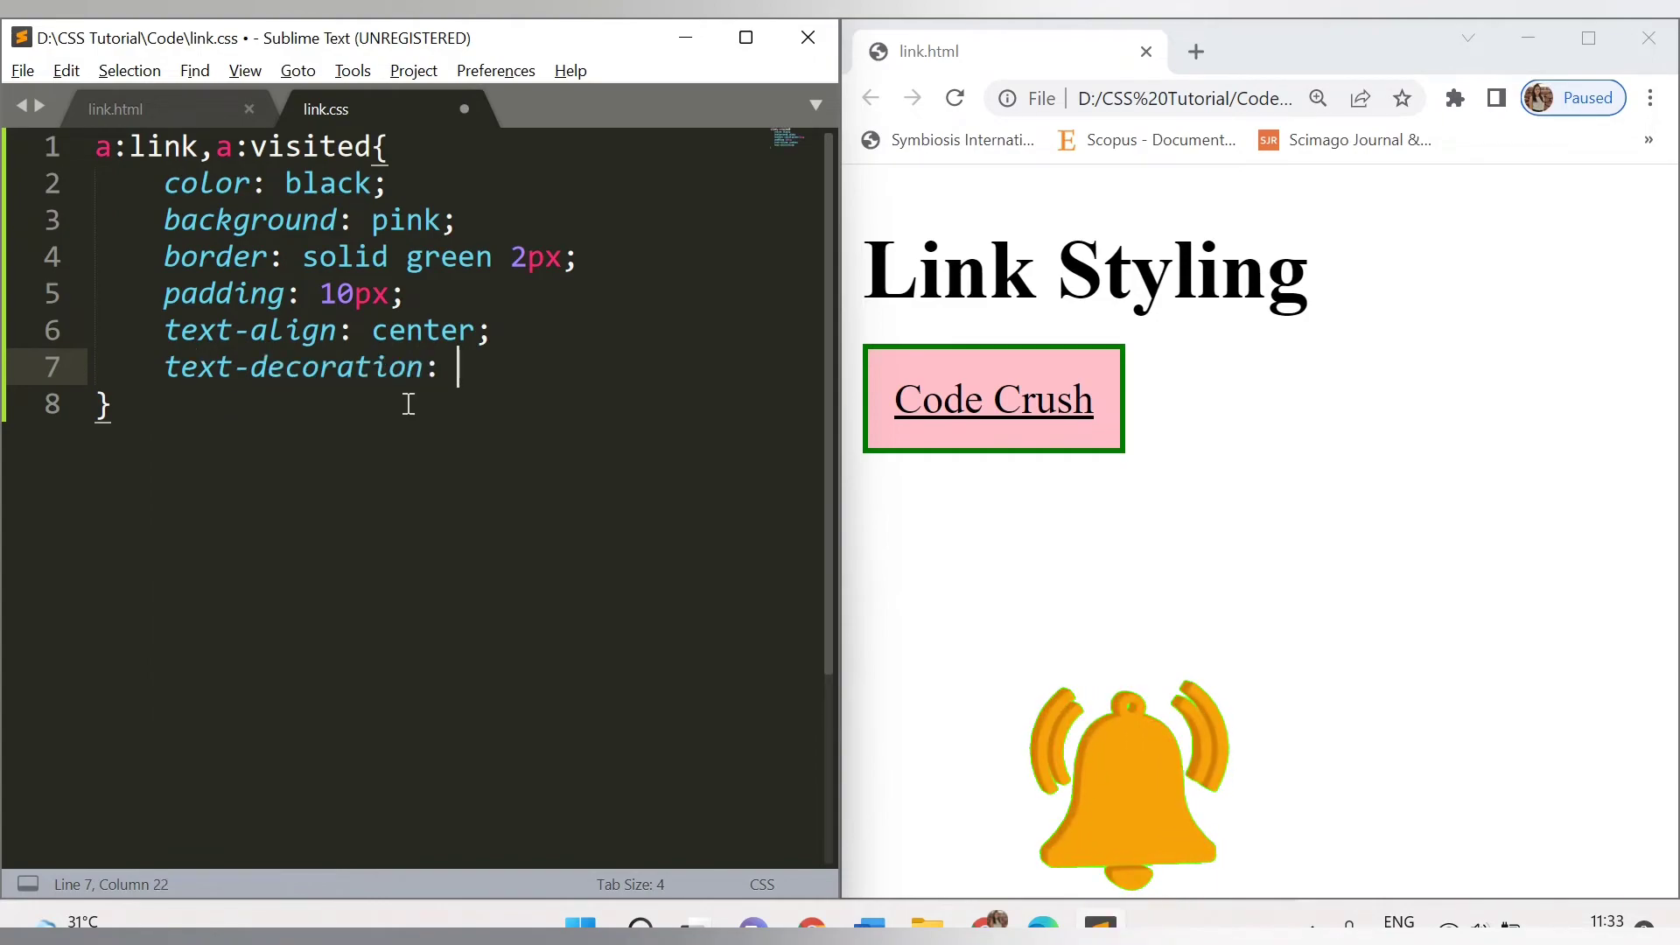
# - Complete 'text-decoration: none;' in the link rule so Code Crush loses its underline
pyautogui.write('none;')
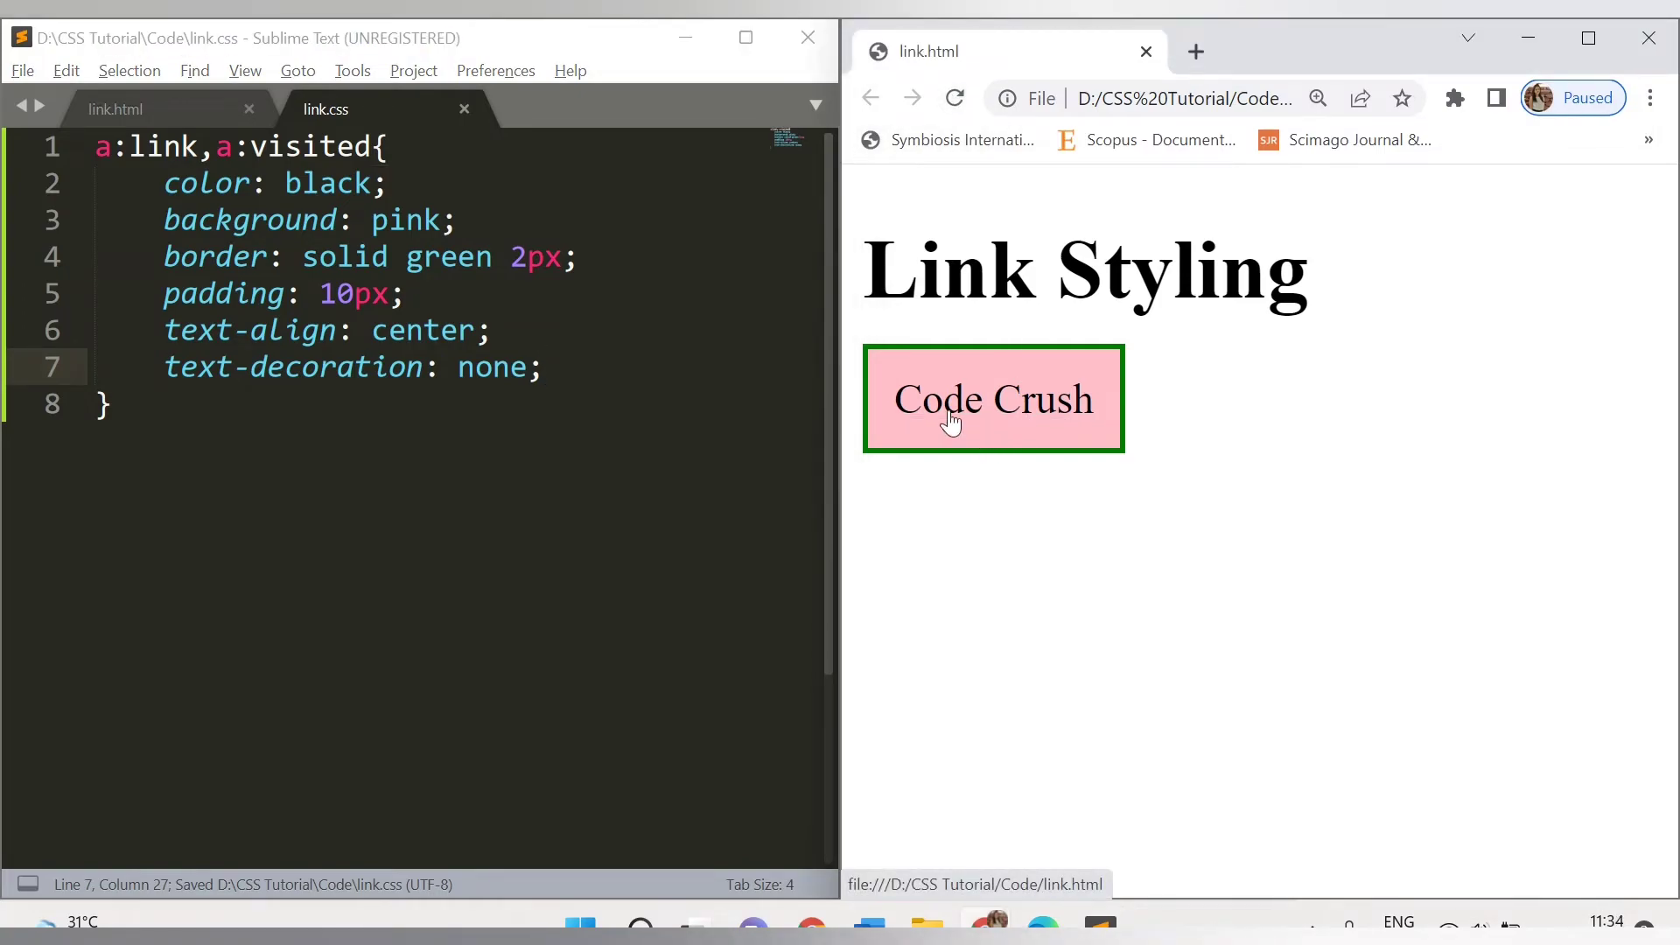
pyautogui.moveTo(967, 471)
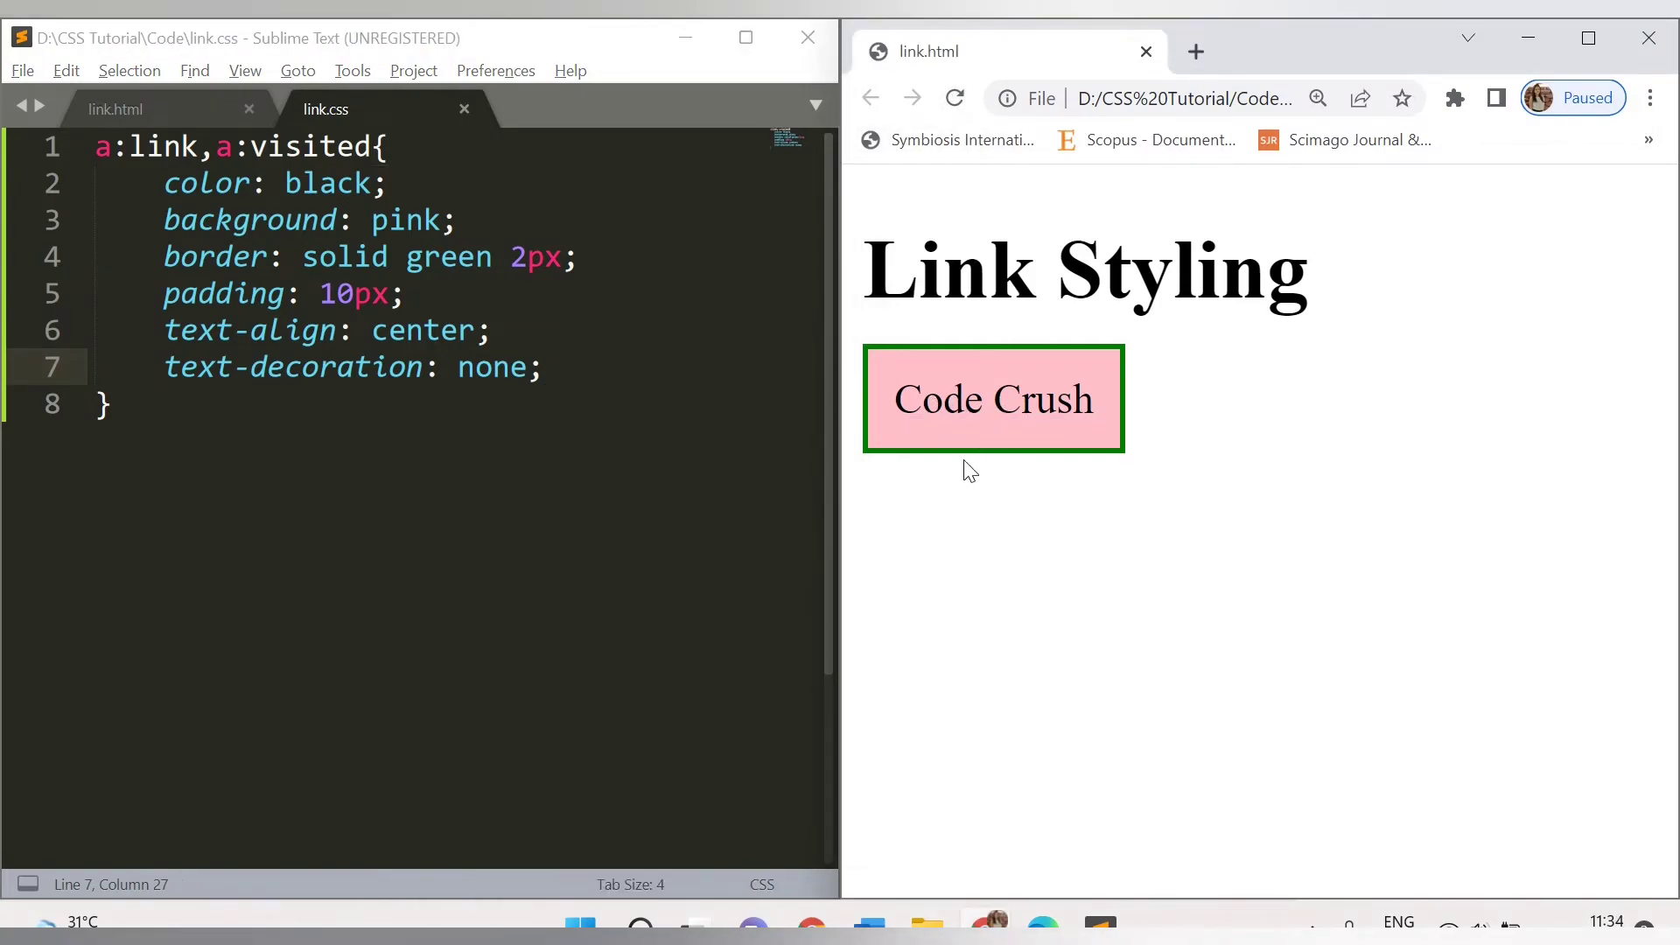
pyautogui.moveTo(1005, 429)
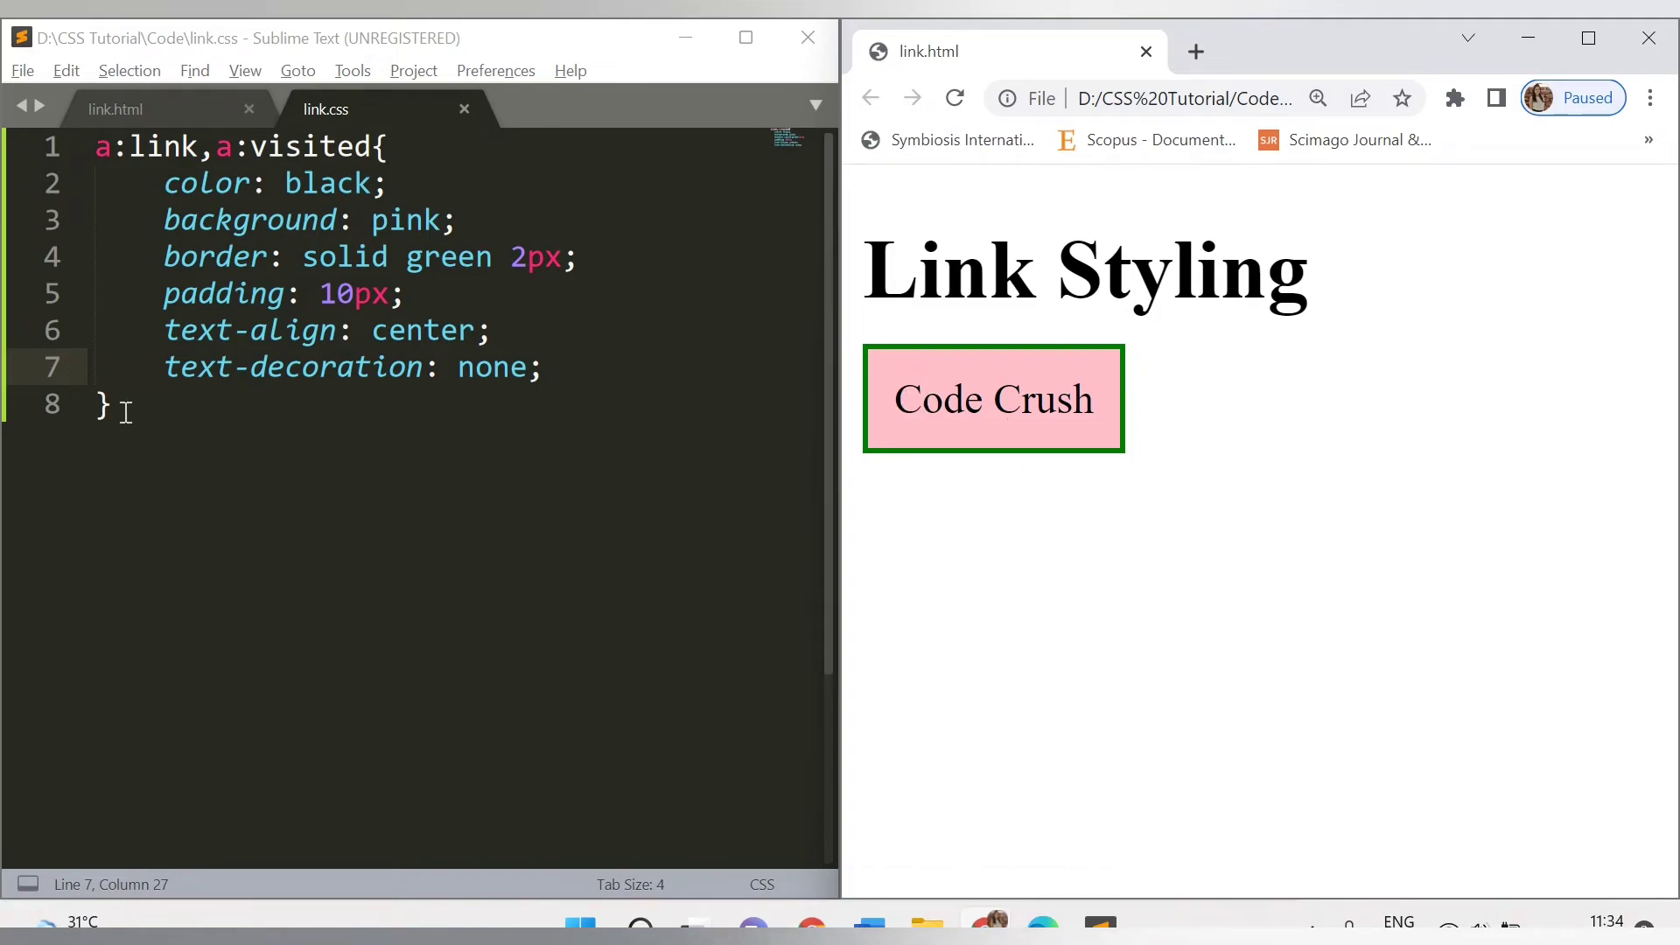
# - Write an a:hover{ color: white } rule below the first rule in link.css
pyautogui.write('a')
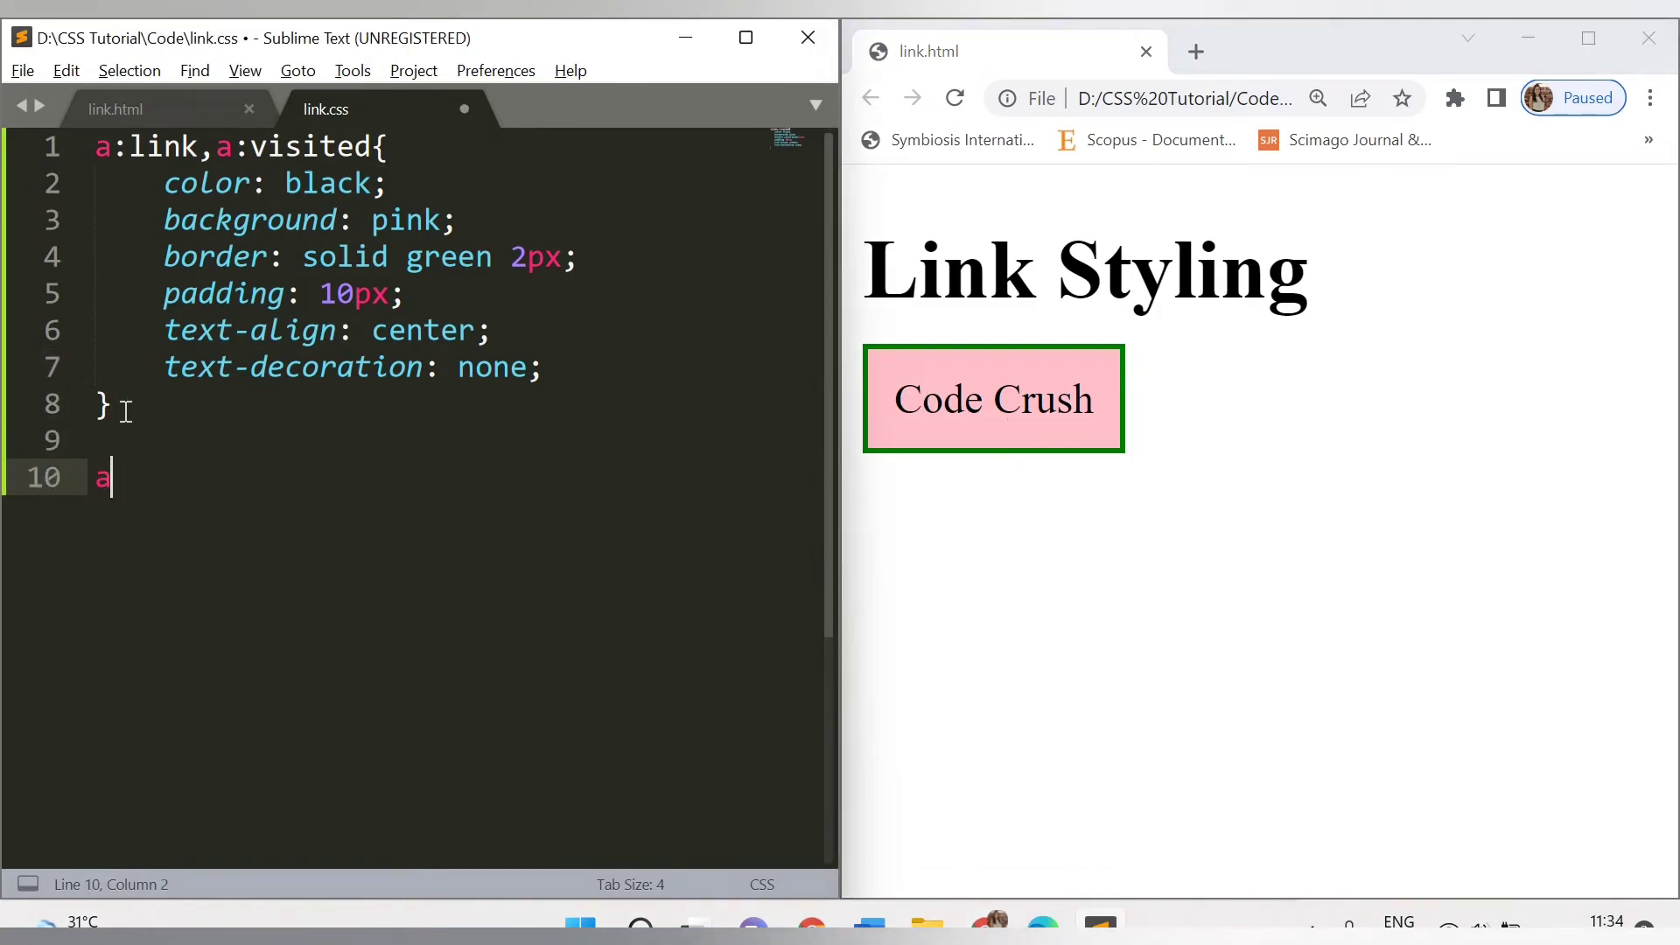
pyautogui.write(':ho')
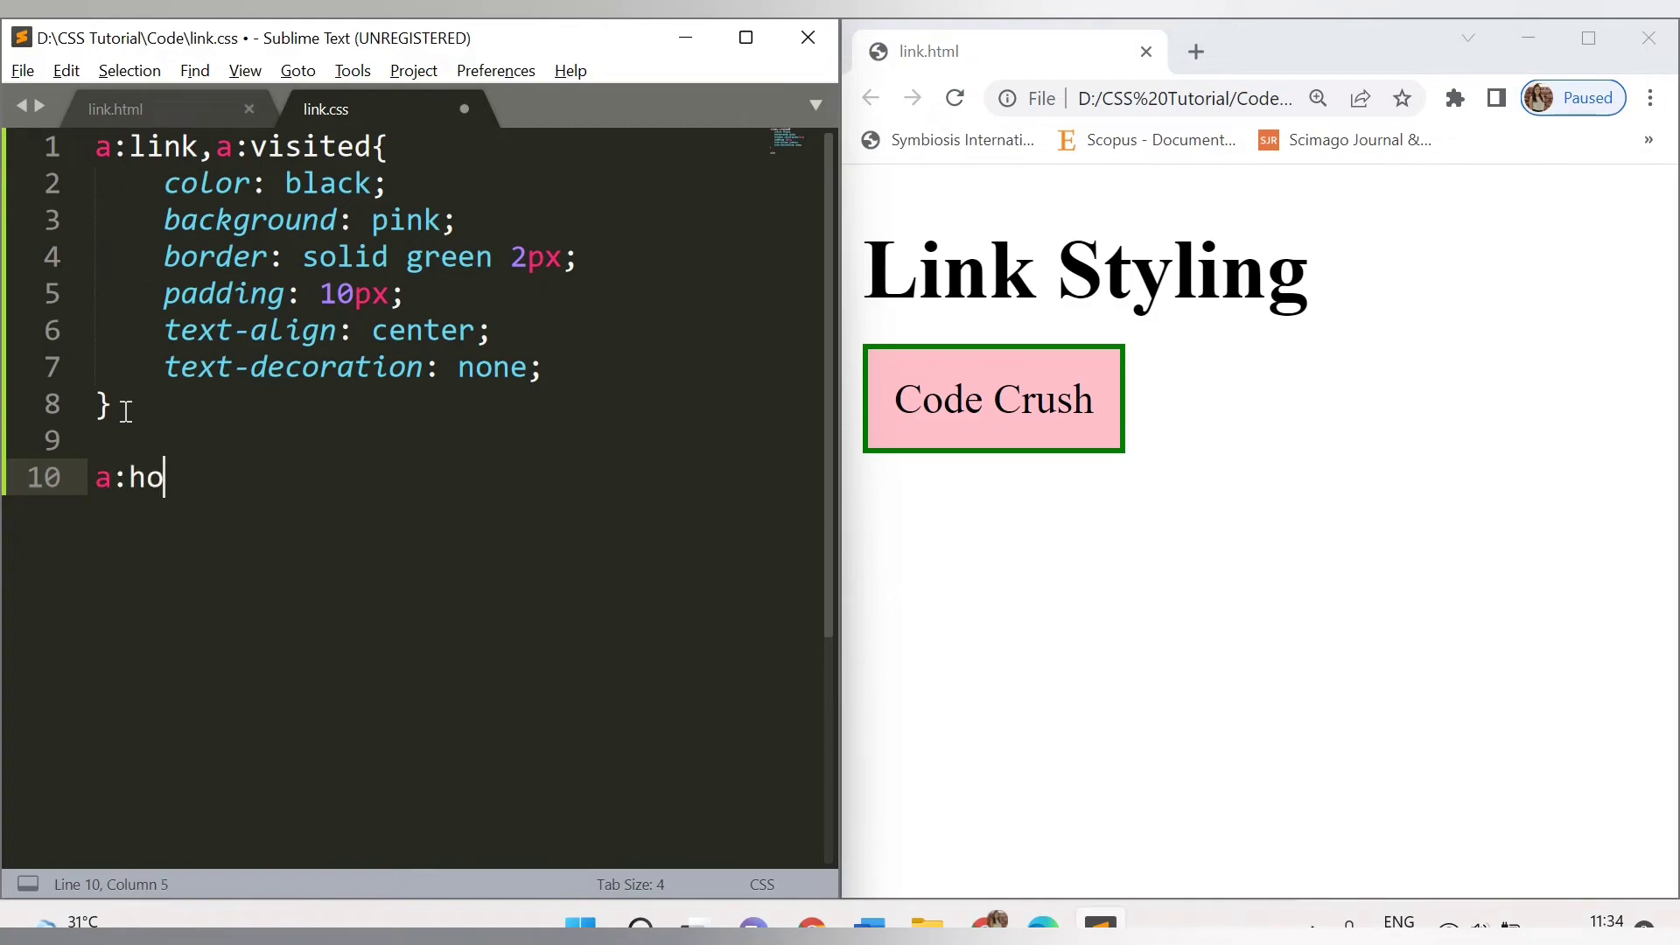
pyautogui.write('ver')
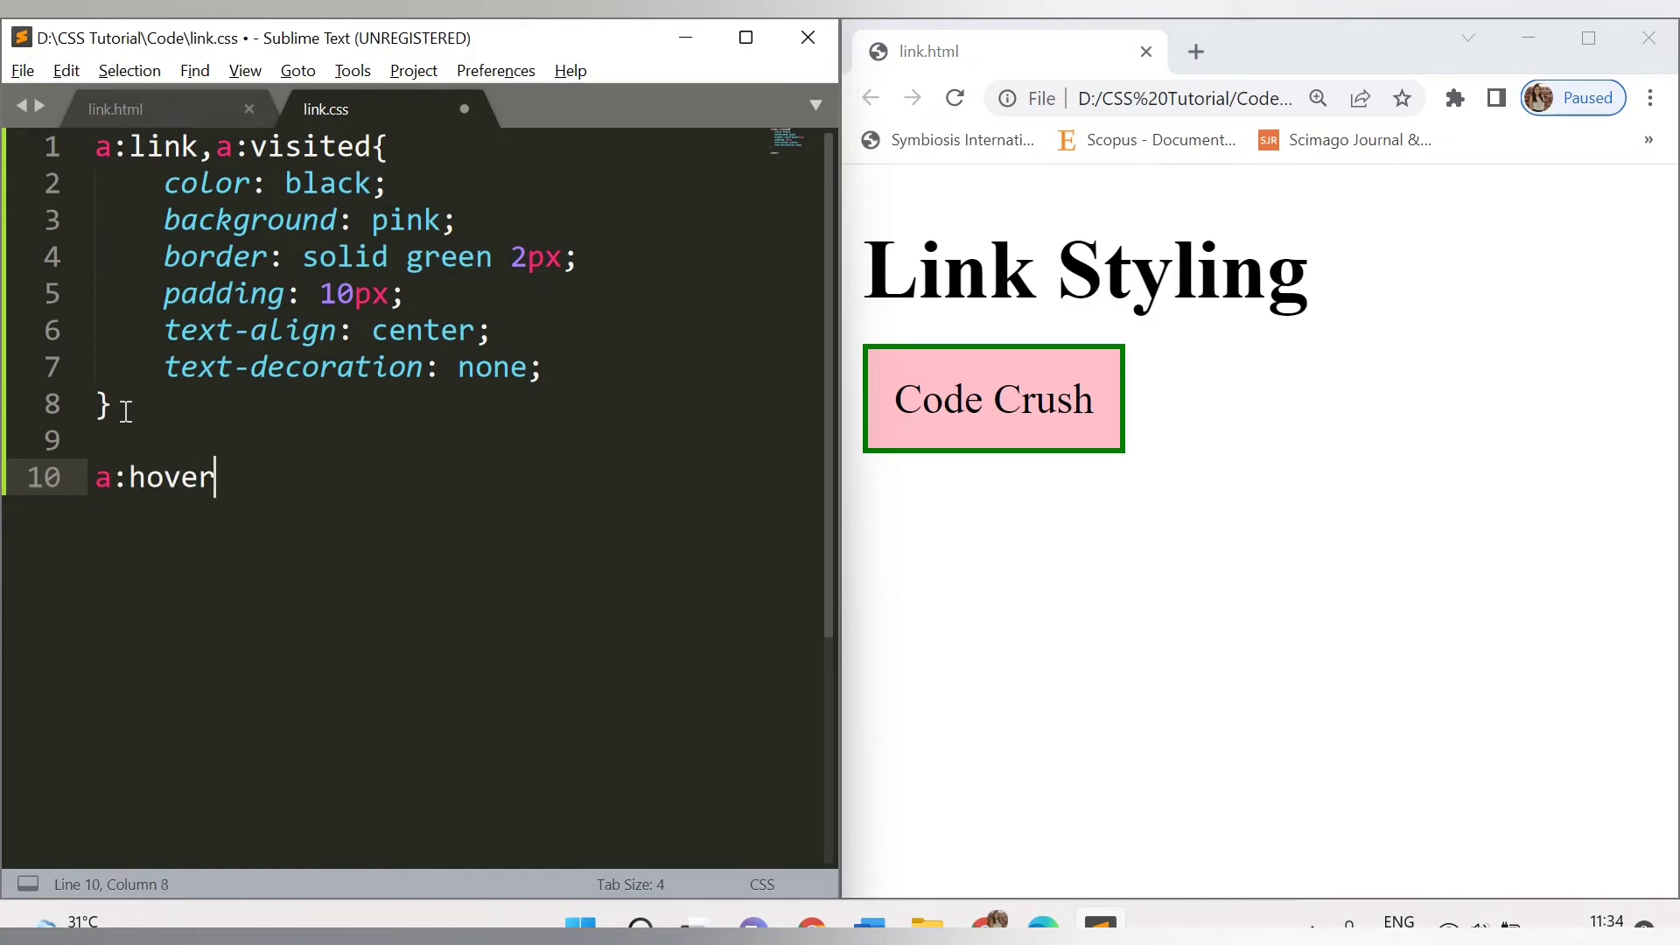
pyautogui.write('{')
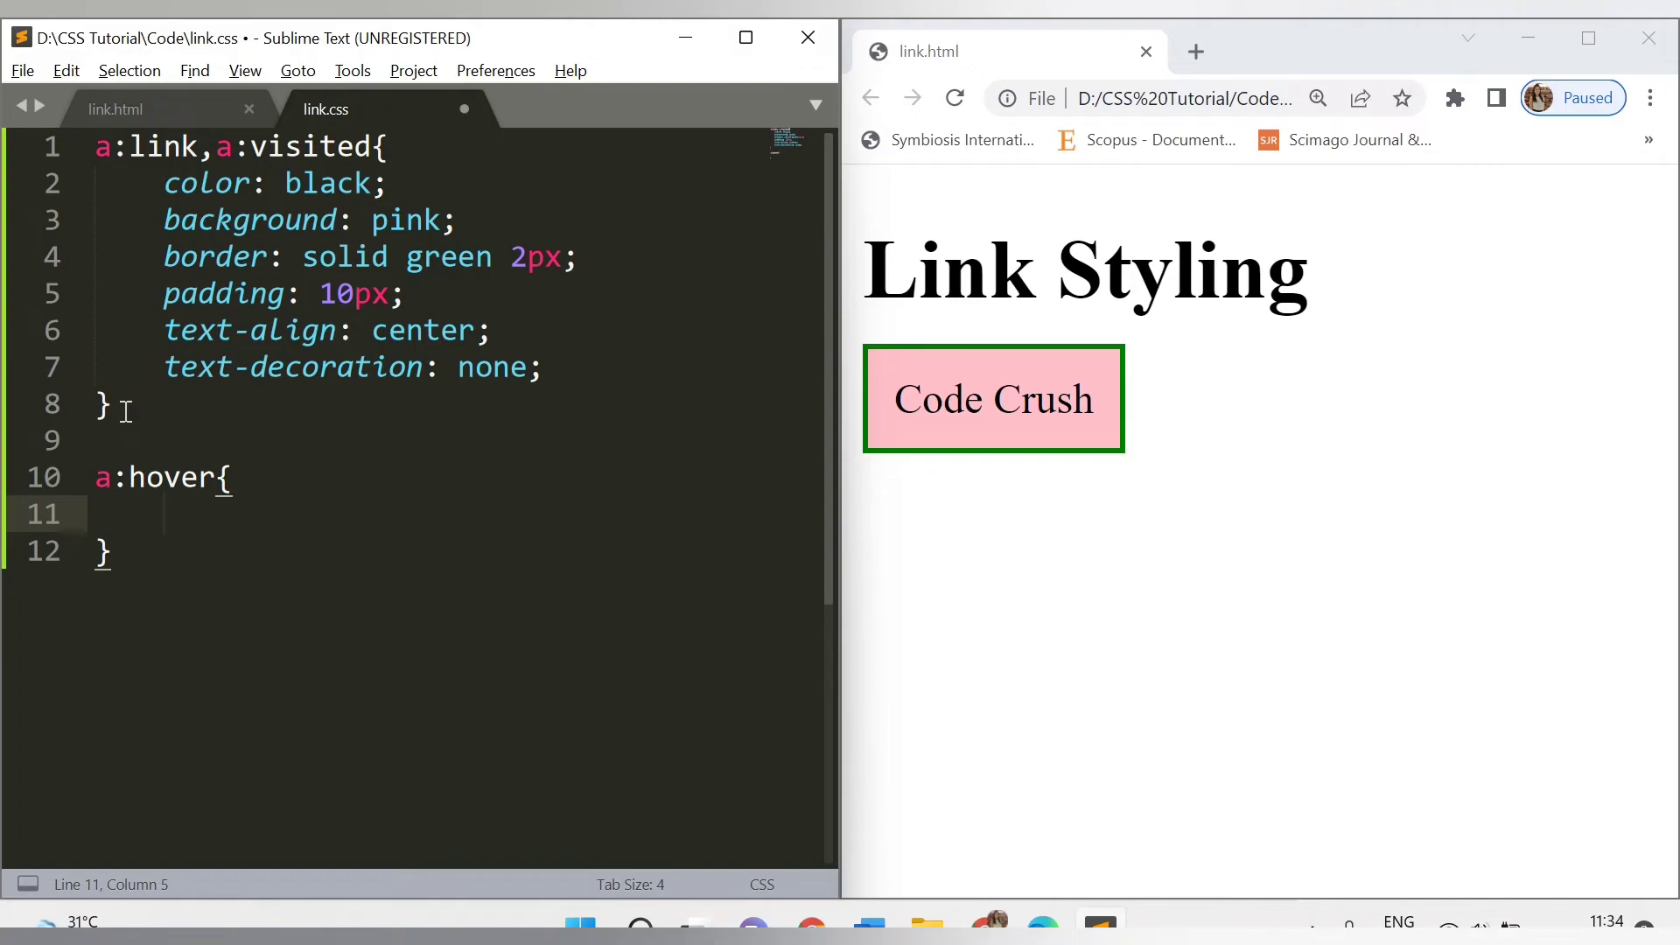
pyautogui.write('color:')
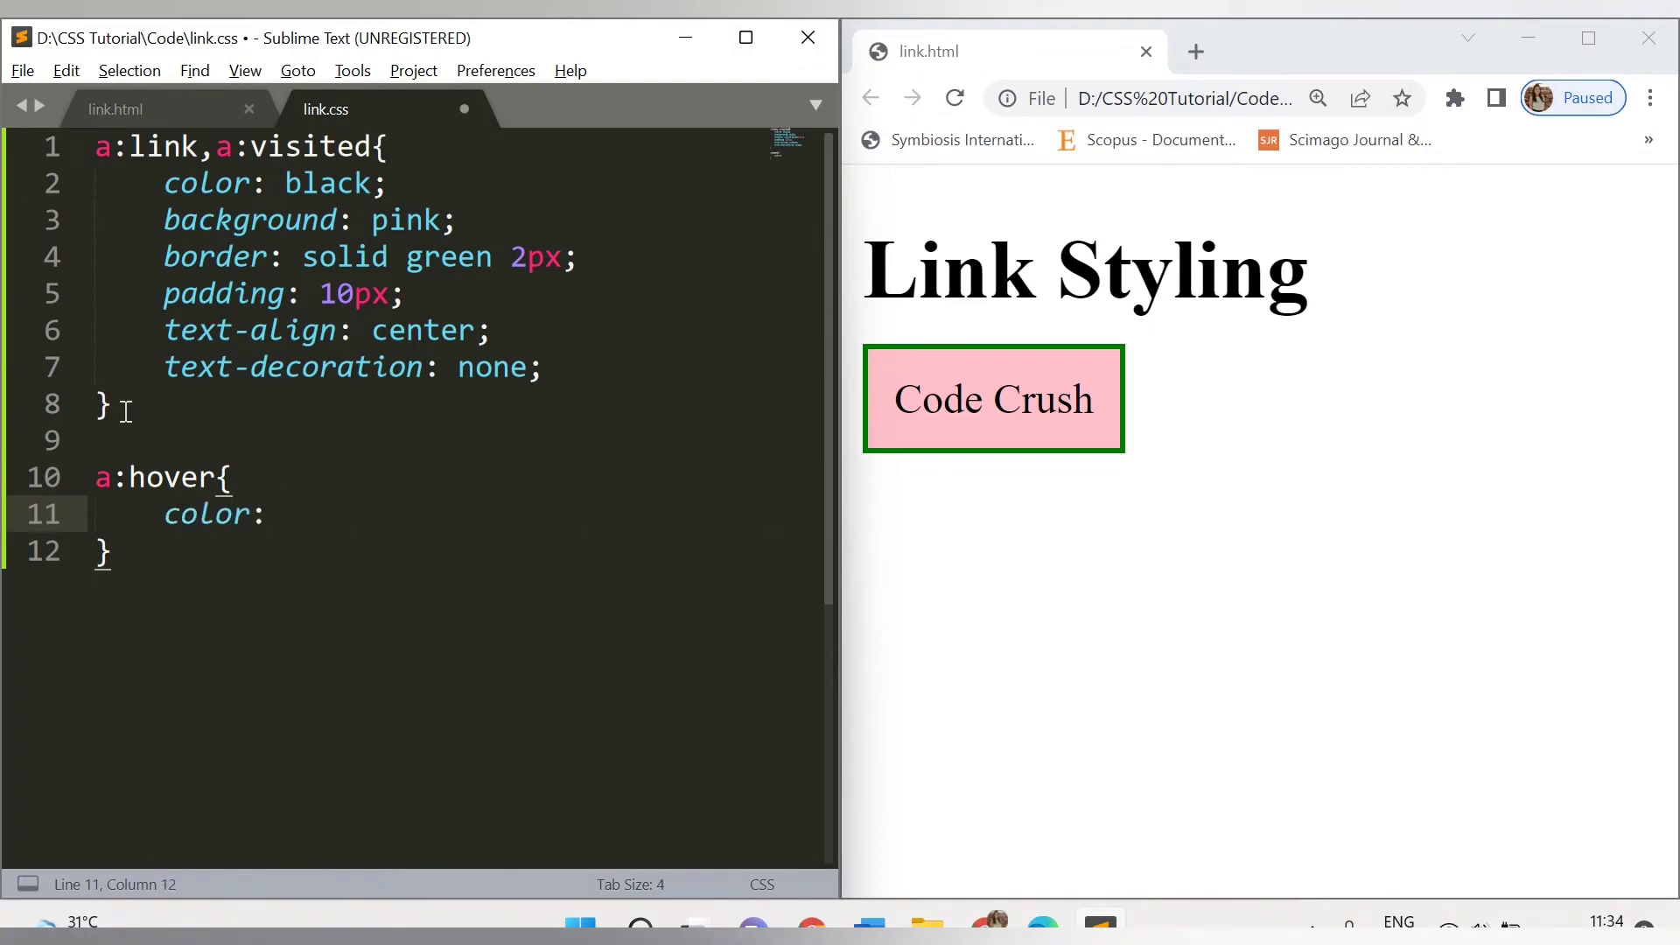
pyautogui.write('white')
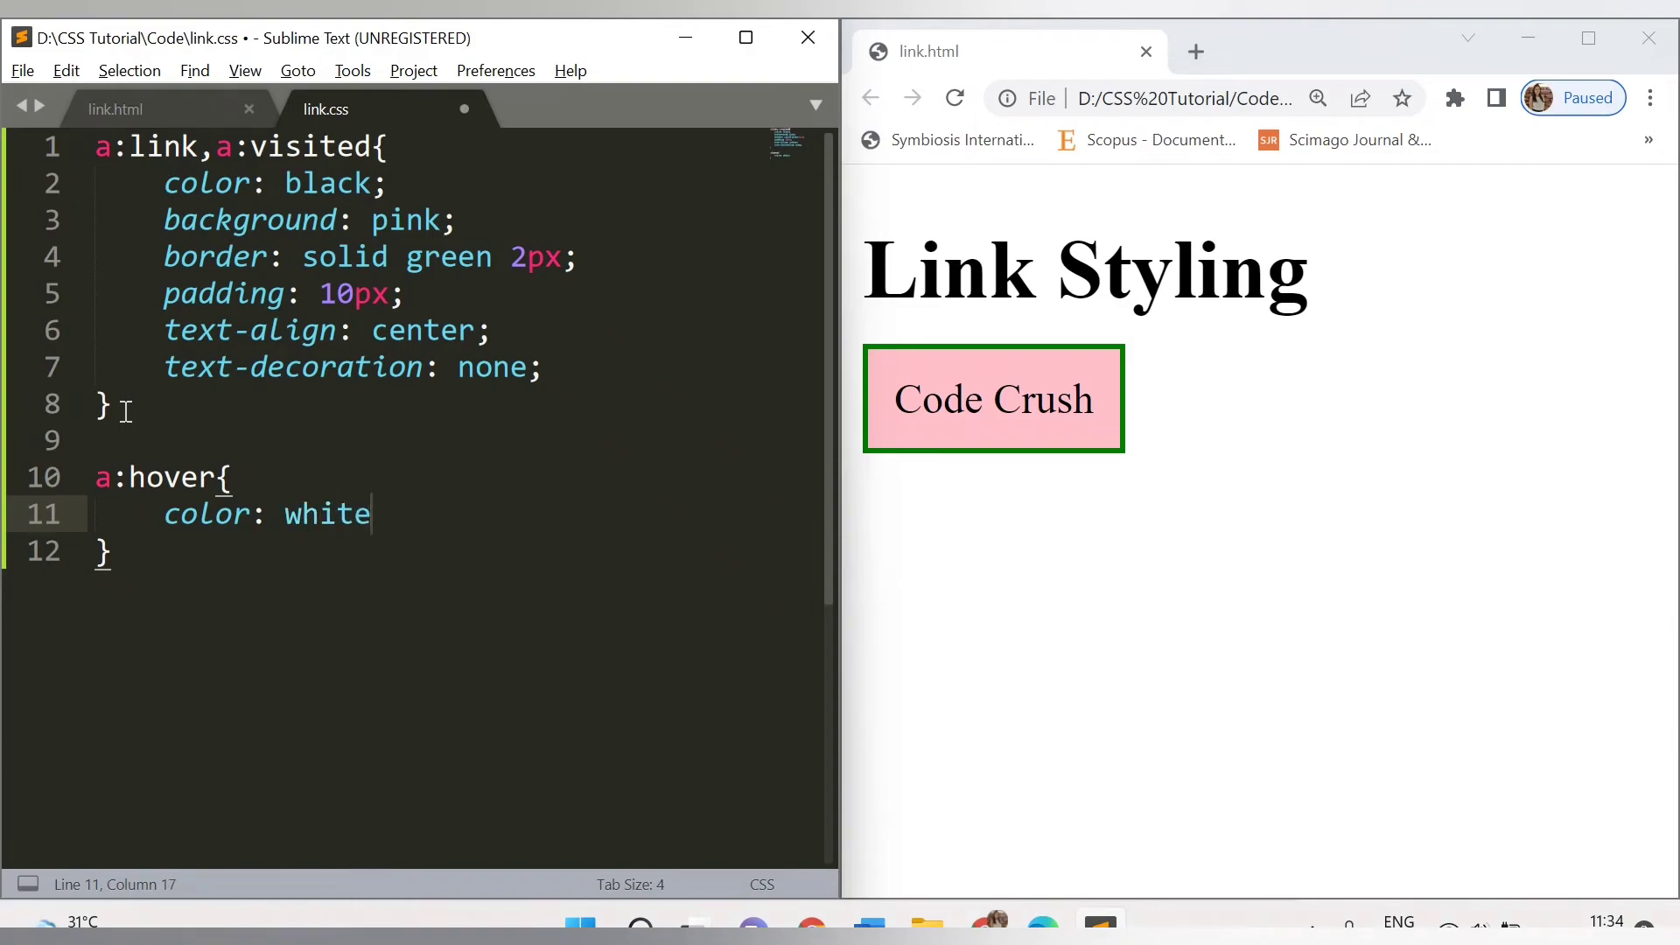
pyautogui.moveTo(922, 419)
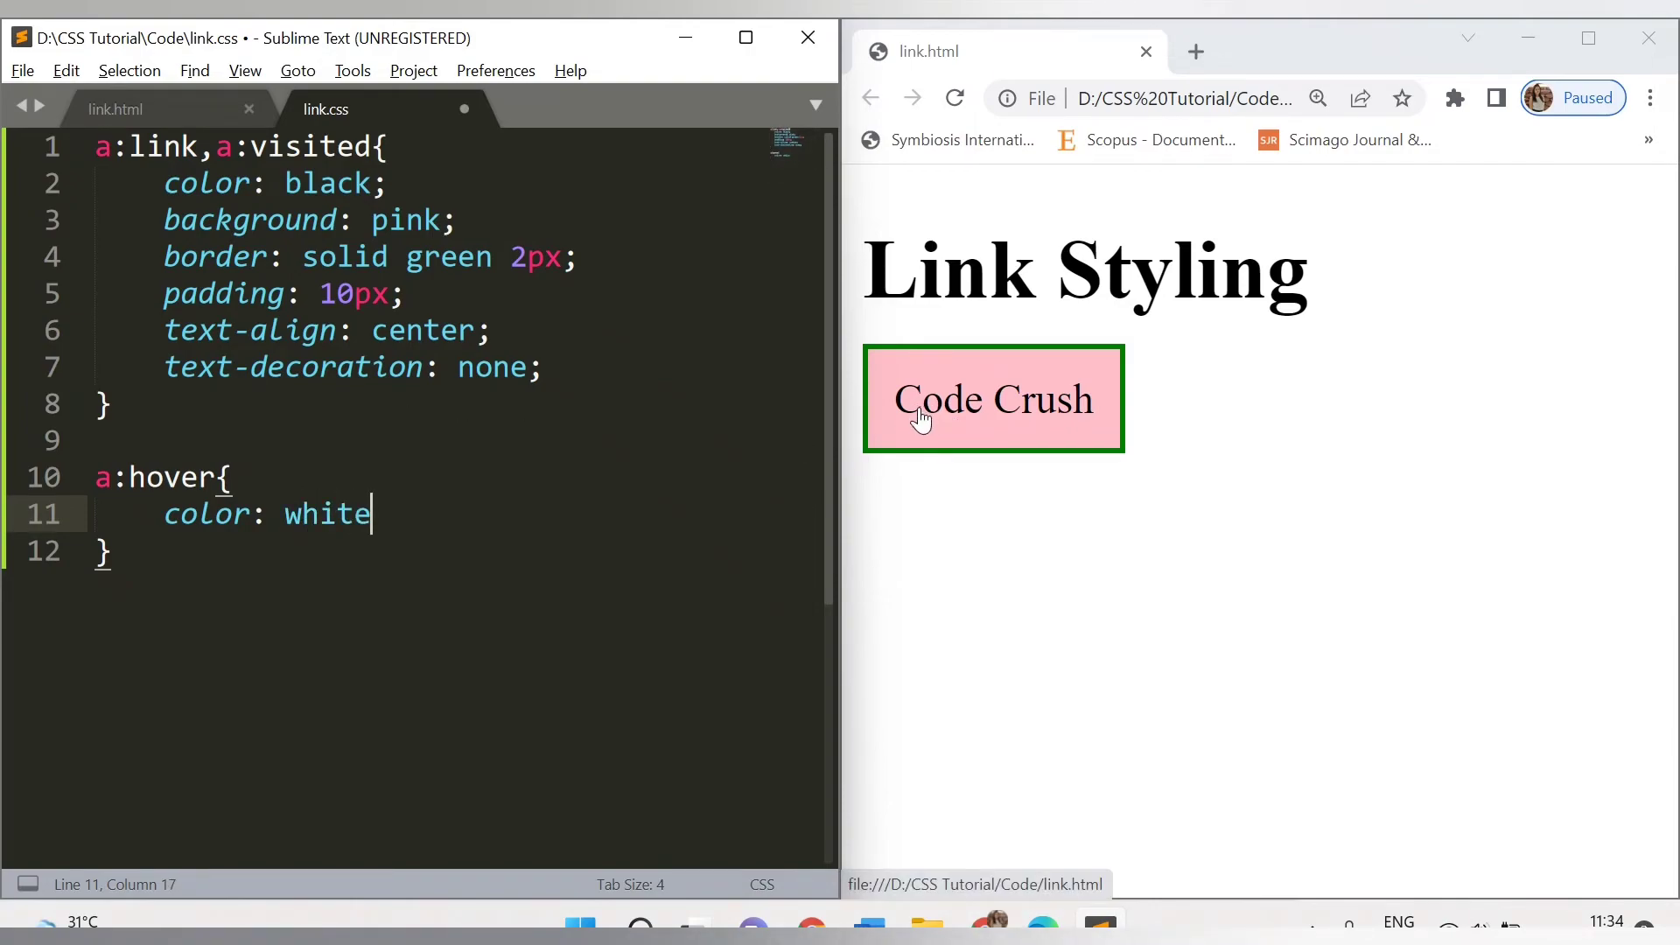
pyautogui.moveTo(546, 453)
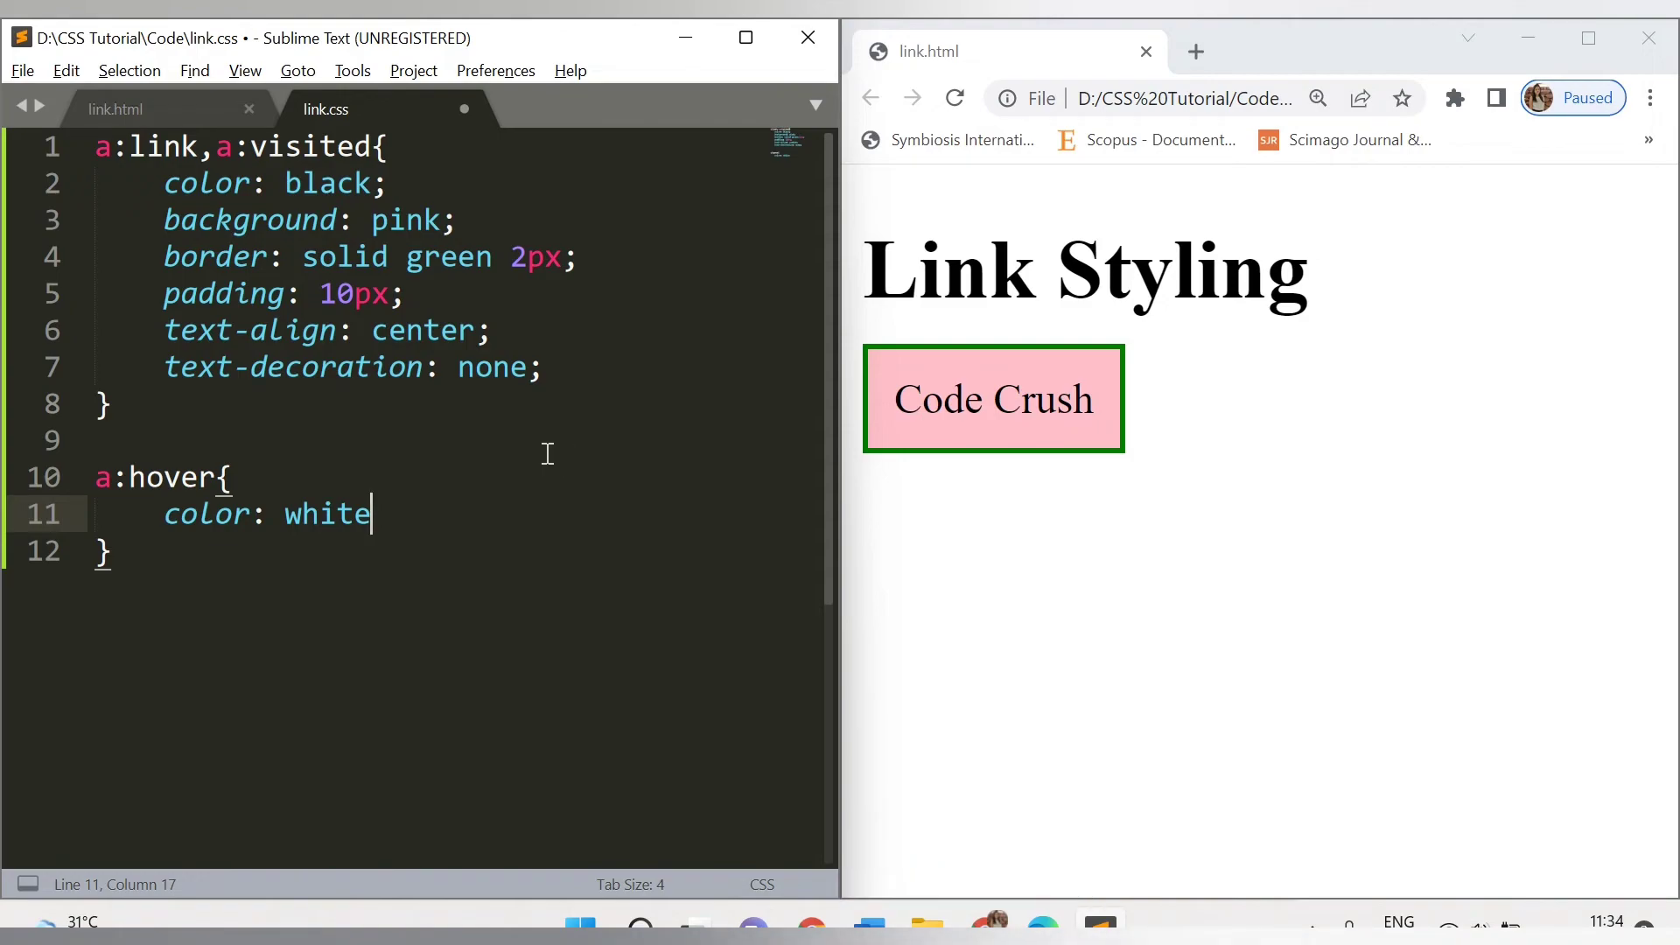
# - Save link.css and reload the Chrome preview, Code Crush still black on pink
pyautogui.press('ctrl+s')
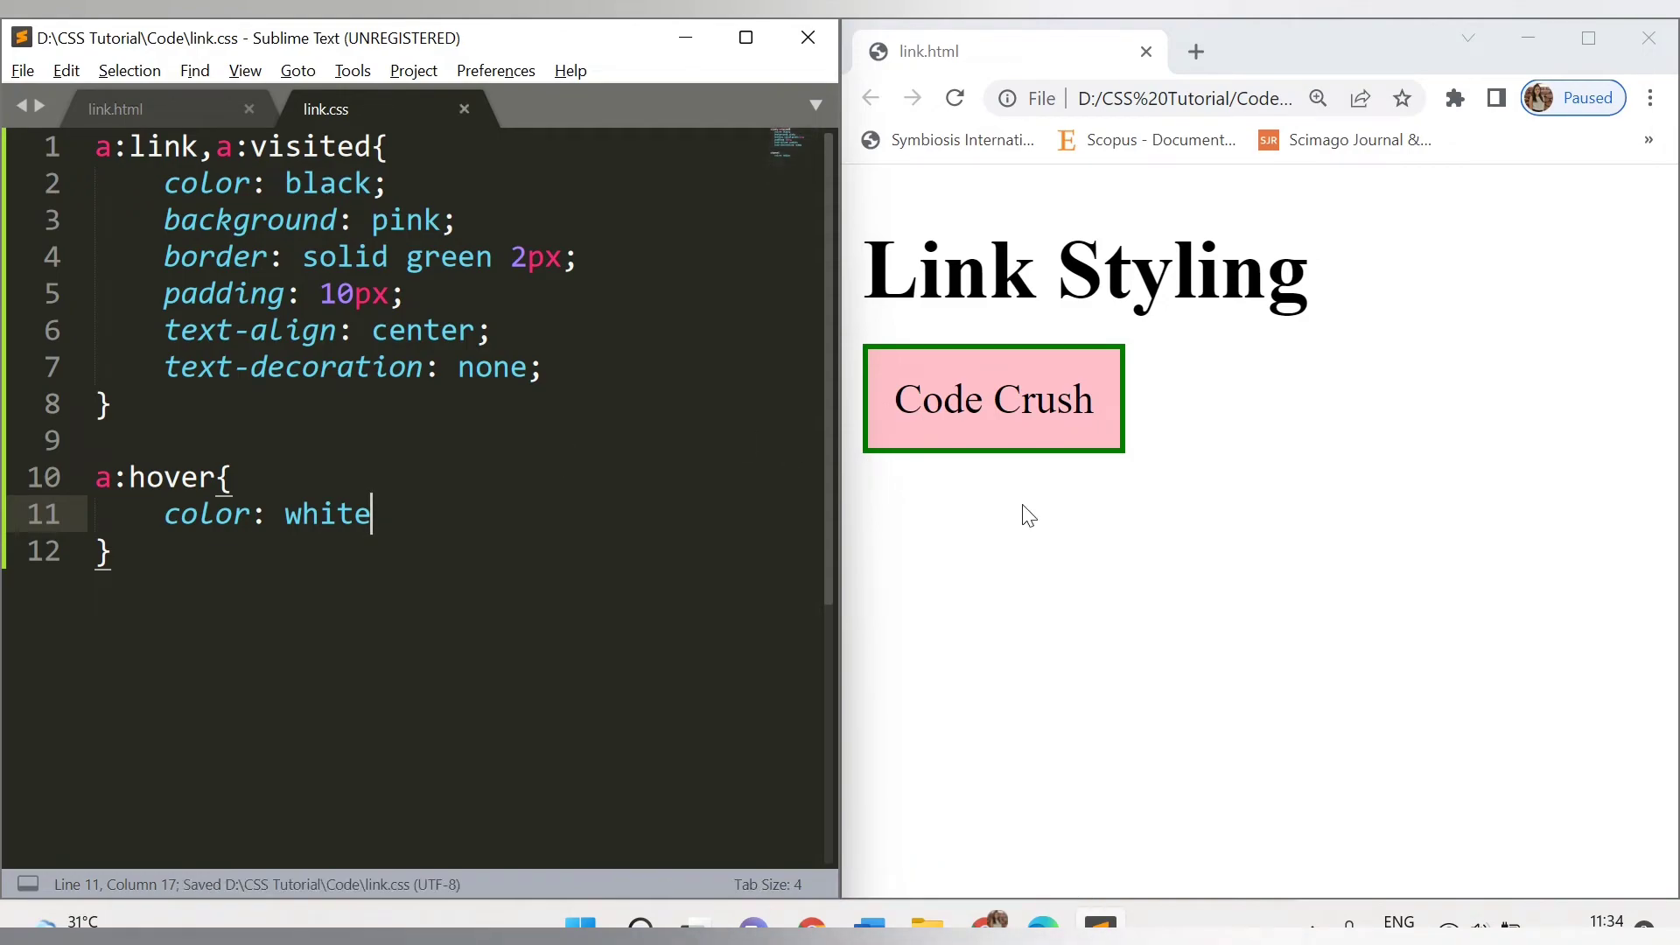
pyautogui.moveTo(940, 418)
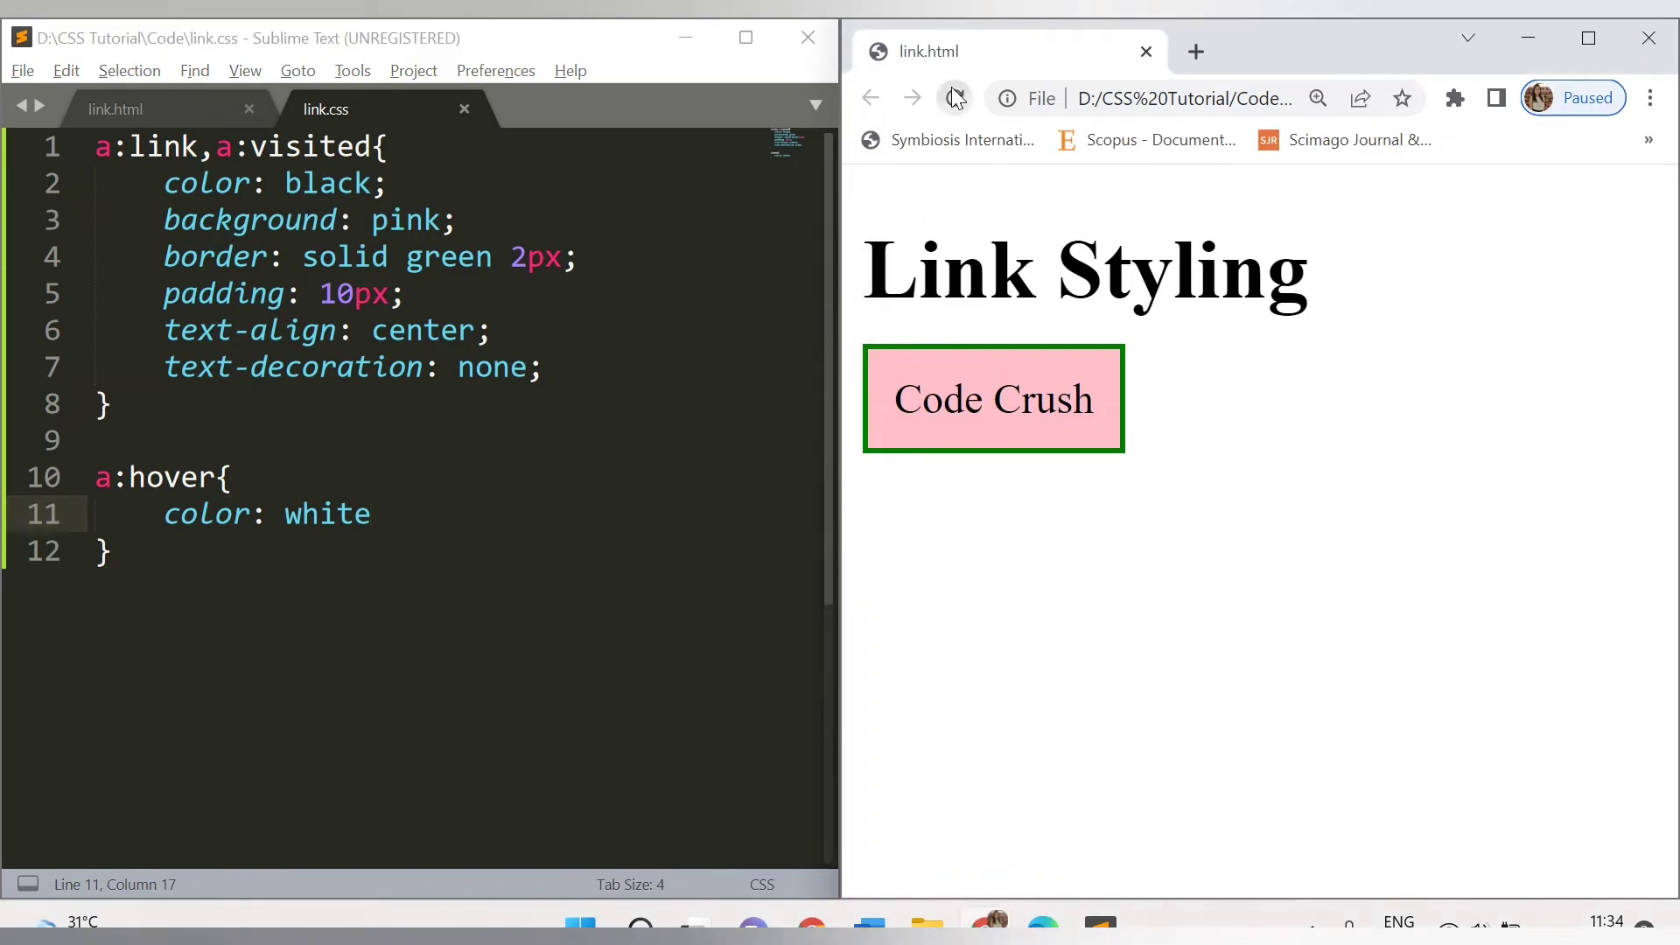
pyautogui.click(954, 98)
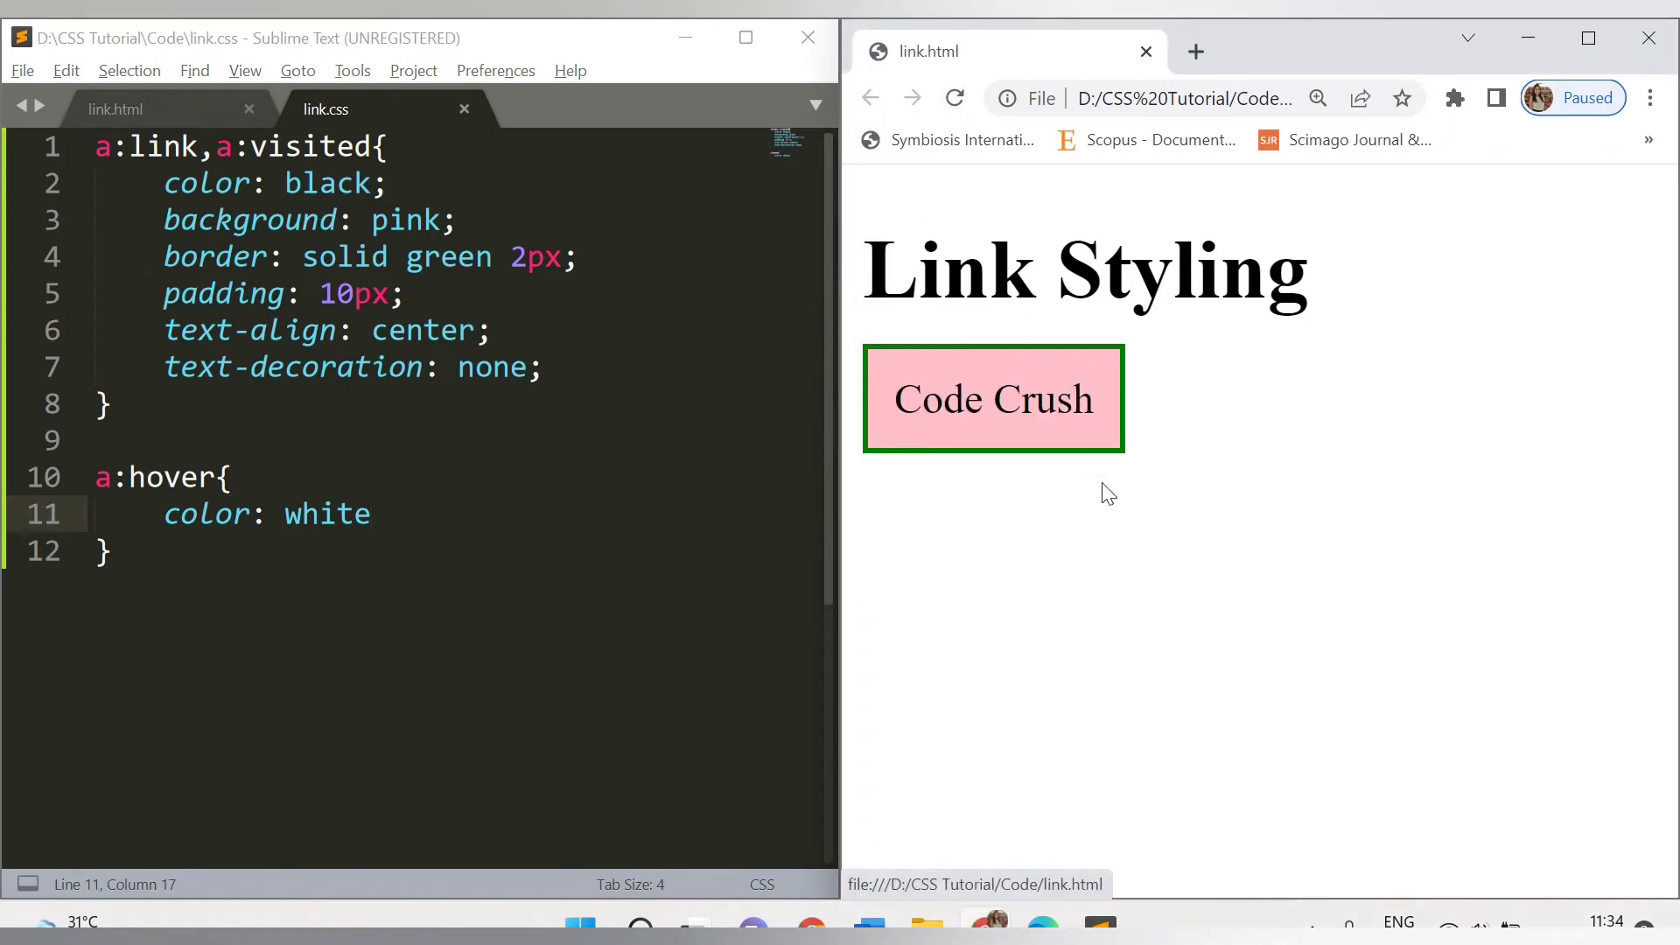
pyautogui.moveTo(1087, 468)
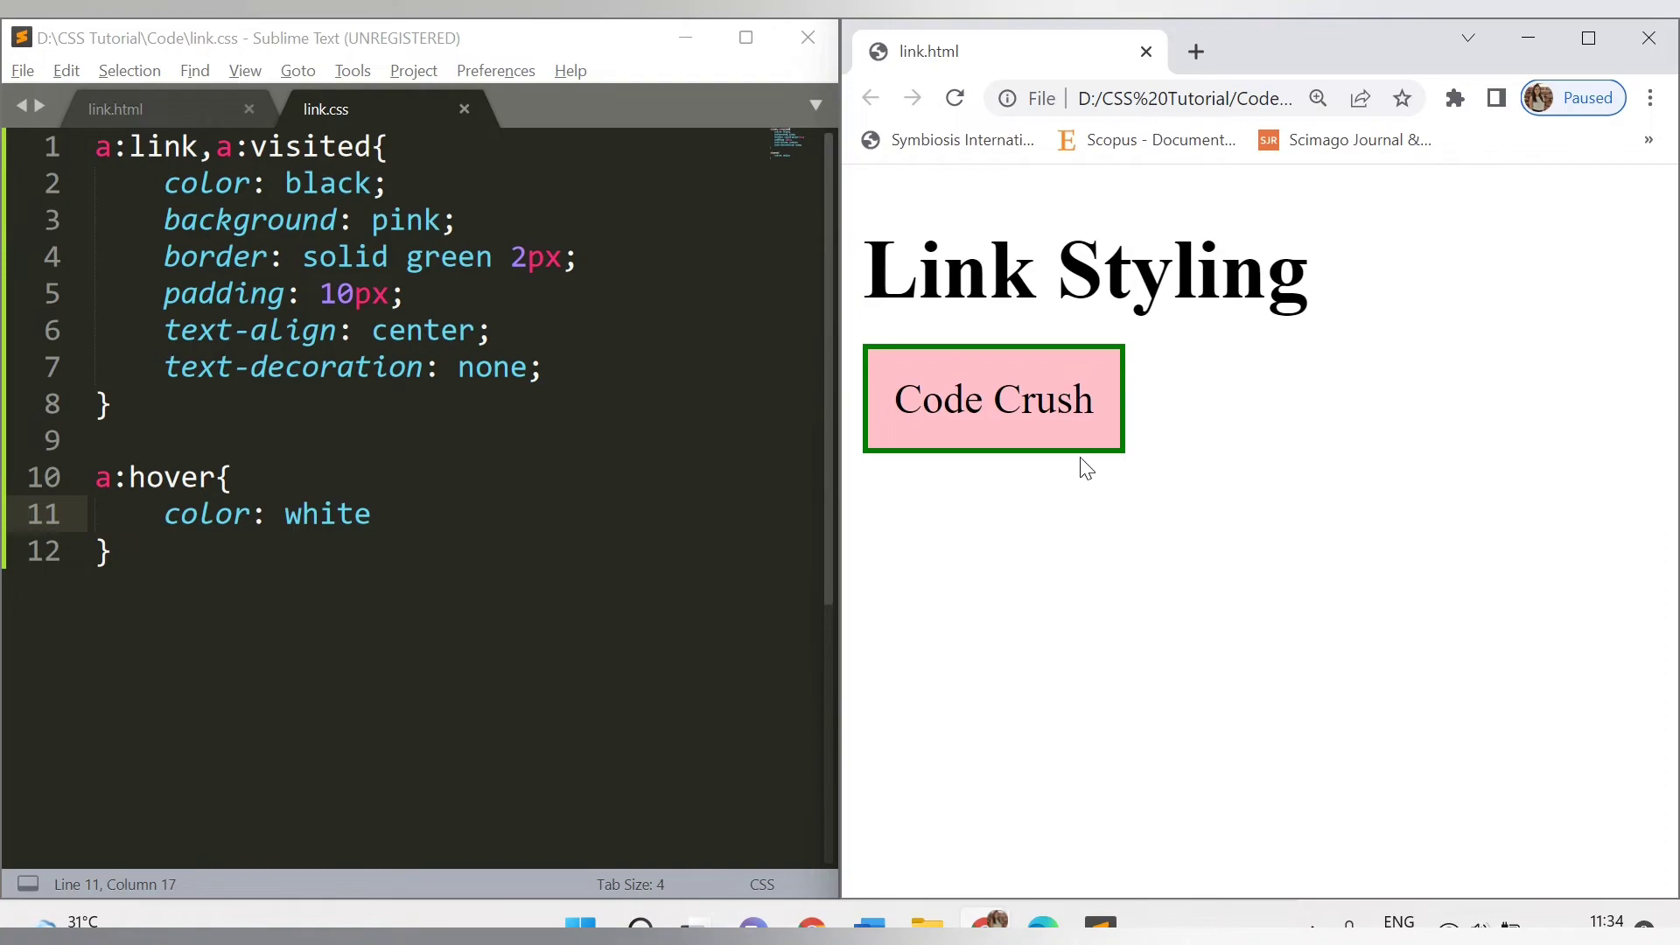
pyautogui.moveTo(1099, 480)
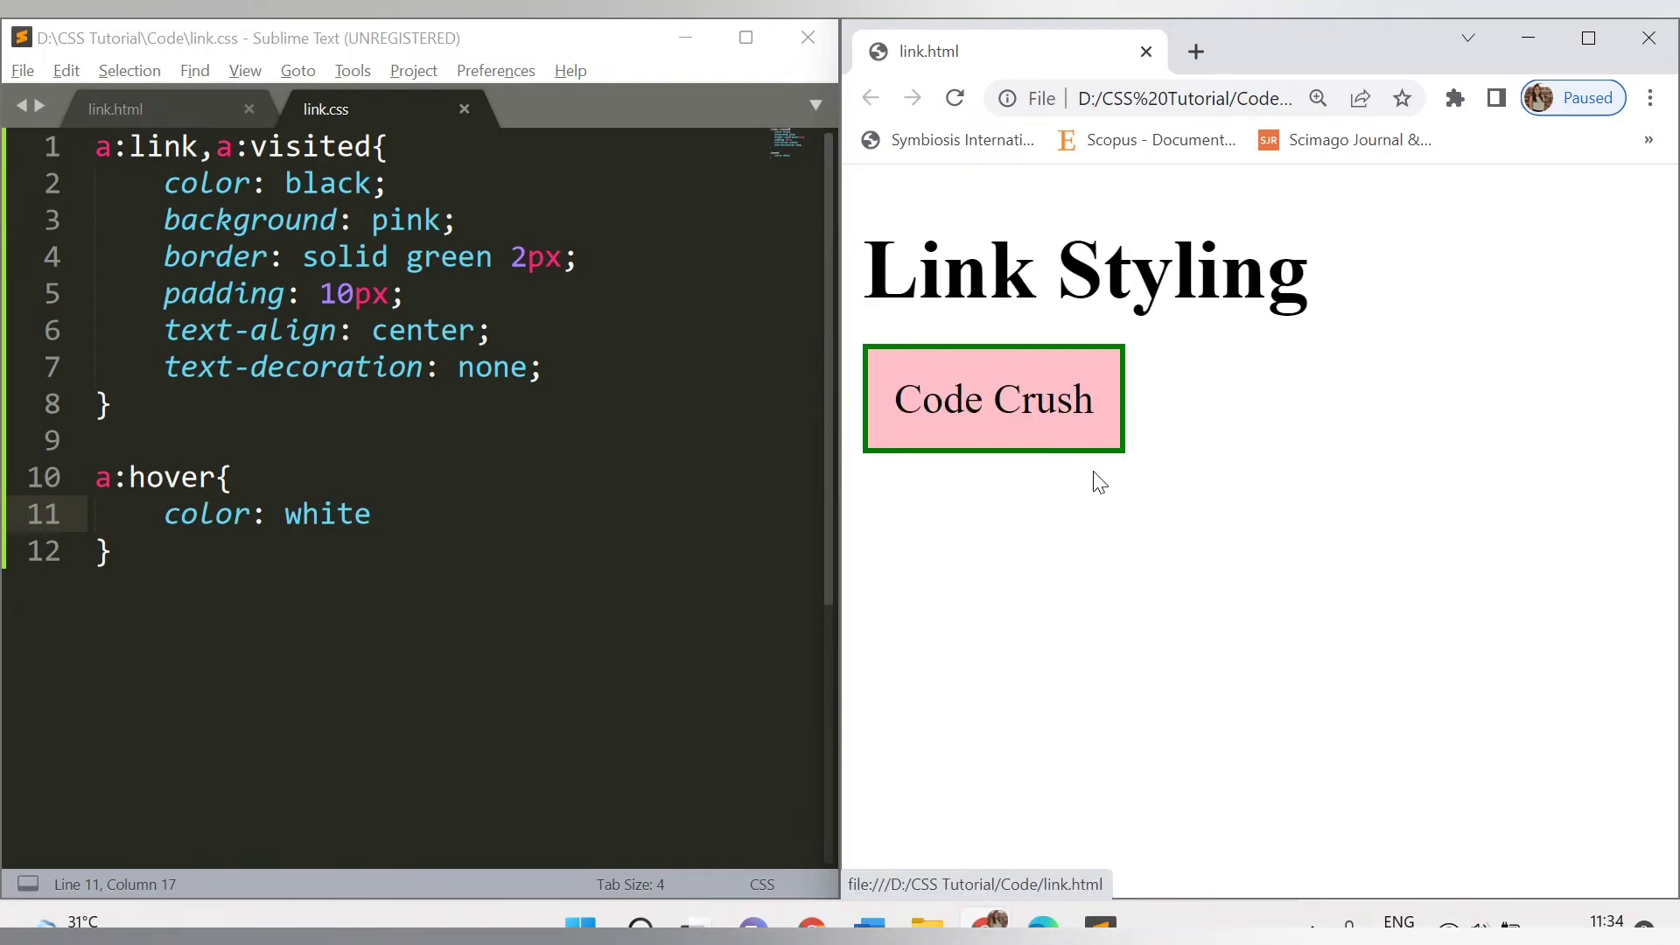
pyautogui.moveTo(479, 518)
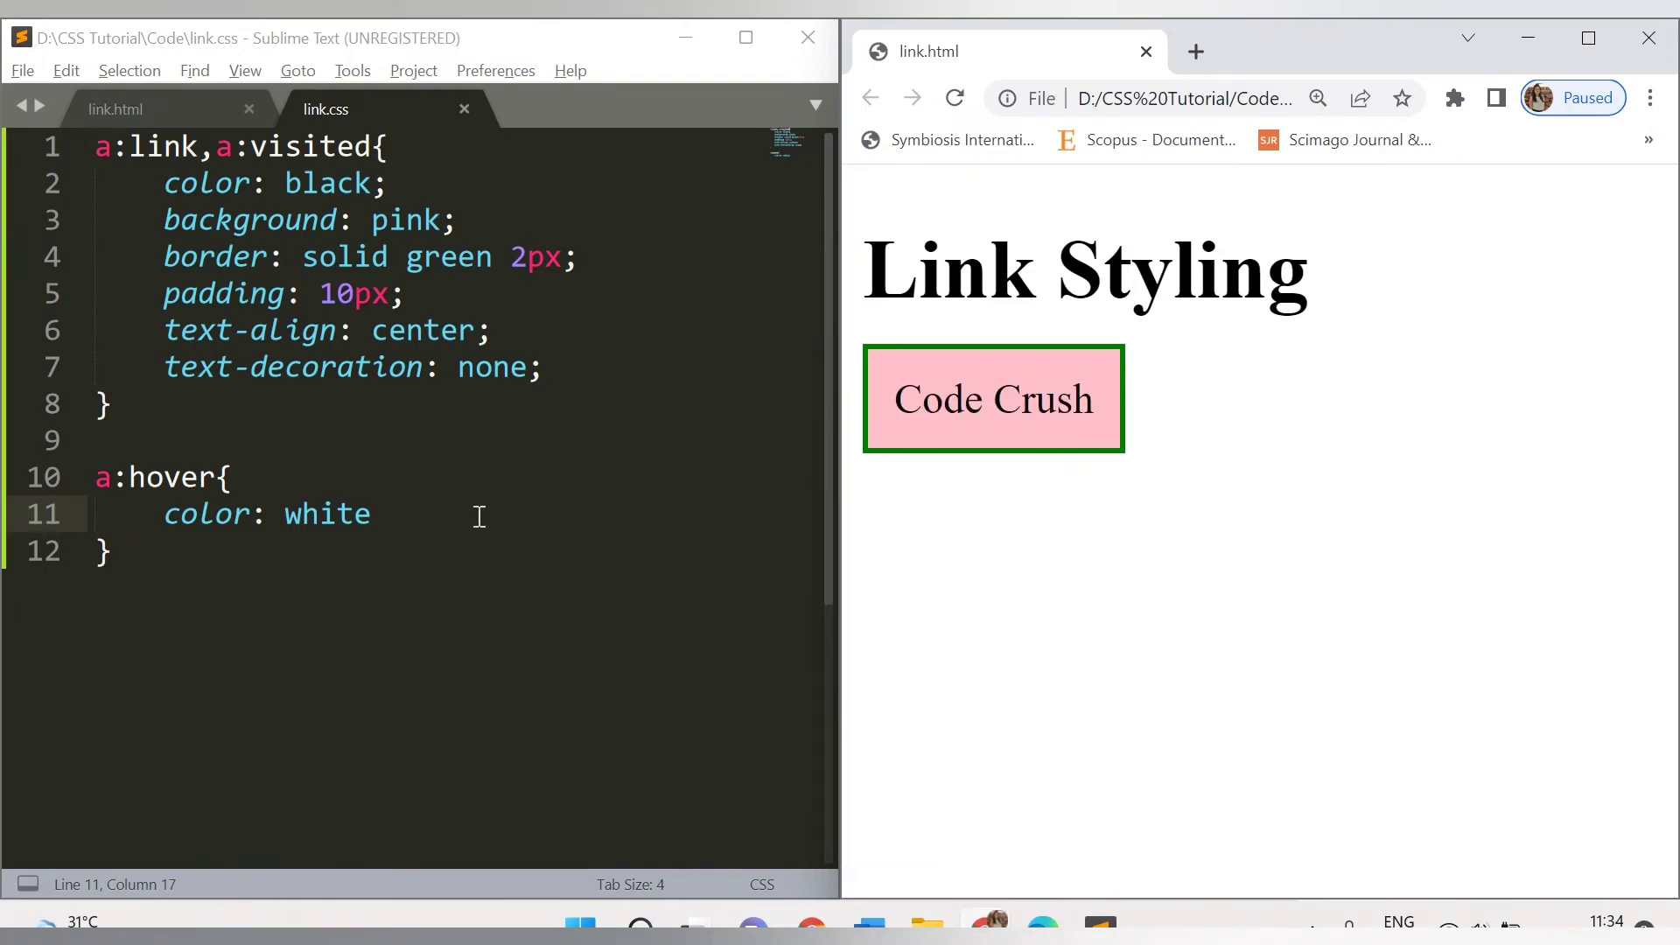
# - Edit a:hover to color: green and begin background-color: white for a white hover backdrop
pyautogui.write(';')
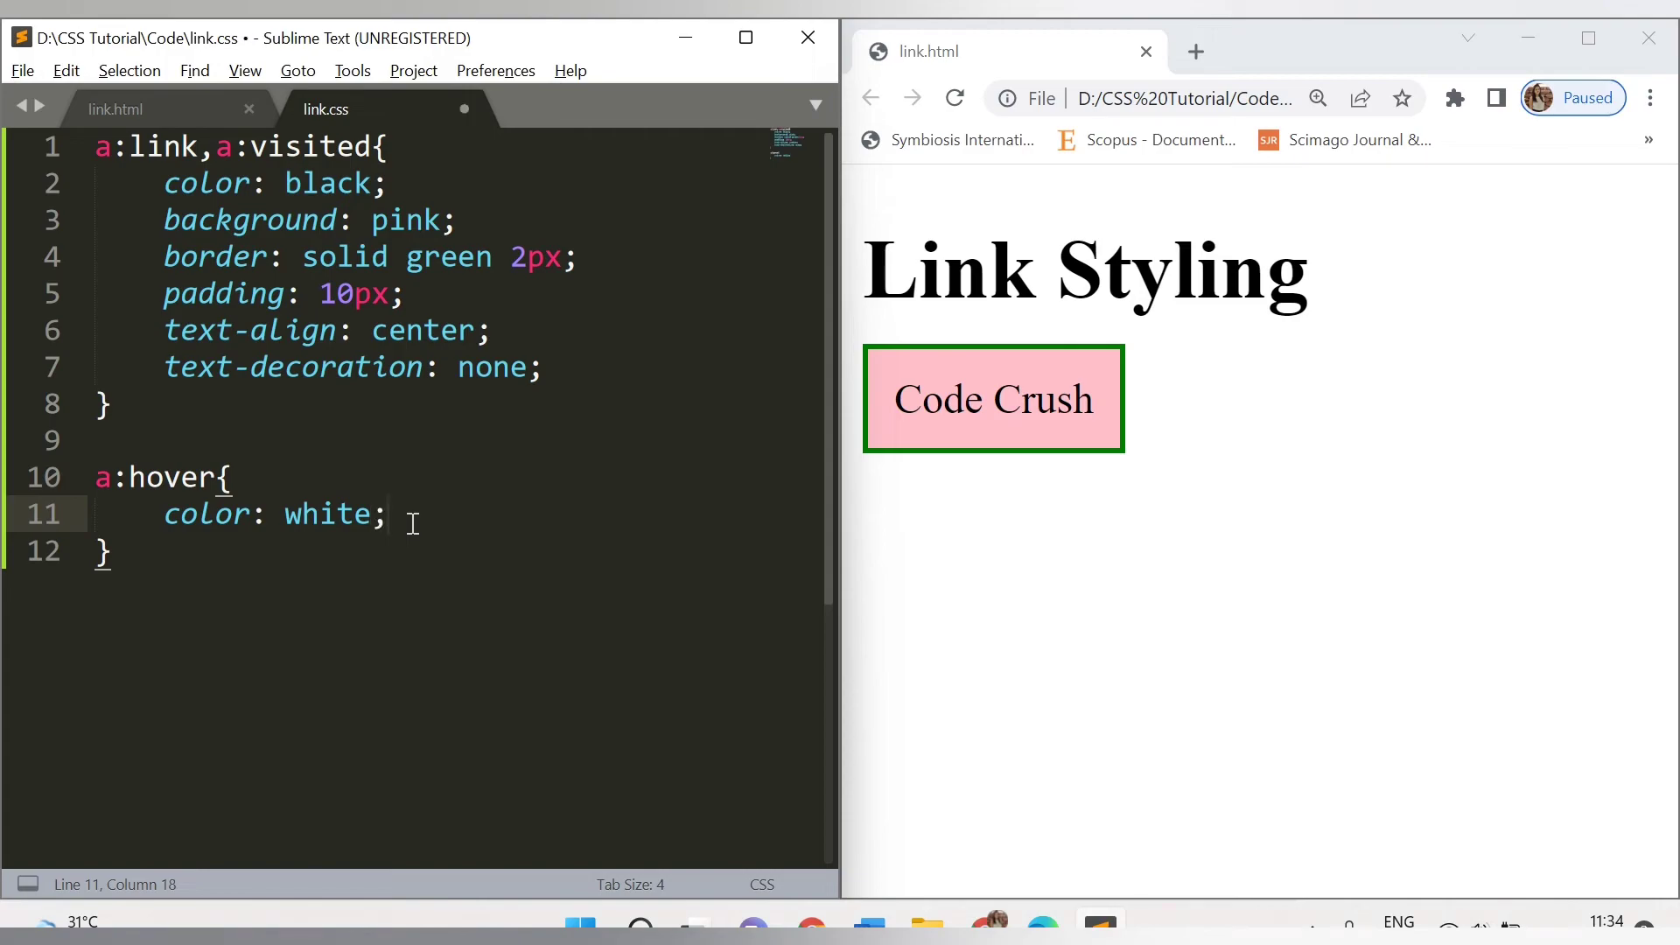
pyautogui.write('b')
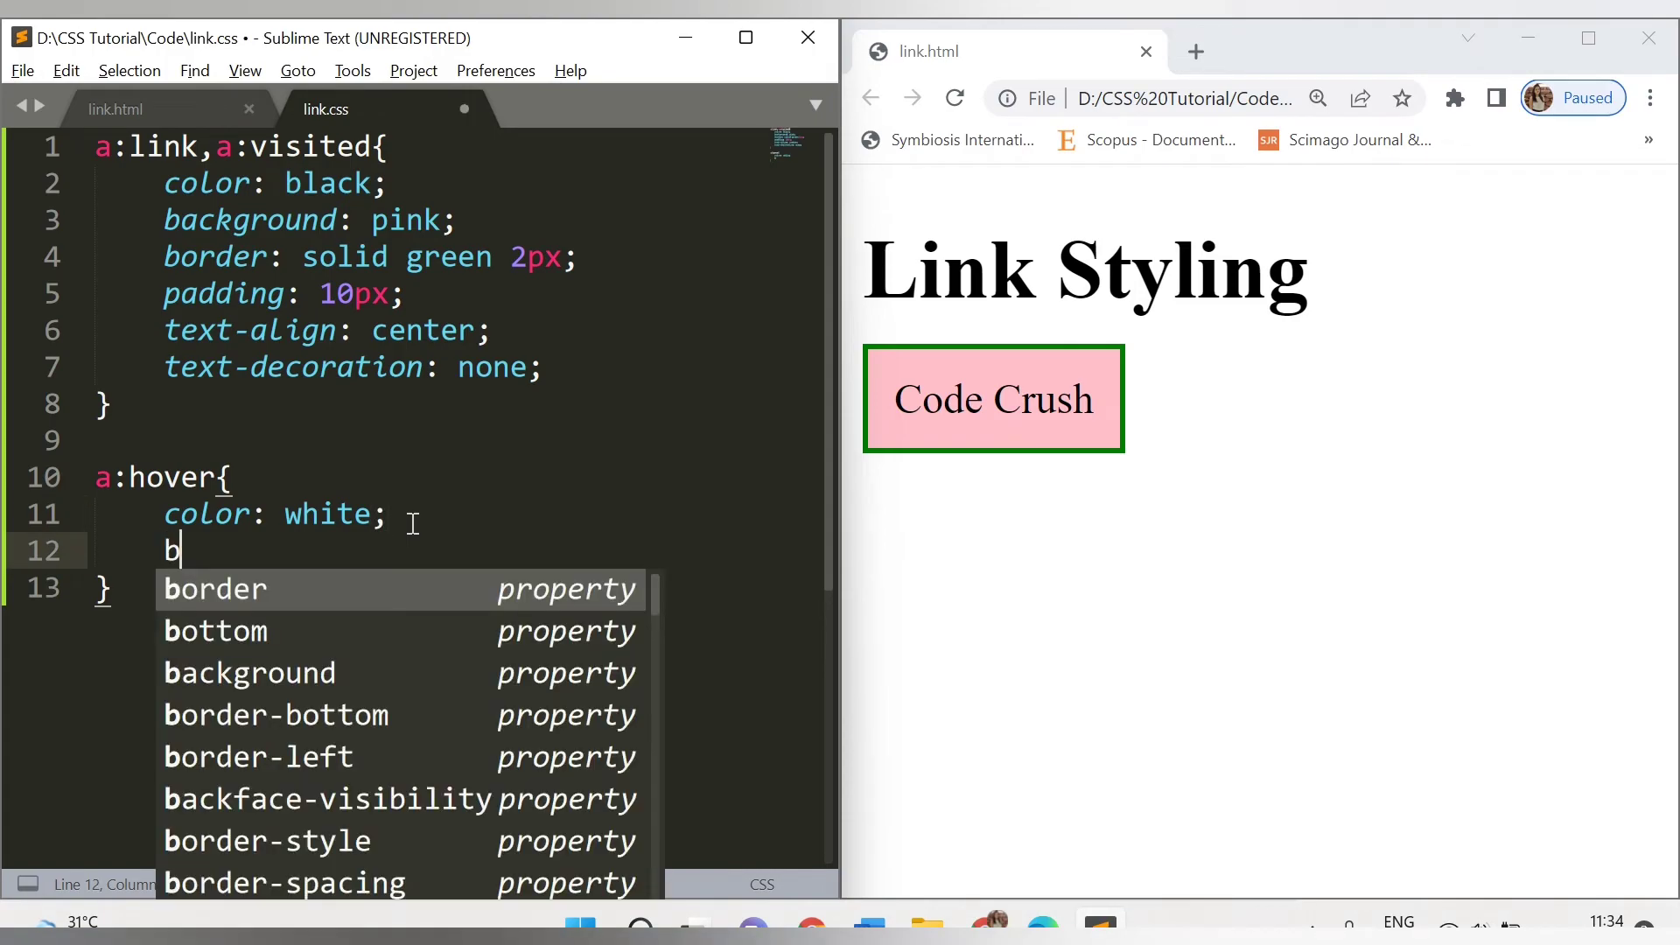
pyautogui.write('ackground:')
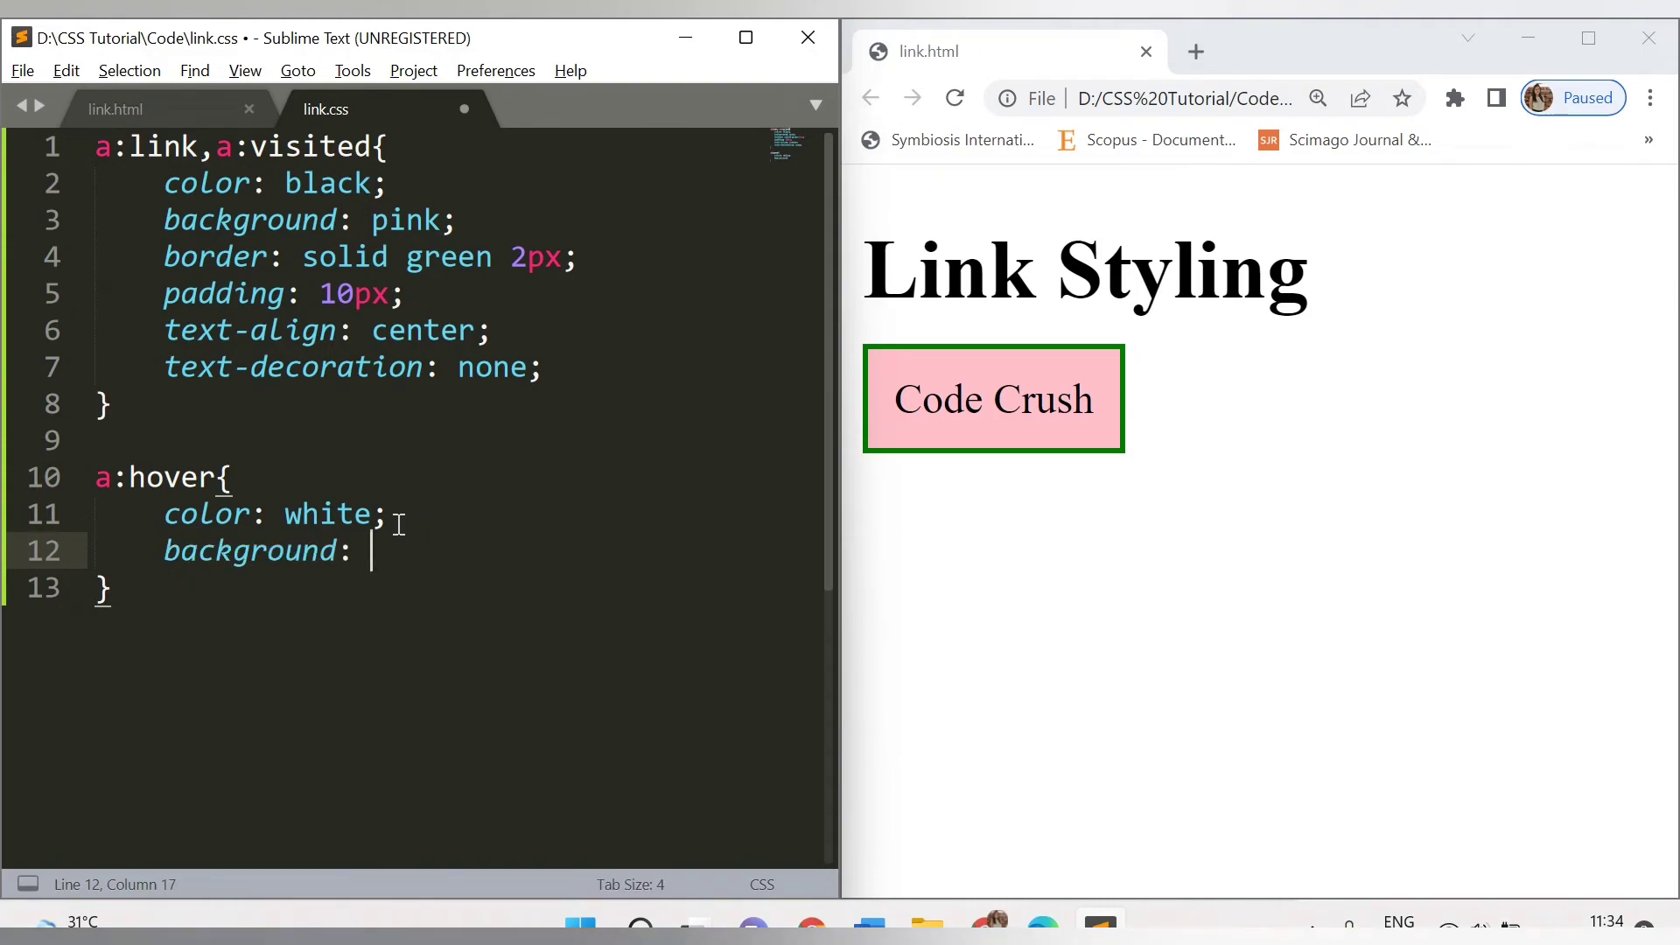
pyautogui.write('gre')
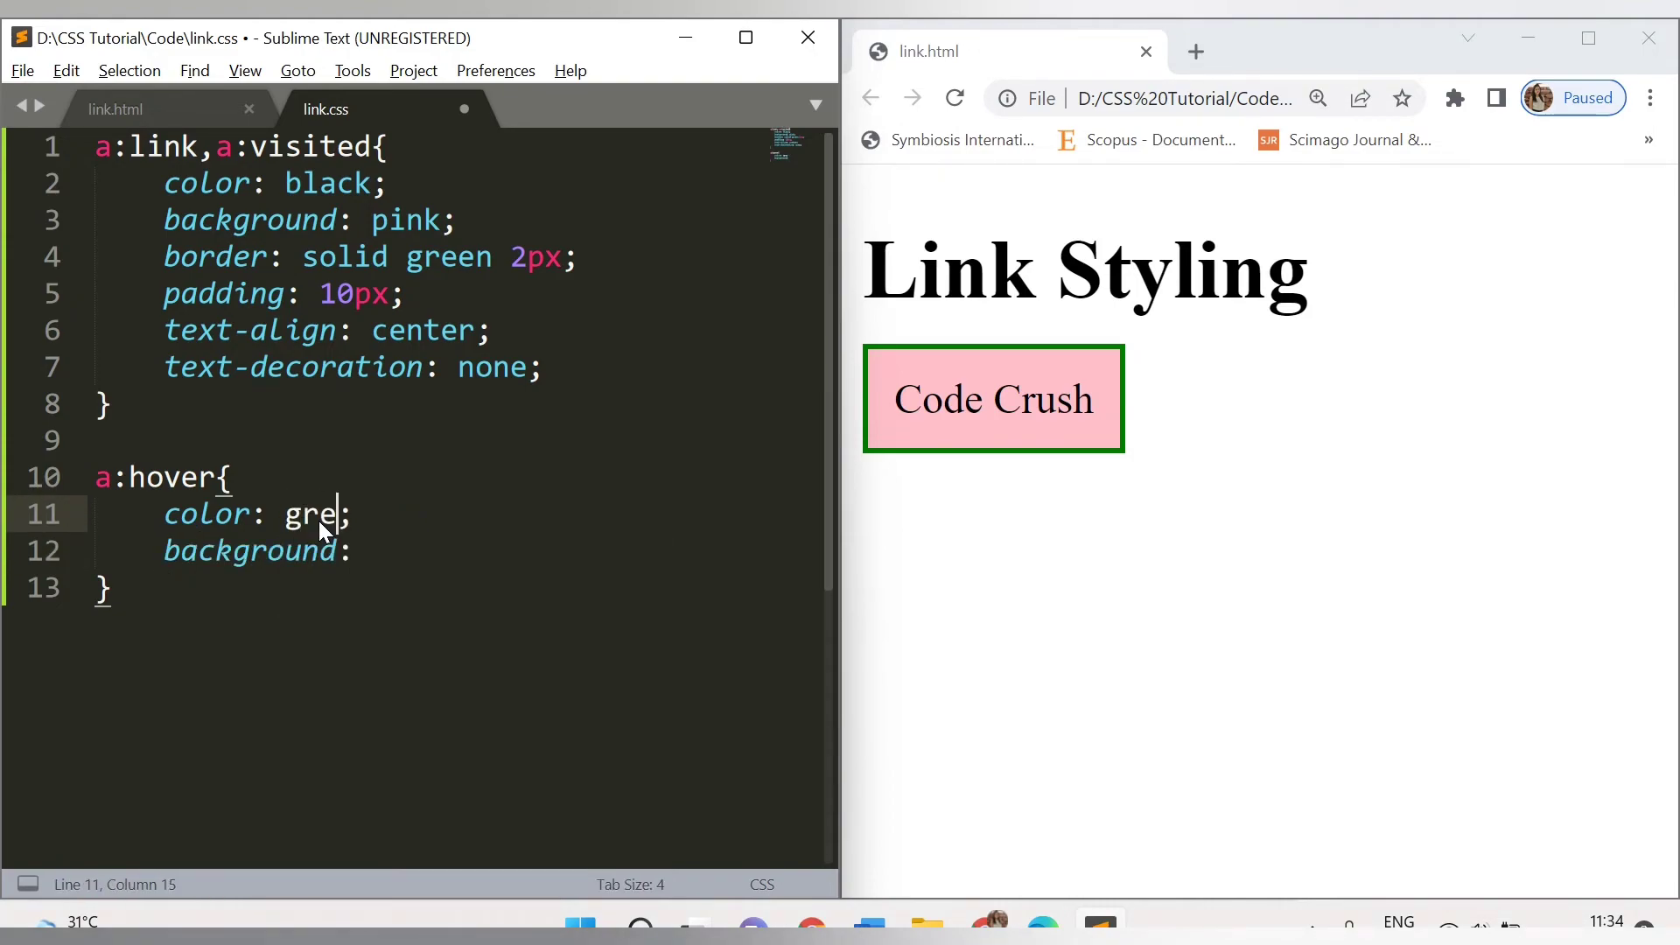
pyautogui.write('en')
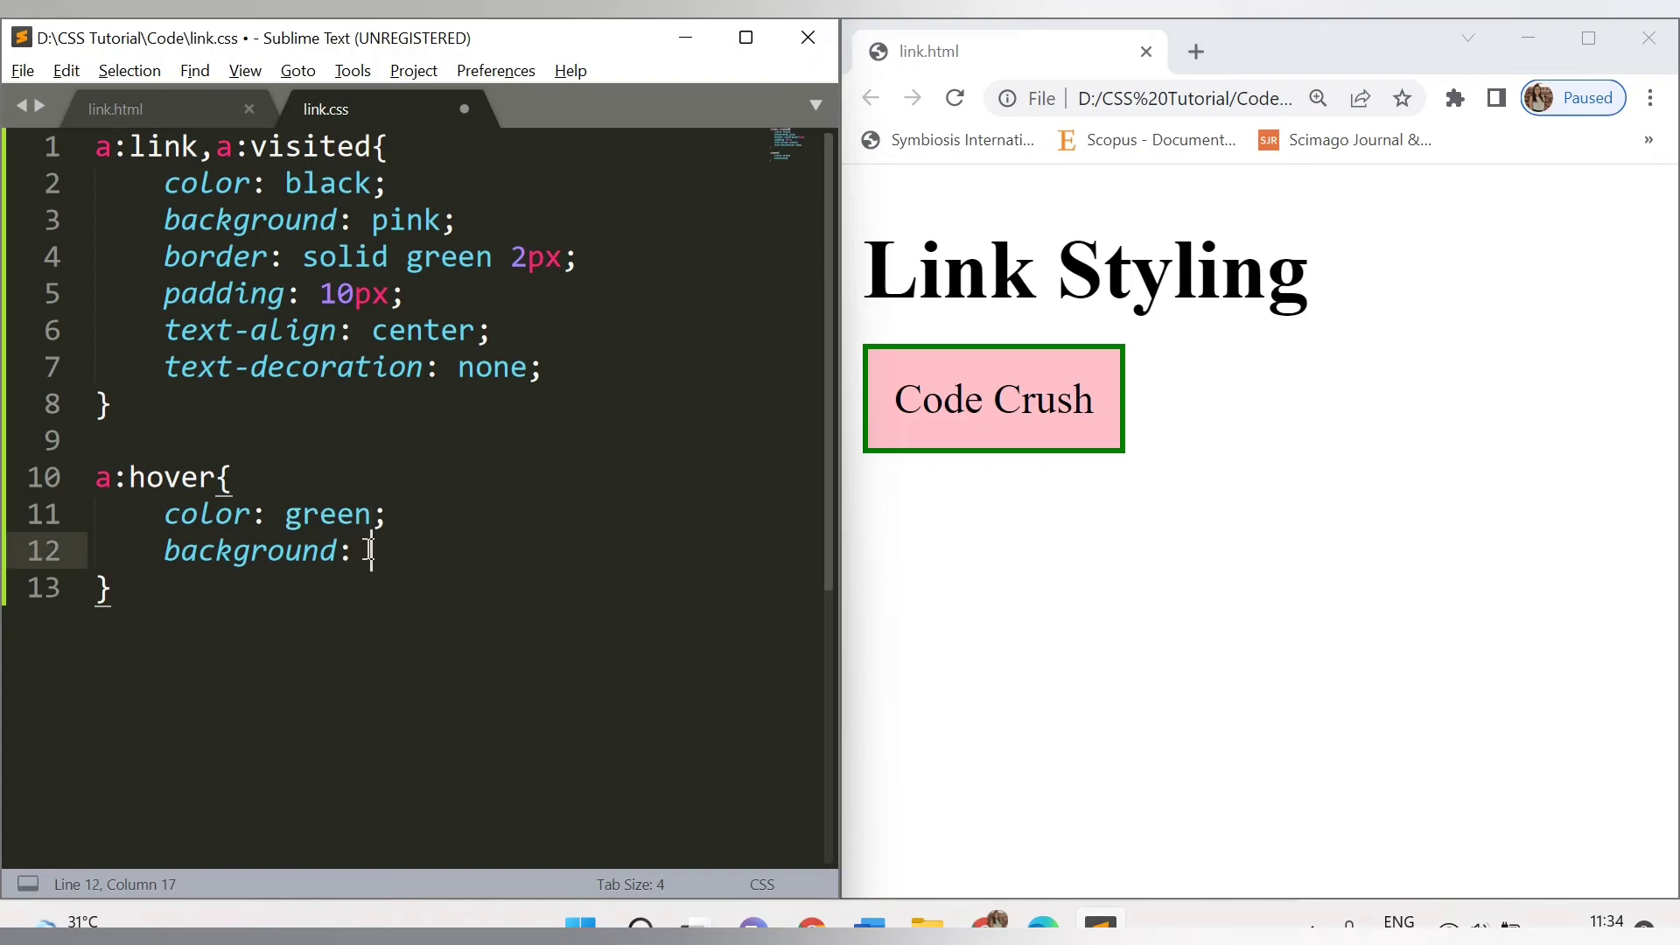
pyautogui.press('BackSpace')
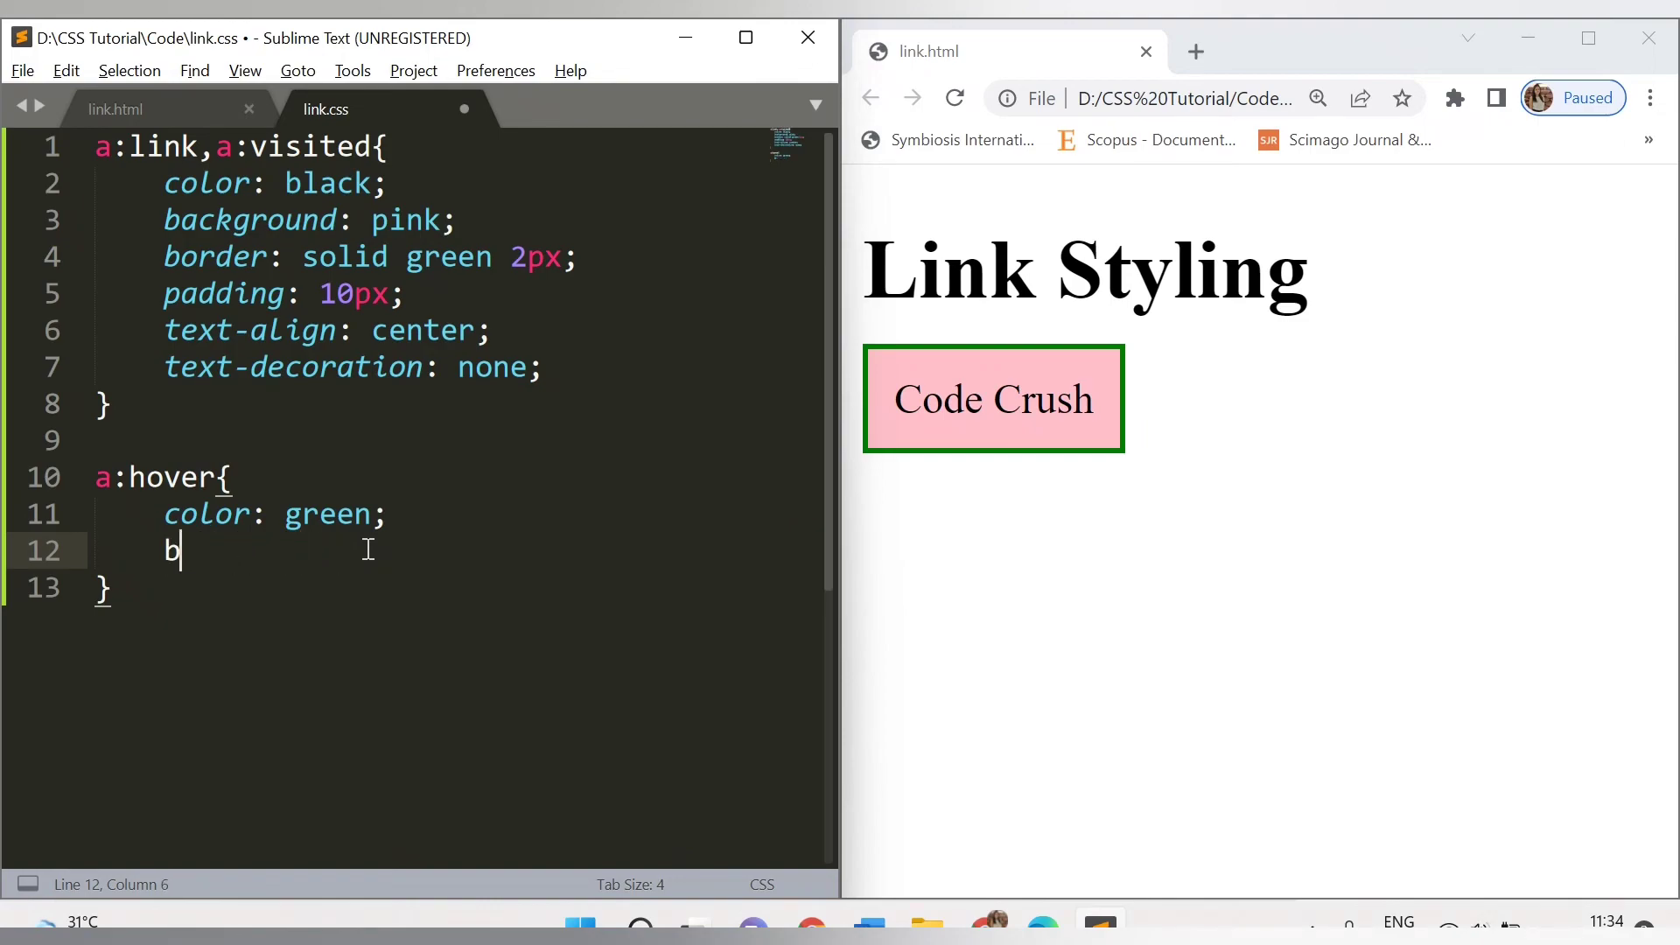
pyautogui.write('ackground-color: whi')
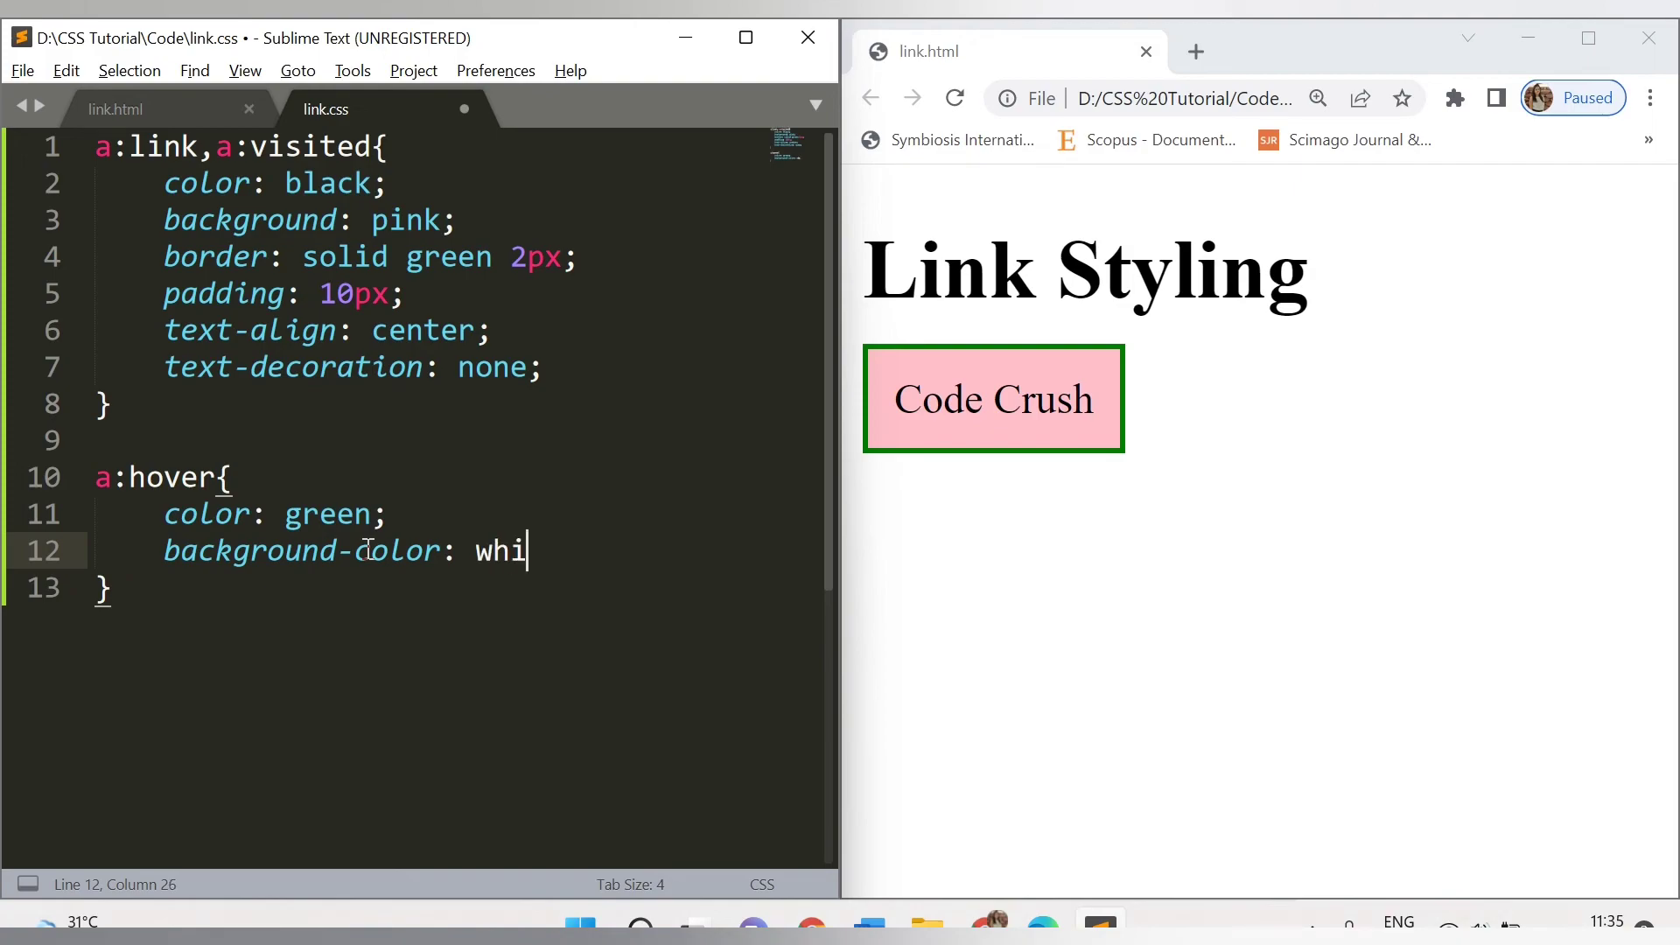
pyautogui.write('te')
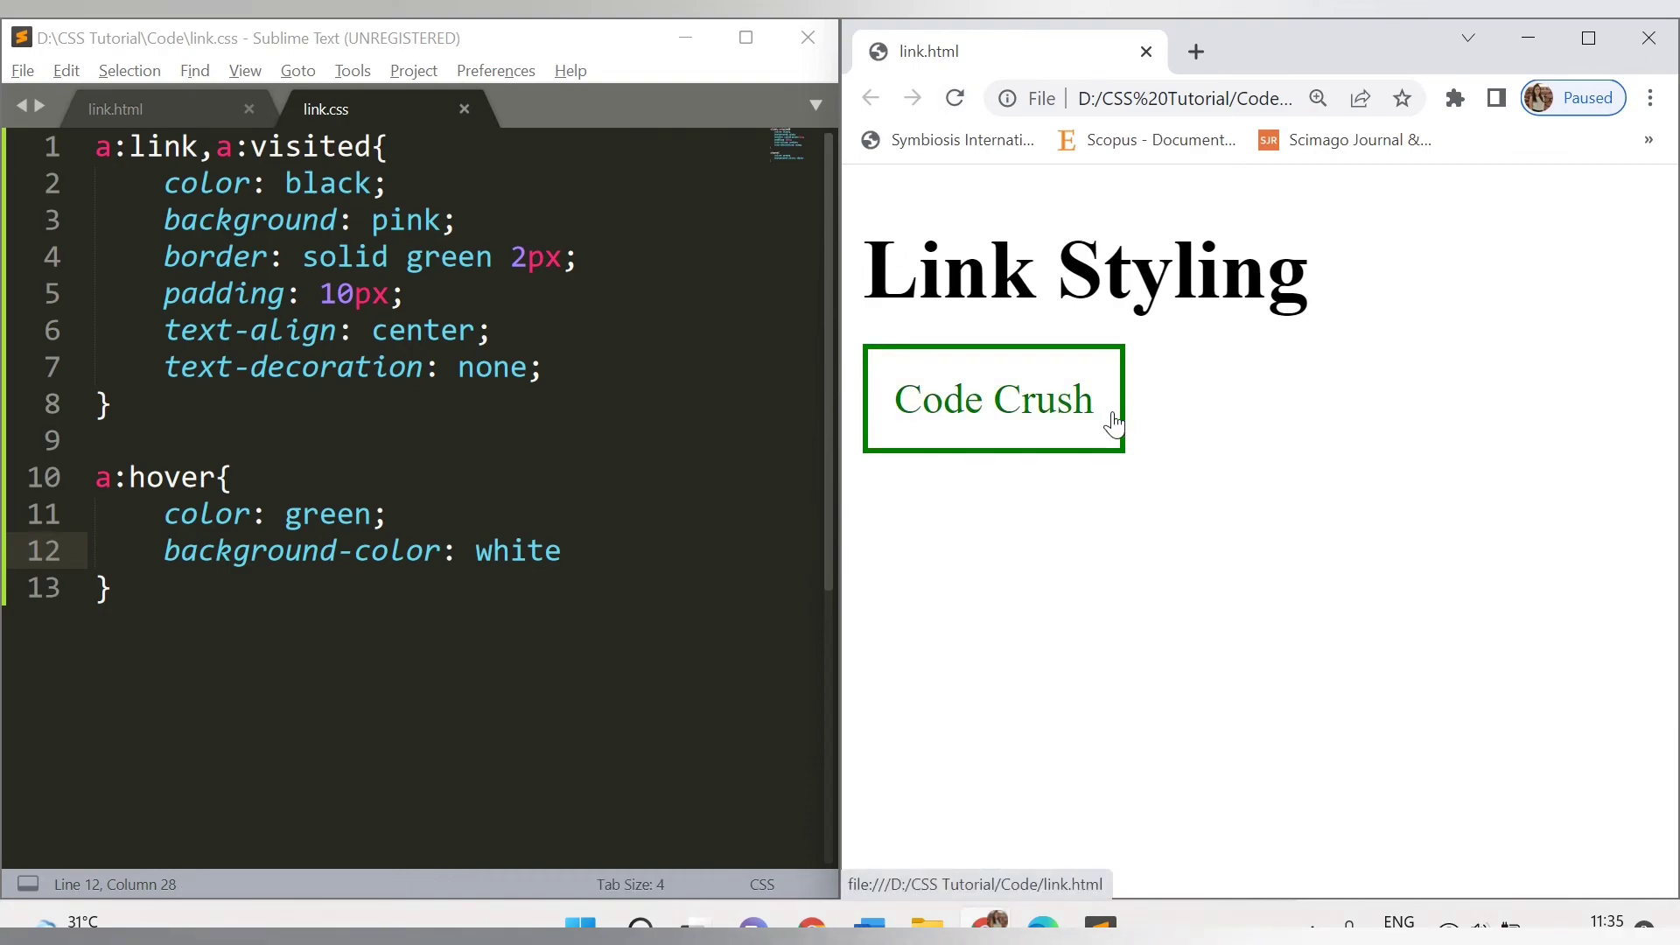
pyautogui.moveTo(1134, 416)
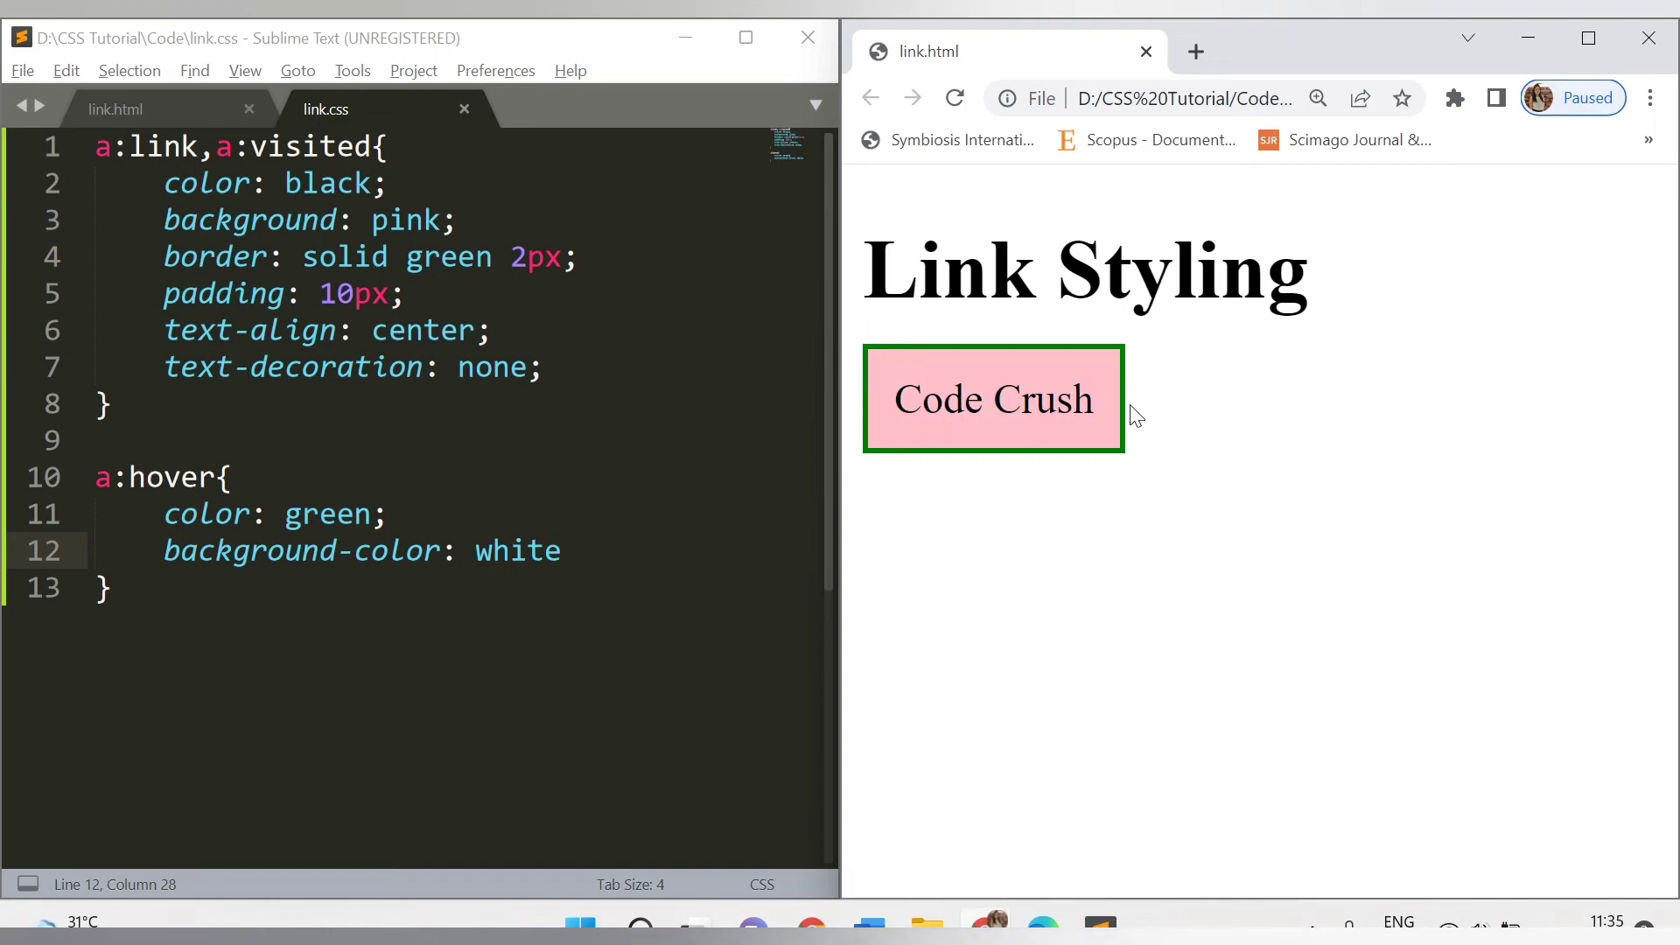
pyautogui.moveTo(1118, 422)
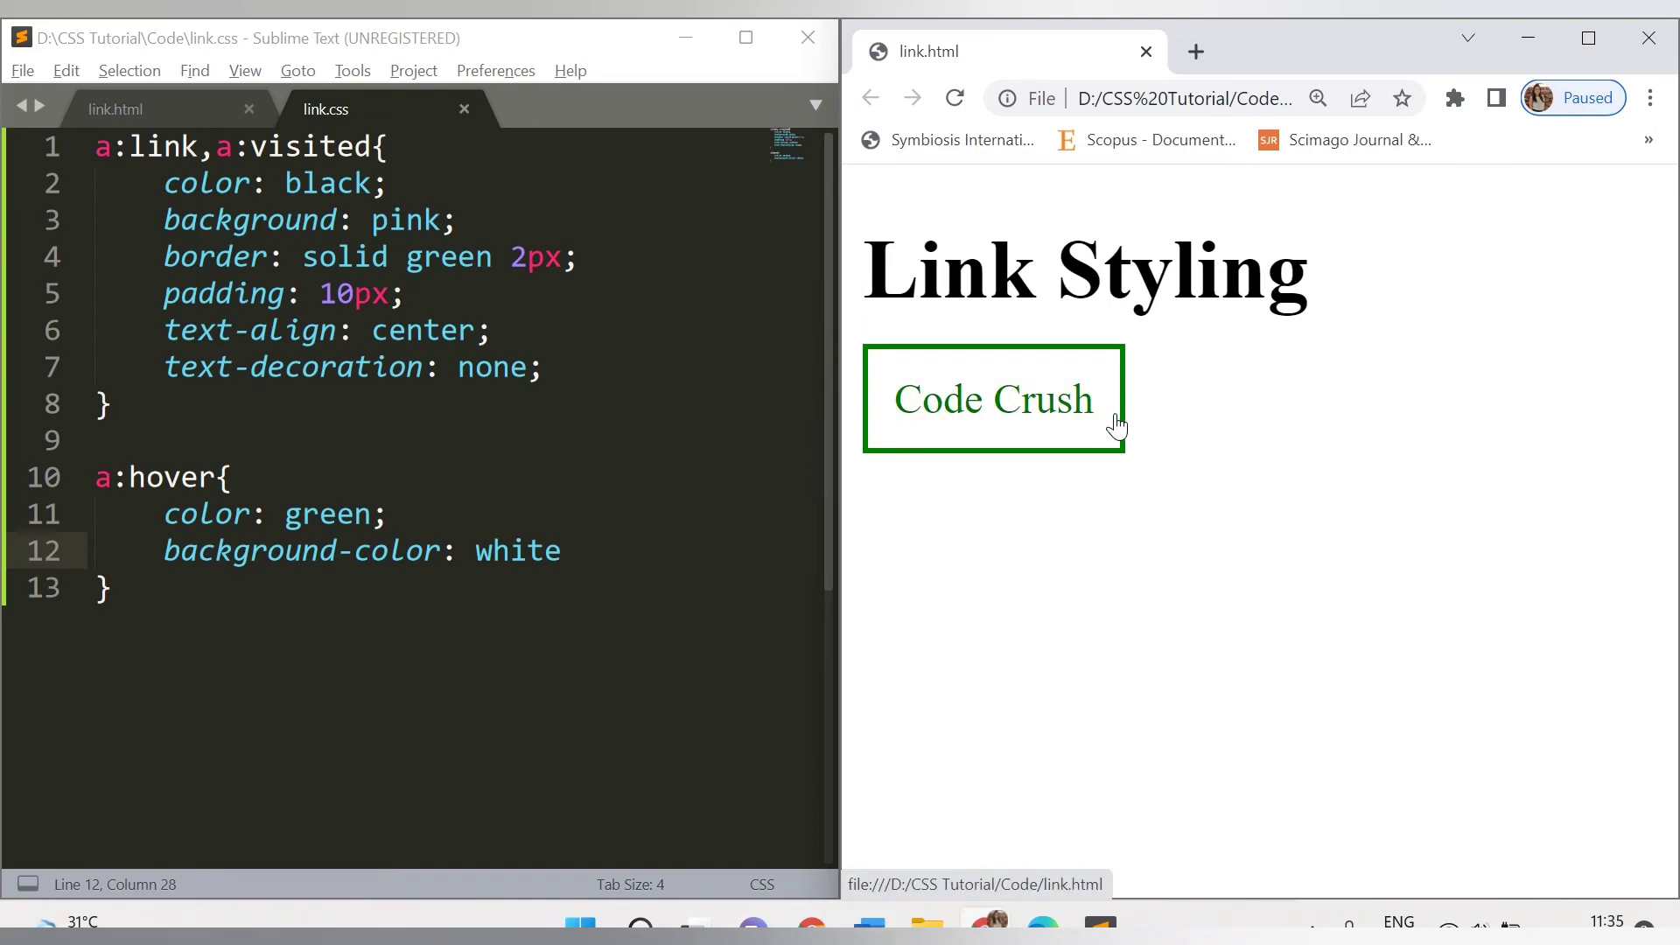
pyautogui.moveTo(1124, 442)
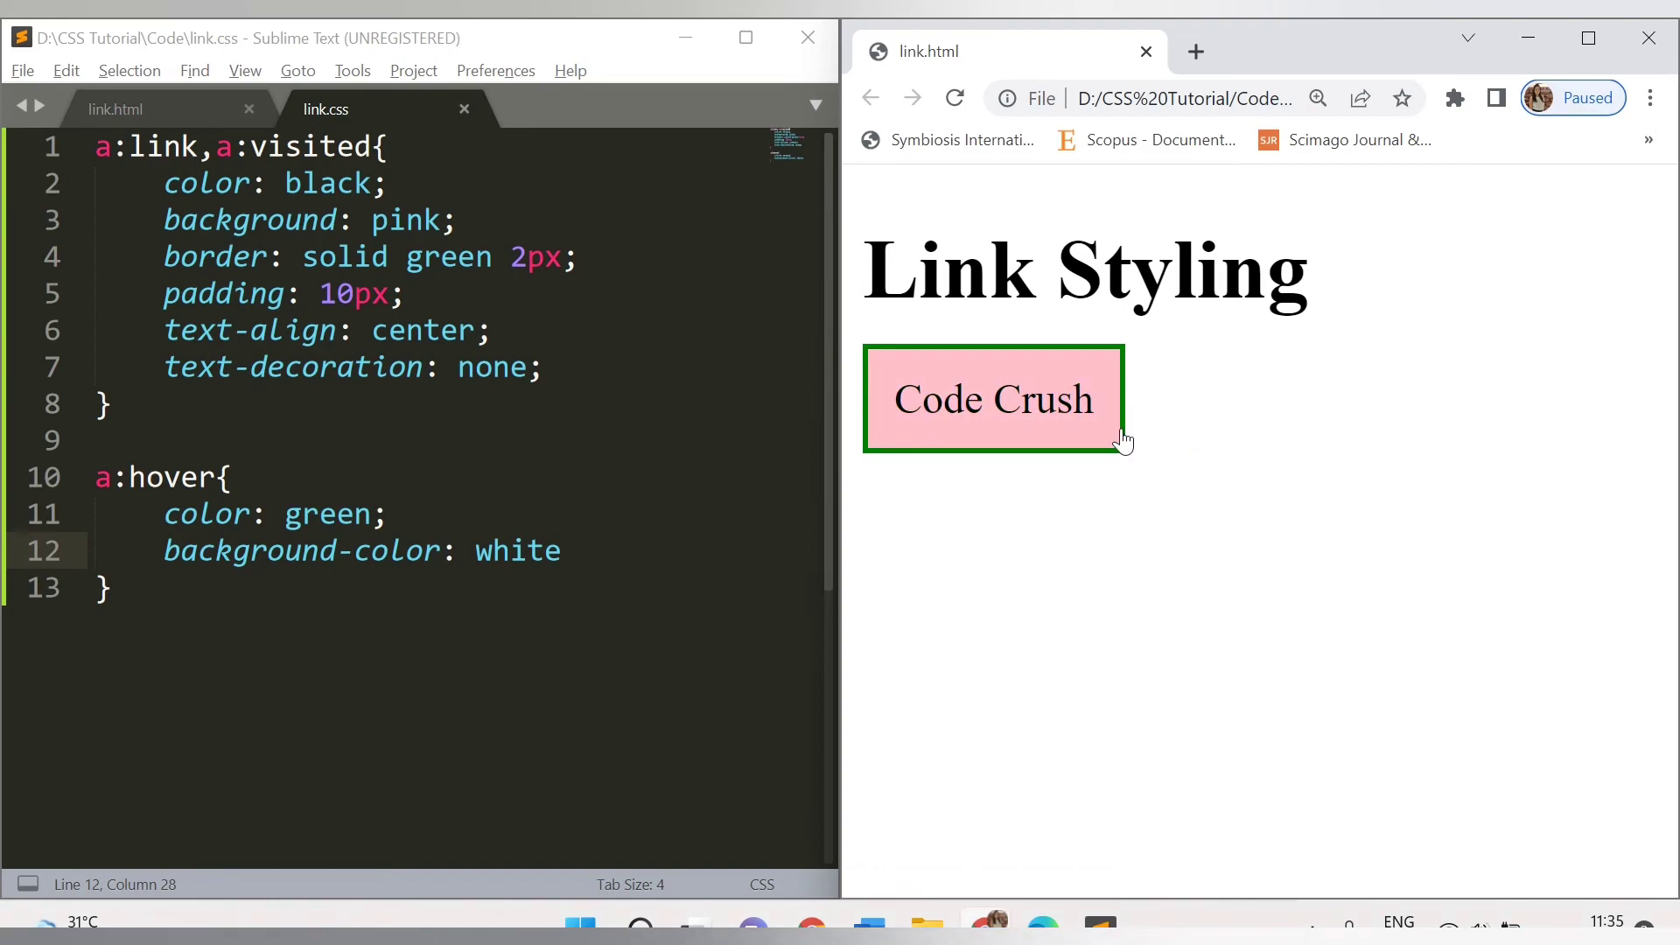
pyautogui.moveTo(1165, 460)
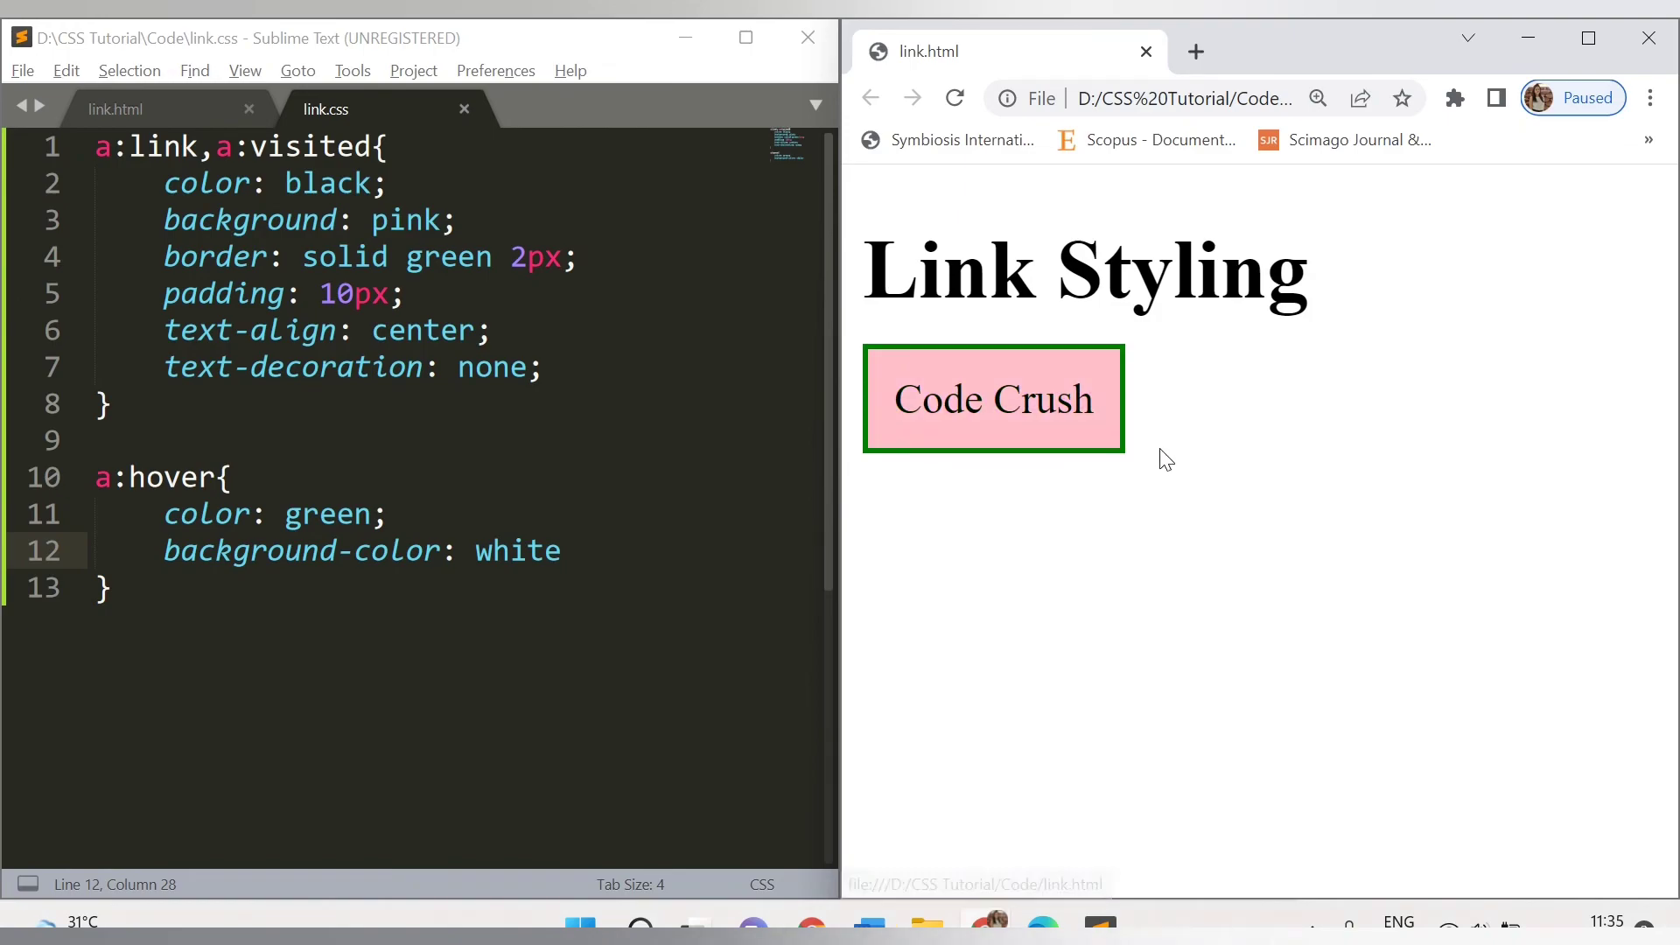
pyautogui.moveTo(1157, 455)
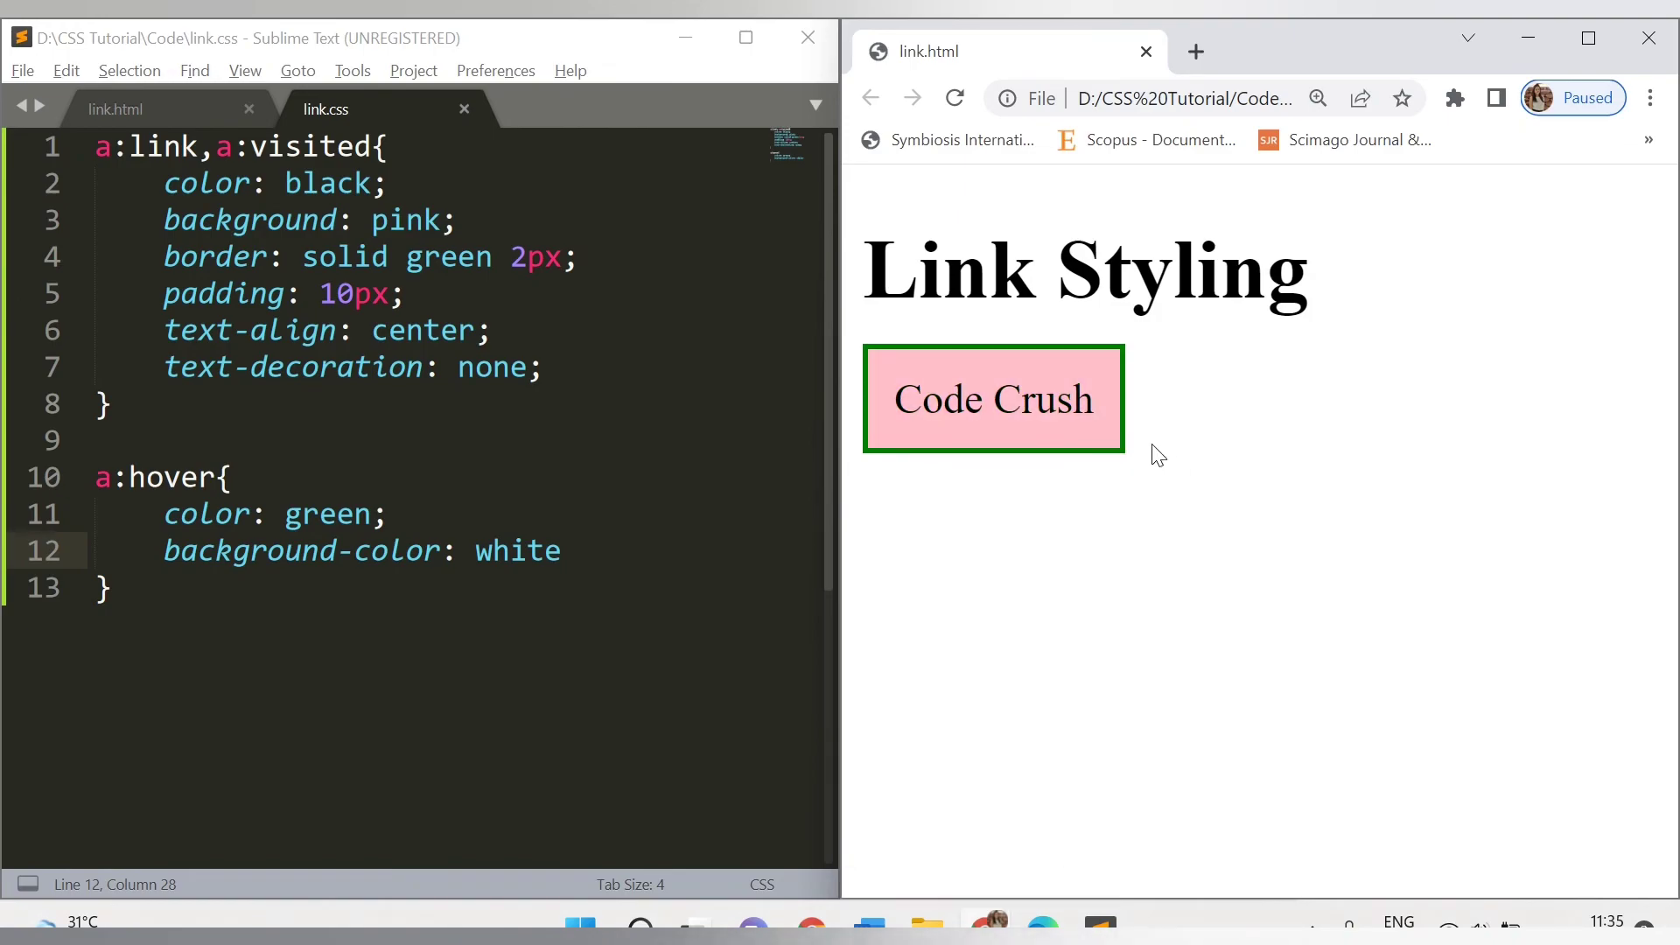
pyautogui.moveTo(905, 417)
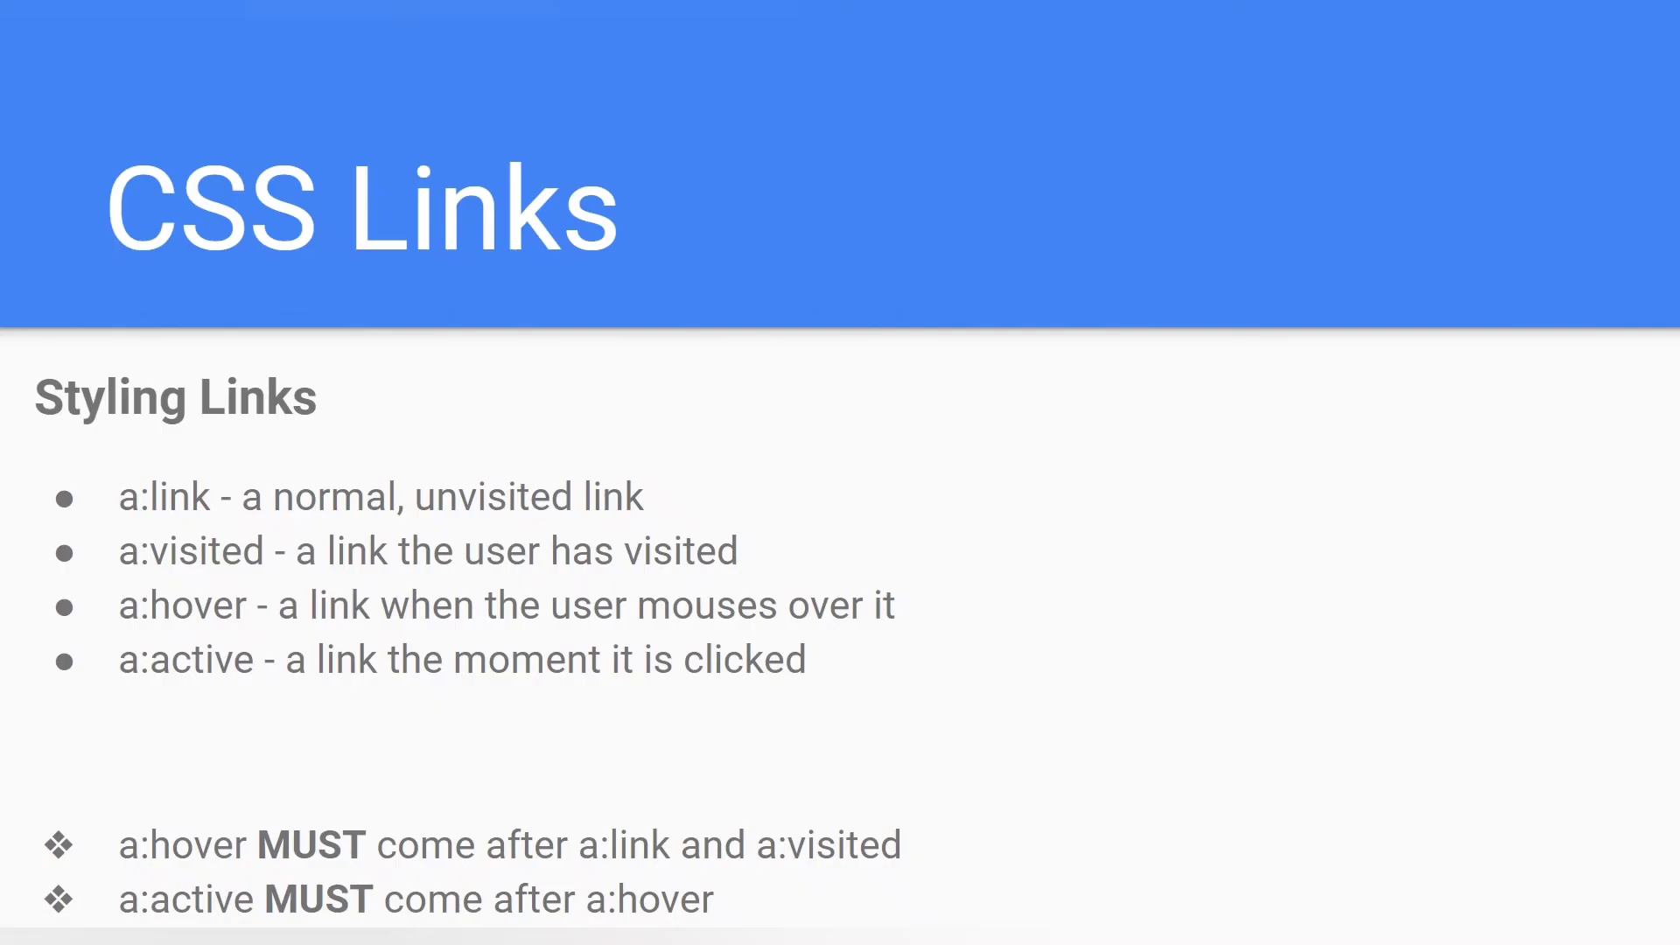
pyautogui.moveTo(1024, 507)
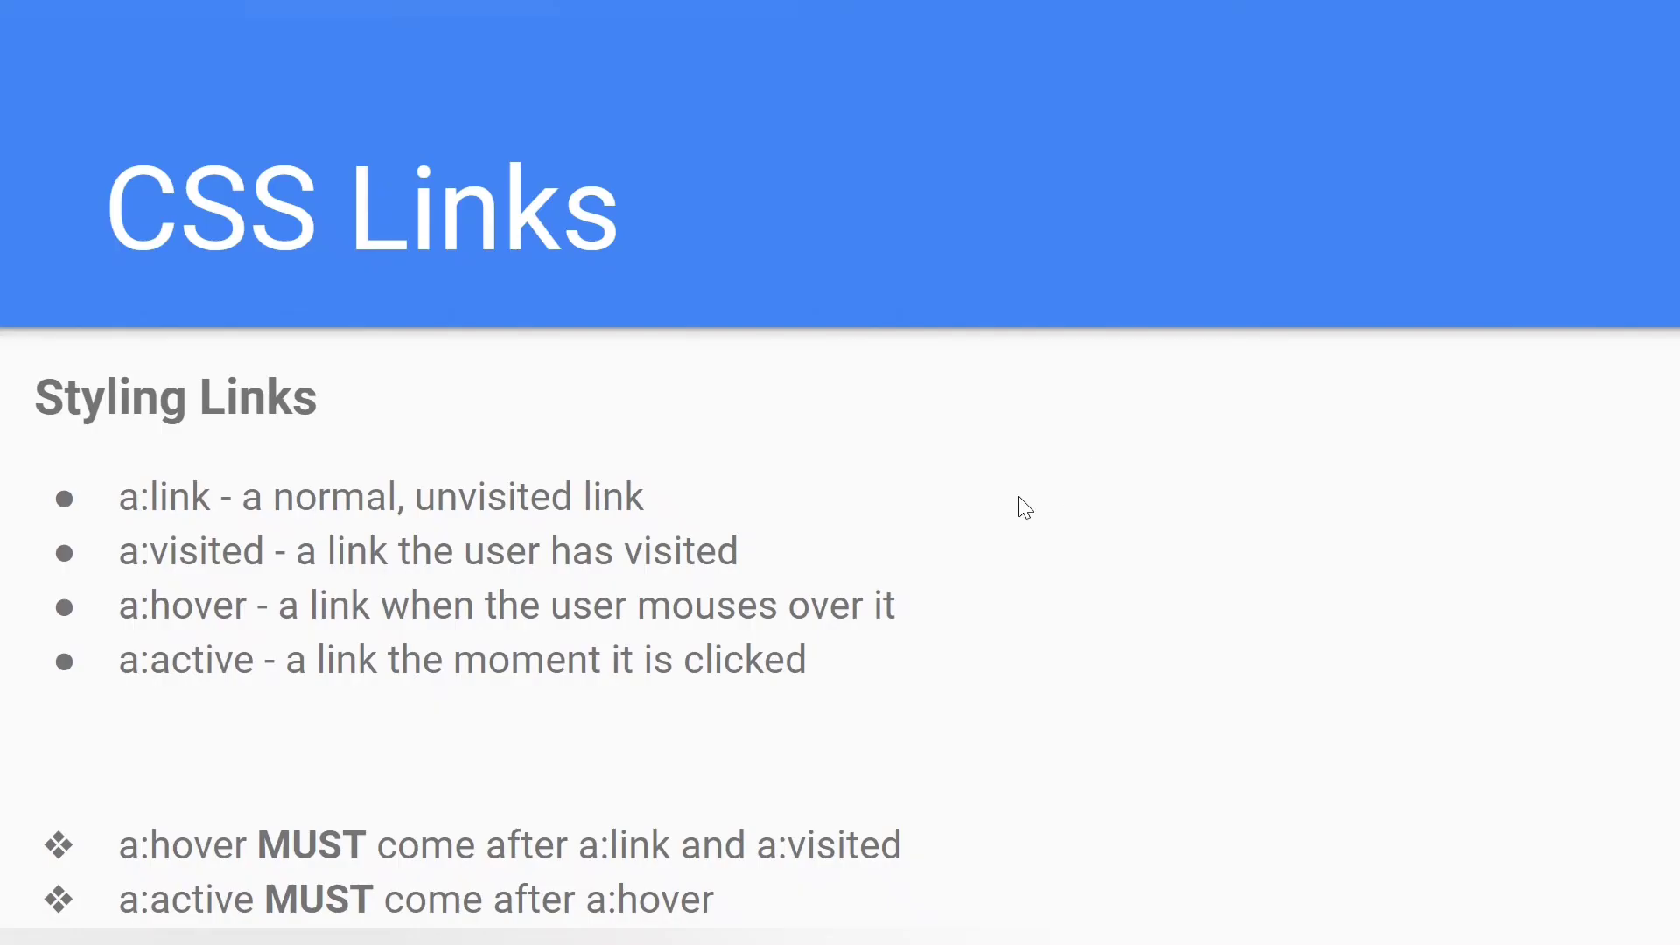